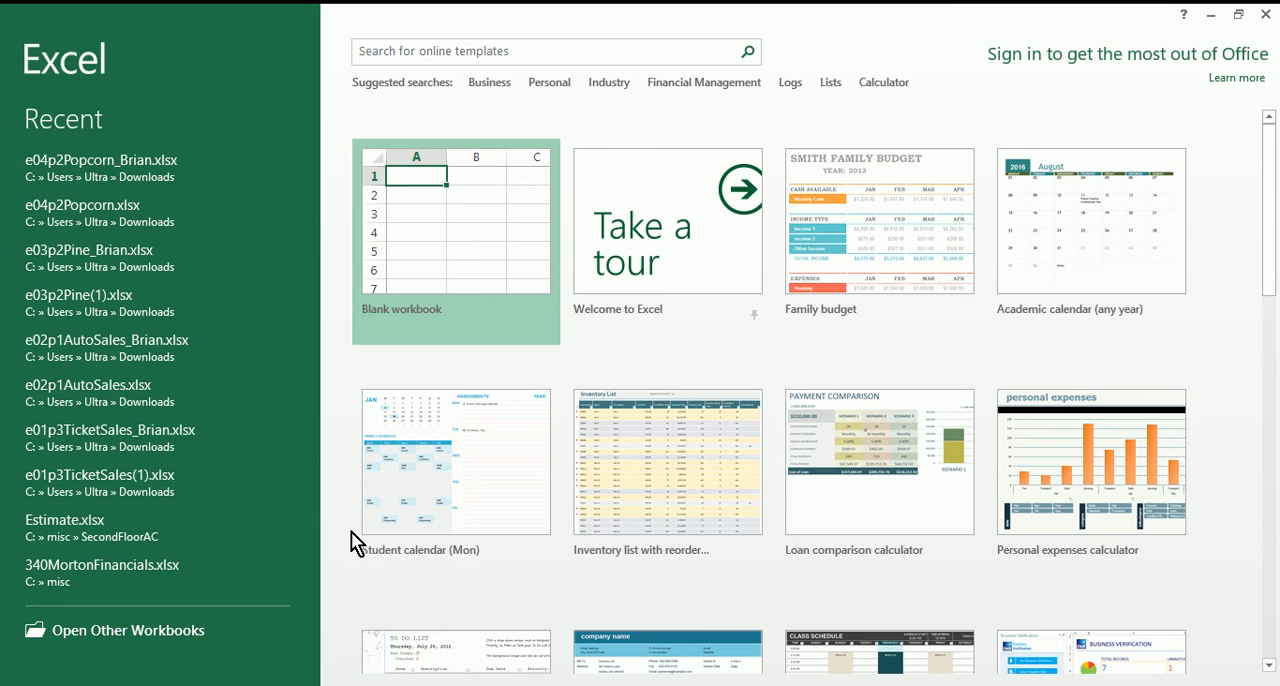
mouse_move(264, 392)
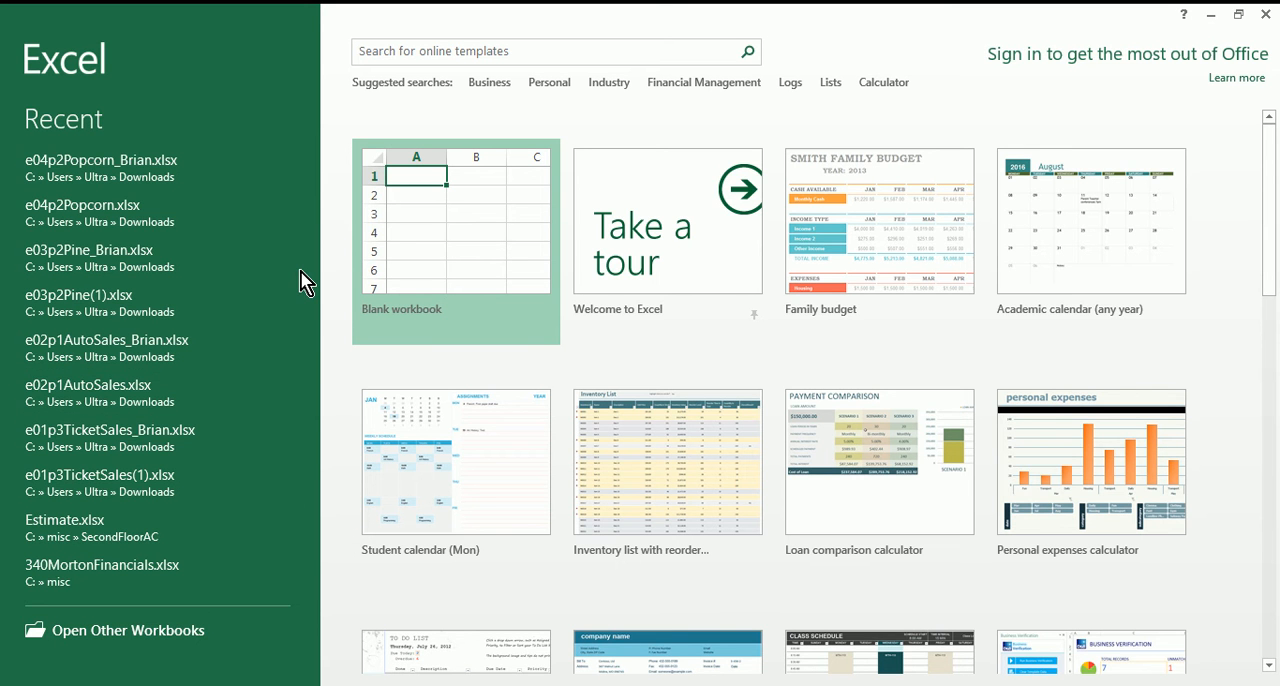
mouse_move(404, 298)
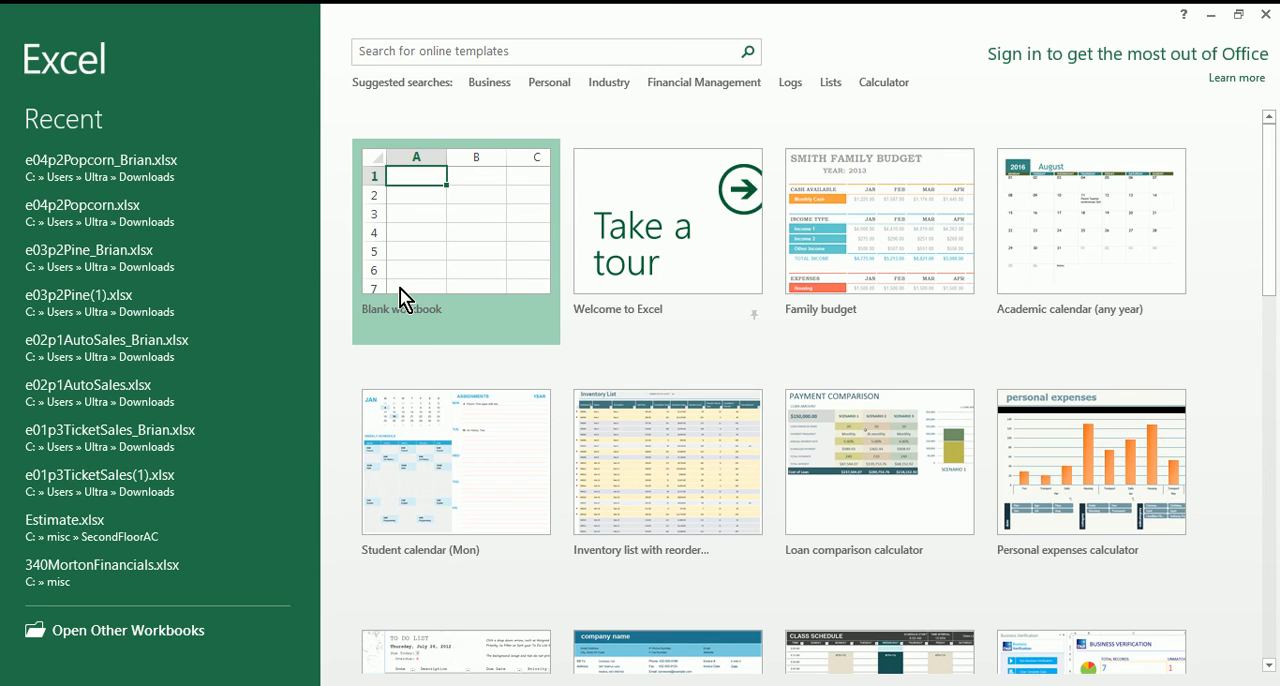
mouse_move(462, 232)
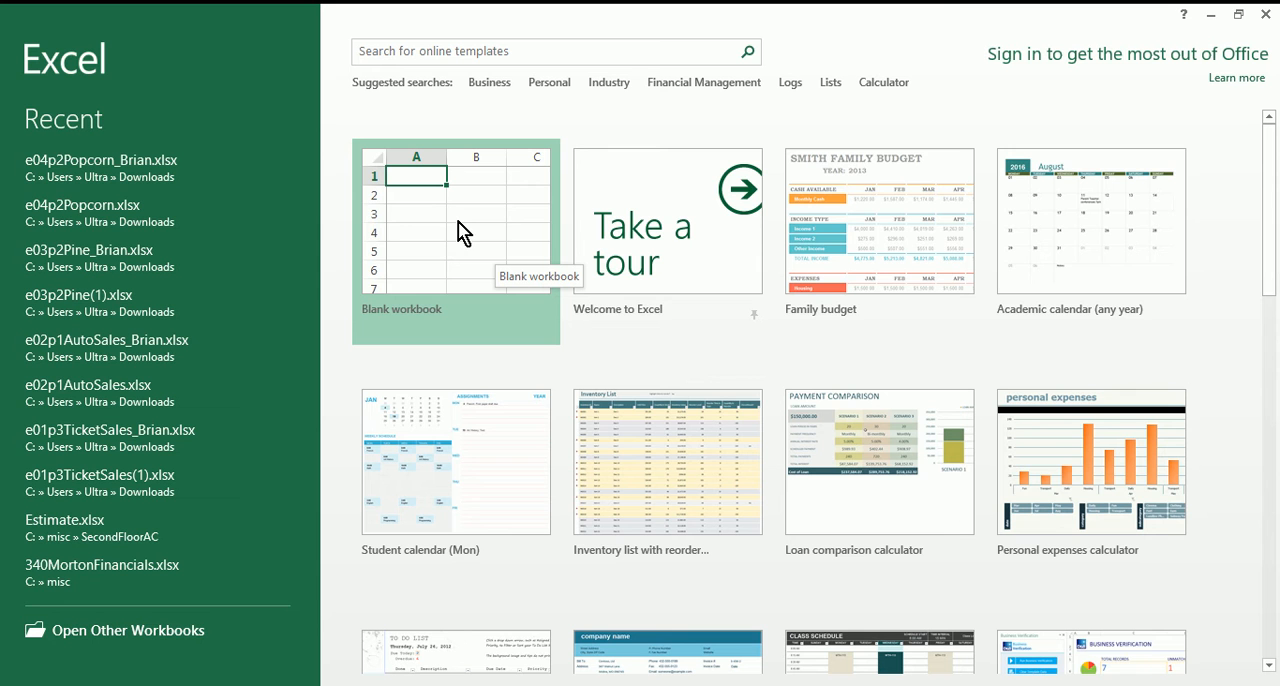
mouse_move(444, 244)
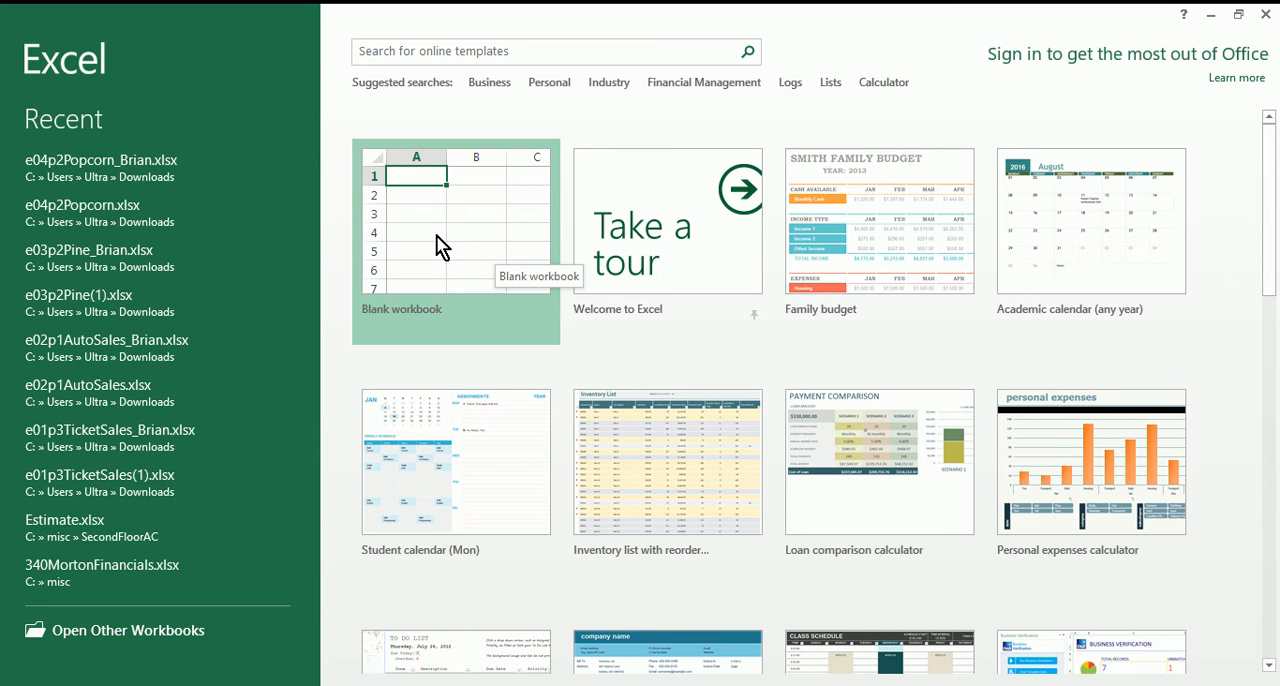
mouse_move(484, 280)
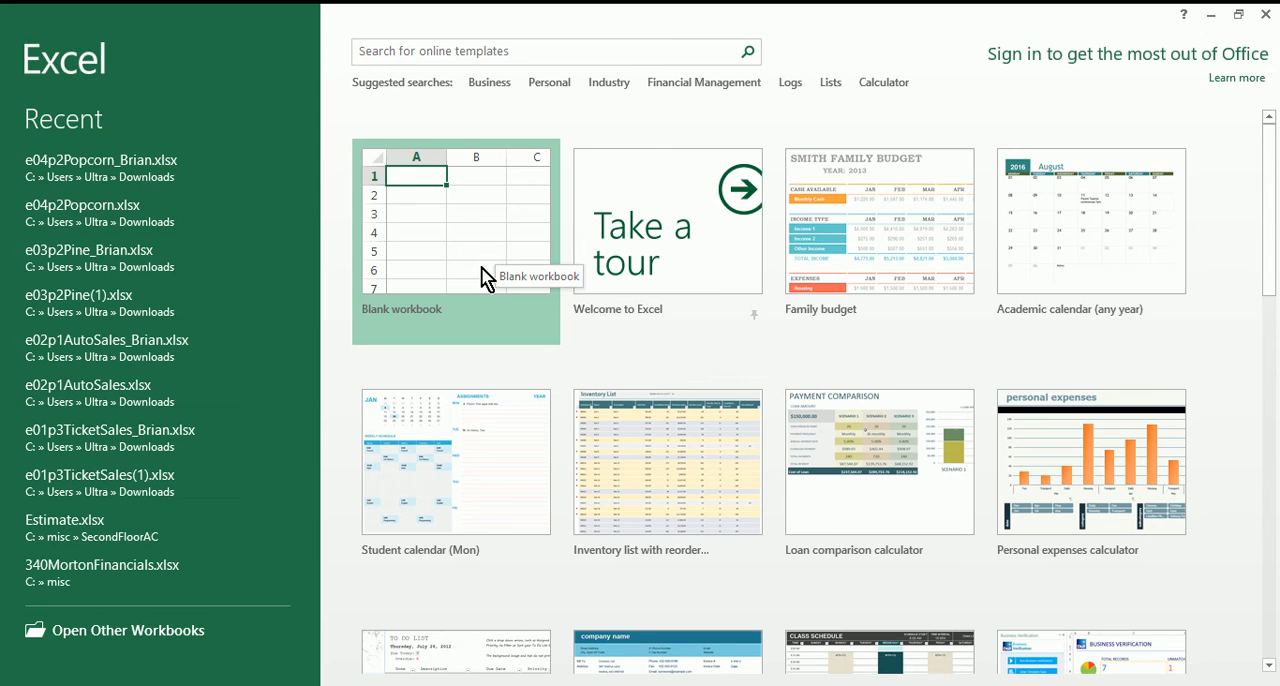
- Start a blank workbook and select cell B3 for a sample entry
left_click(456, 236)
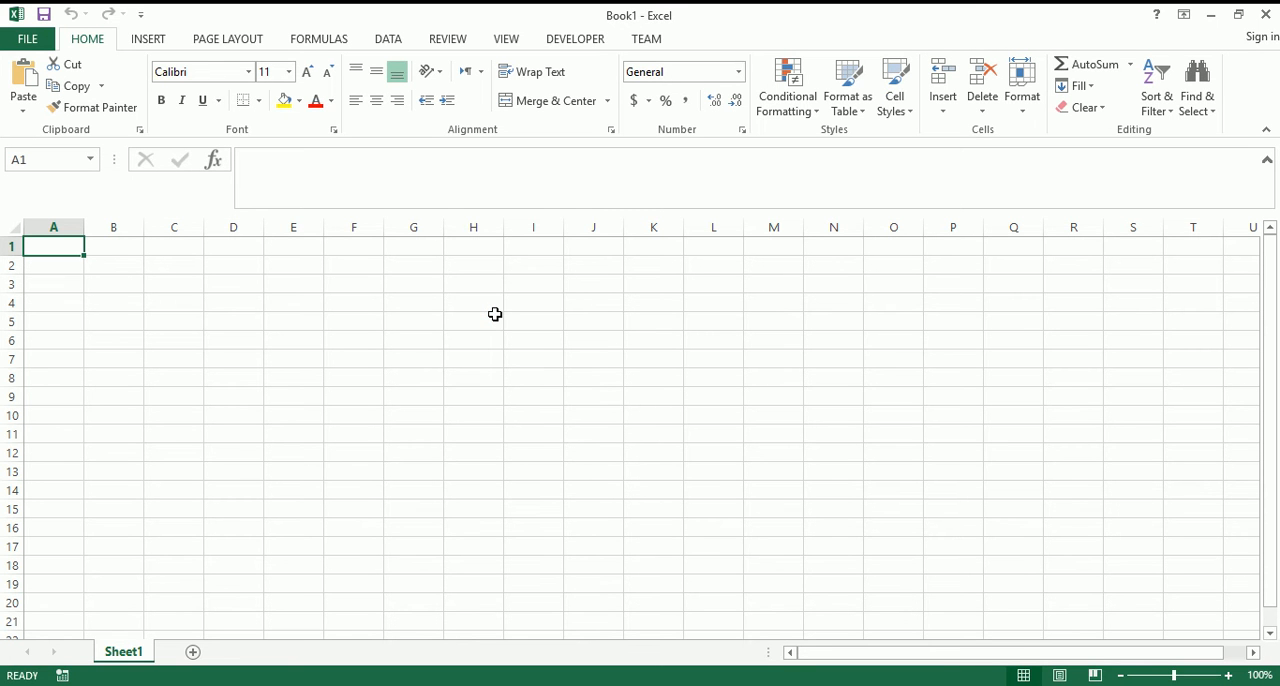
mouse_move(486, 322)
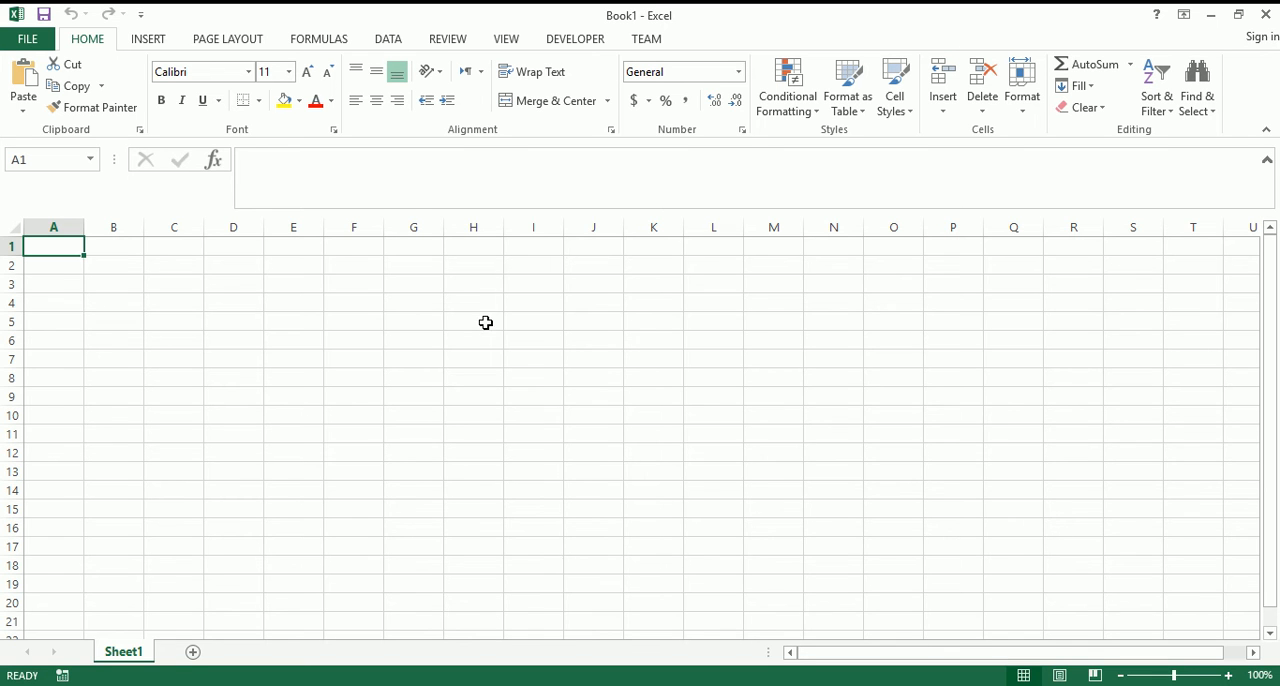
mouse_move(276, 320)
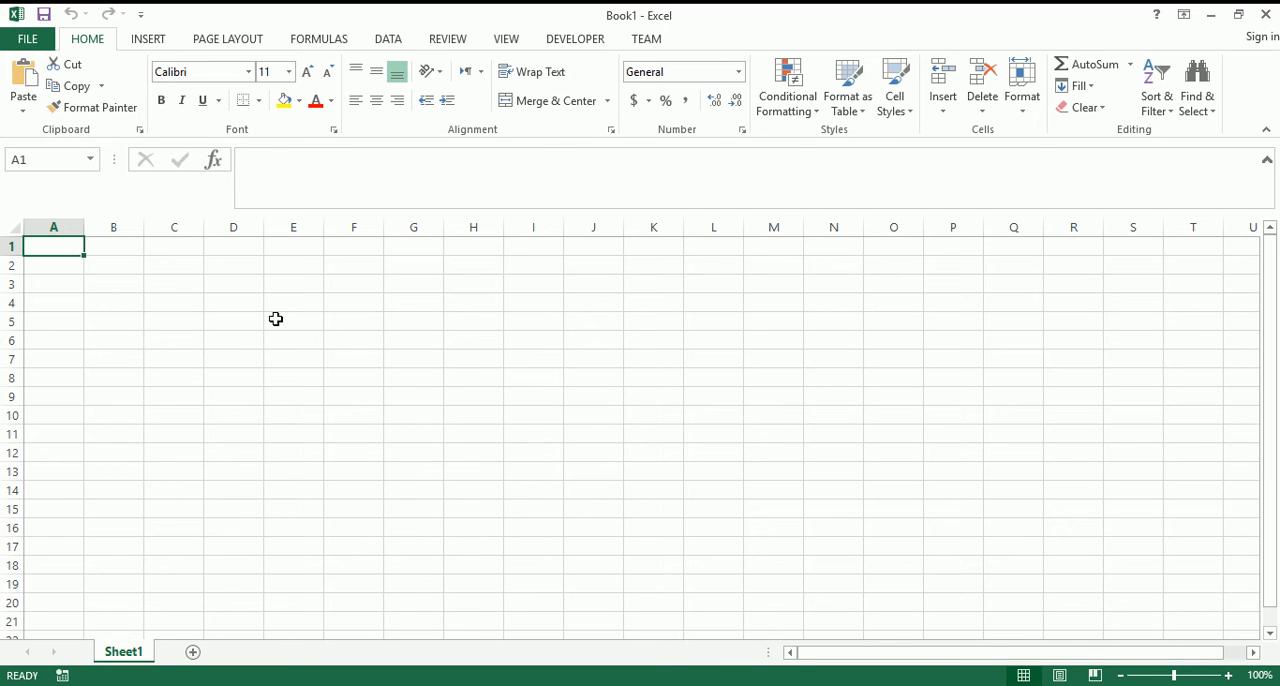
mouse_move(124, 268)
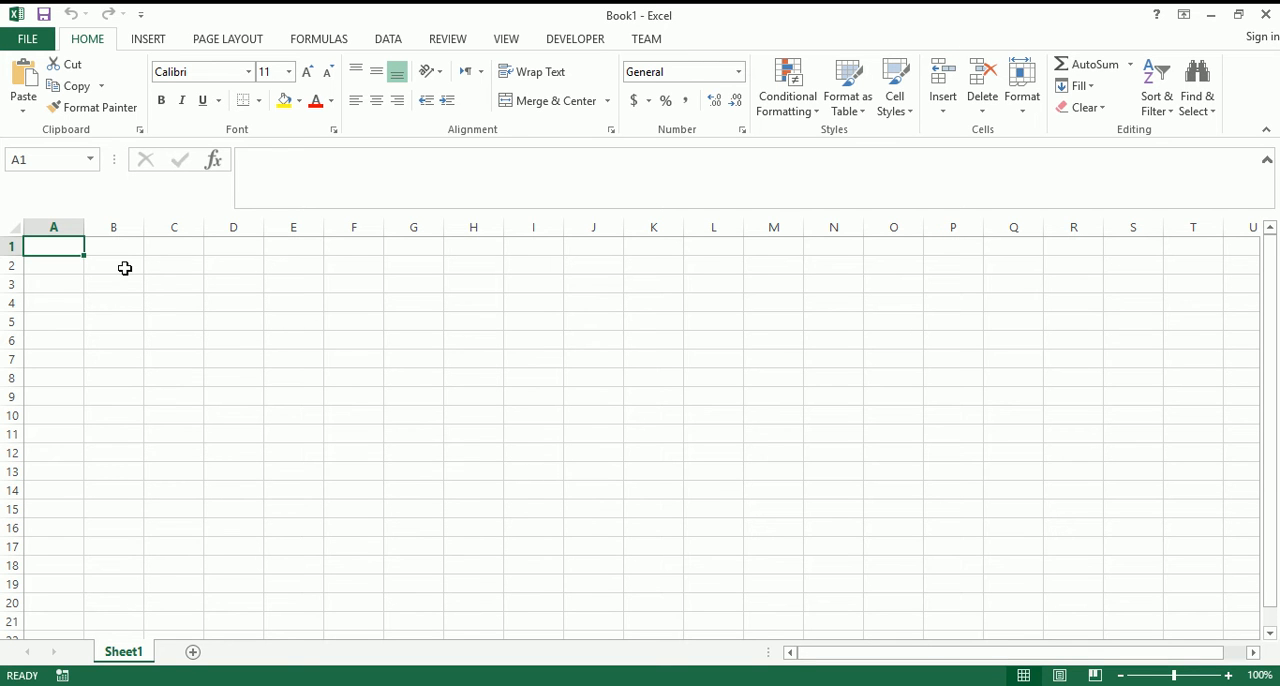
mouse_move(120, 252)
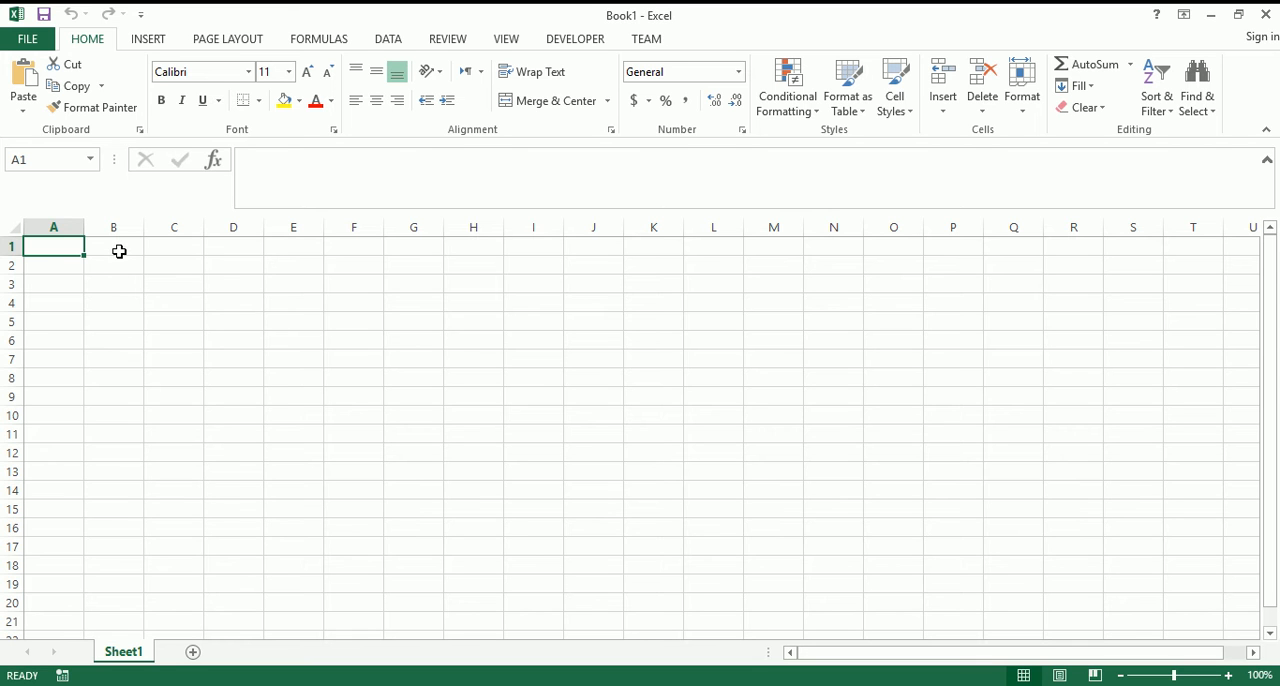
left_click(52, 228)
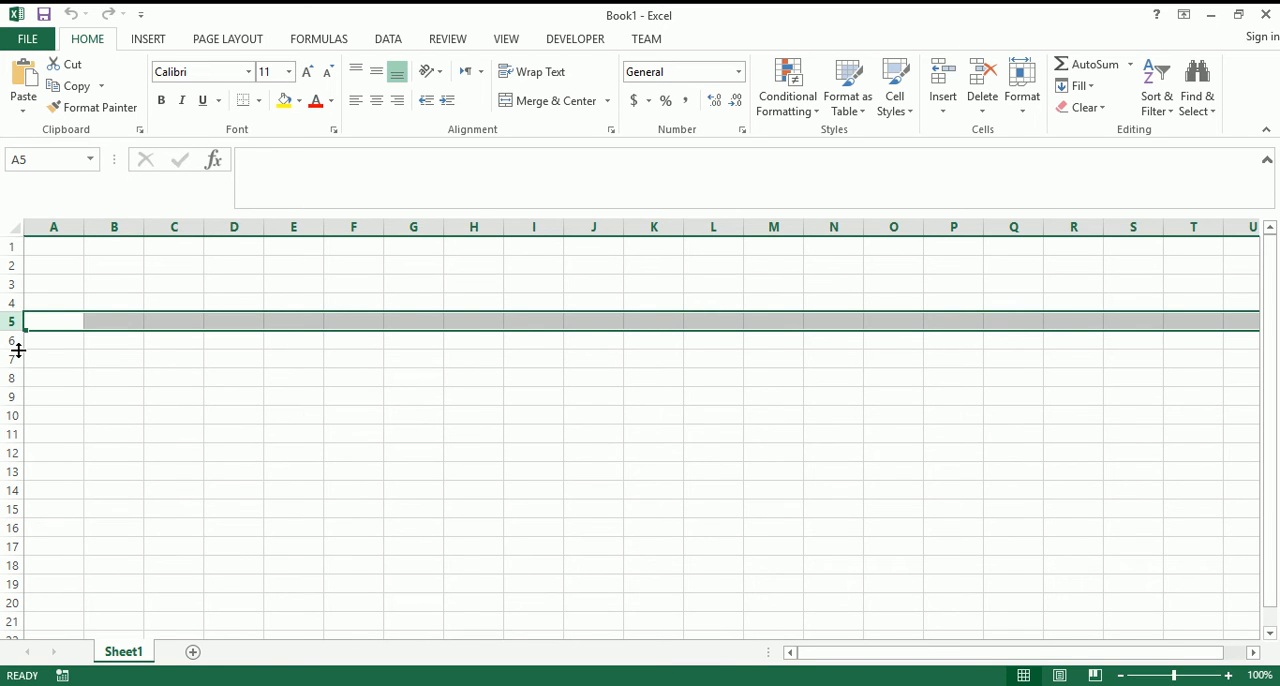
left_click(112, 320)
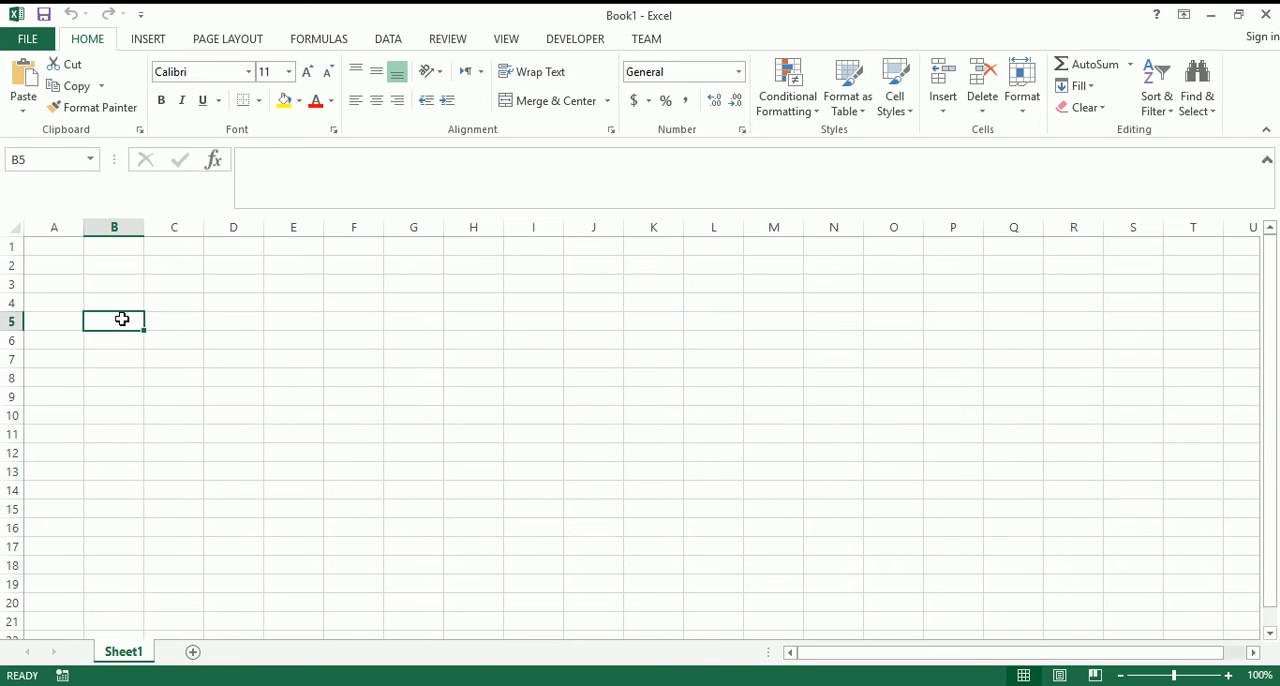
mouse_move(124, 246)
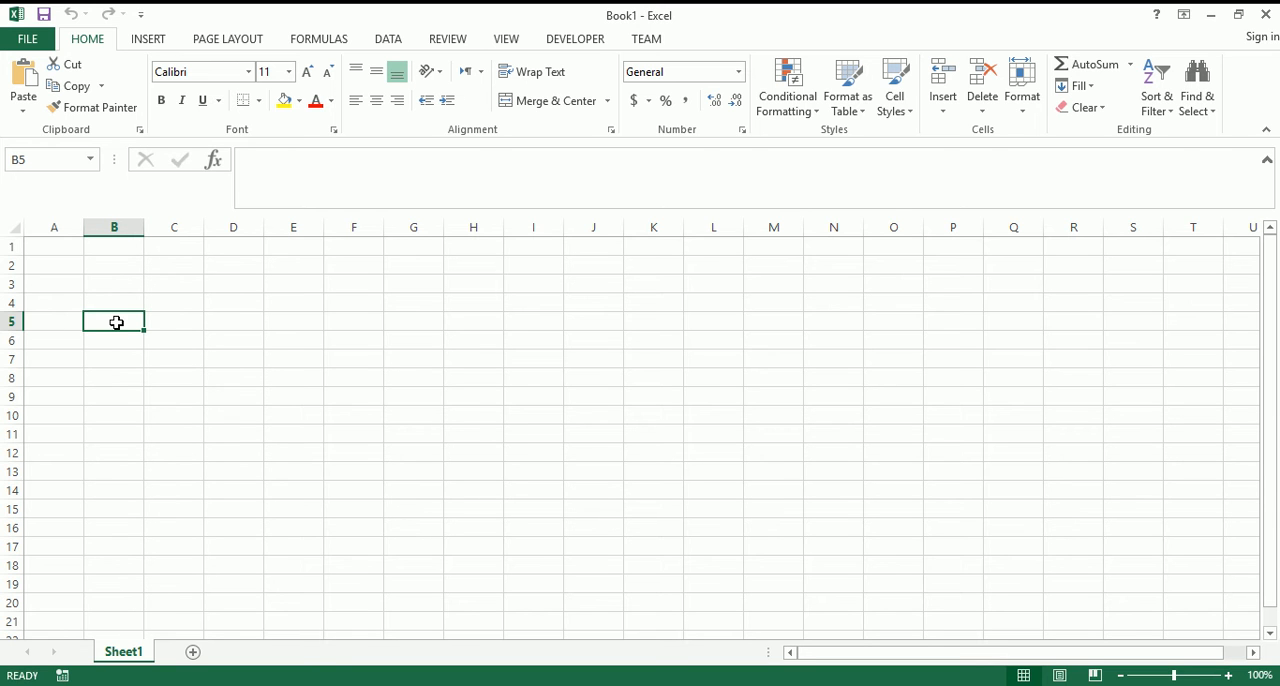
left_click(114, 284)
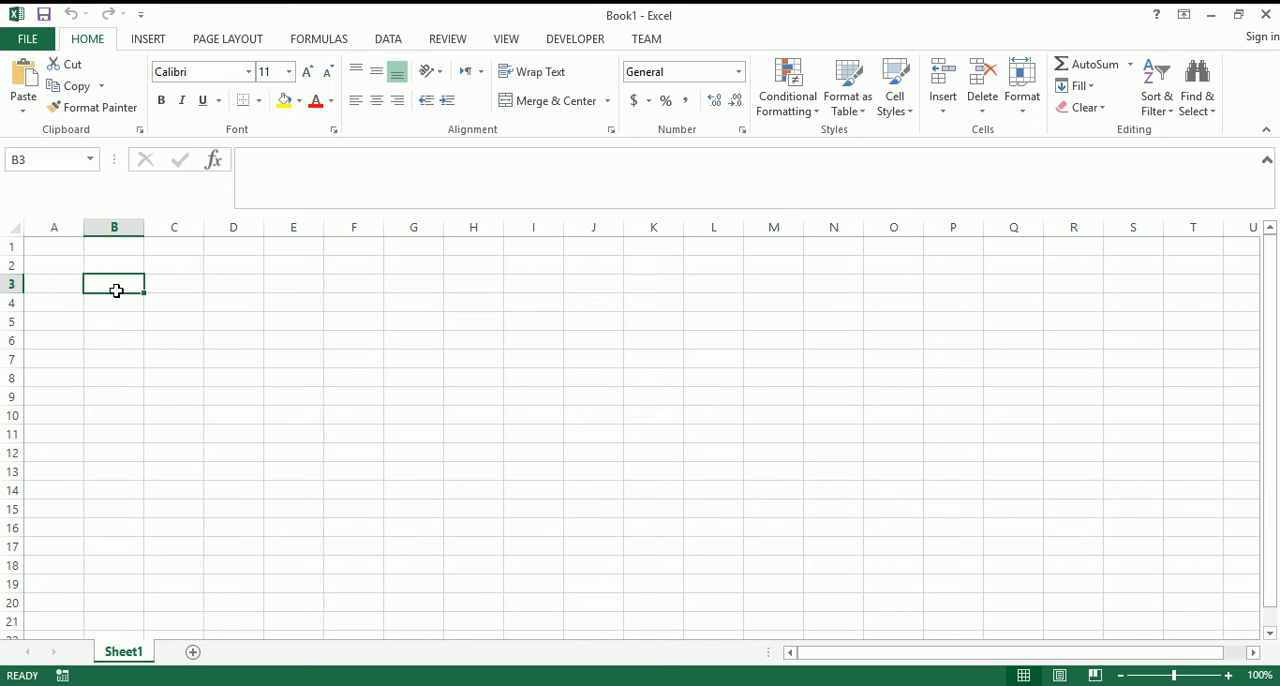
- Enter the sample text 'Type Something' in B3 and reselect it
type("Type")
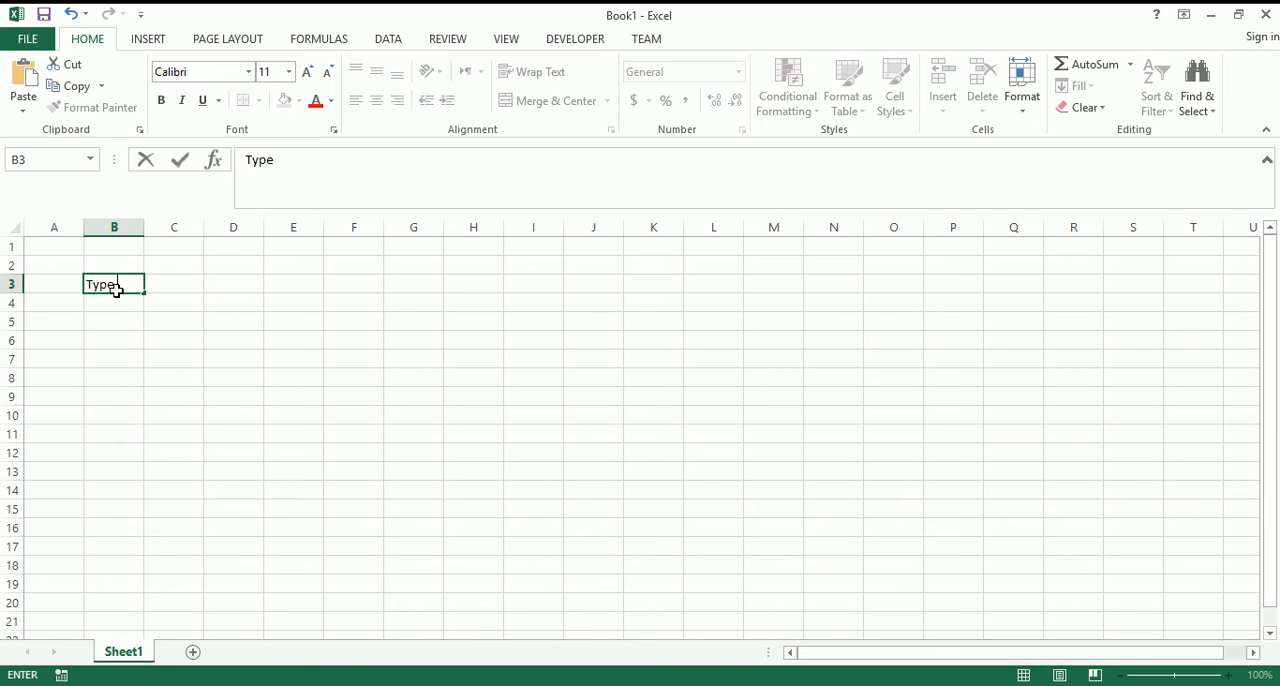
type("something")
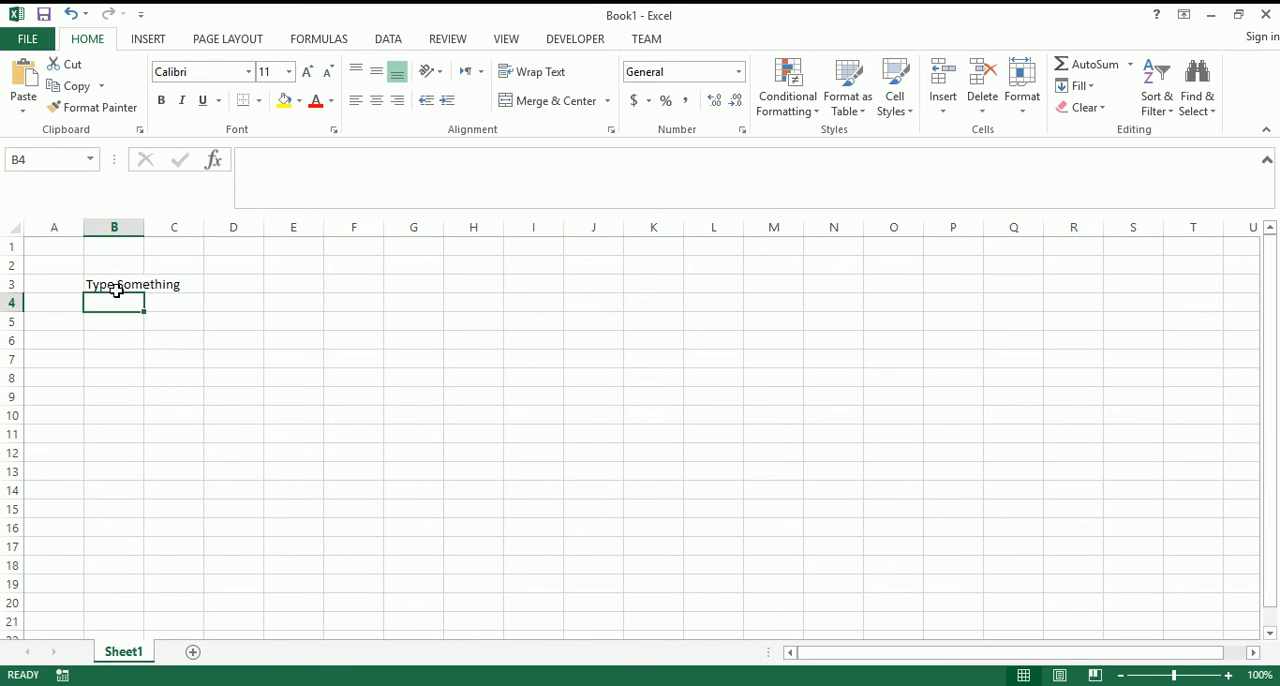
left_click(114, 284)
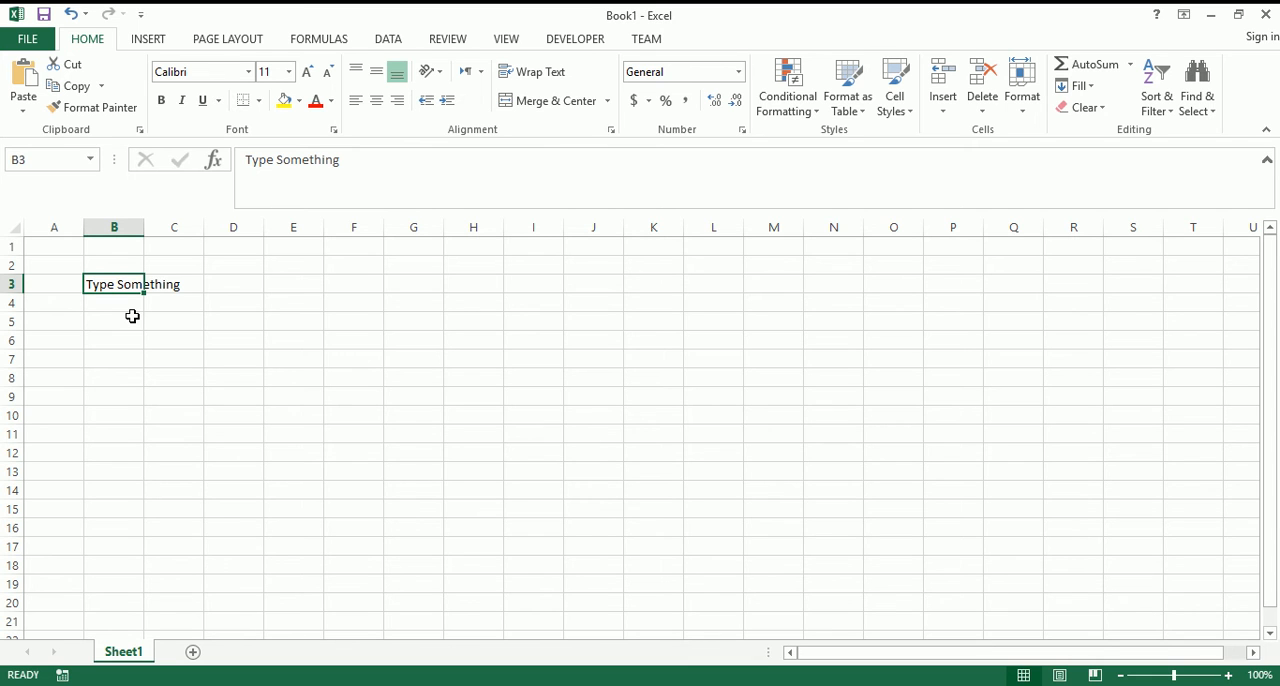
mouse_move(128, 284)
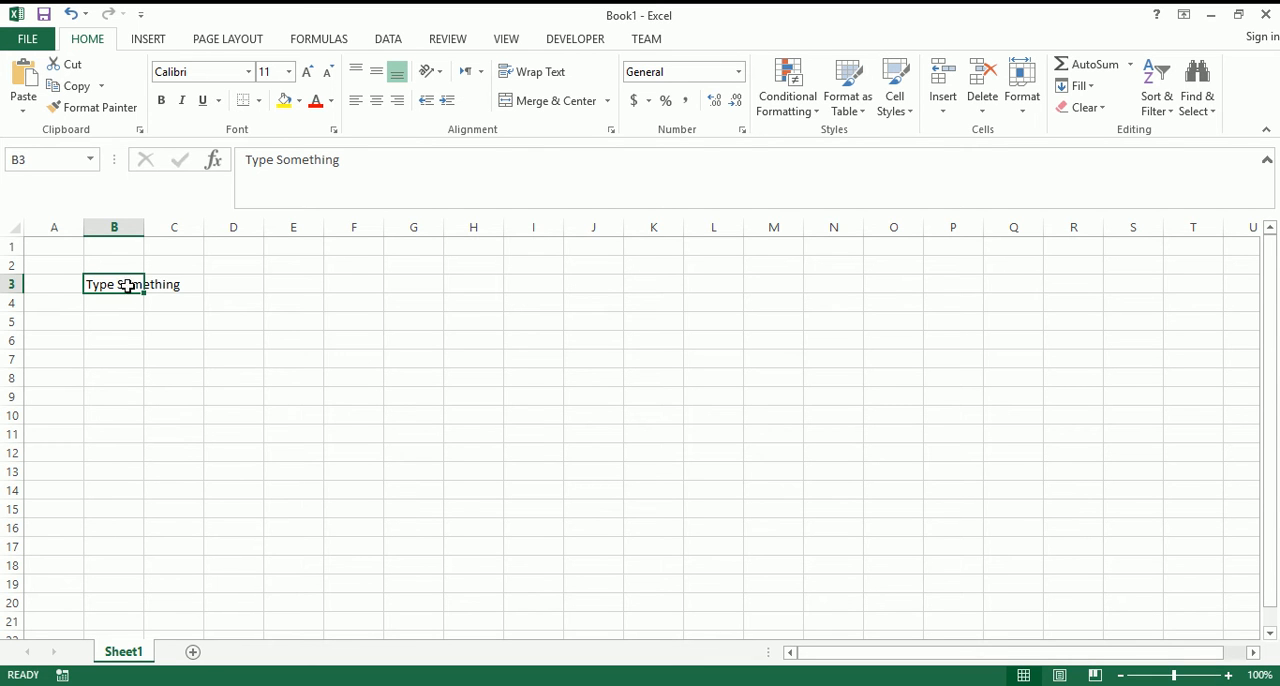
left_click_drag(112, 284, 174, 284)
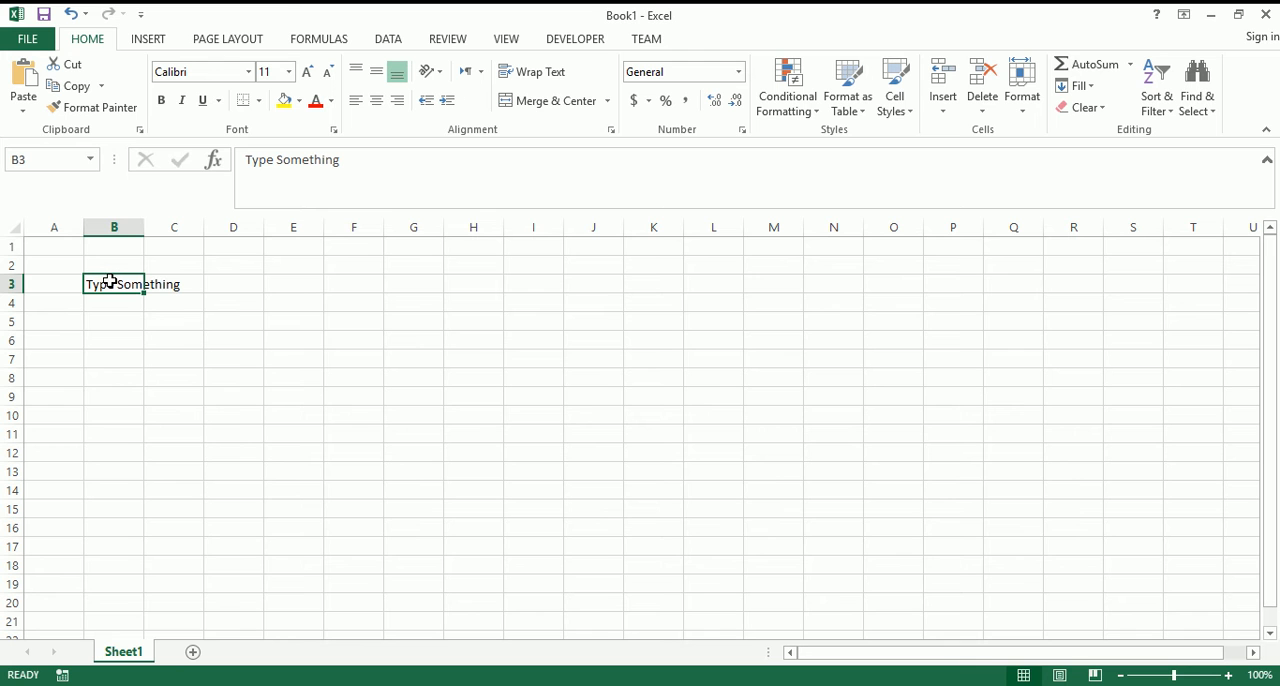
mouse_move(108, 282)
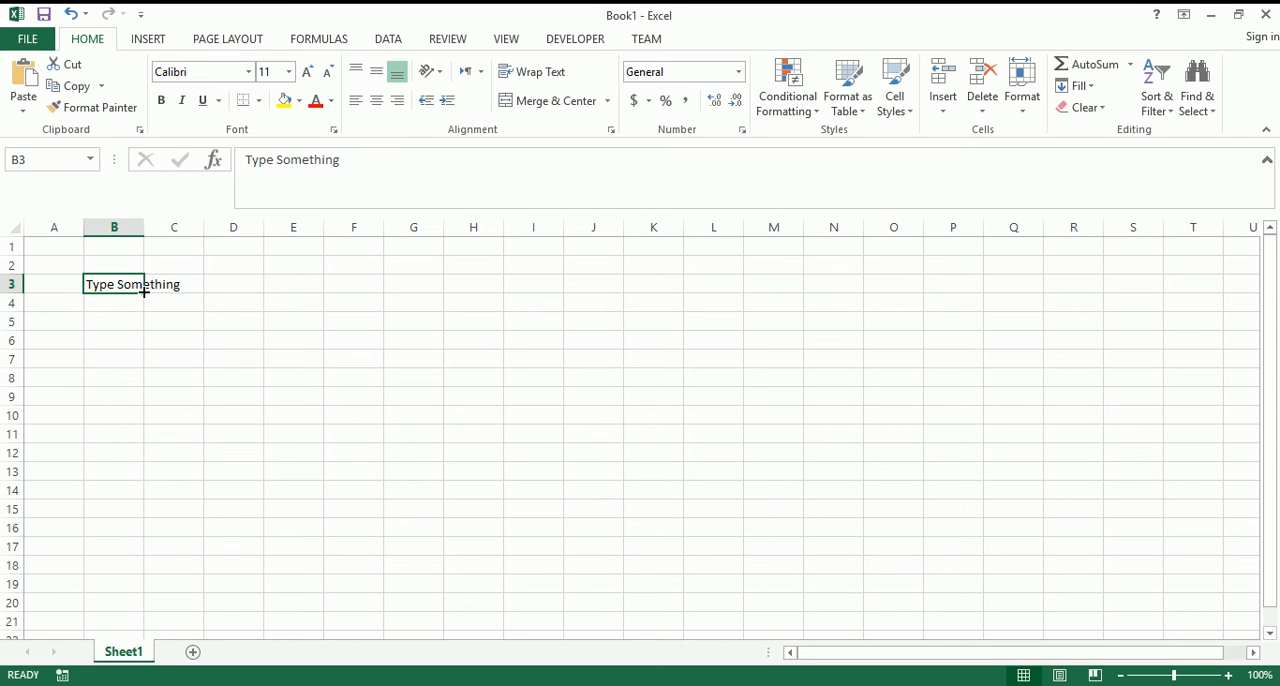
mouse_move(144, 284)
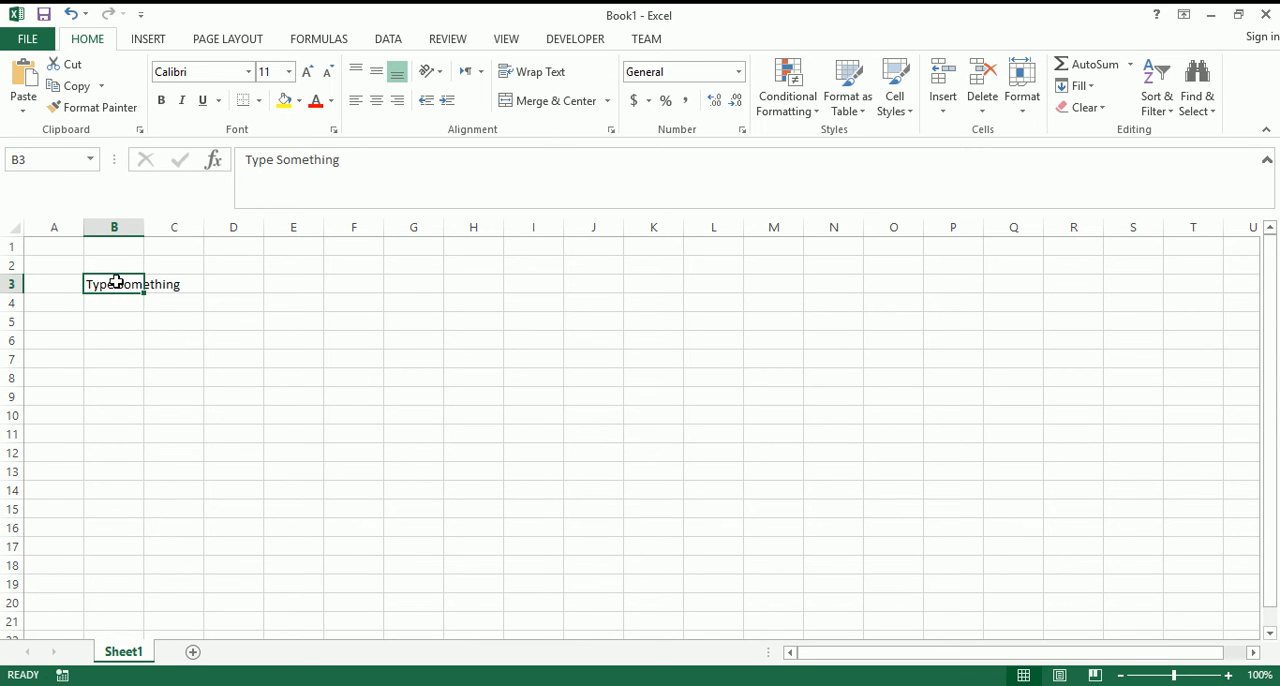
- Try selecting, fill-copying to row 17 and moving the sample text to I9, then return to A1
left_click_drag(112, 284, 232, 284)
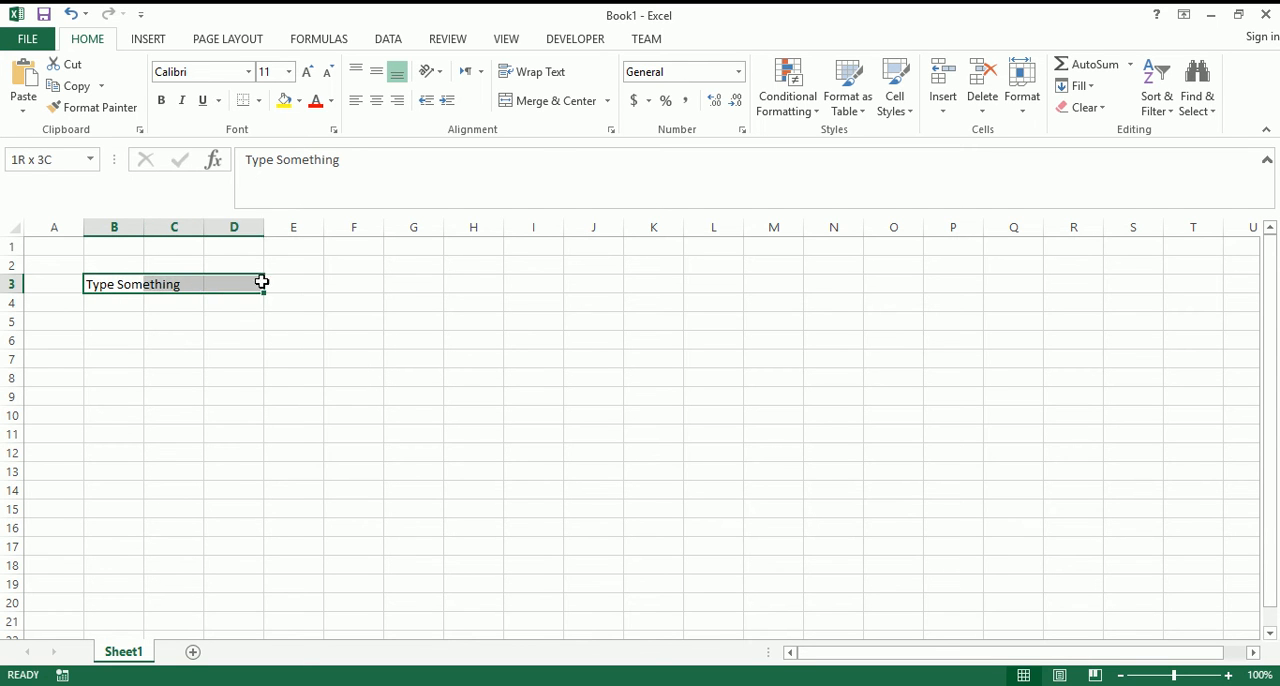
left_click_drag(262, 284, 352, 396)
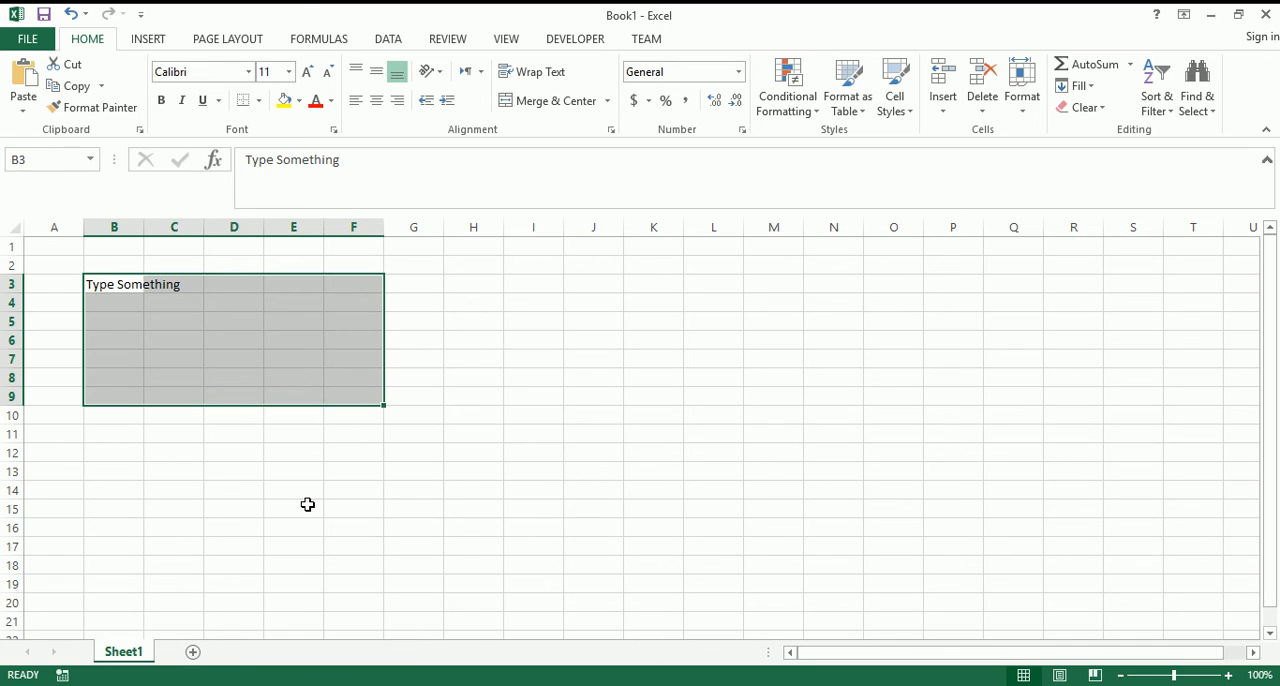
mouse_move(240, 360)
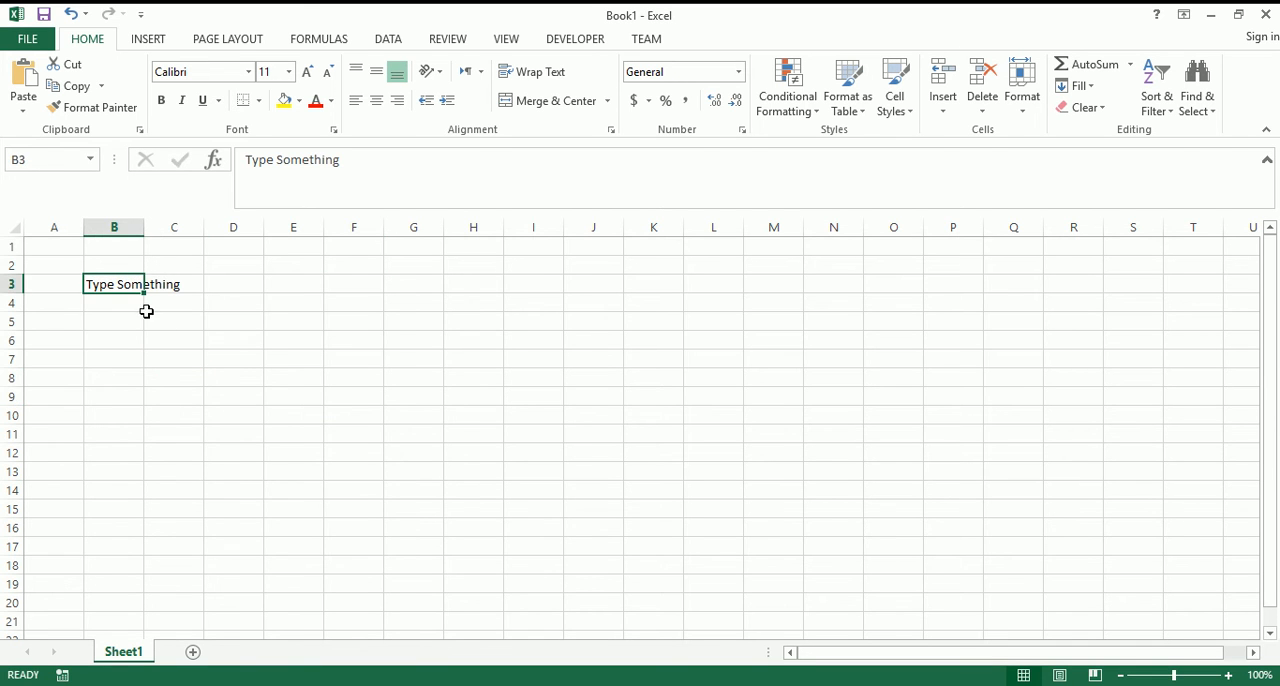
mouse_move(144, 296)
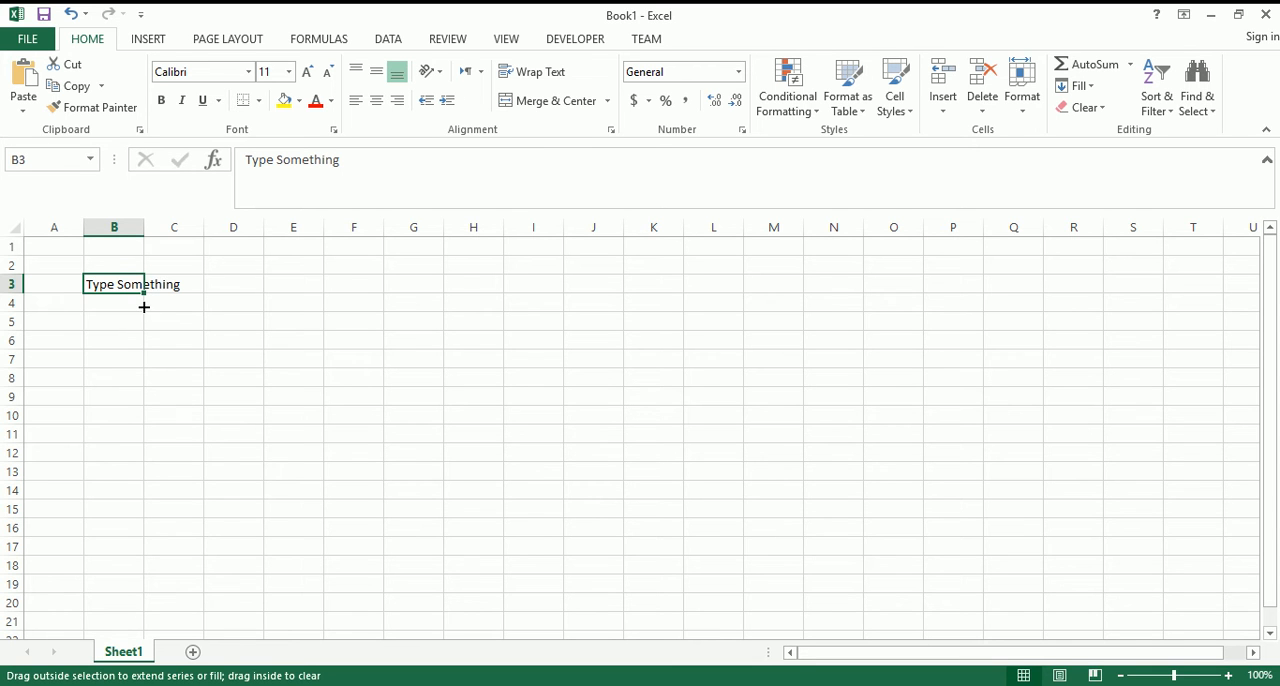
left_click_drag(144, 308, 112, 548)
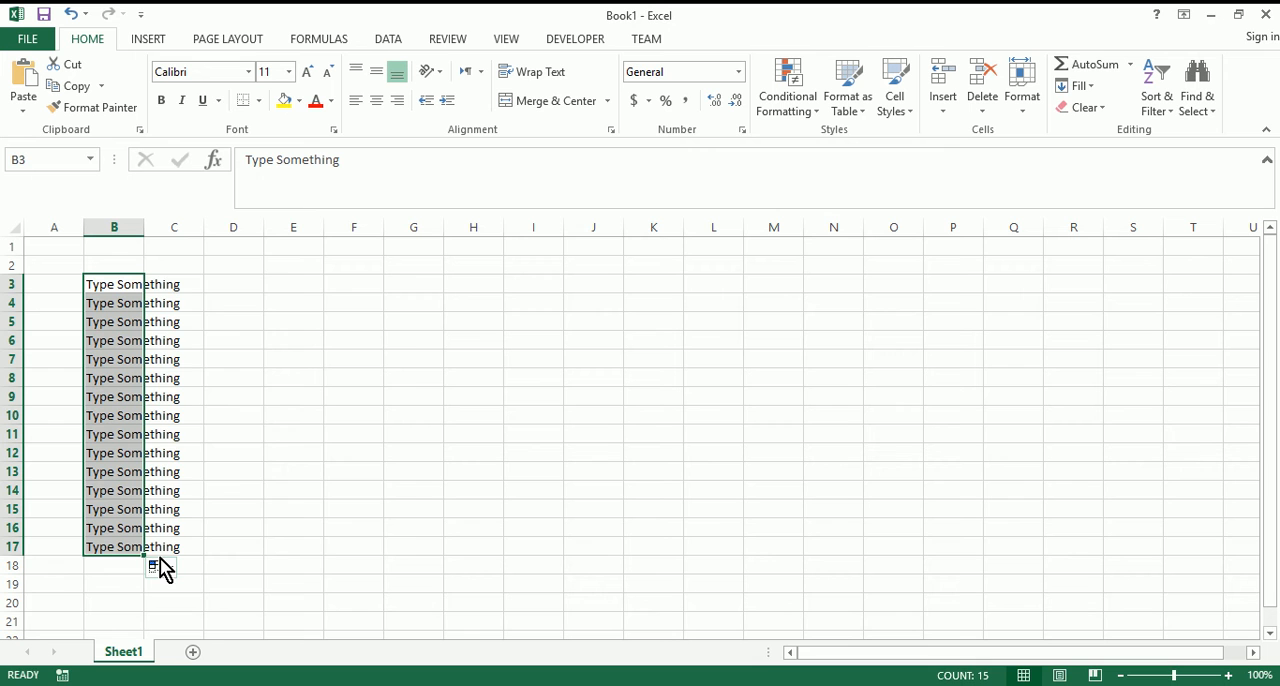
left_click_drag(152, 556, 380, 556)
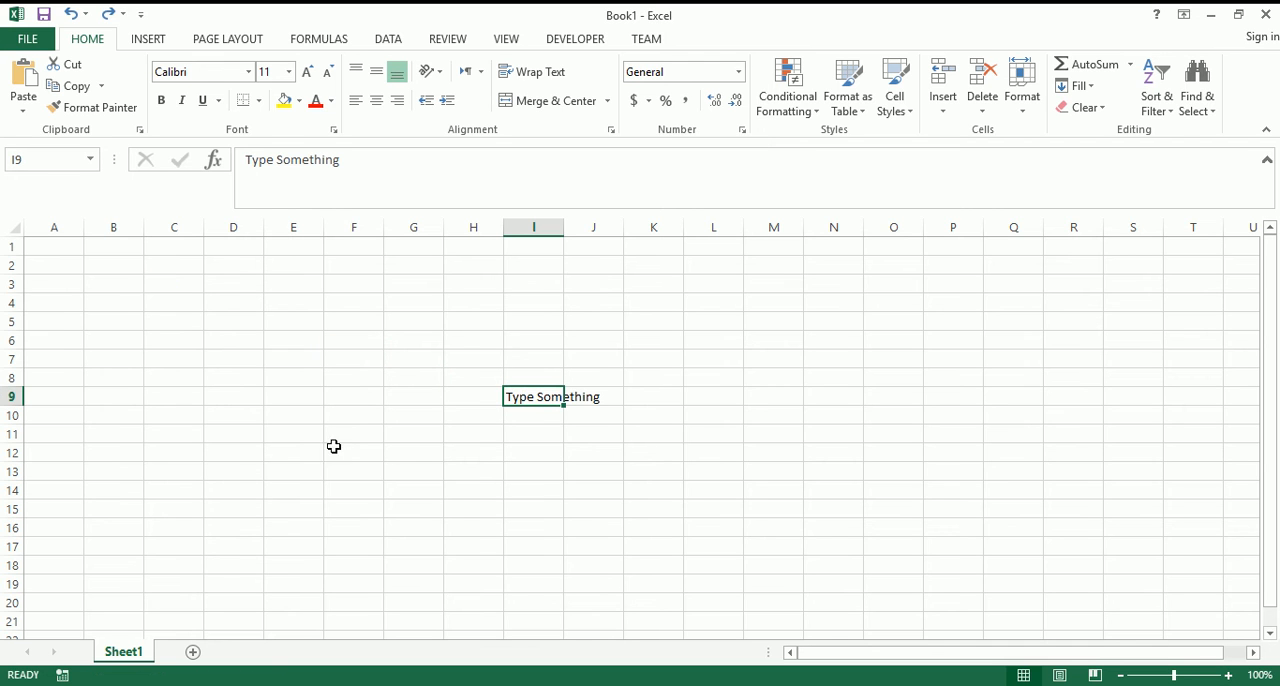
mouse_move(310, 444)
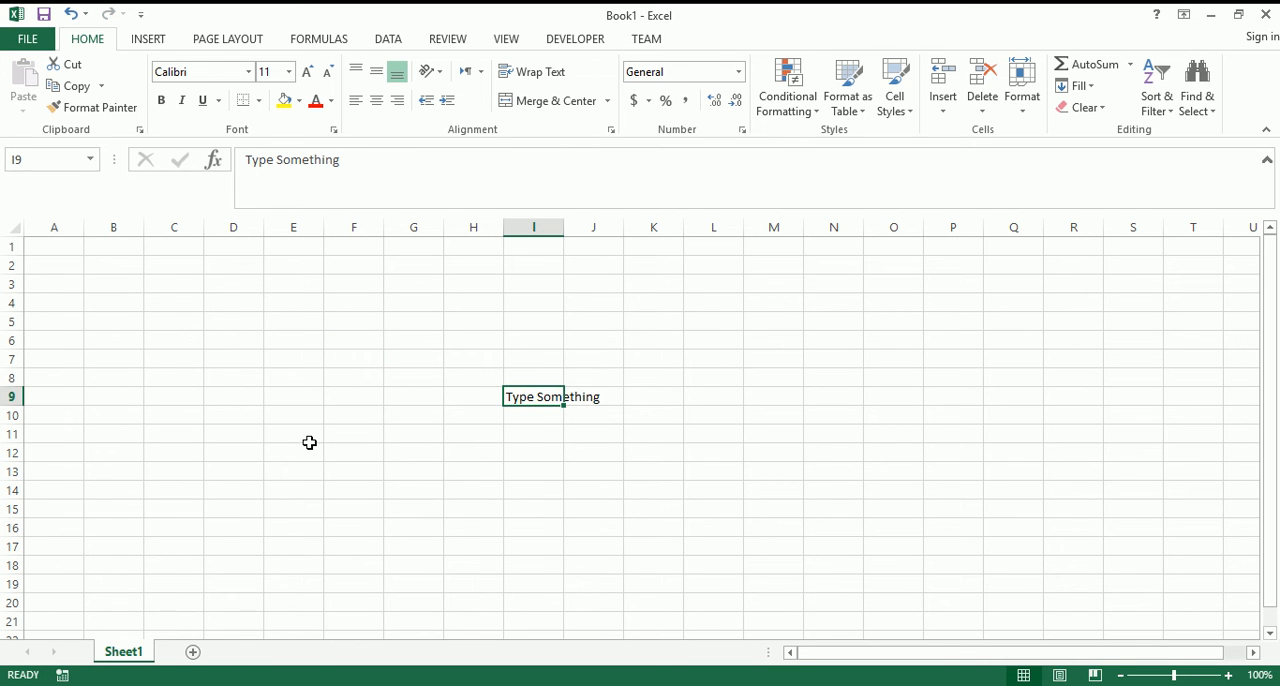
left_click(112, 284)
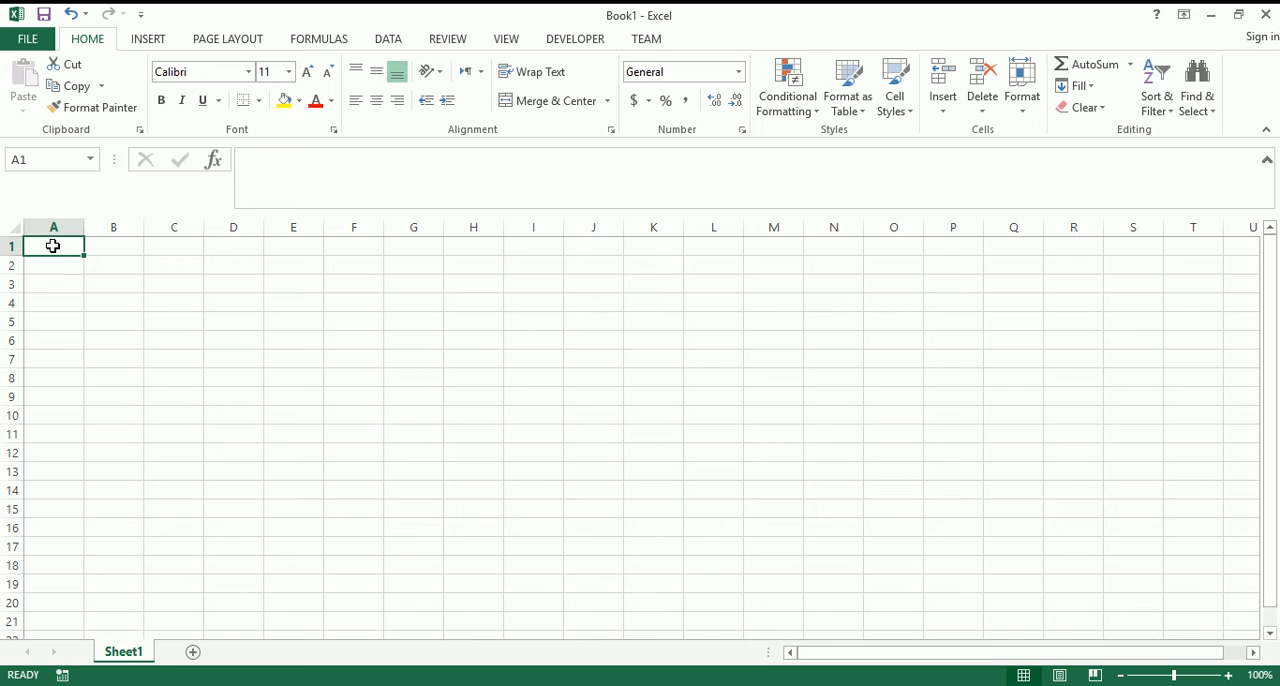
- Enter the row-1 headers Cottage Name, Weeks Rented, Weekly Rate and Total Revenue
type("c")
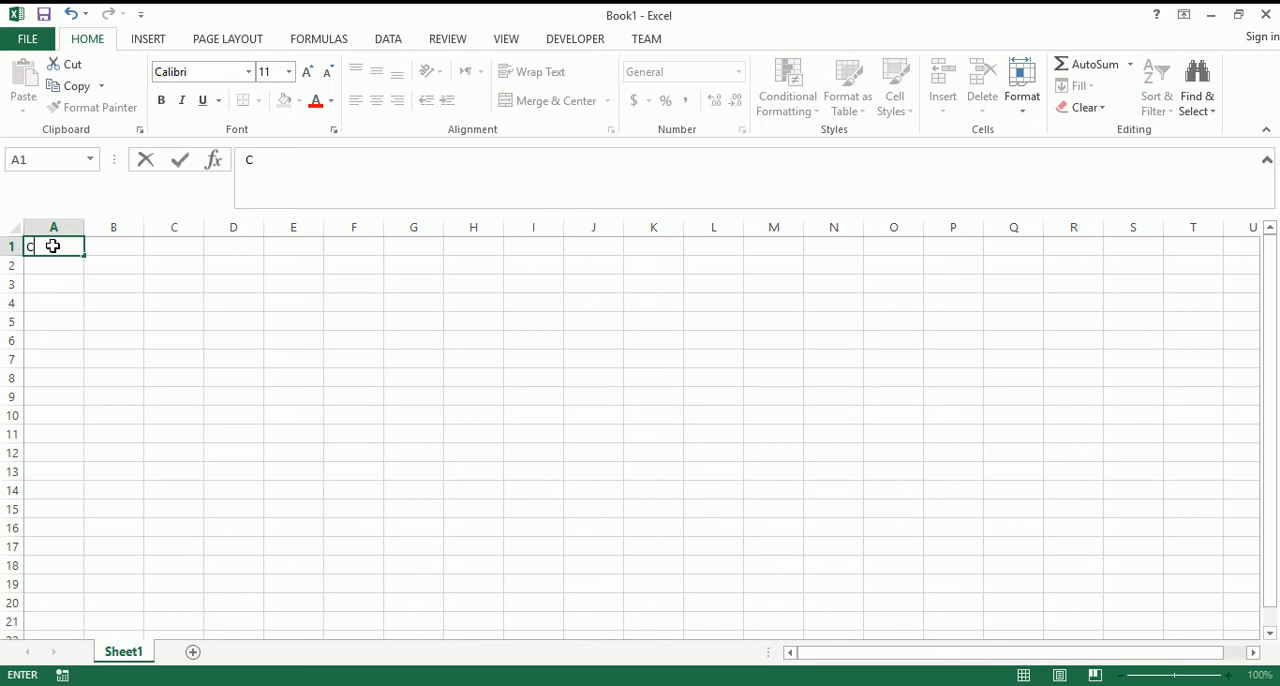
type("ottage Name")
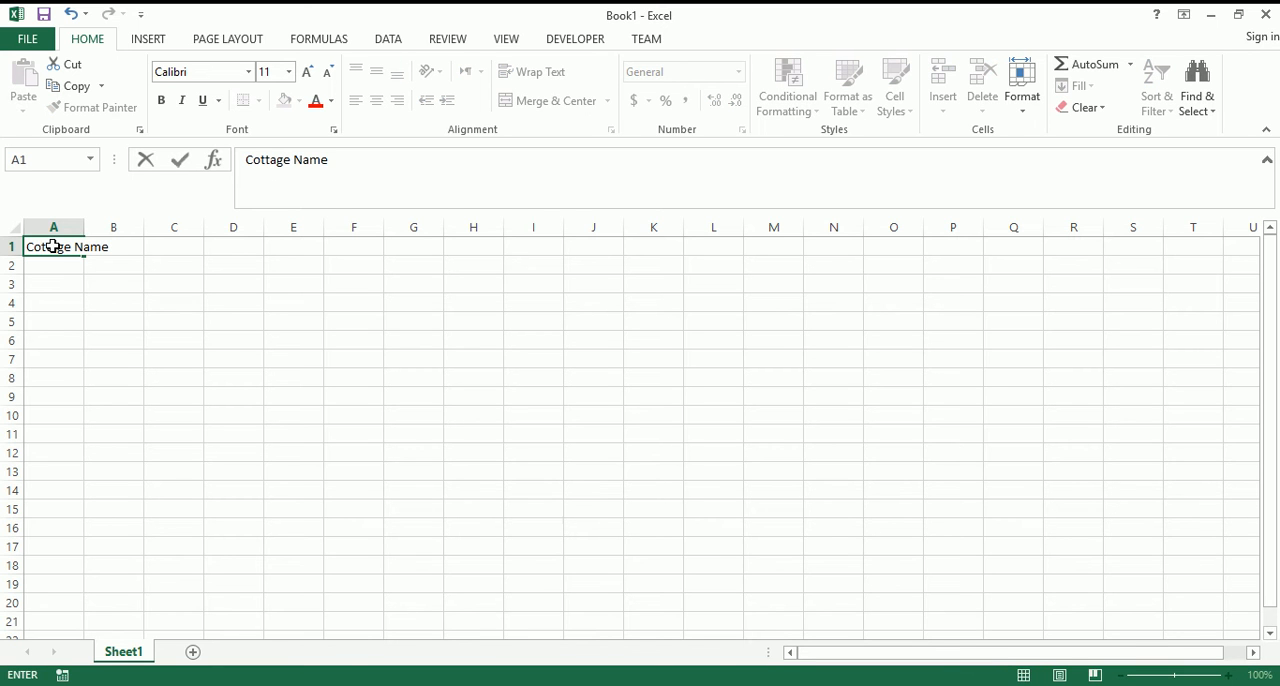
left_click(112, 246)
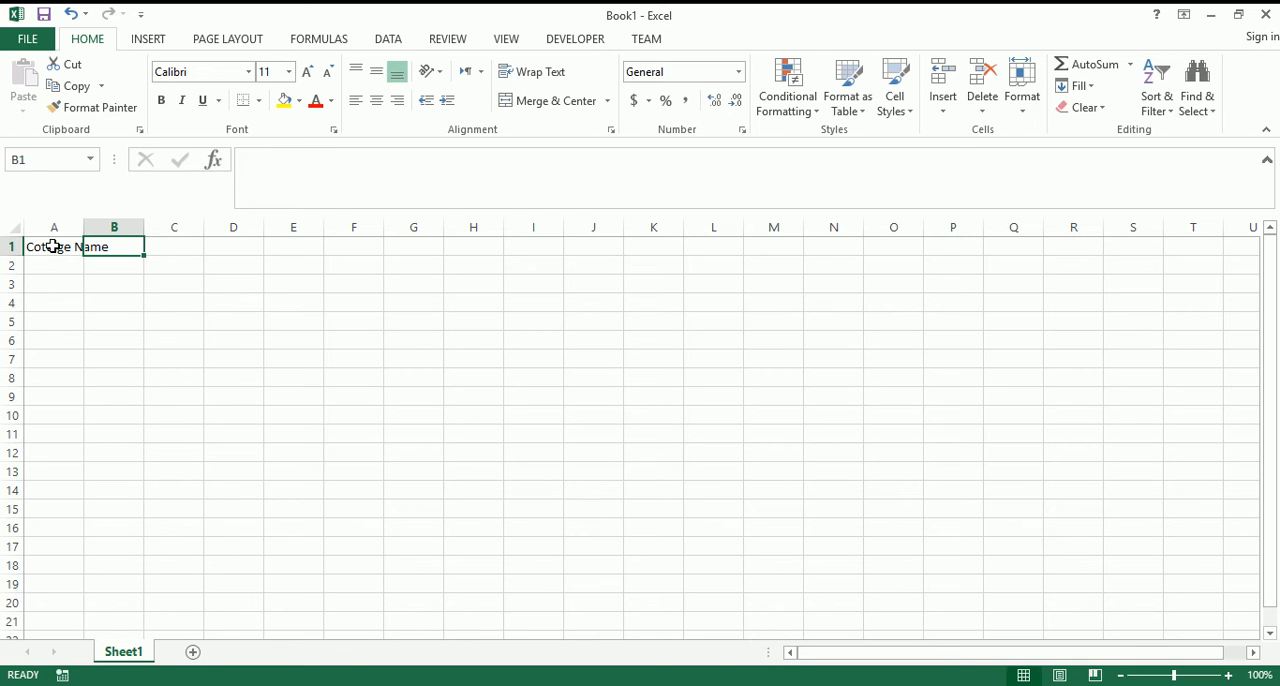
type("Weeks Rented")
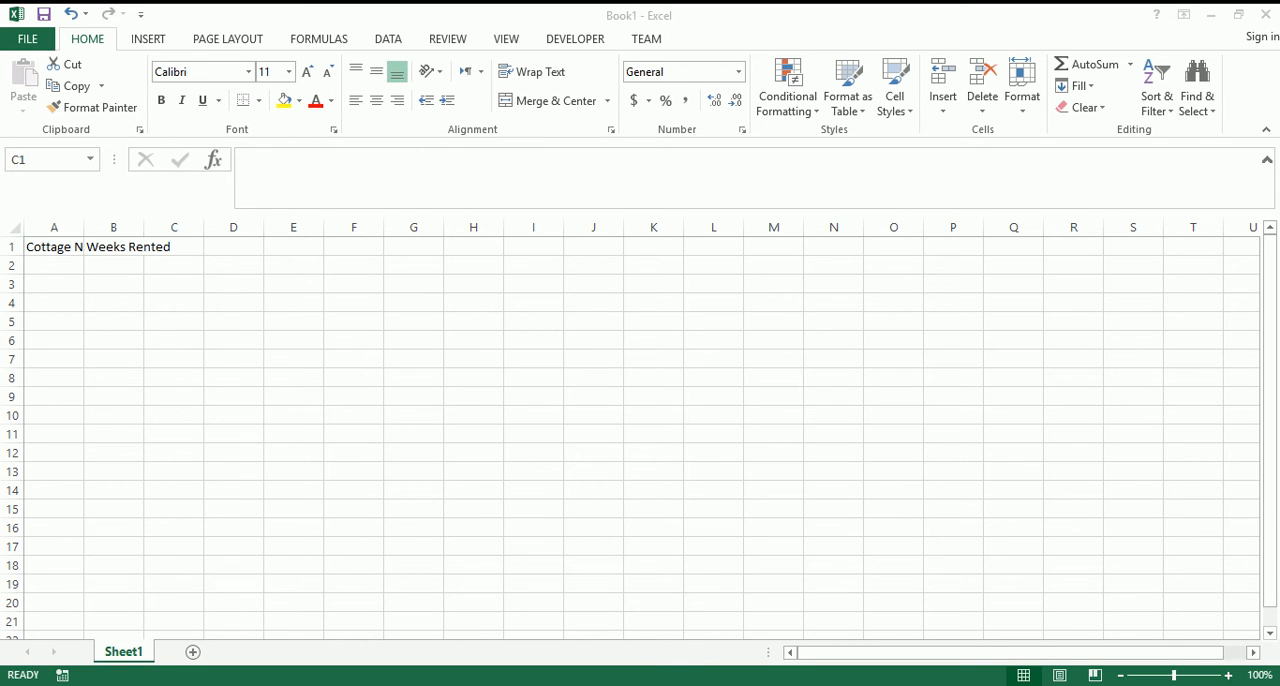
left_click(172, 246)
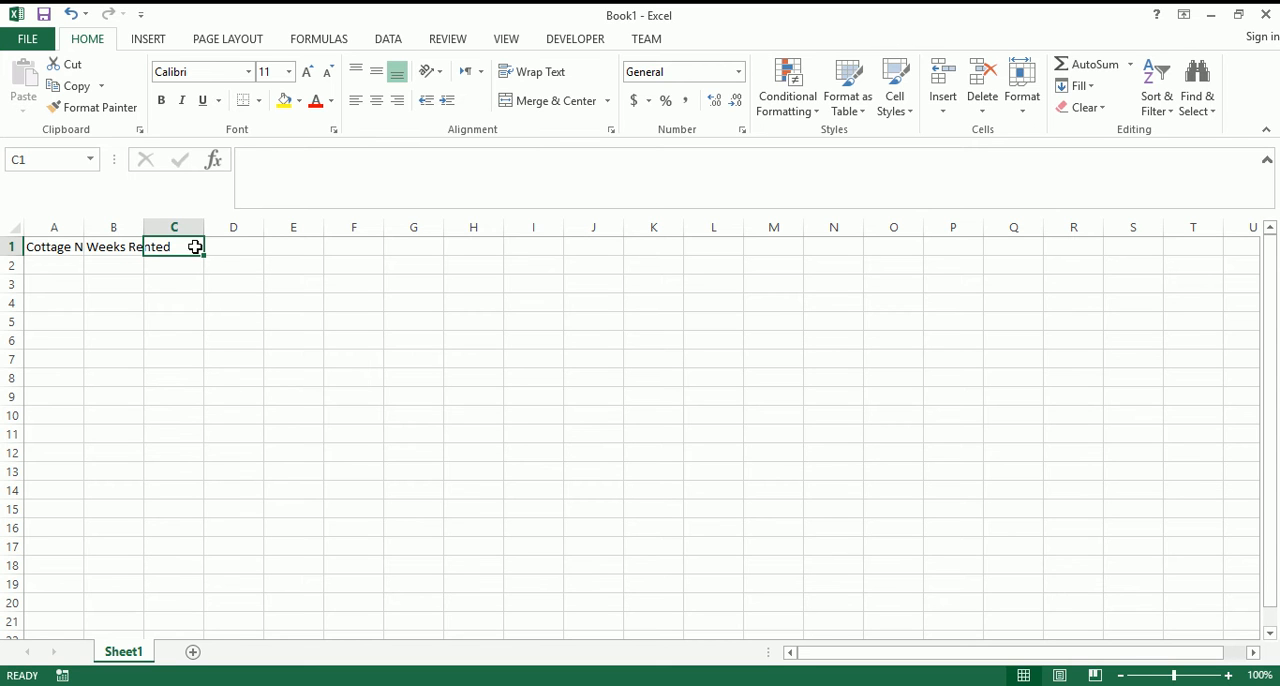
type("Weekly Rate")
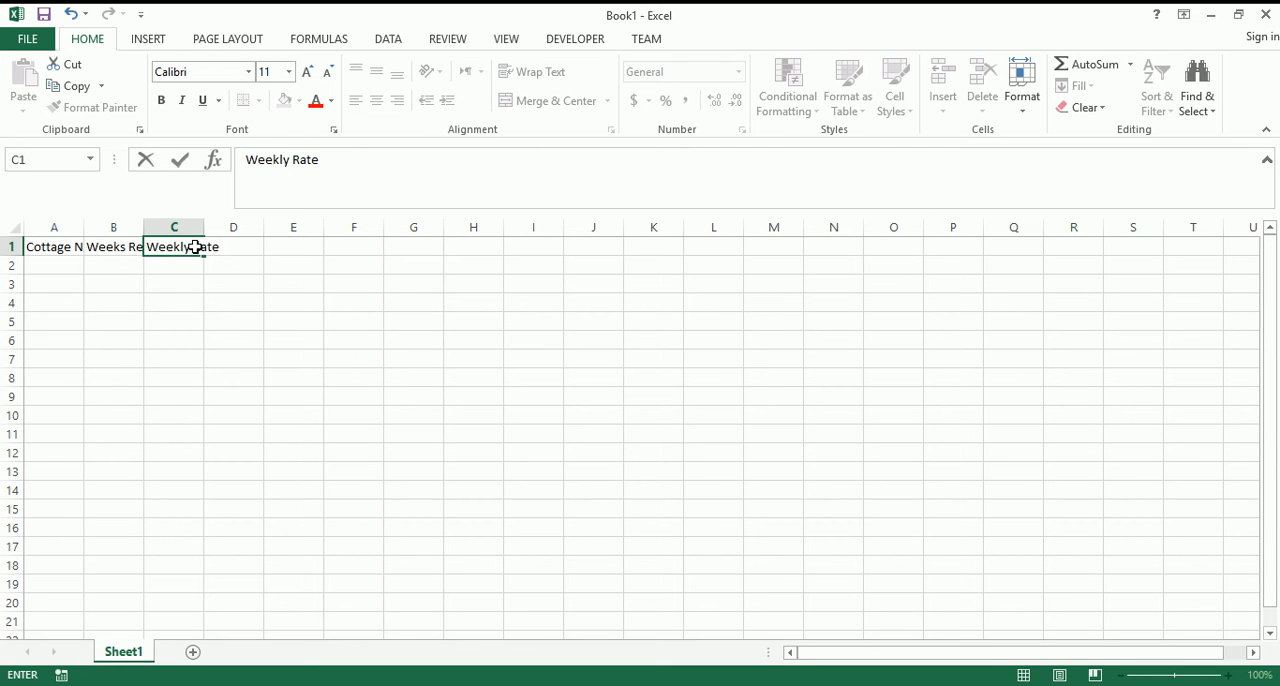
key("BackSpace")
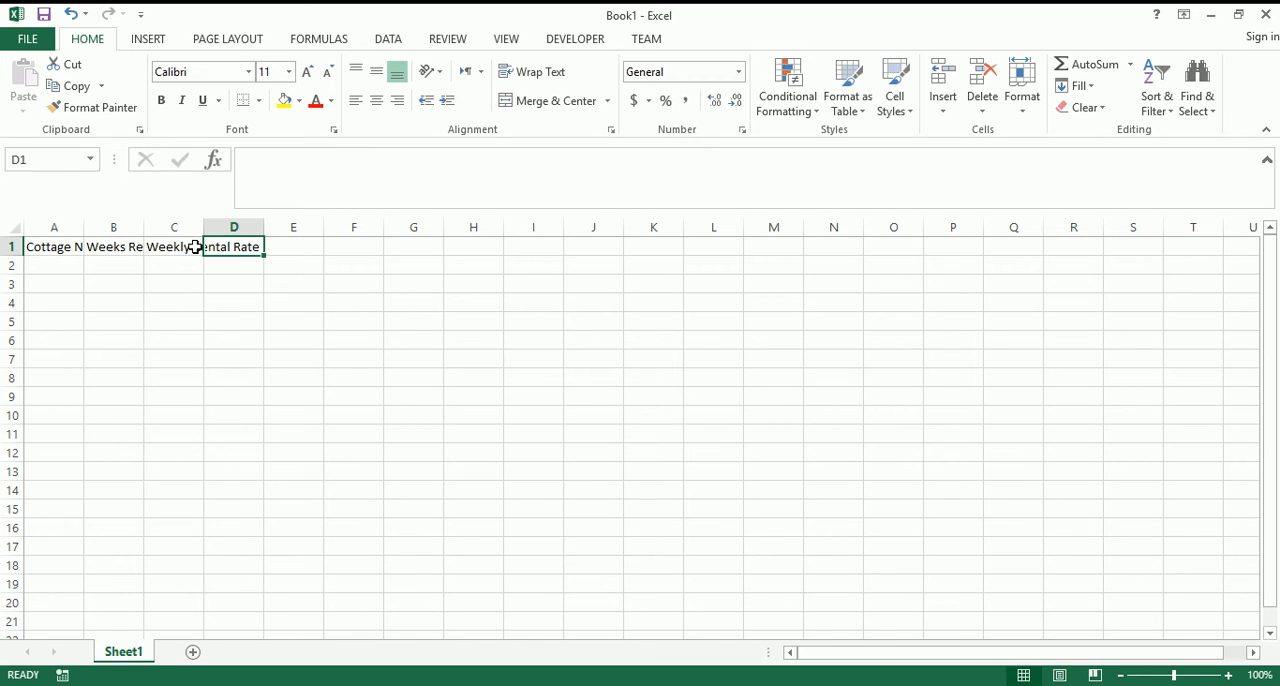
type("Total Revenue")
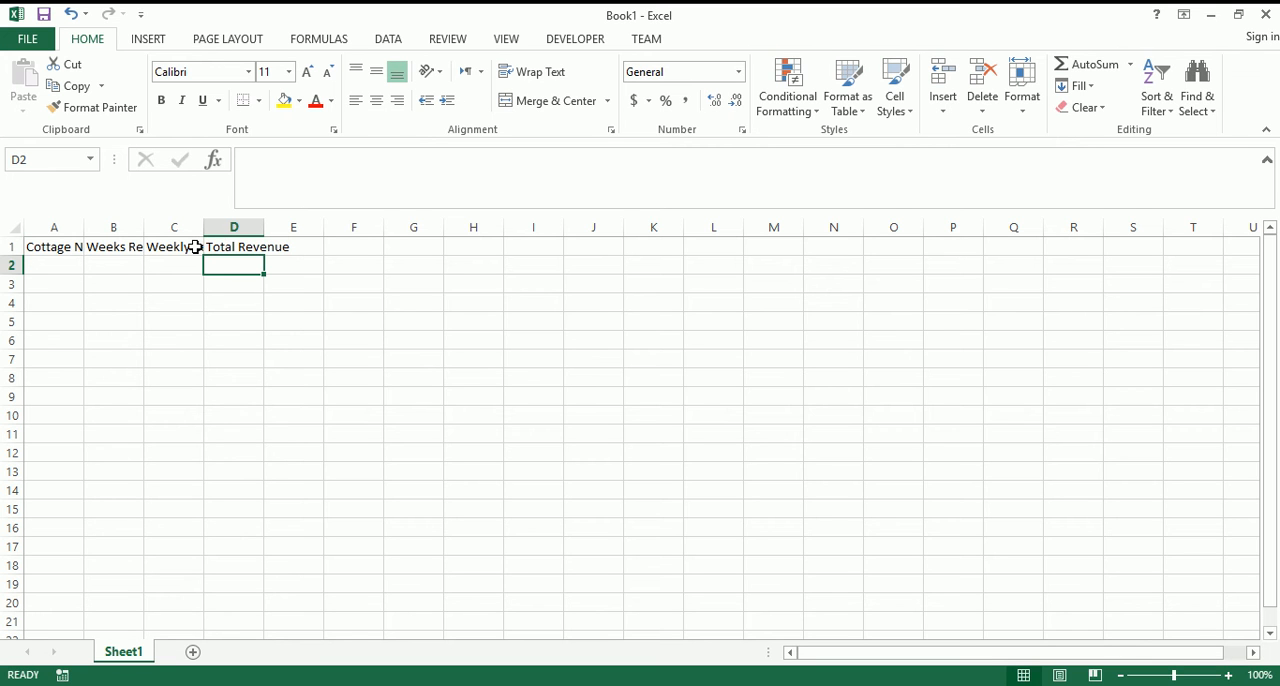
mouse_move(196, 246)
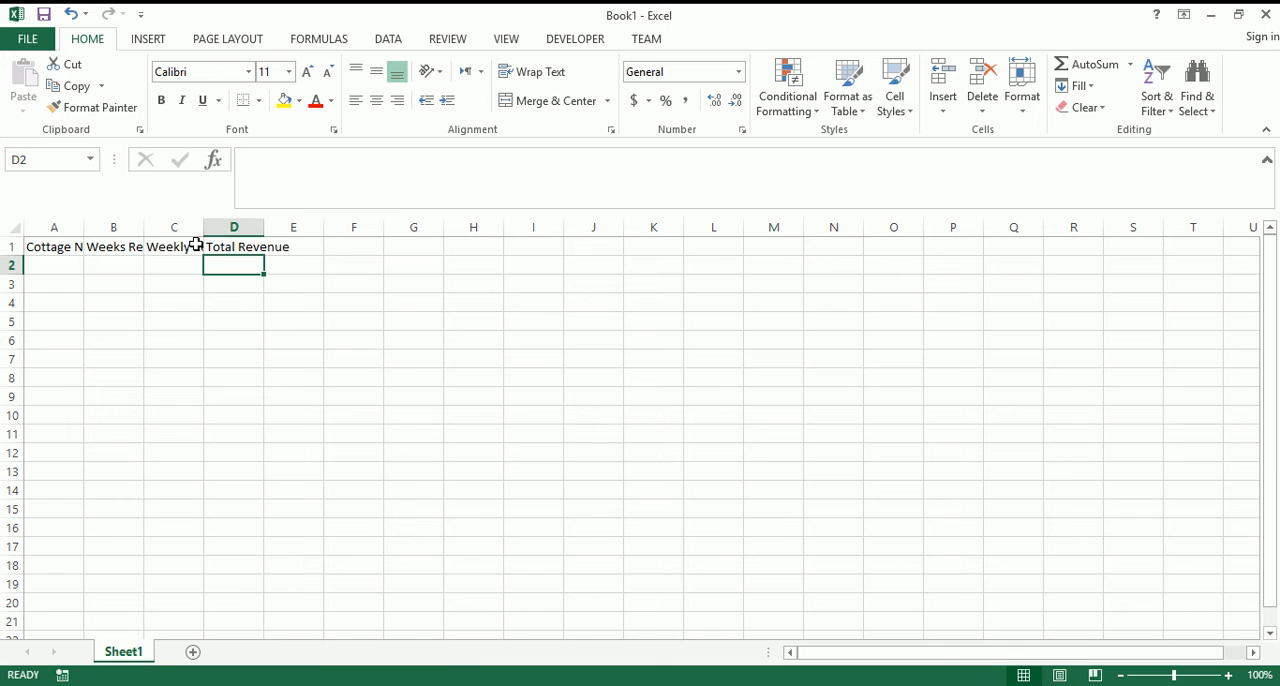
- Select columns A and B to widen them for their headers
left_click(54, 246)
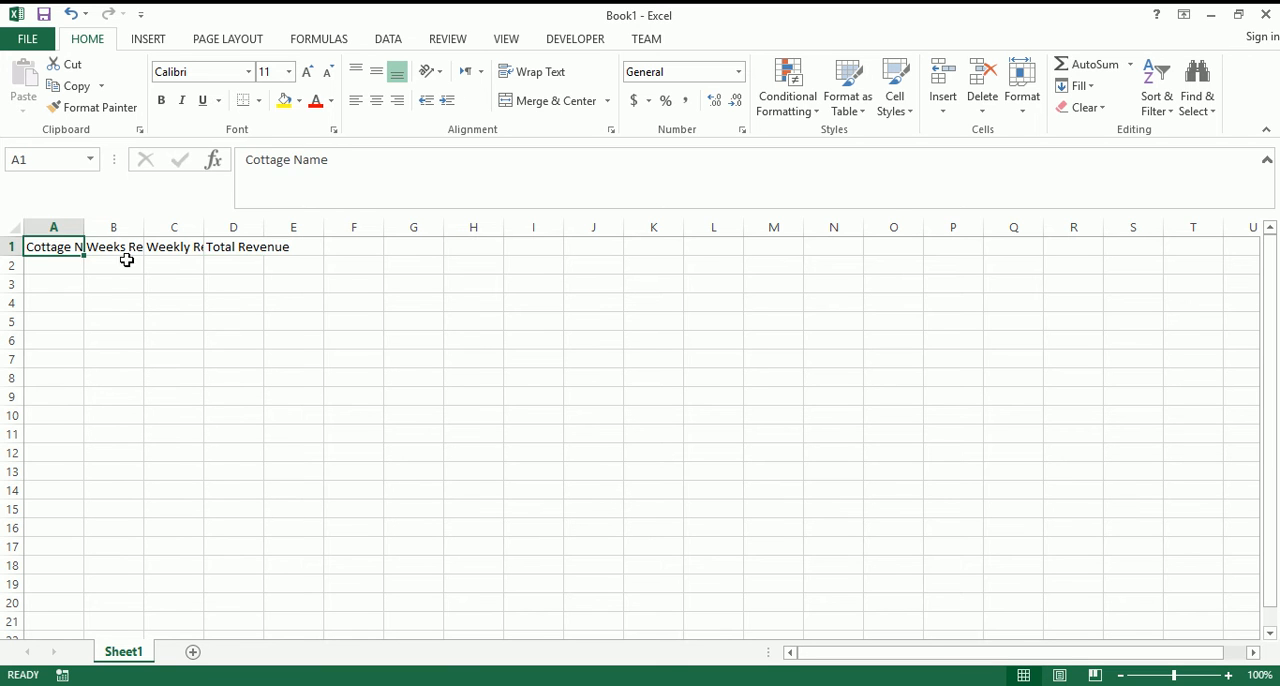
left_click(232, 246)
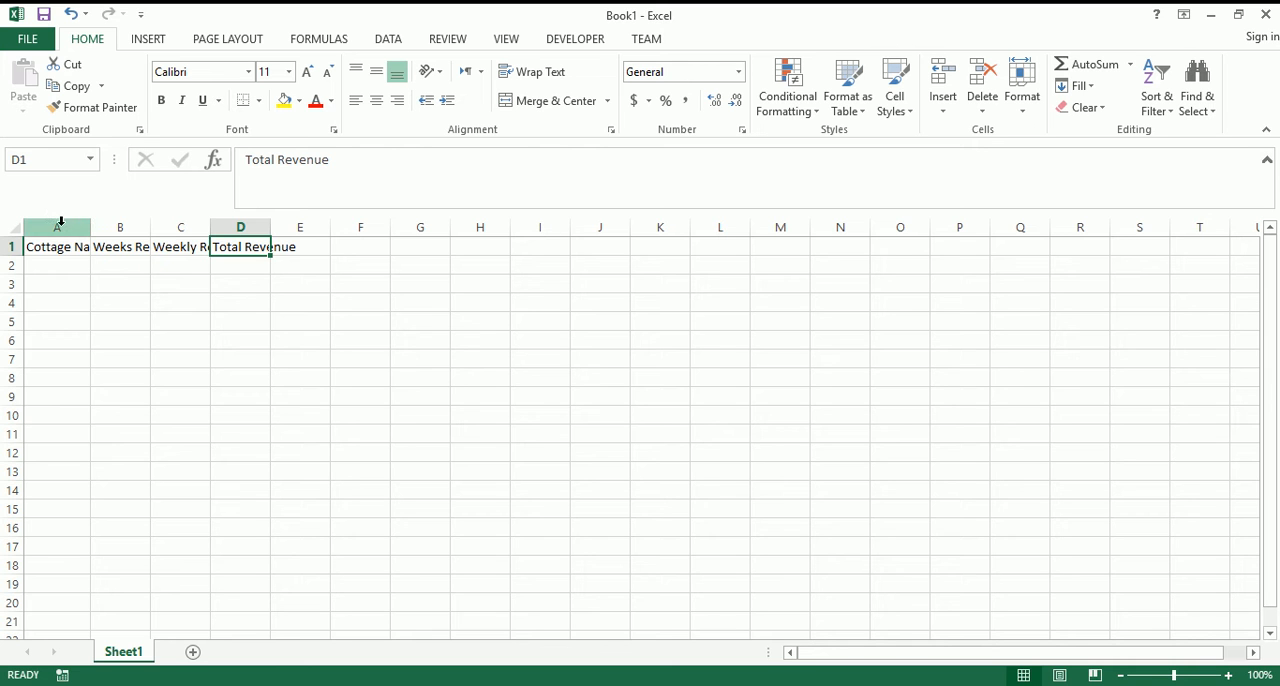
left_click(56, 228)
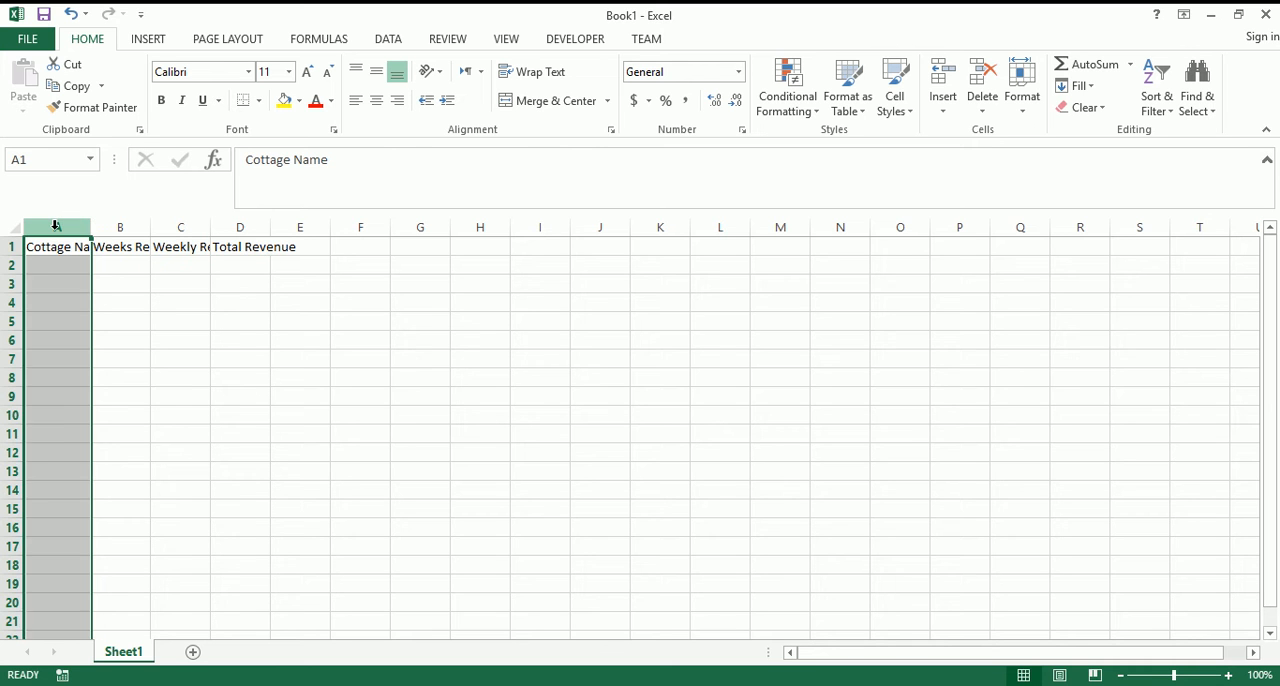
left_click(120, 228)
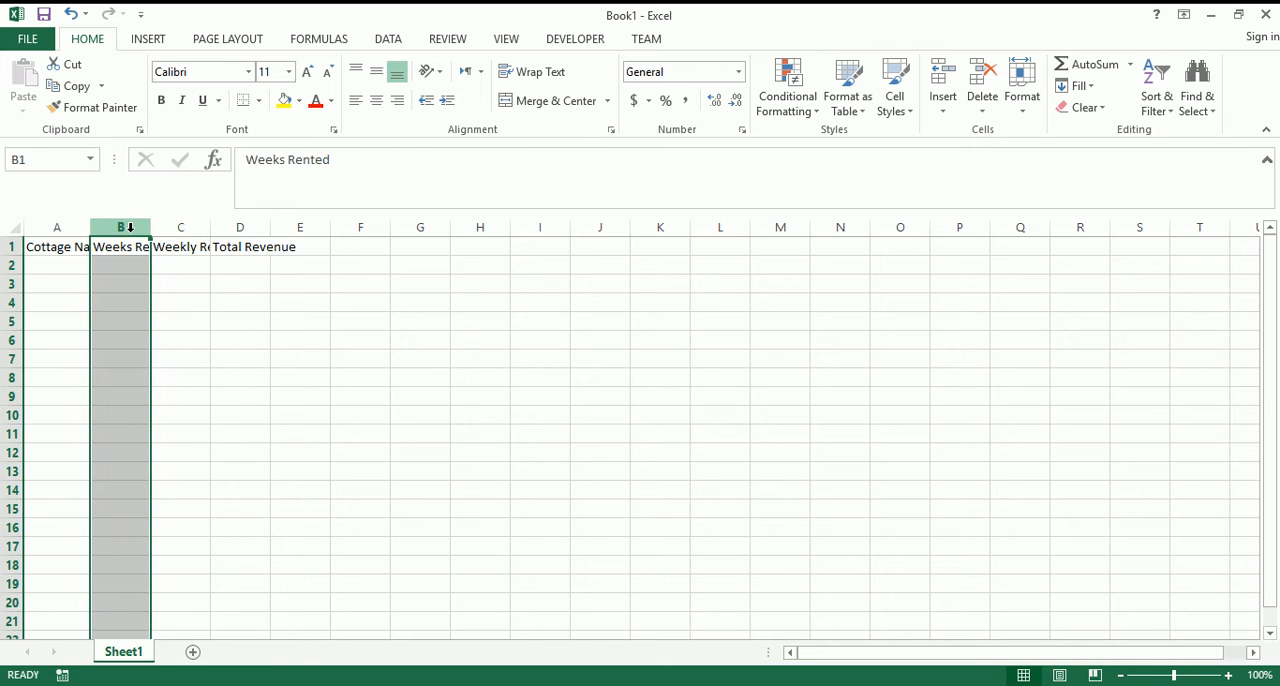
mouse_move(92, 228)
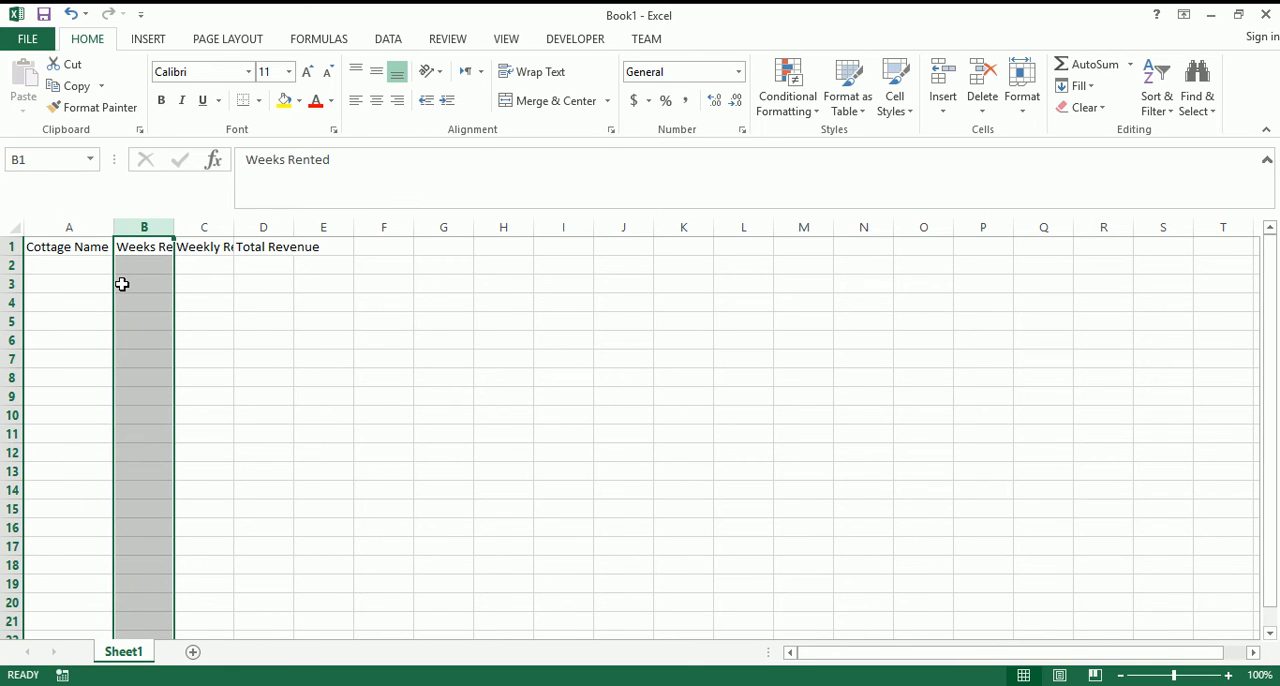
mouse_move(174, 224)
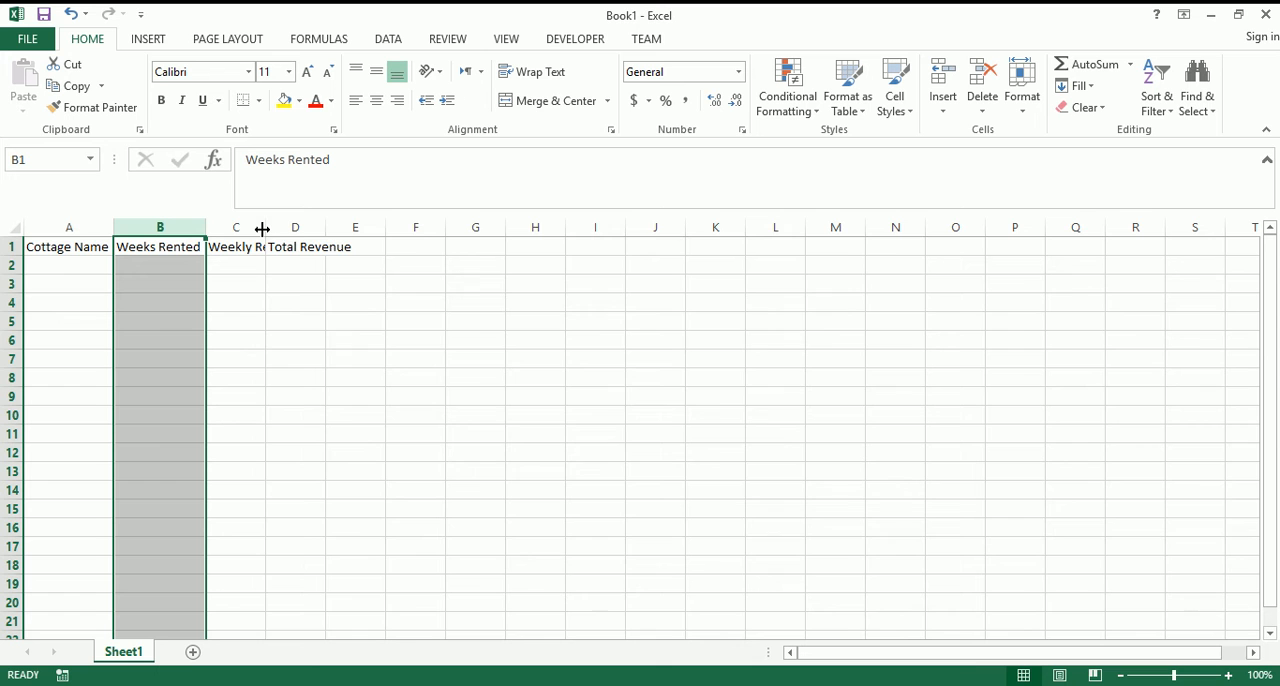
- Widen column C and enter the seven cottage names, weeks rented and weekly rates
left_click_drag(262, 228, 316, 228)
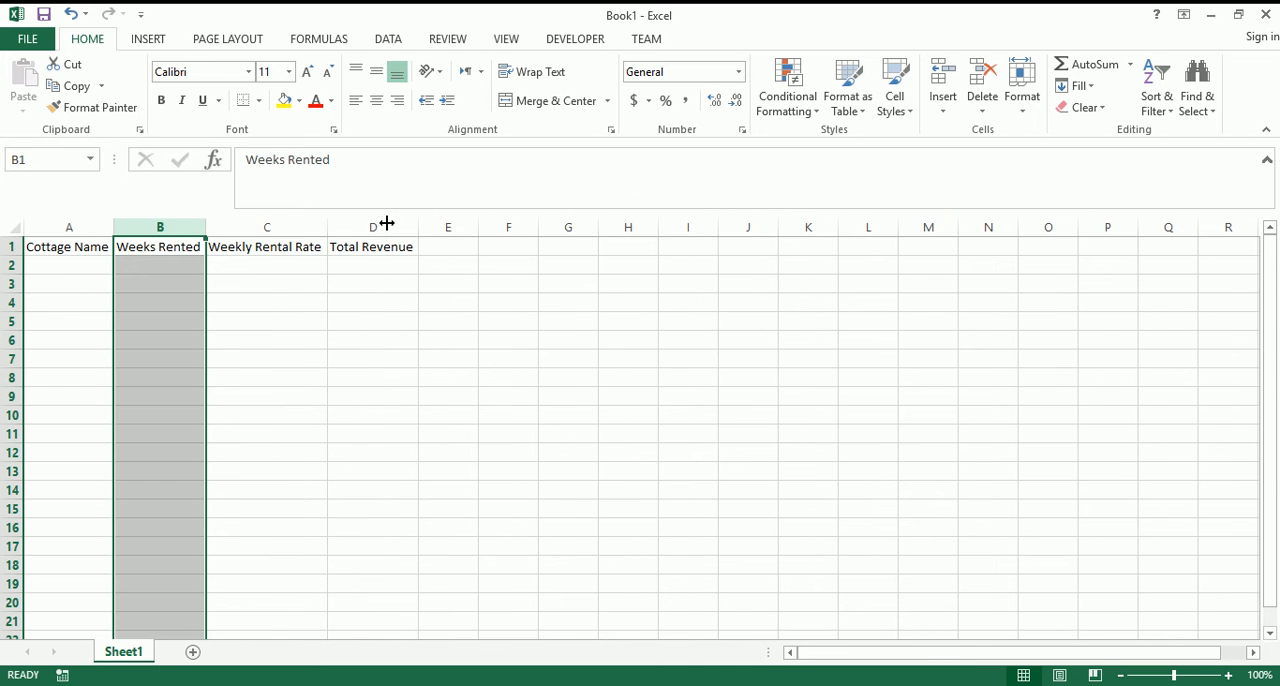
mouse_move(334, 390)
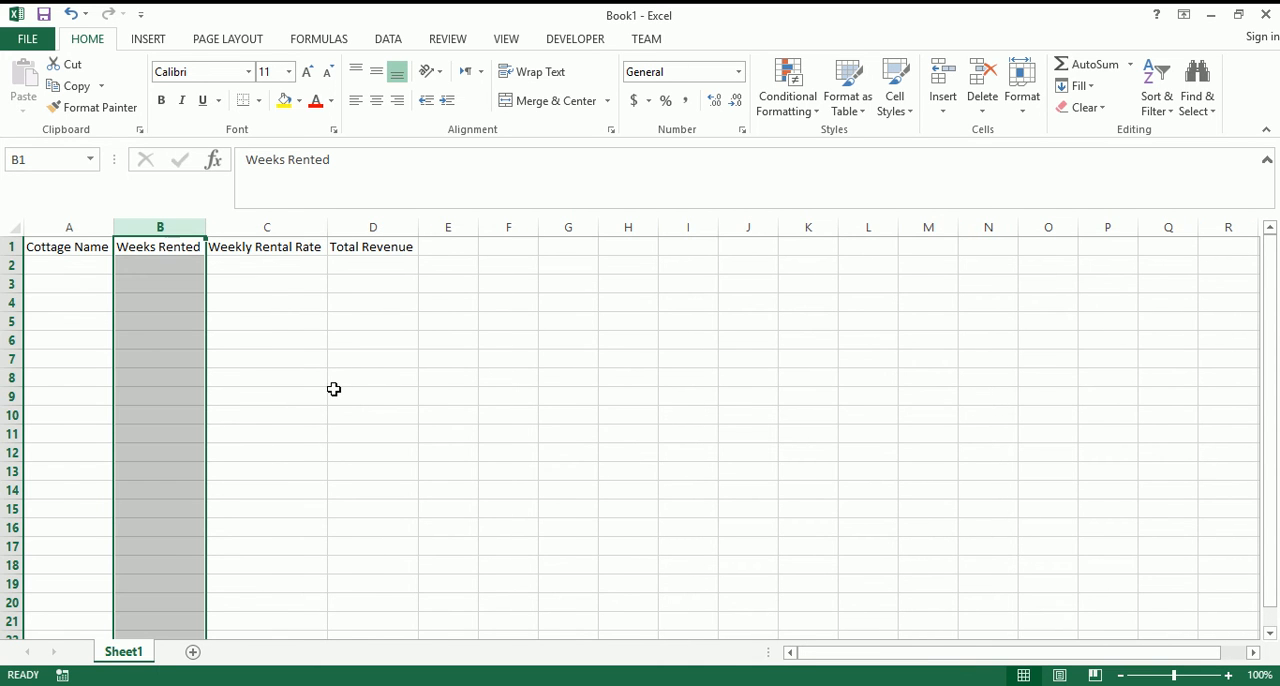
left_click(68, 264)
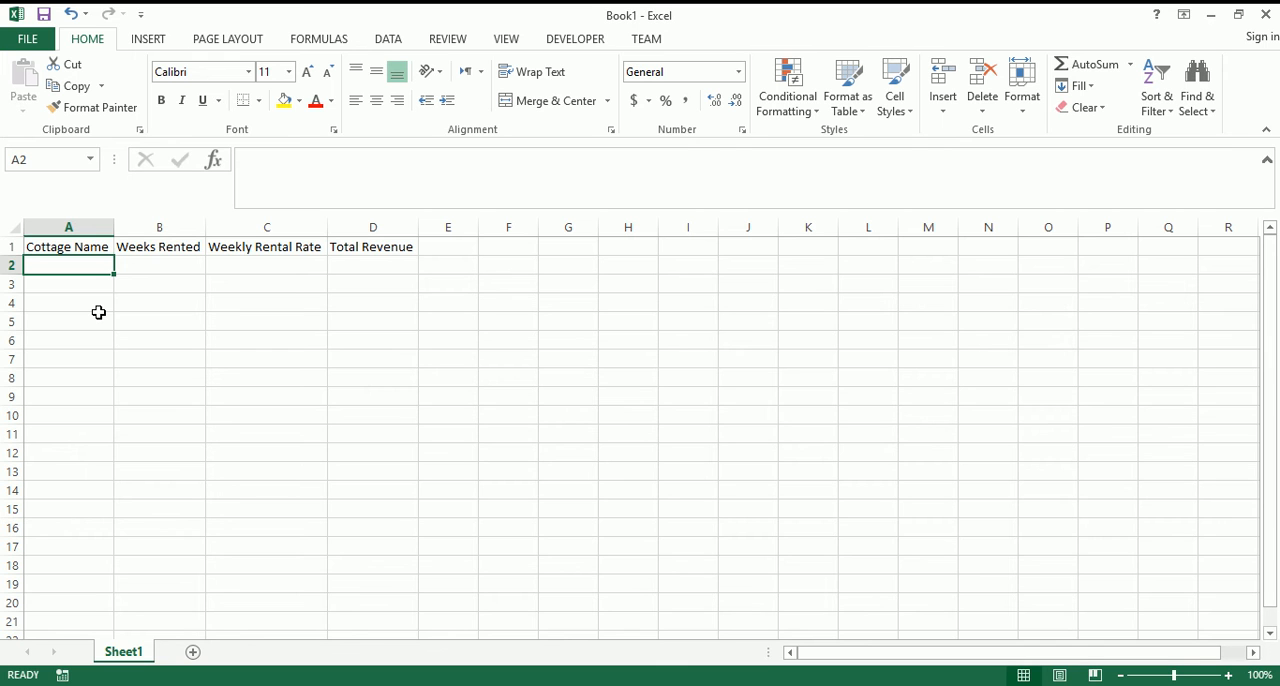
mouse_move(98, 306)
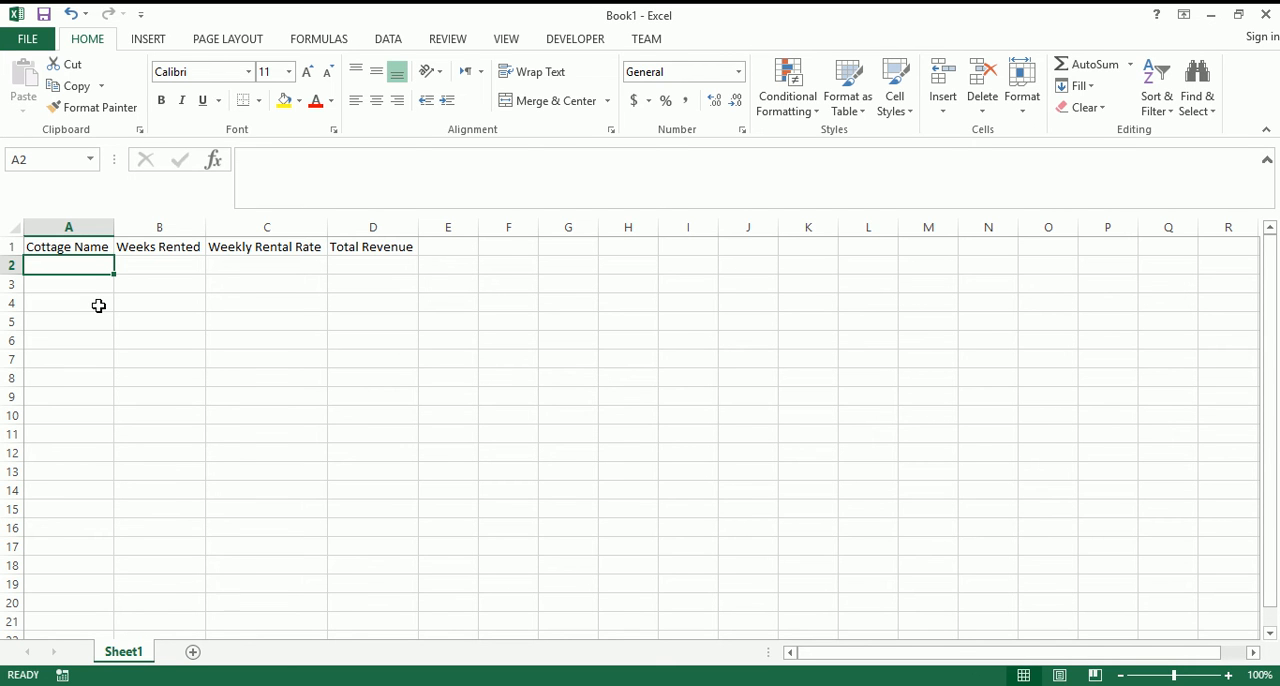
mouse_move(98, 306)
type("Cozy Hideaway")
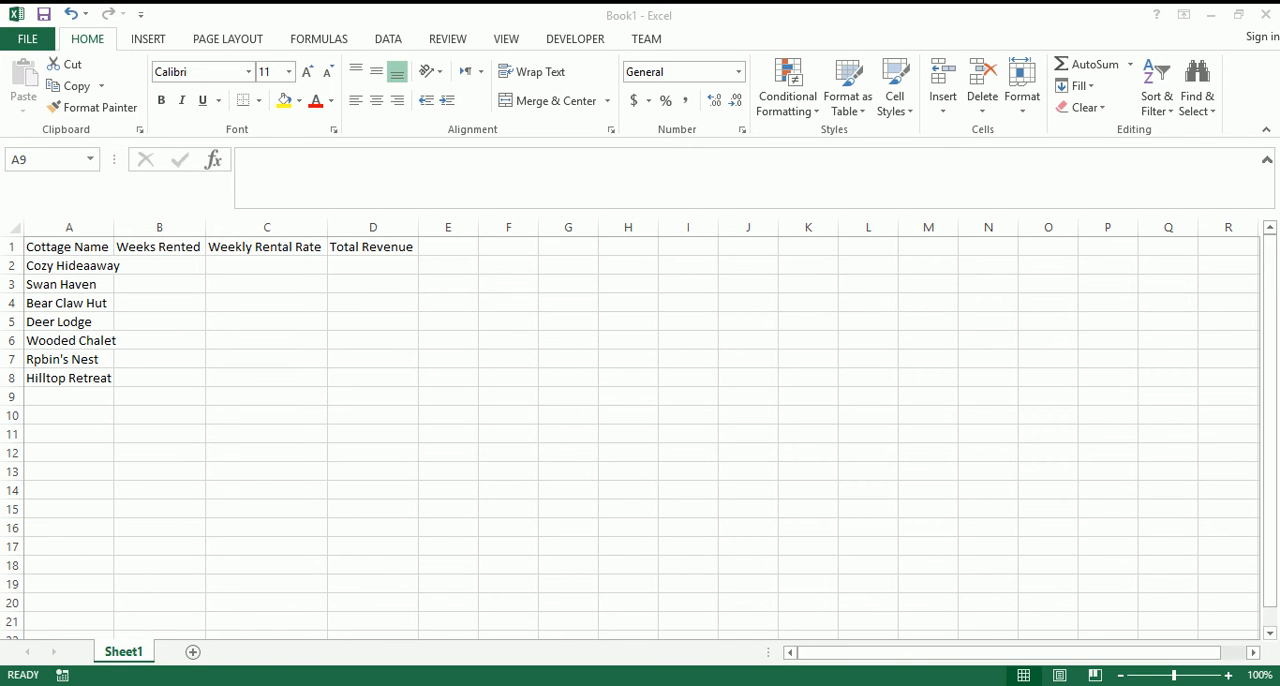
mouse_move(160, 272)
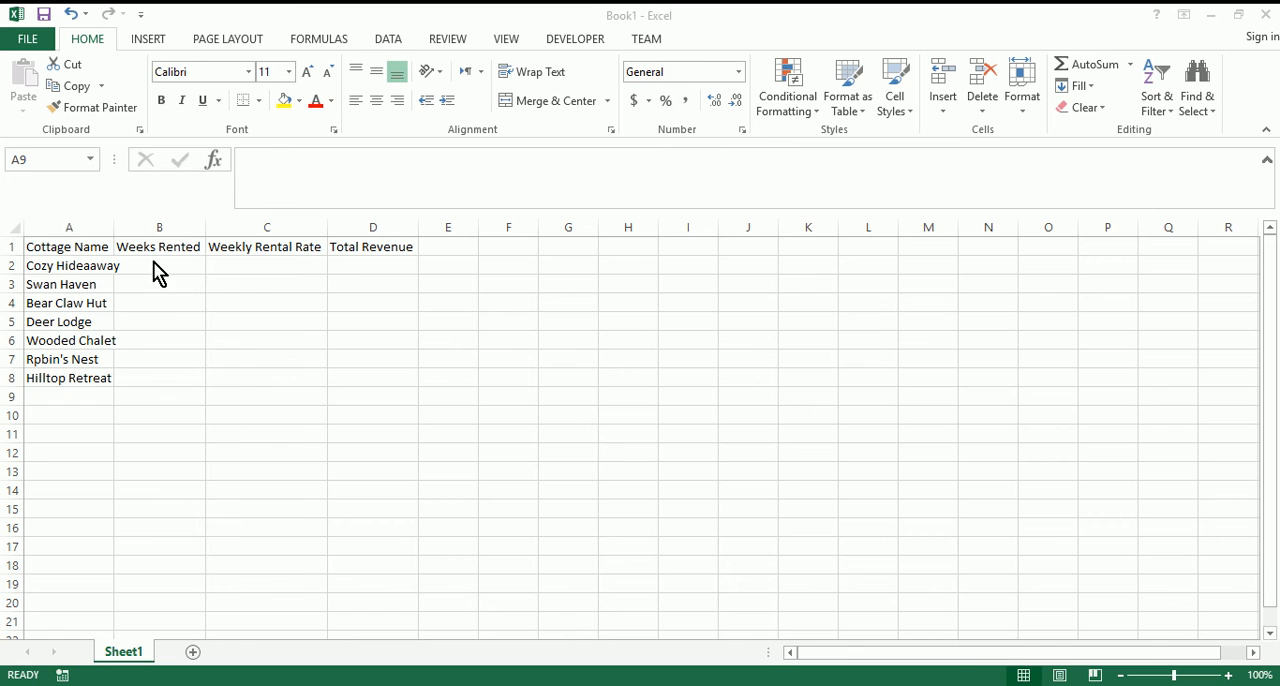
left_click(160, 264)
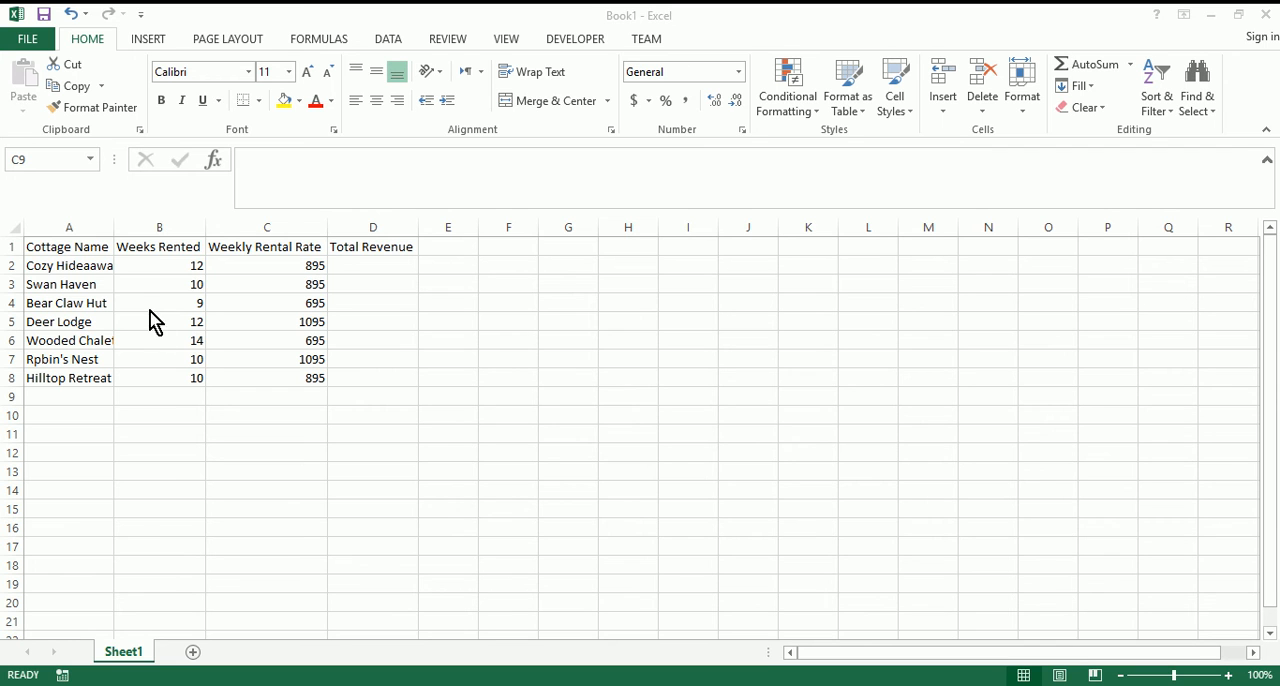
- Insert two blank rows above the header row
left_click(68, 246)
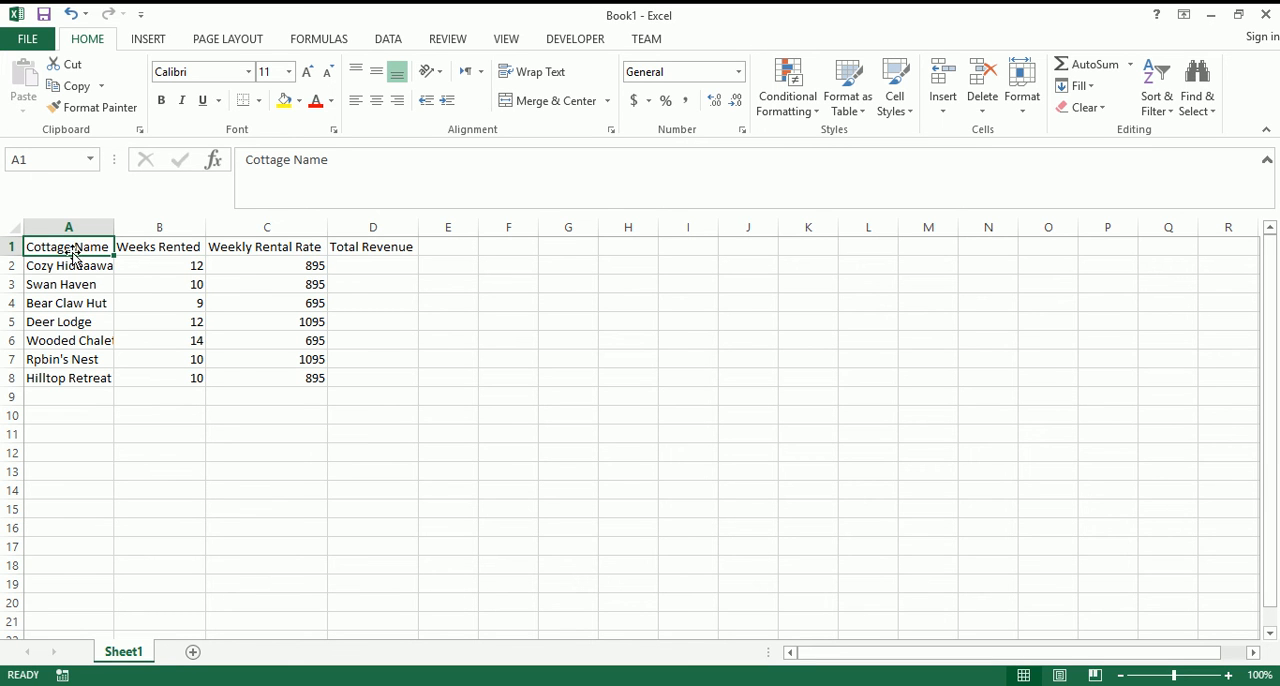
left_click(12, 246)
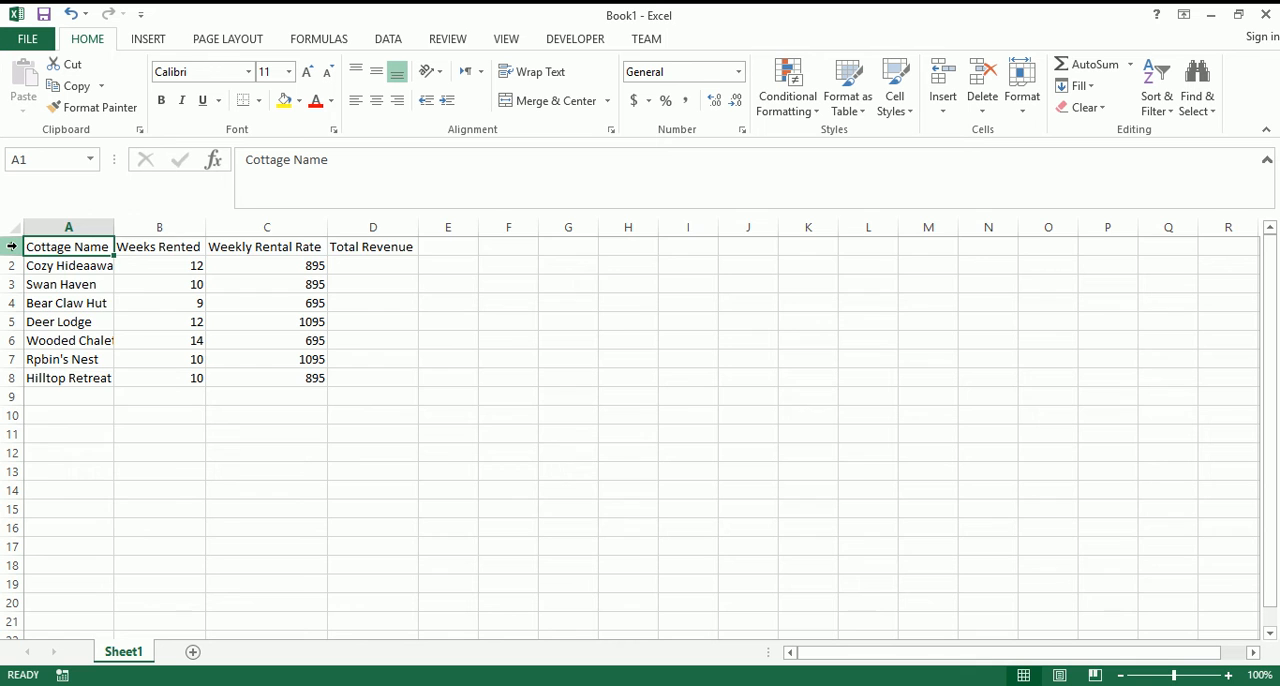
right_click(68, 246)
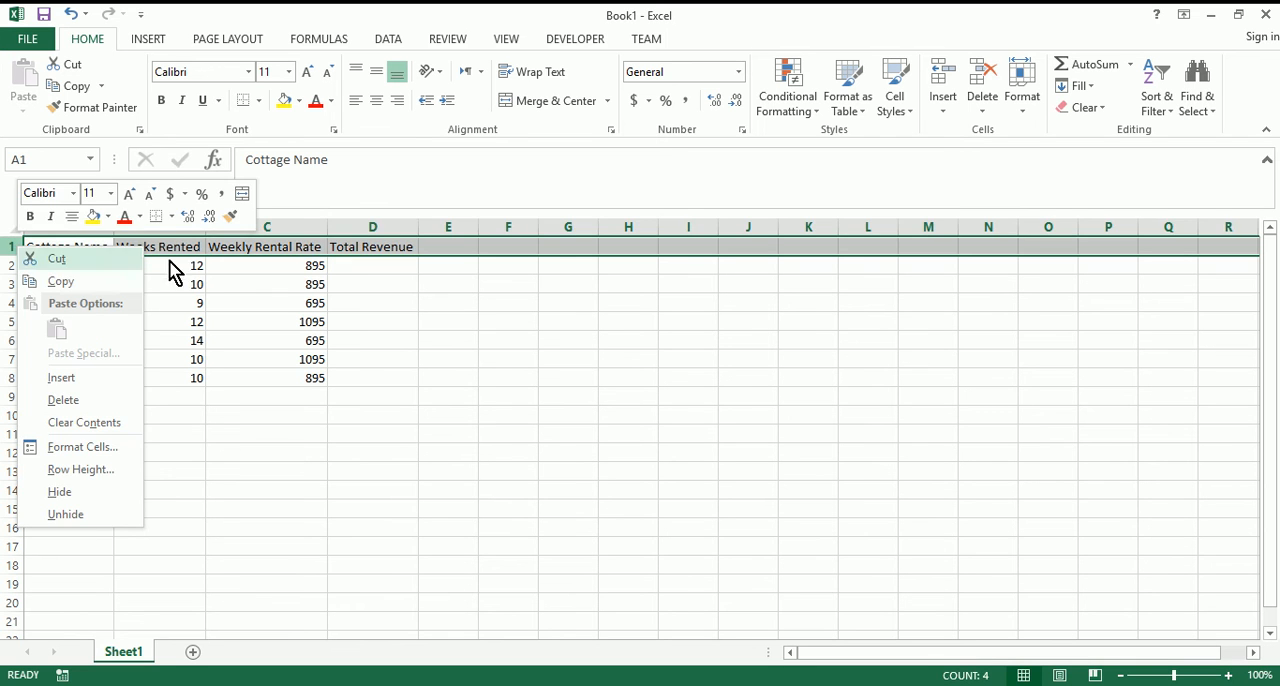
left_click(160, 304)
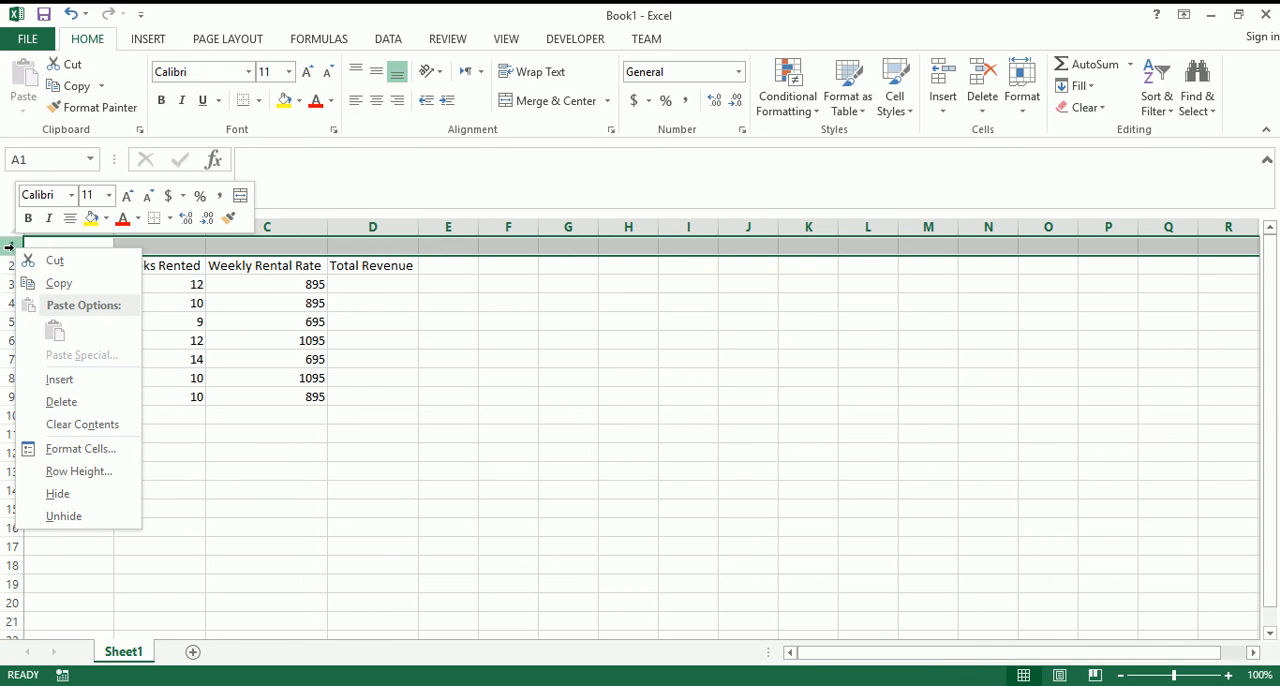
left_click(60, 378)
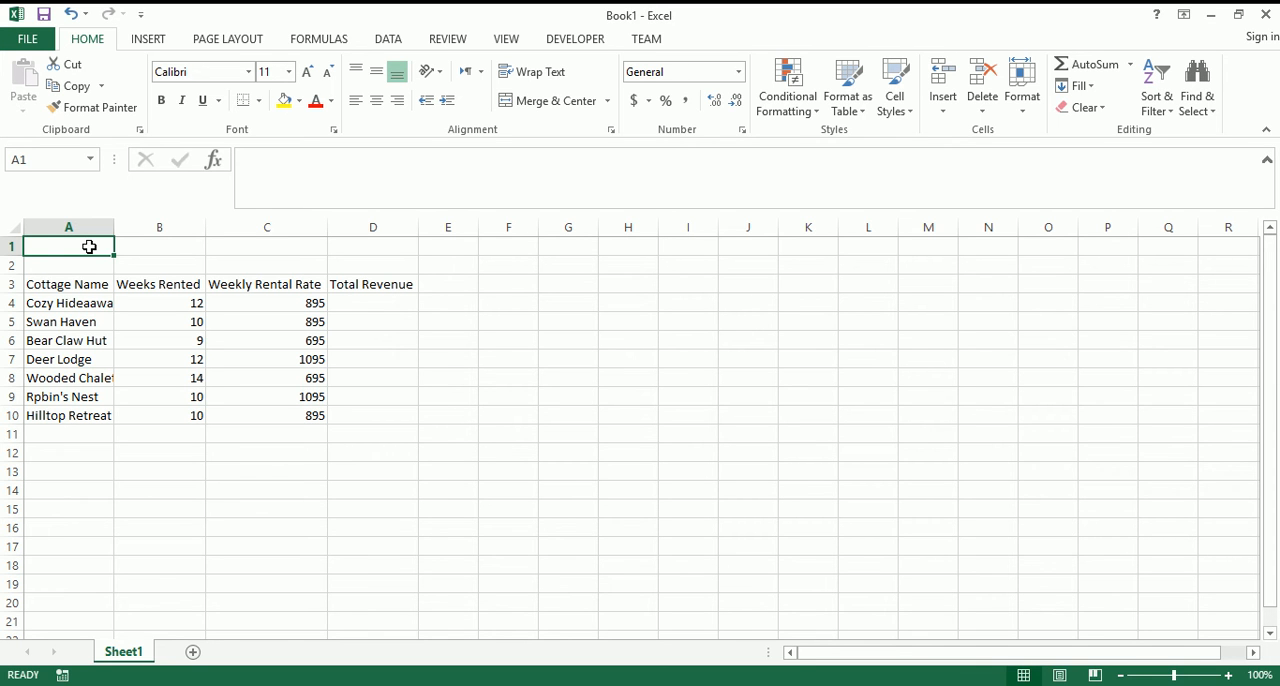
- Enter the title 'Cottage Rental Revenue: Summer Season' in A1
type("Cottage Rental R")
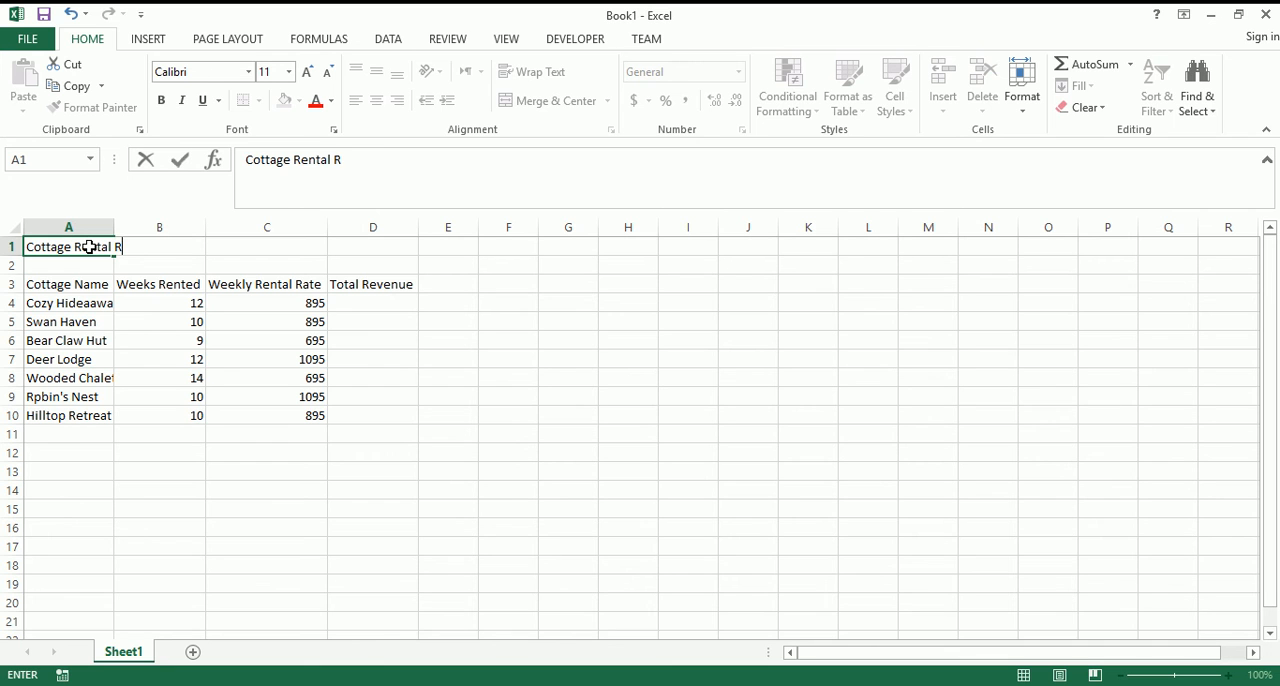
type("evenue: Summer Season")
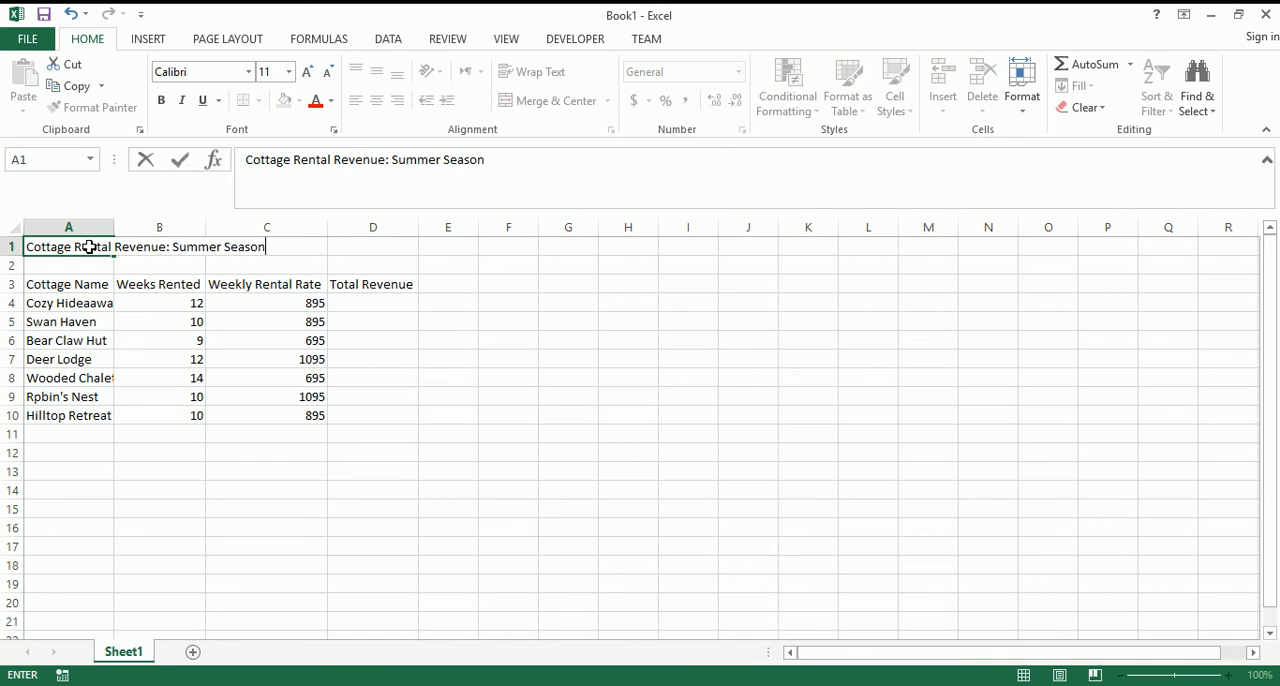
key("enter")
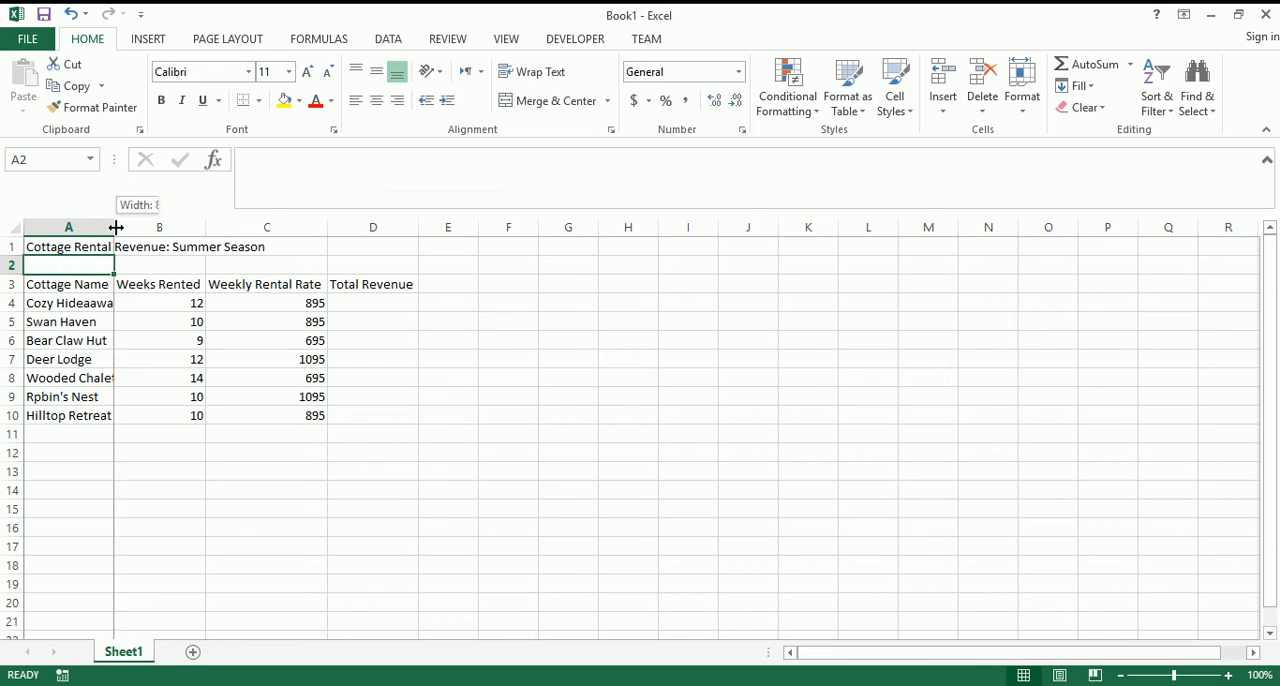
- Adjust column A's width so every cottage name shows in full
left_click_drag(116, 228, 132, 228)
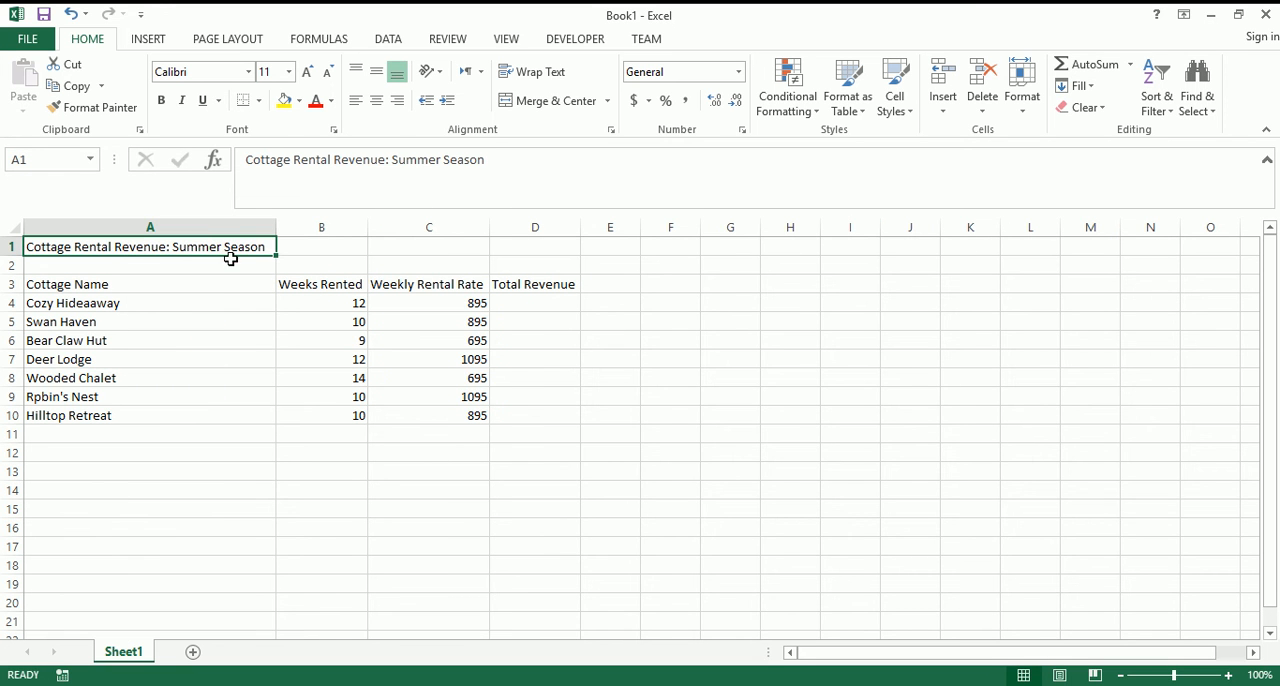
mouse_move(276, 226)
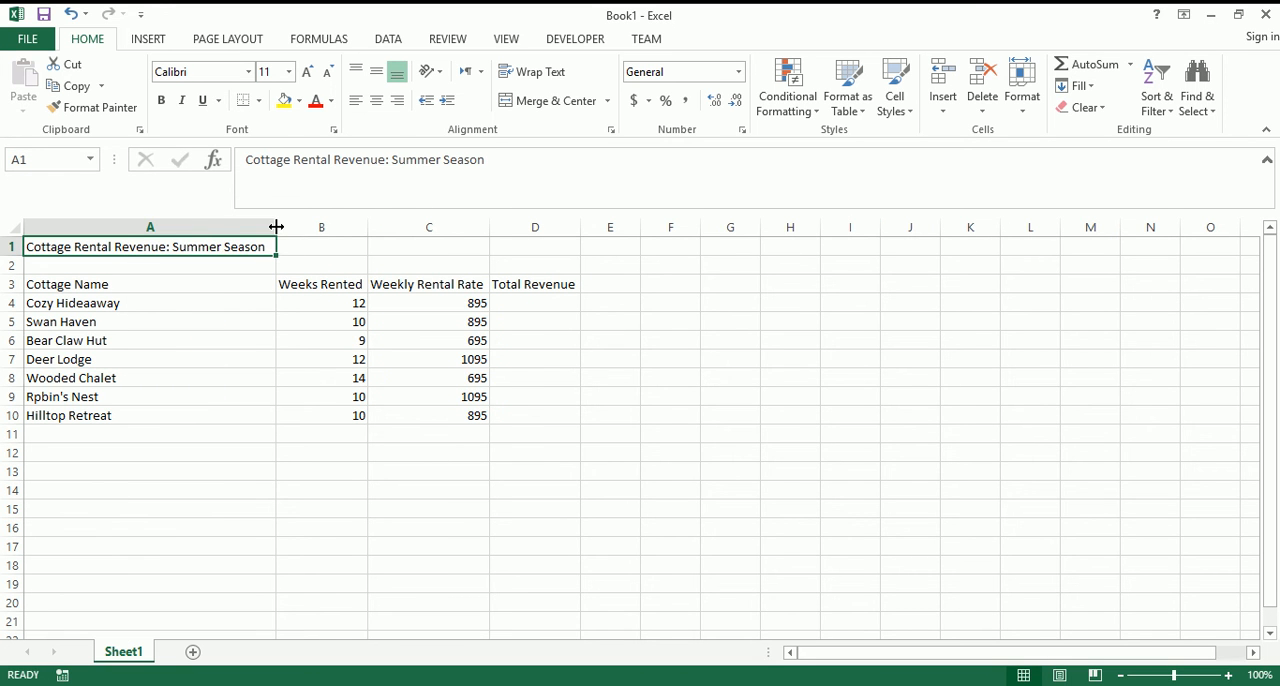
left_click_drag(276, 226, 132, 226)
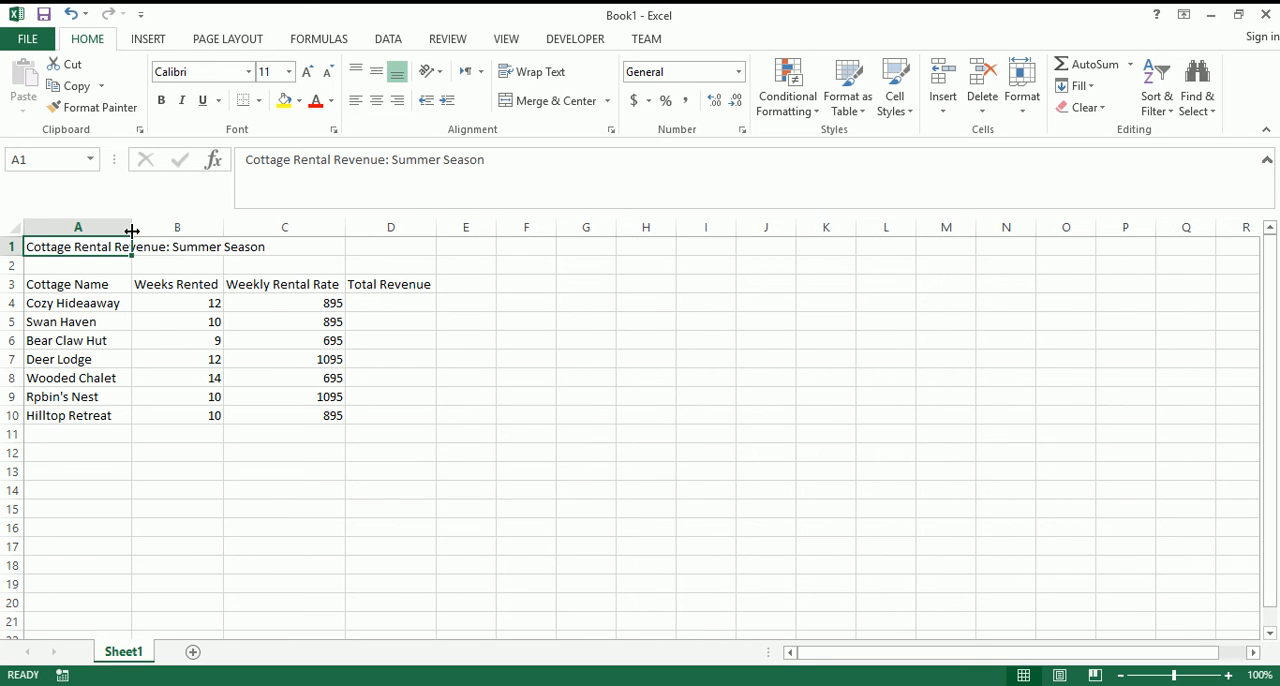
left_click_drag(208, 228, 232, 228)
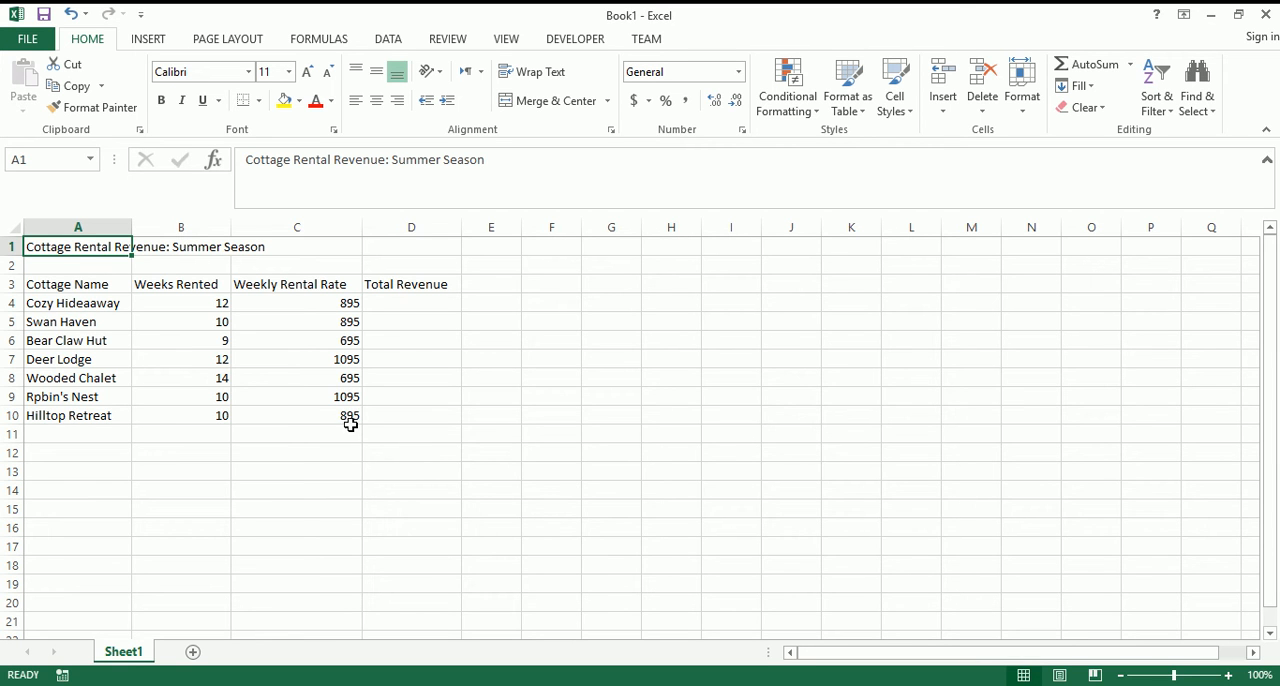
mouse_move(320, 420)
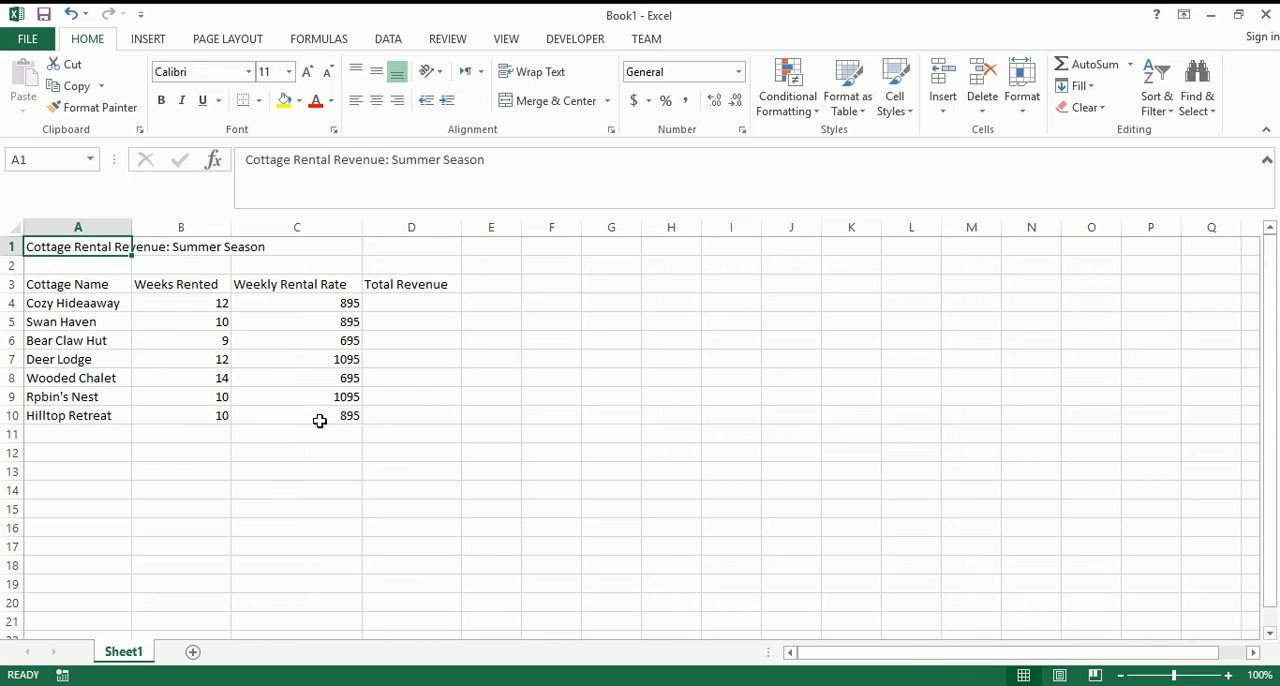
mouse_move(12, 270)
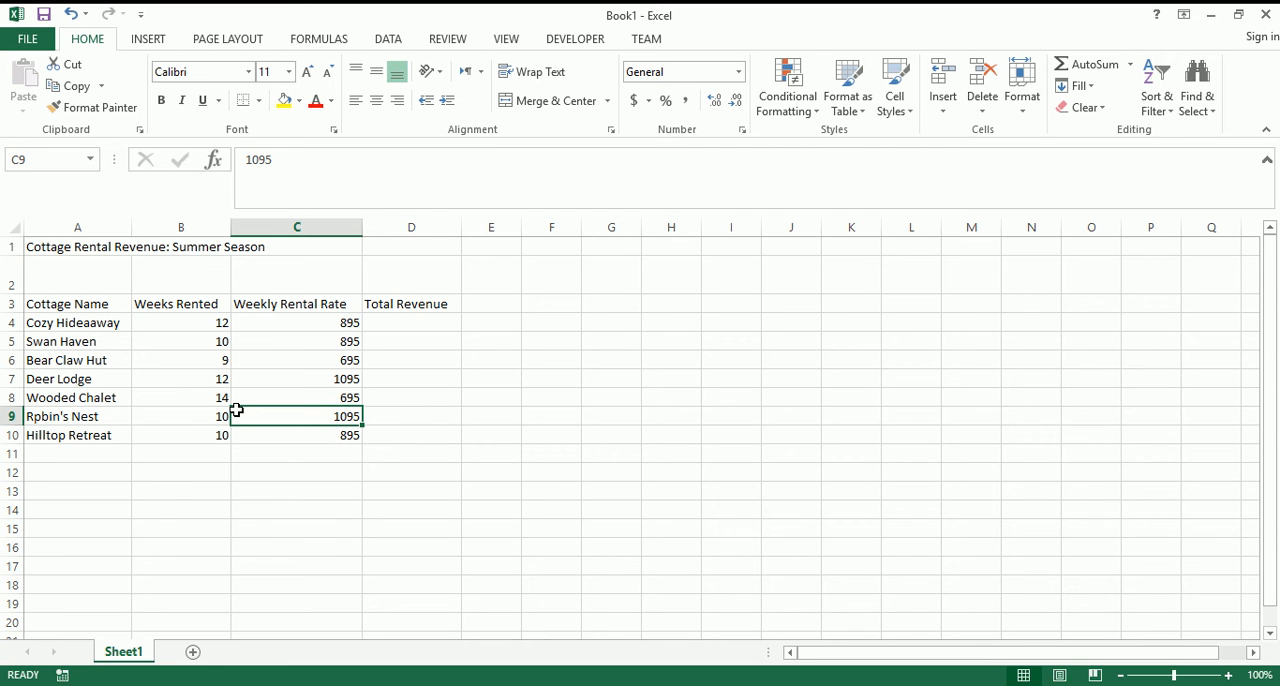
mouse_move(238, 408)
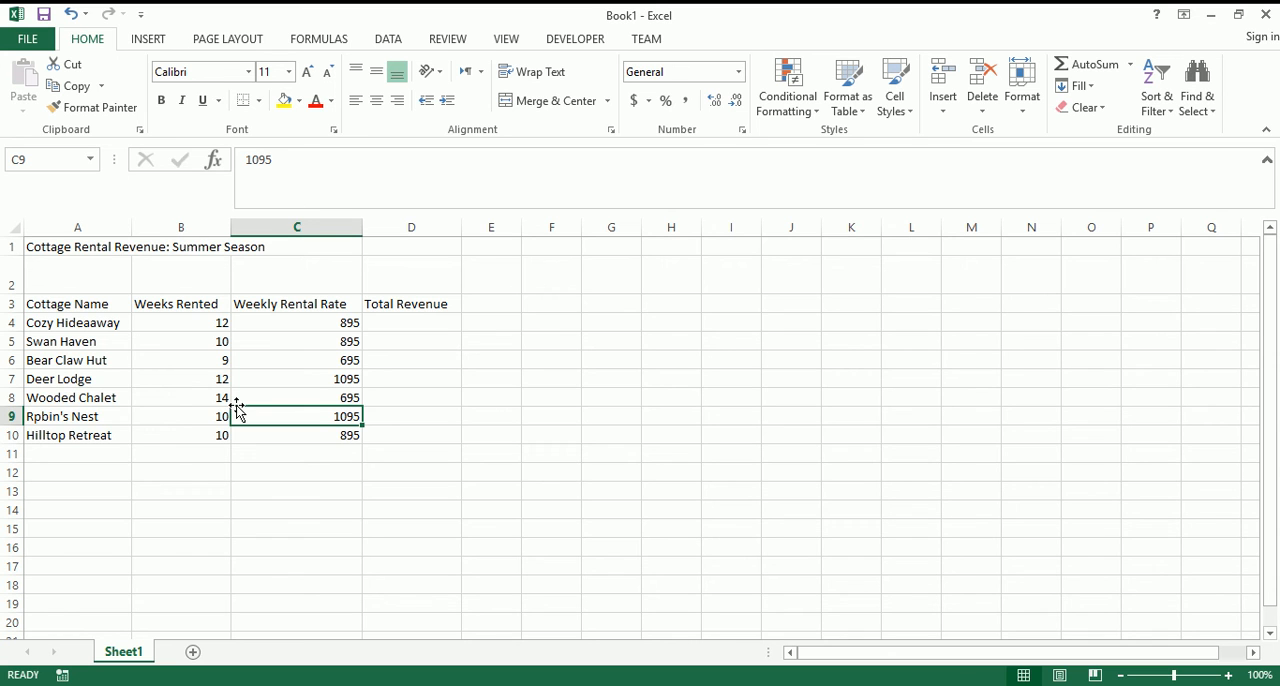
mouse_move(248, 396)
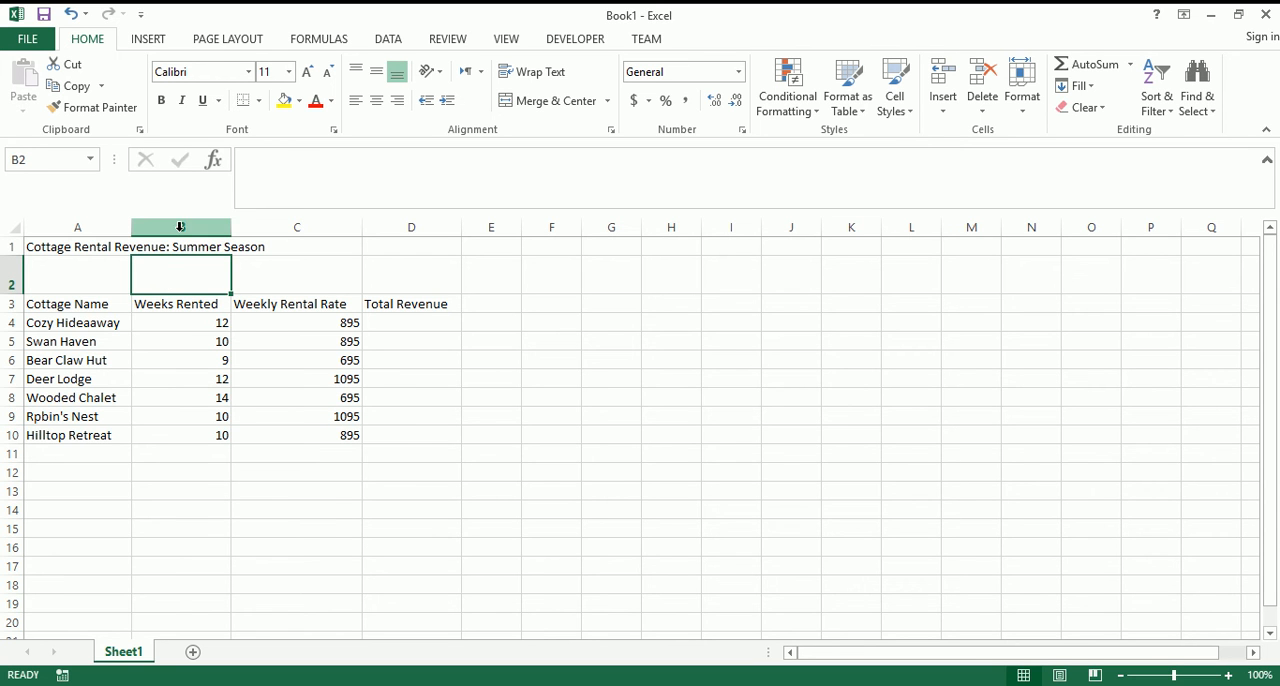
- Insert a column before A by mistake and undo it
right_click(76, 228)
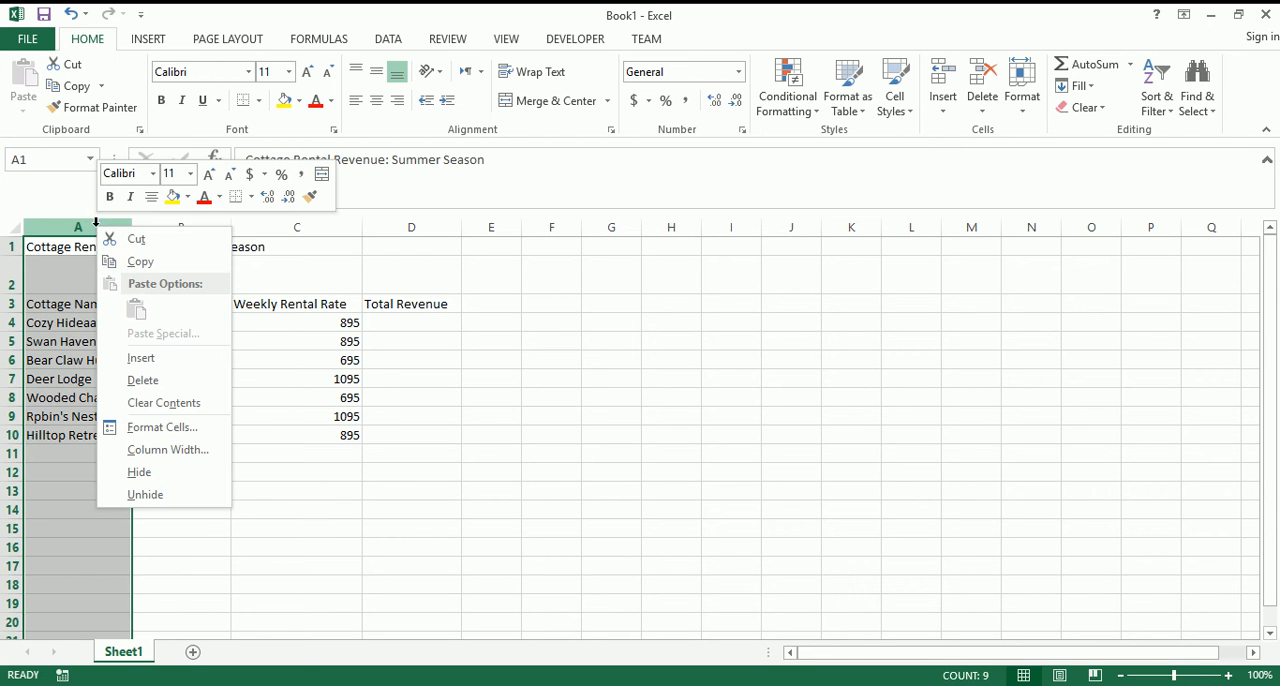
mouse_move(140, 356)
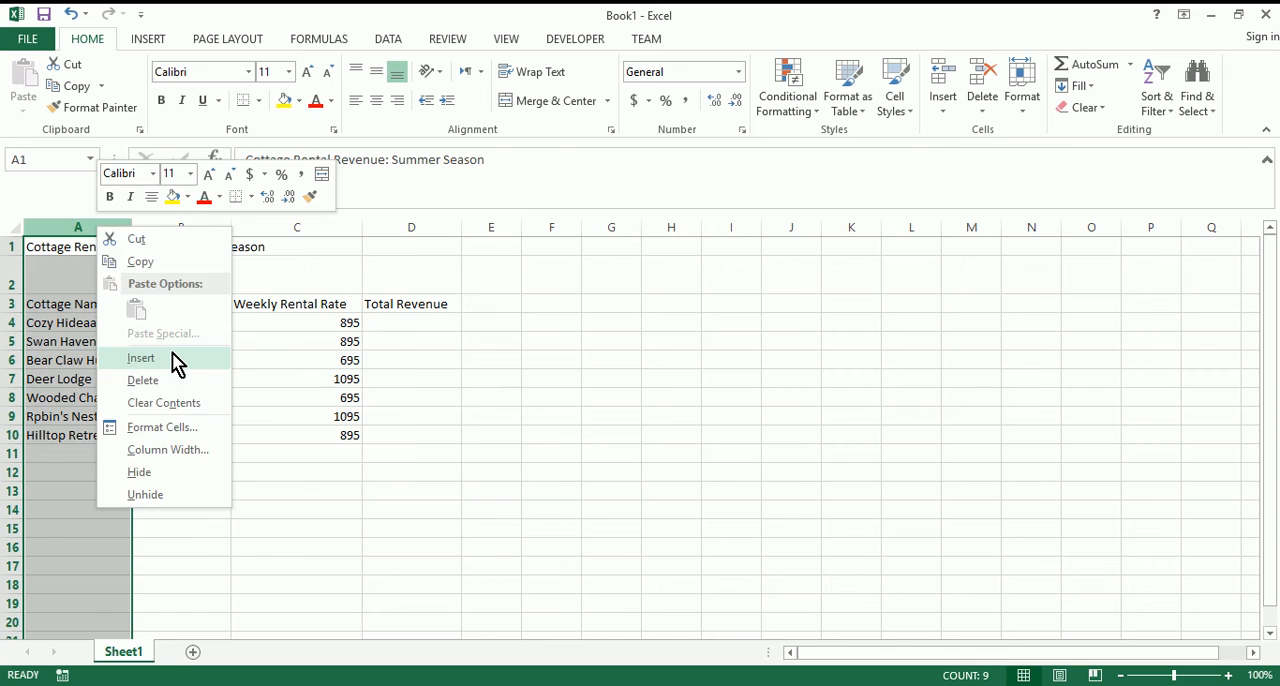
left_click(140, 356)
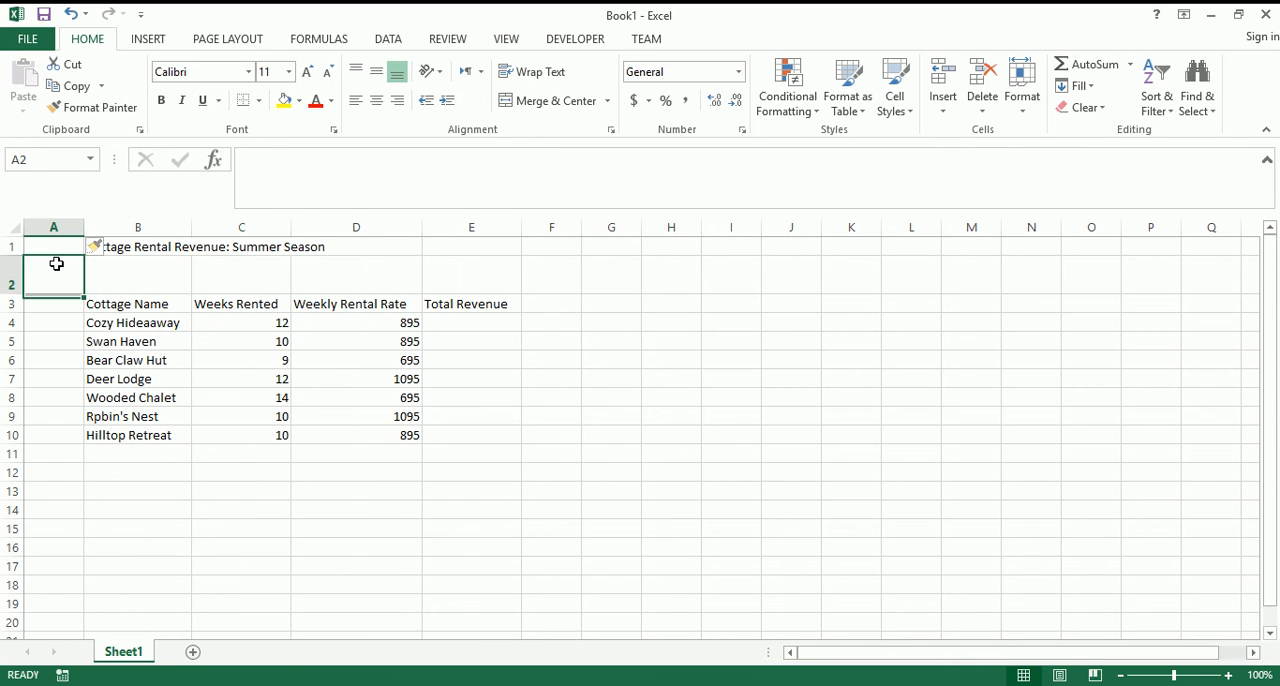
left_click(52, 490)
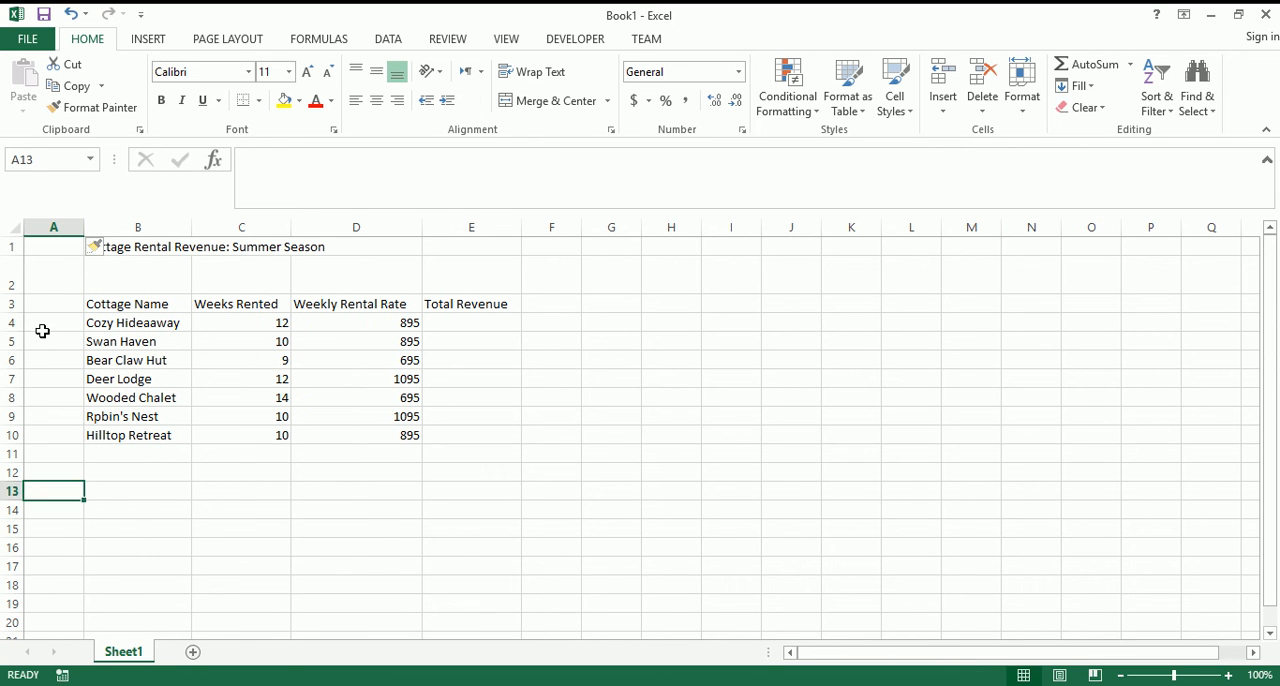
left_click(52, 396)
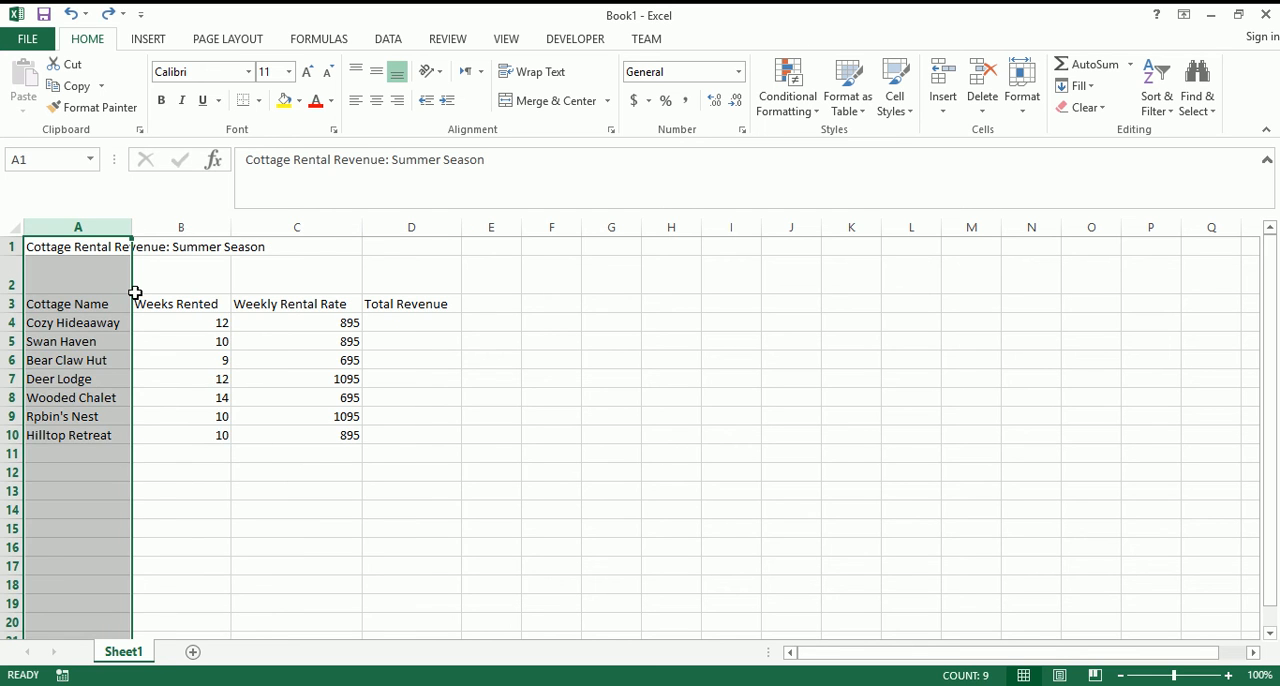
- Insert a blank column between Cottage Name and Weeks Rented
left_click(180, 228)
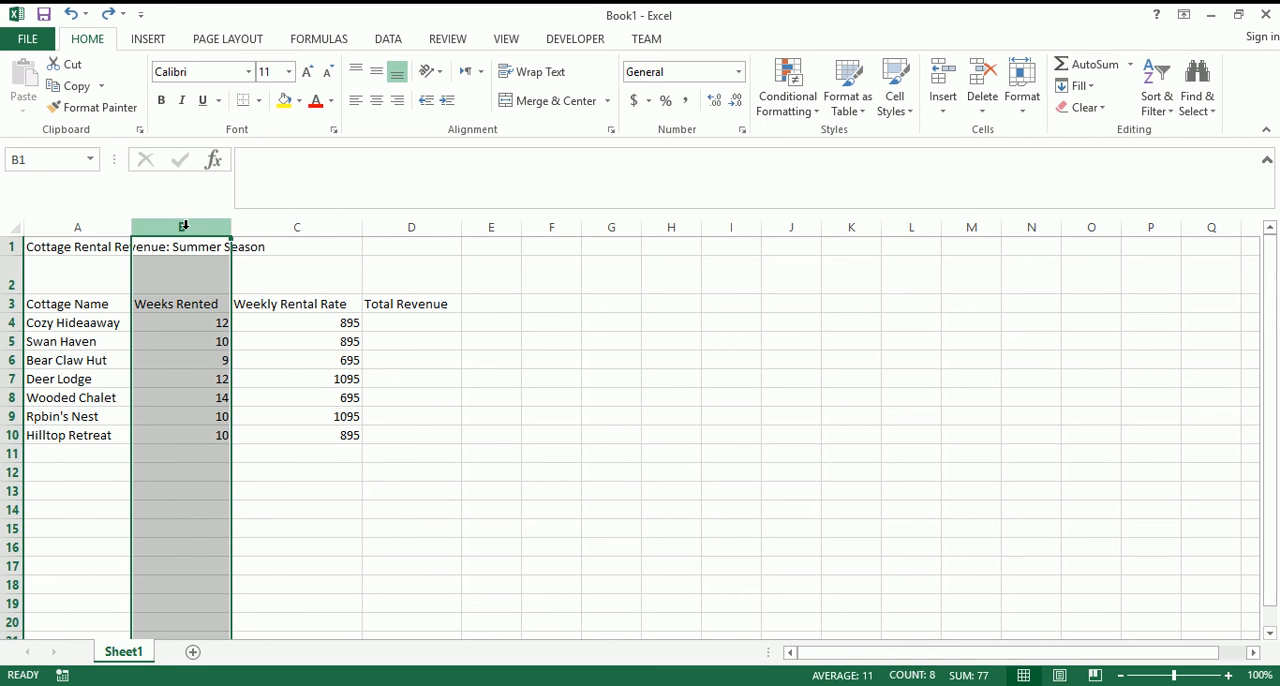
right_click(184, 226)
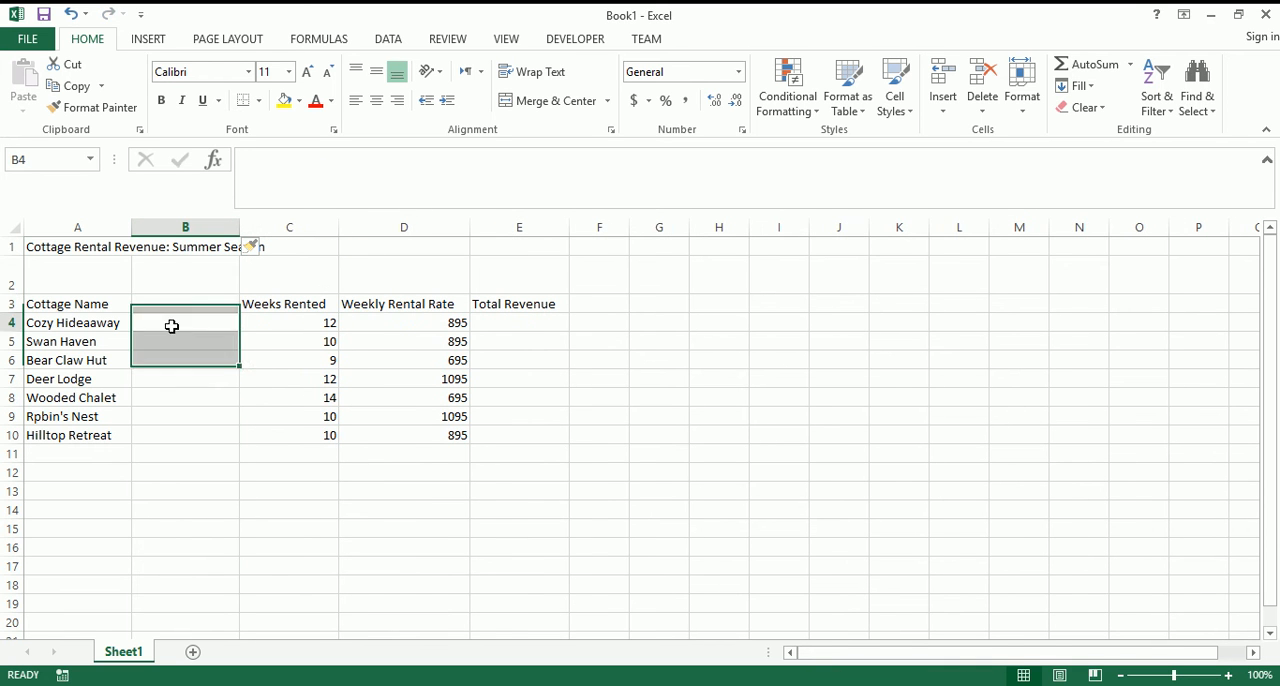
left_click(184, 304)
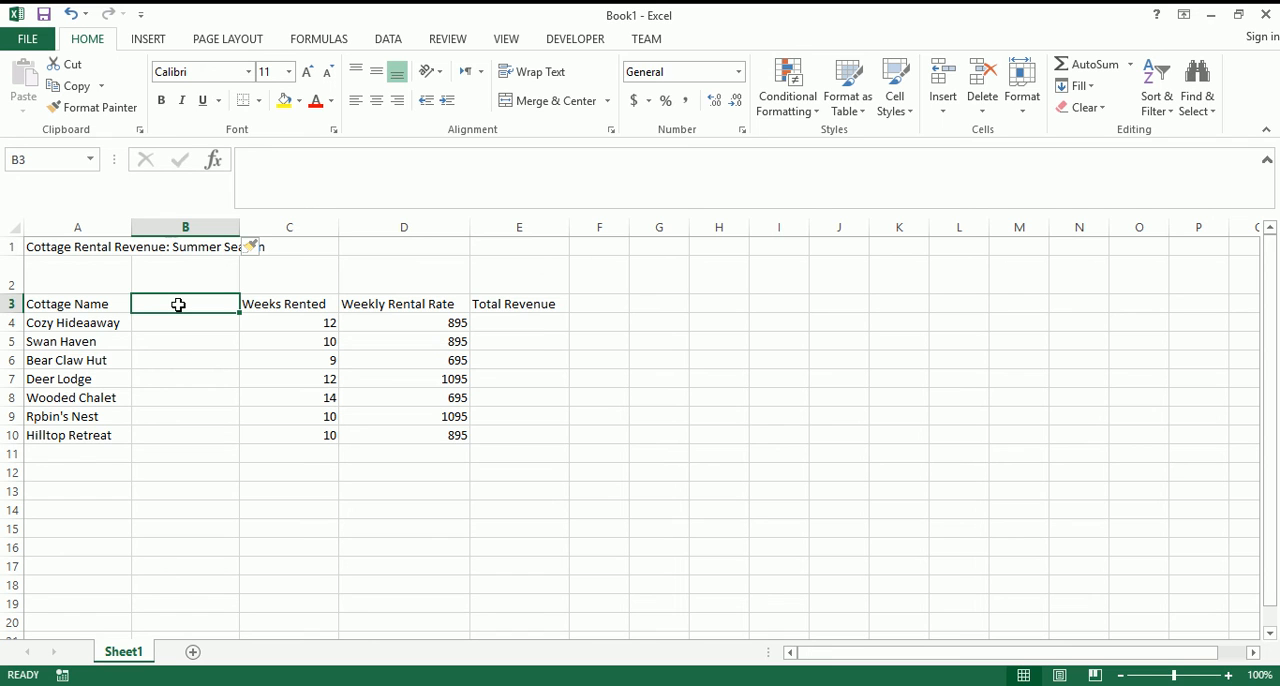
- Enter the Cottage Type heading in B3
type("Cottage Ty")
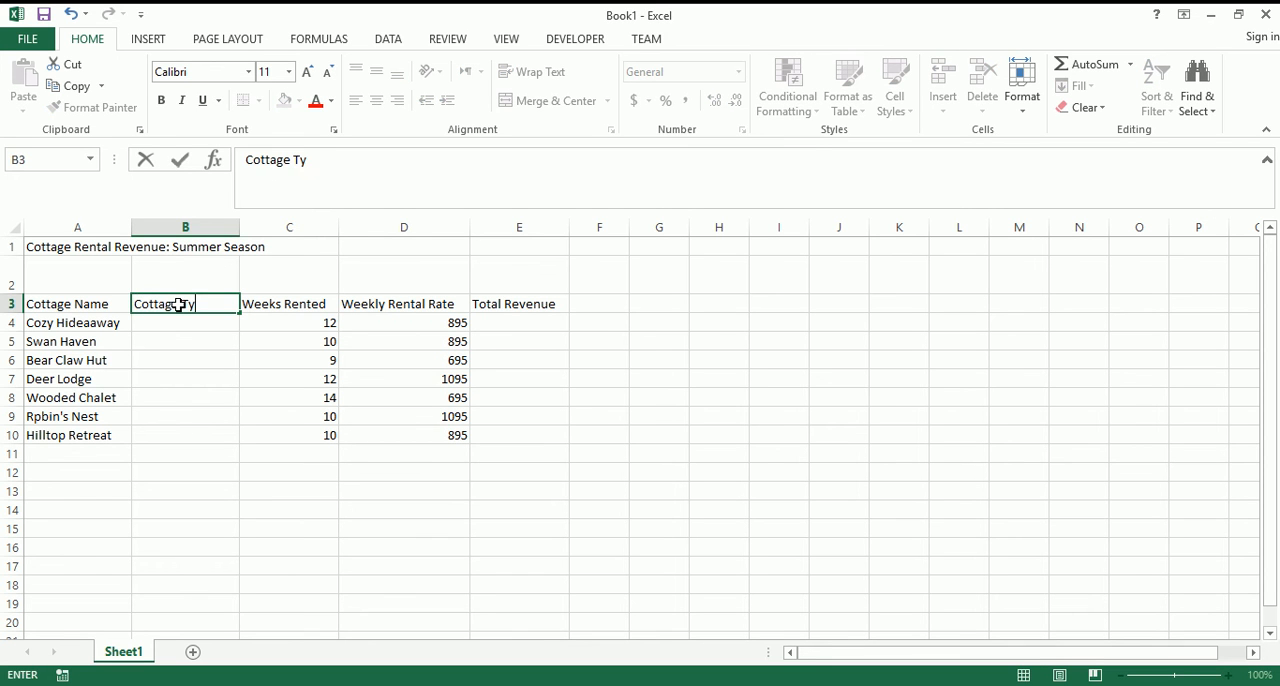
key("enter")
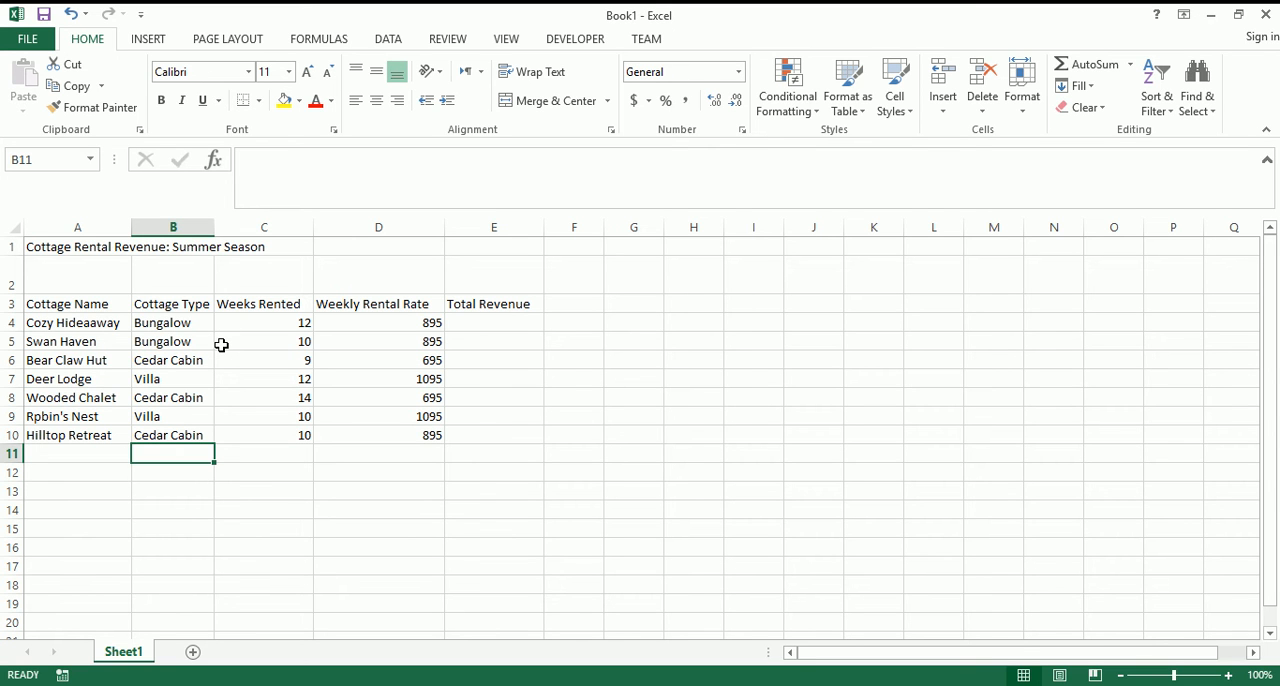
mouse_move(224, 344)
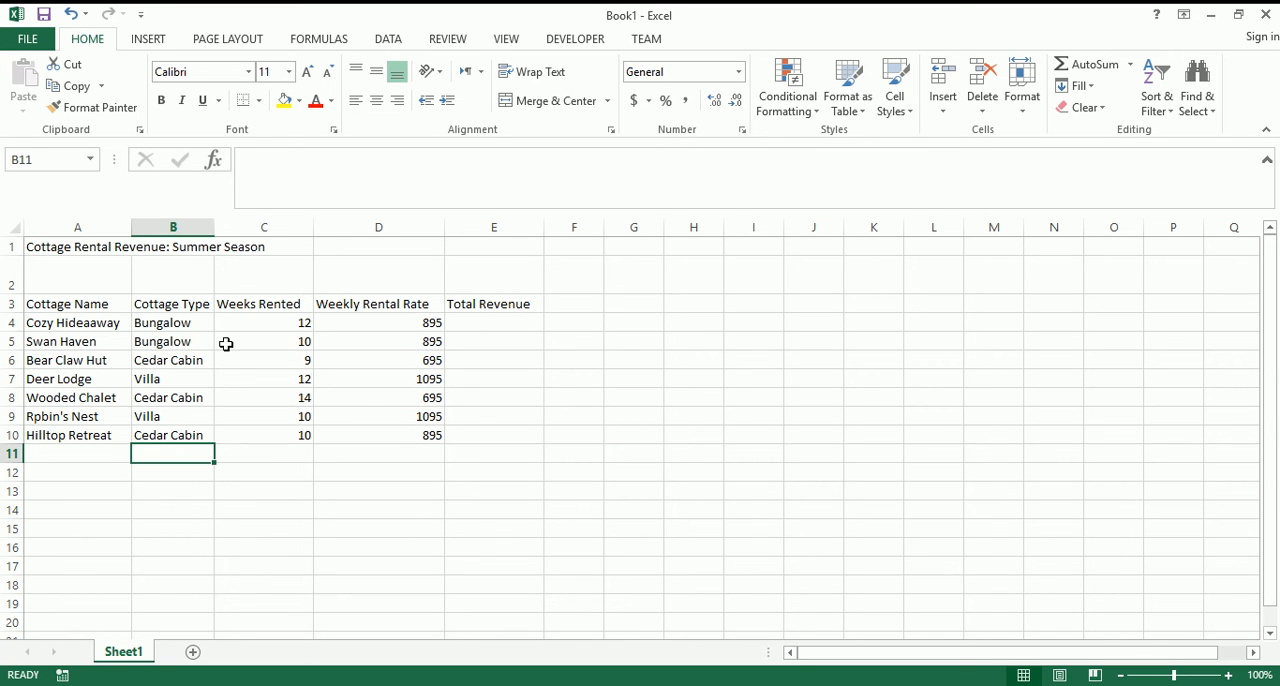
- Select Cozy Hideaway's Total Revenue cell and work out 12 × 895 = 10740 in Windows Calculator
left_click(492, 322)
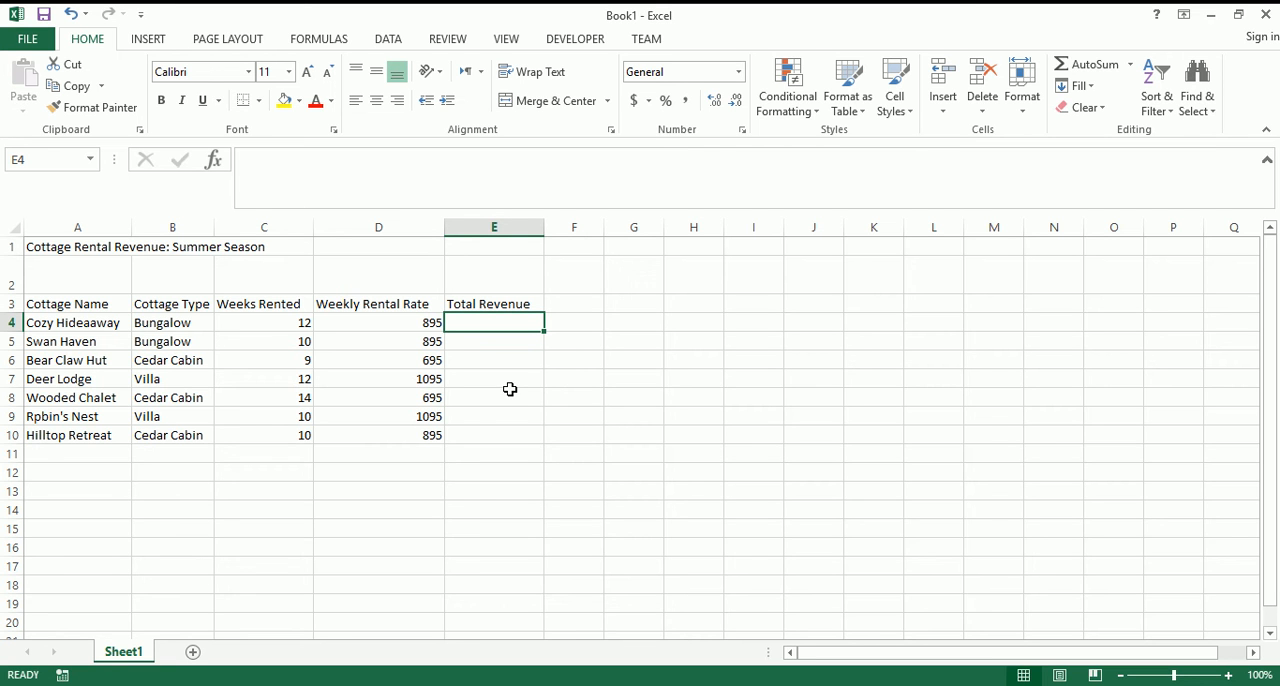
mouse_move(548, 520)
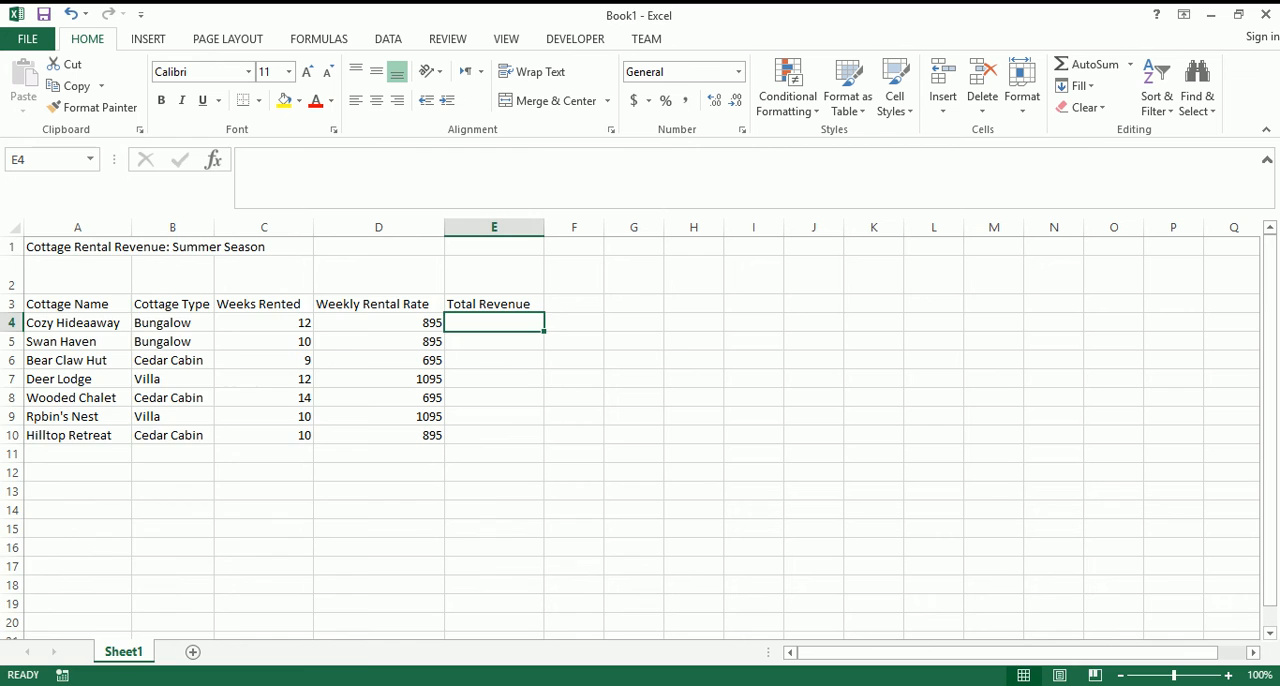
left_click(60, 674)
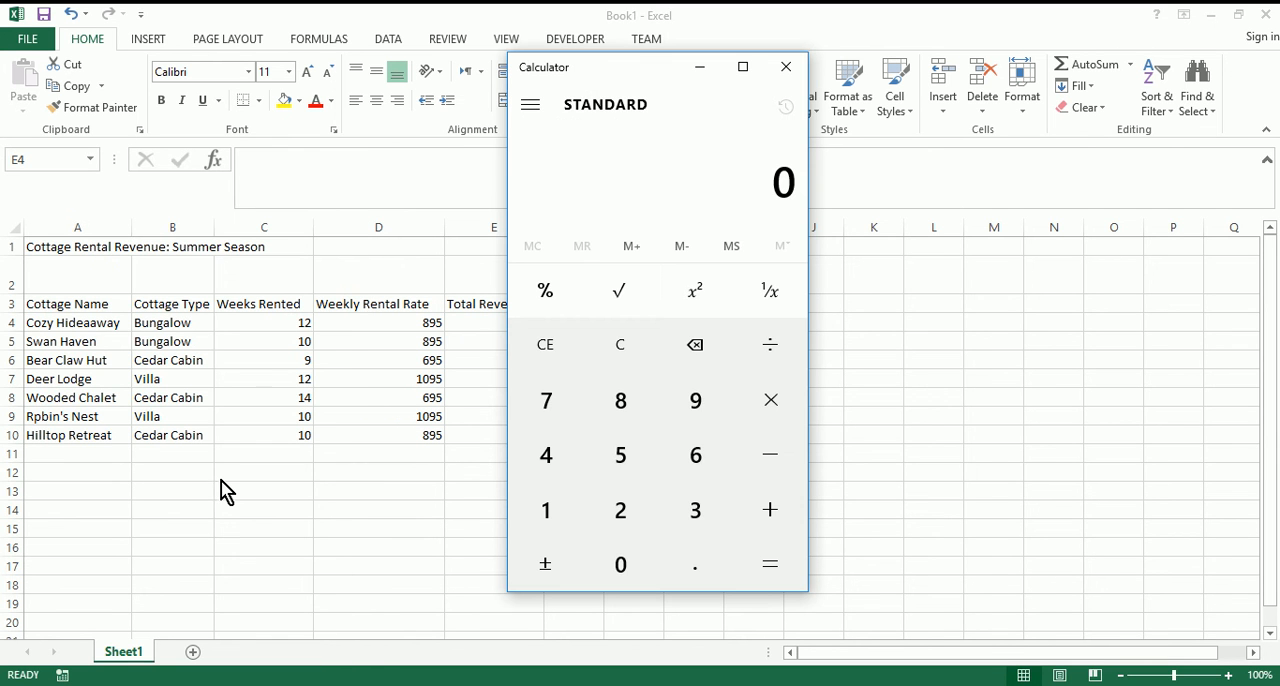
mouse_move(616, 156)
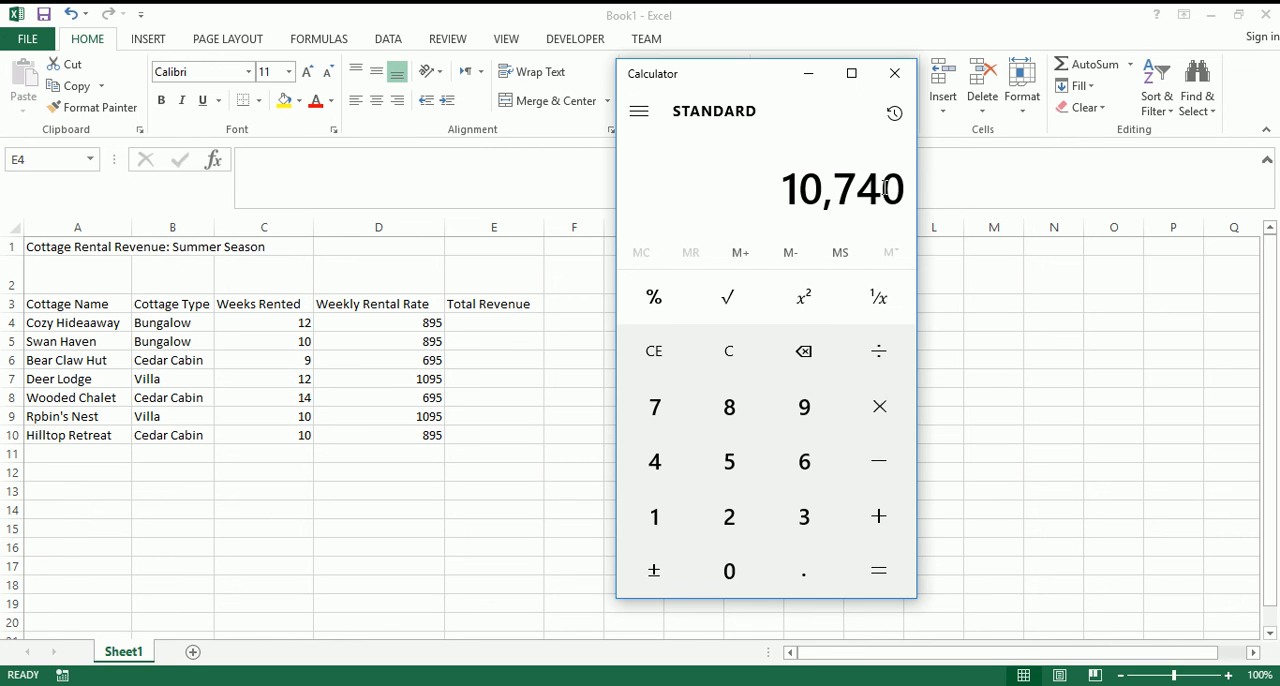
mouse_move(484, 336)
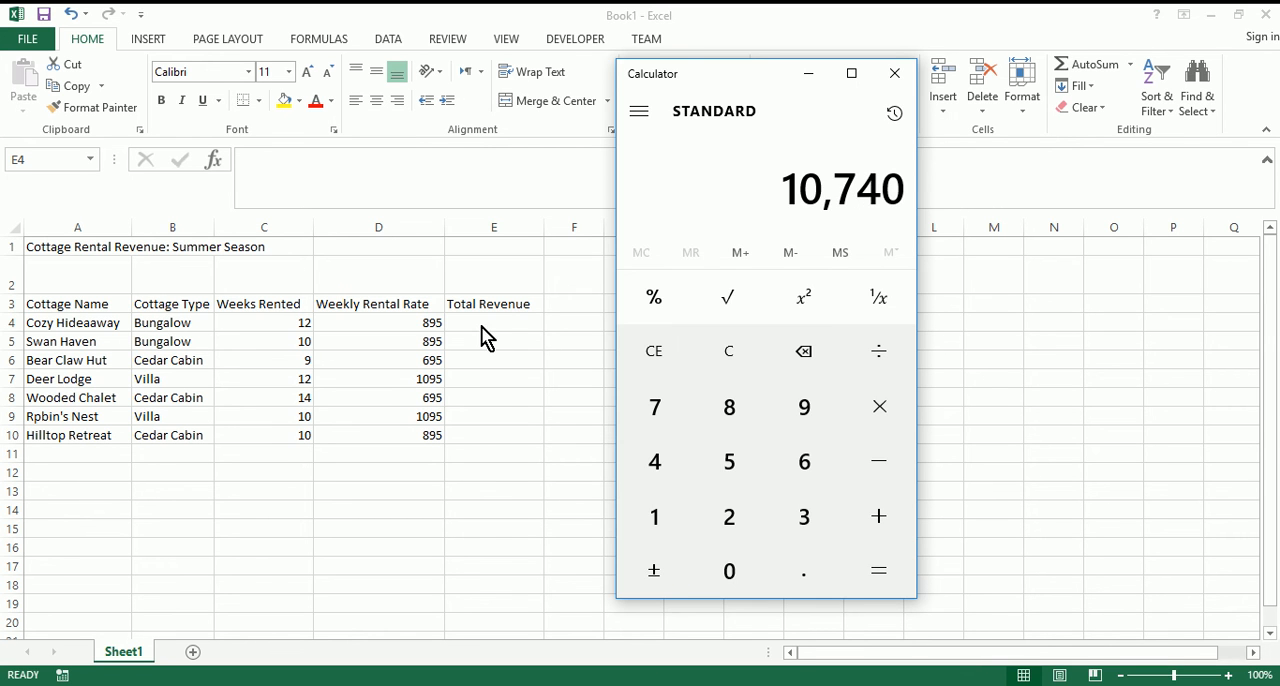
type("10740")
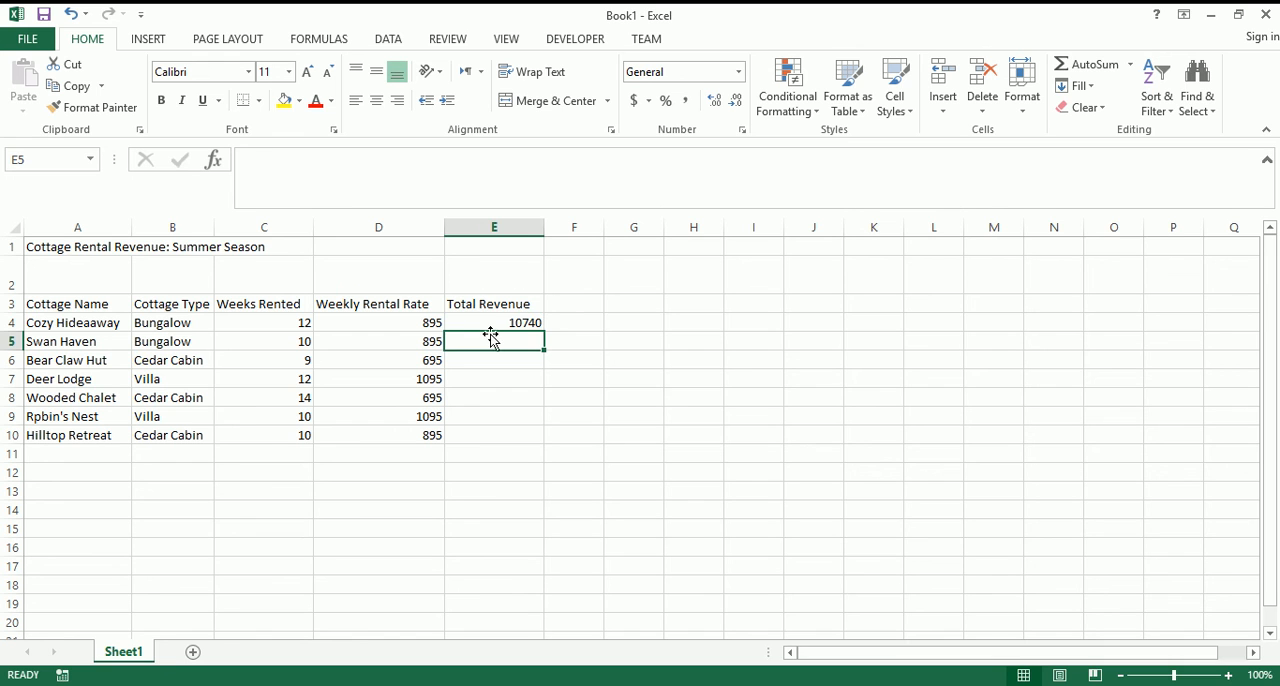
- Change Cozy Hideaway's weeks rented to 13, see the typed revenue doesn't update, and undo both
left_click(378, 322)
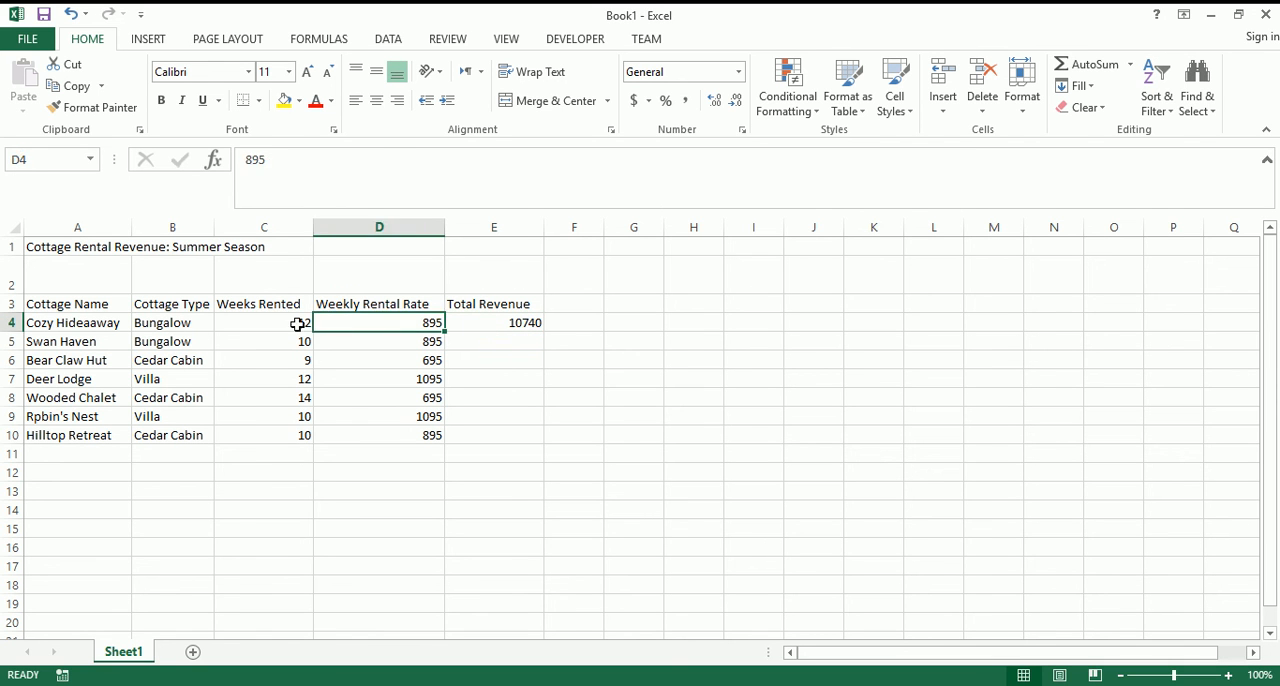
left_click(264, 322)
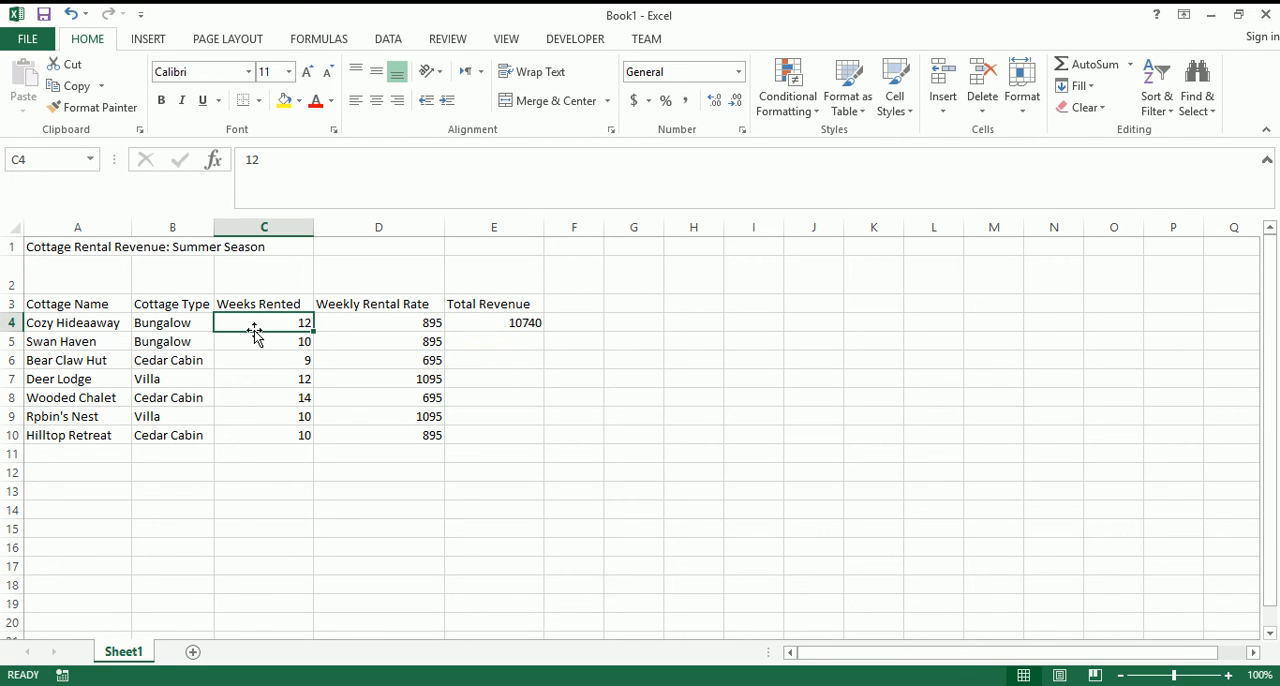
type("13")
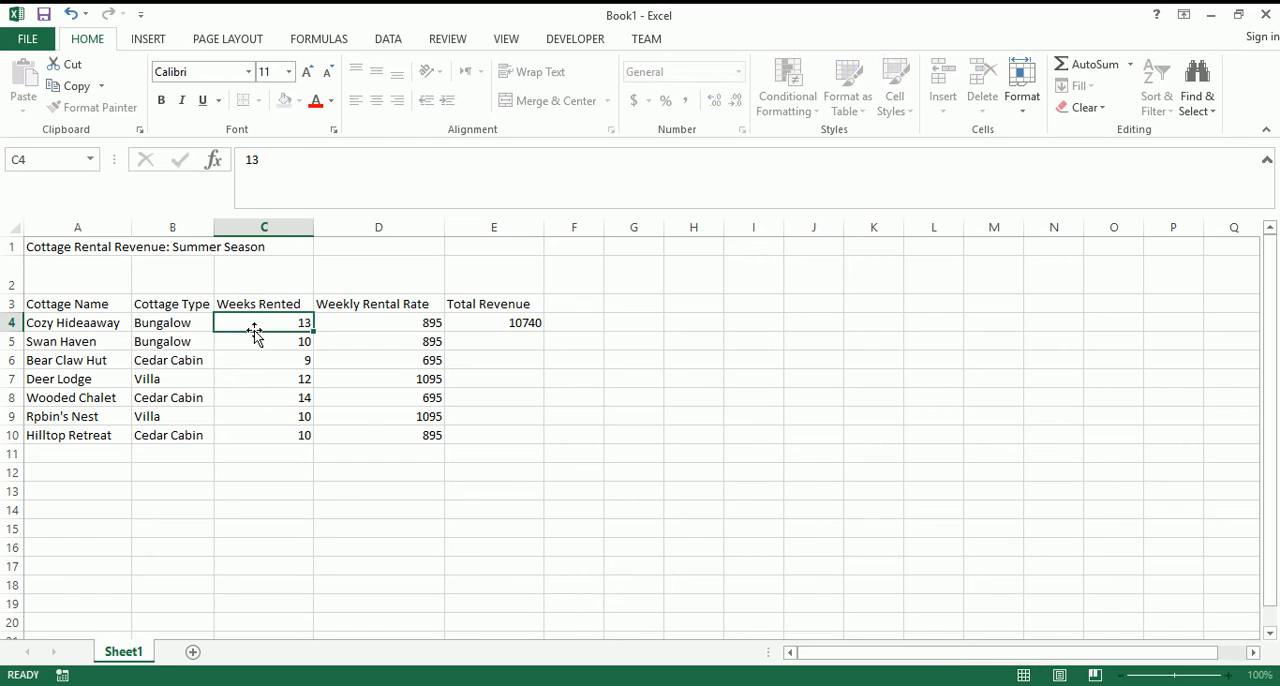
left_click(494, 322)
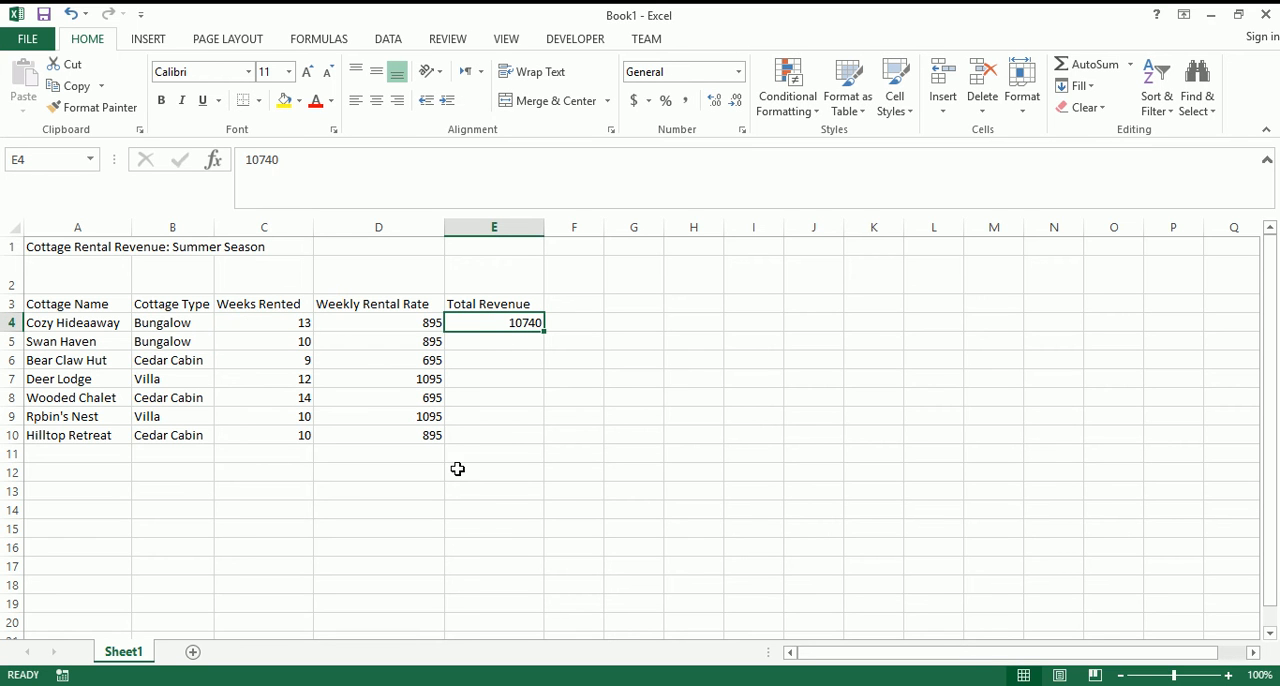
mouse_move(520, 512)
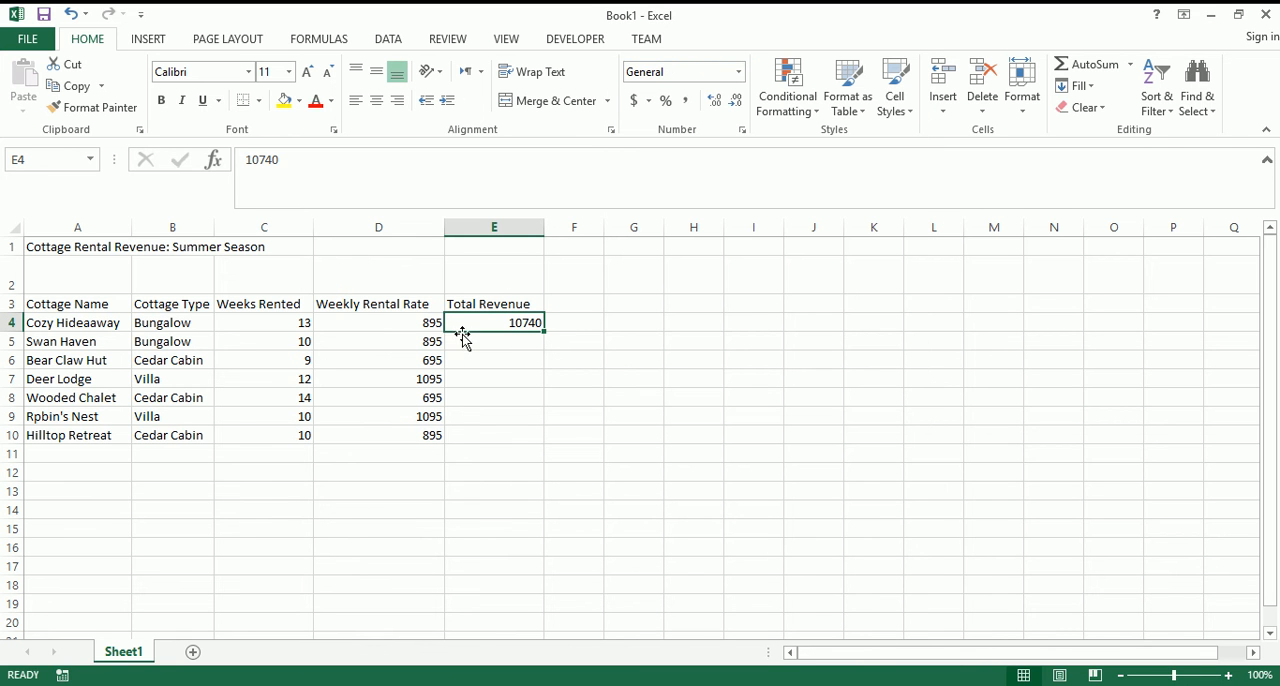
left_click(264, 322)
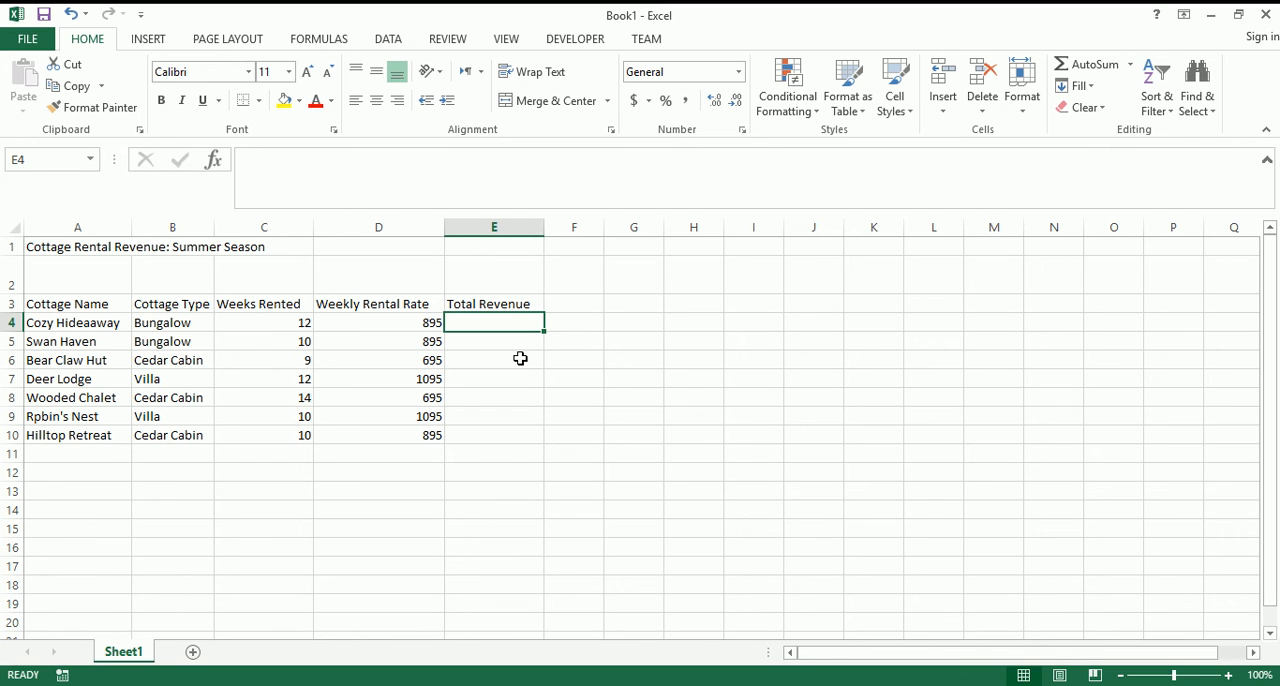
- Try a typed formula =12*... in Cozy Hideaway's revenue cell, then reselect it to start again
type("=")
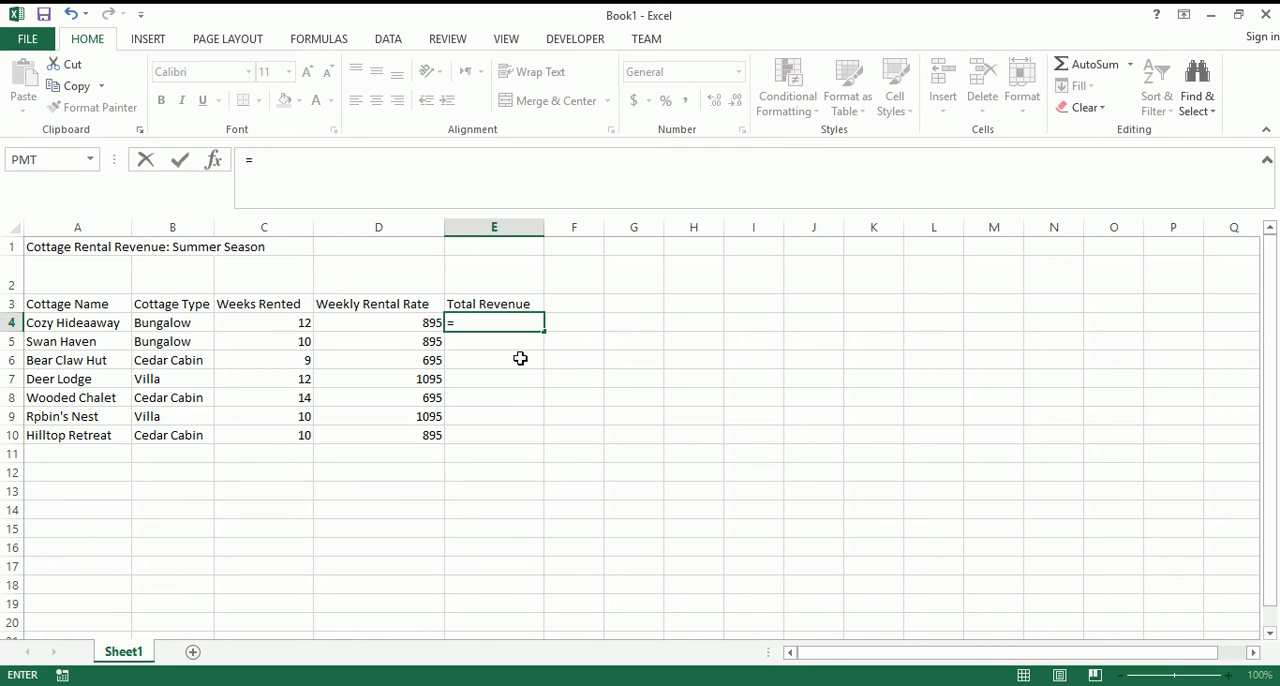
mouse_move(468, 328)
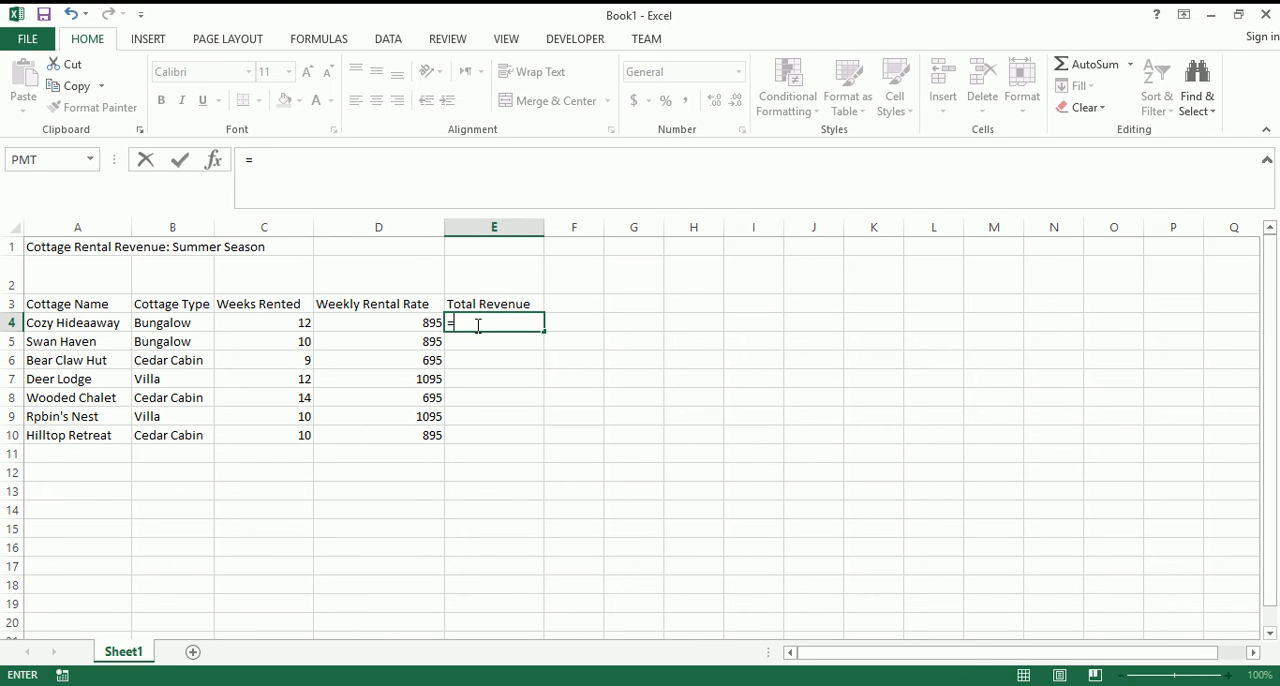
type("12*")
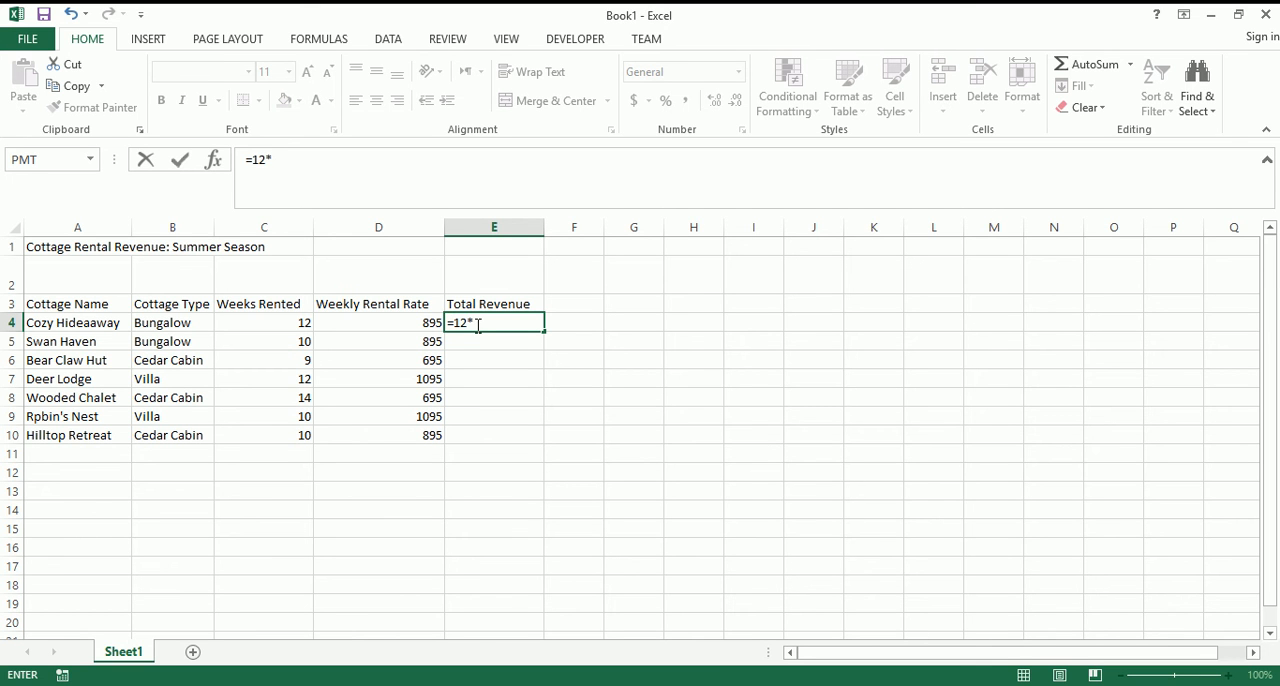
key("enter")
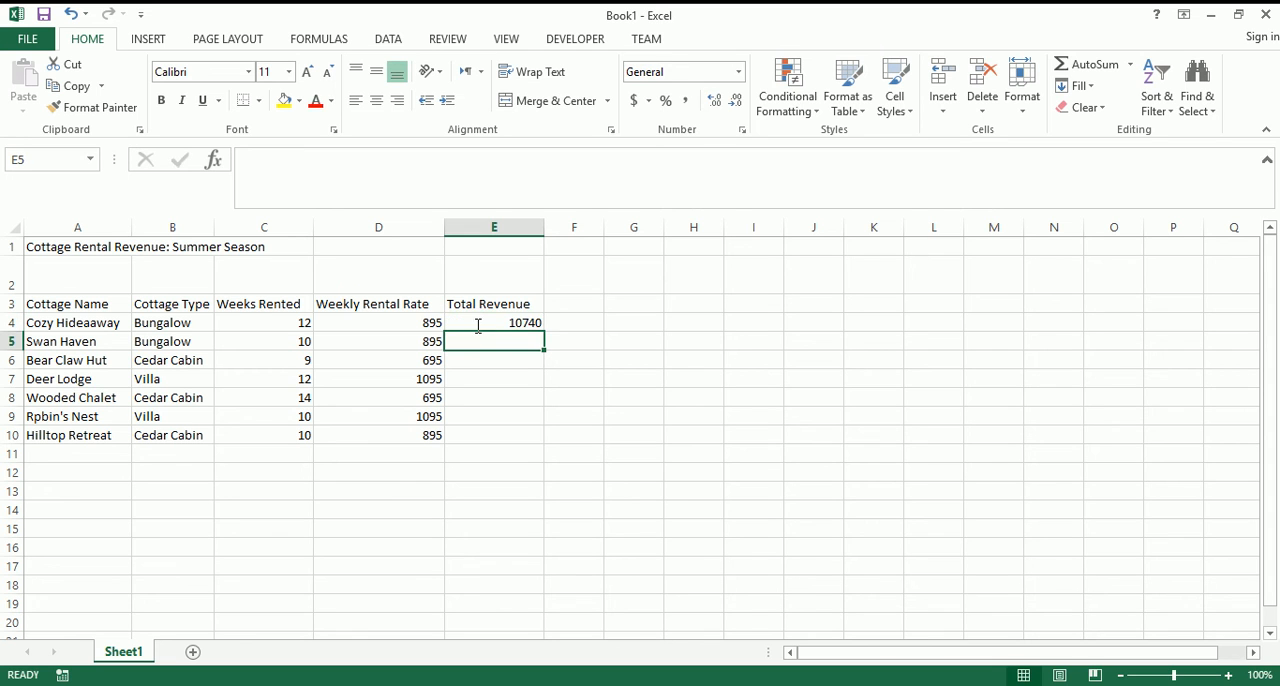
left_click(492, 322)
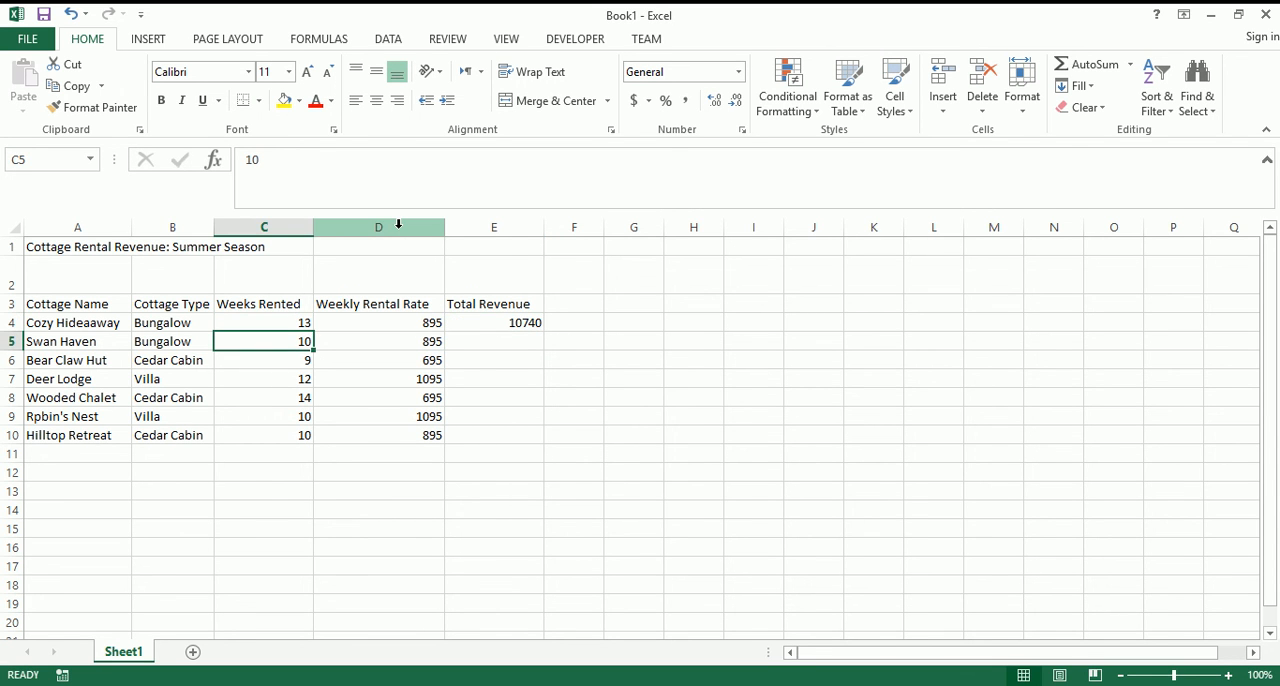
left_click(492, 322)
type("12")
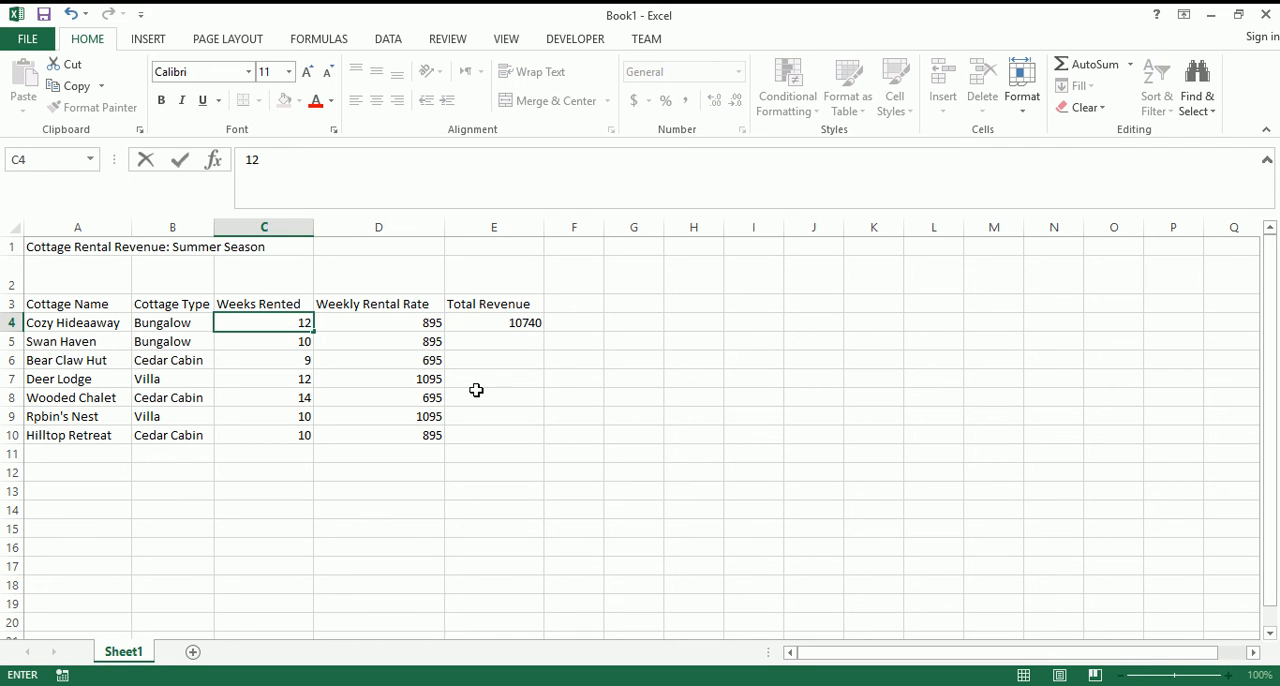
left_click(492, 322)
type("=")
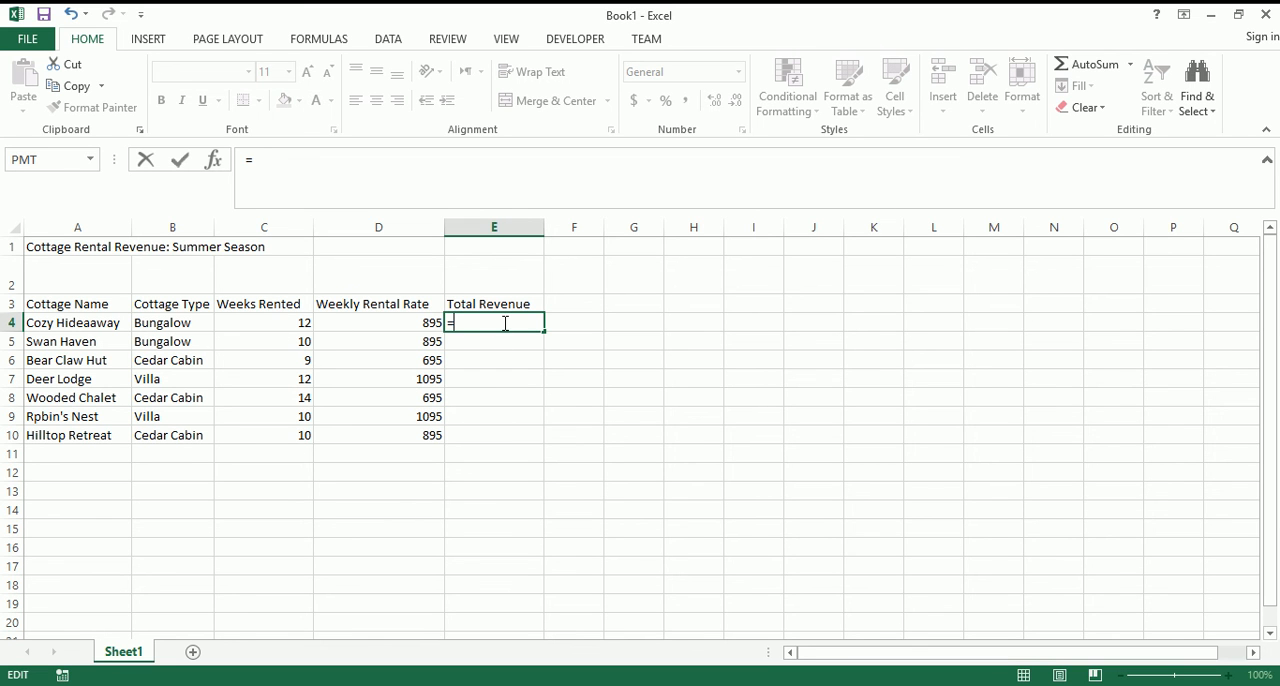
- Build Cozy Hideaway's revenue formula as weeks rented (C4) times weekly rate (D4)
left_click(264, 322)
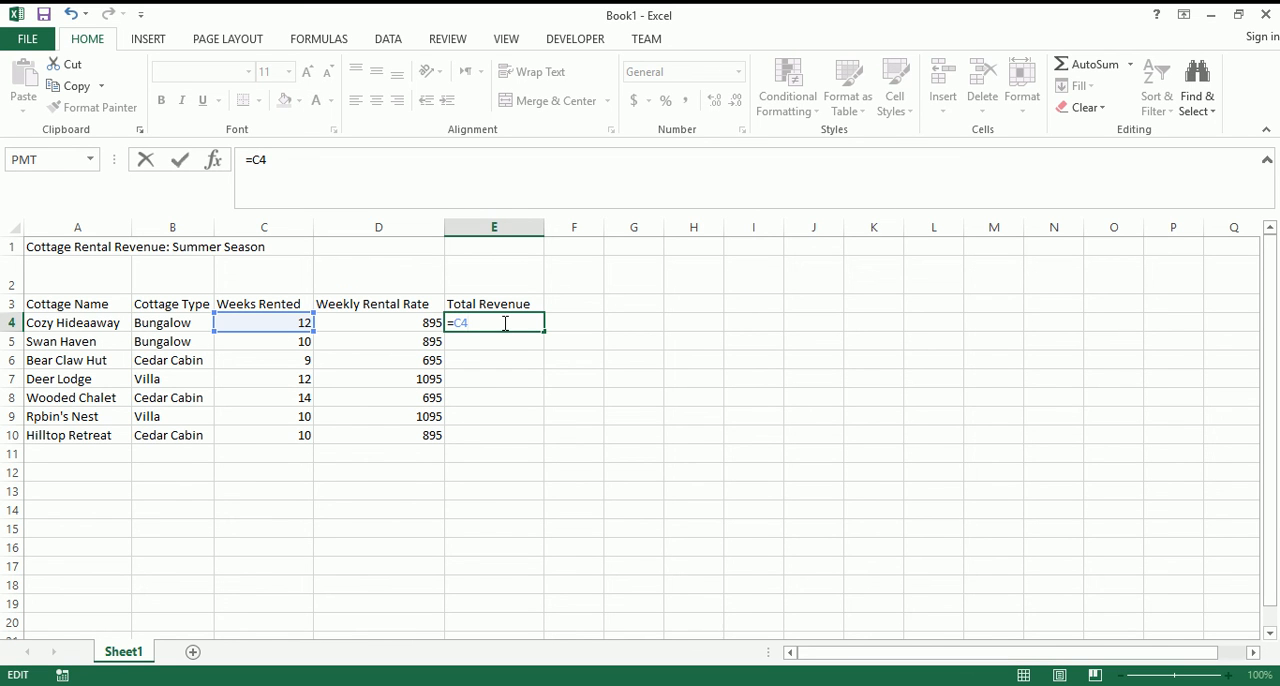
type("*")
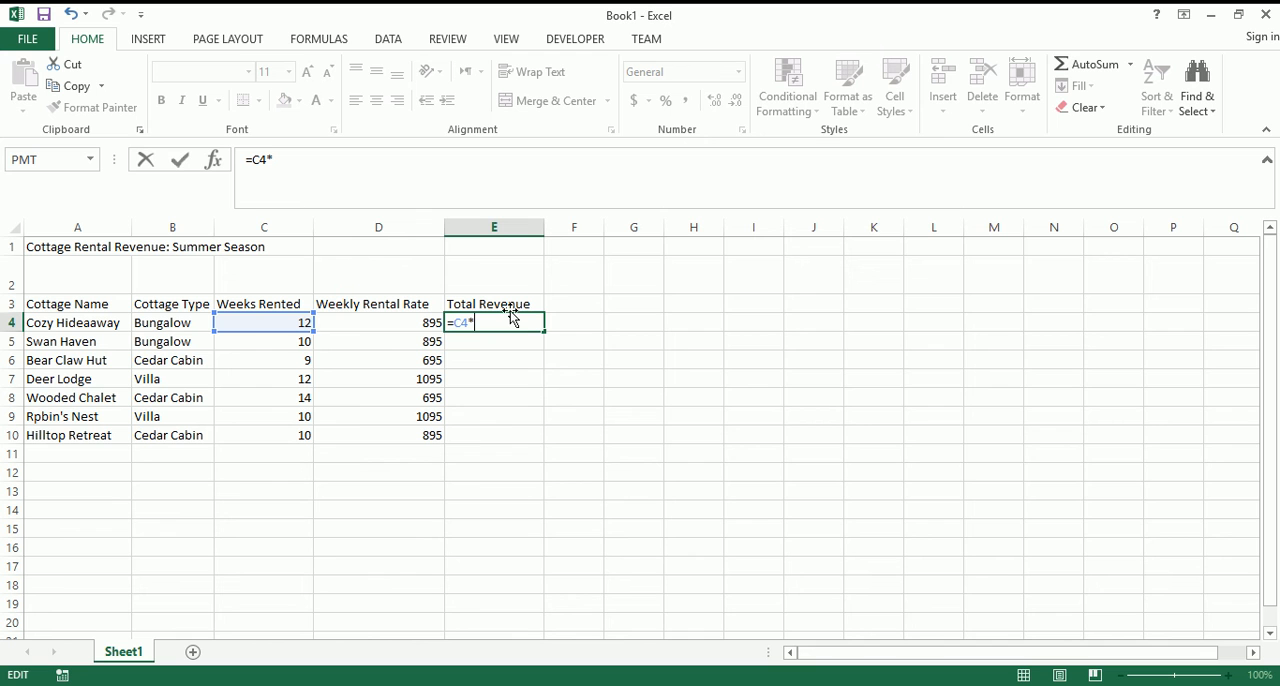
mouse_move(500, 336)
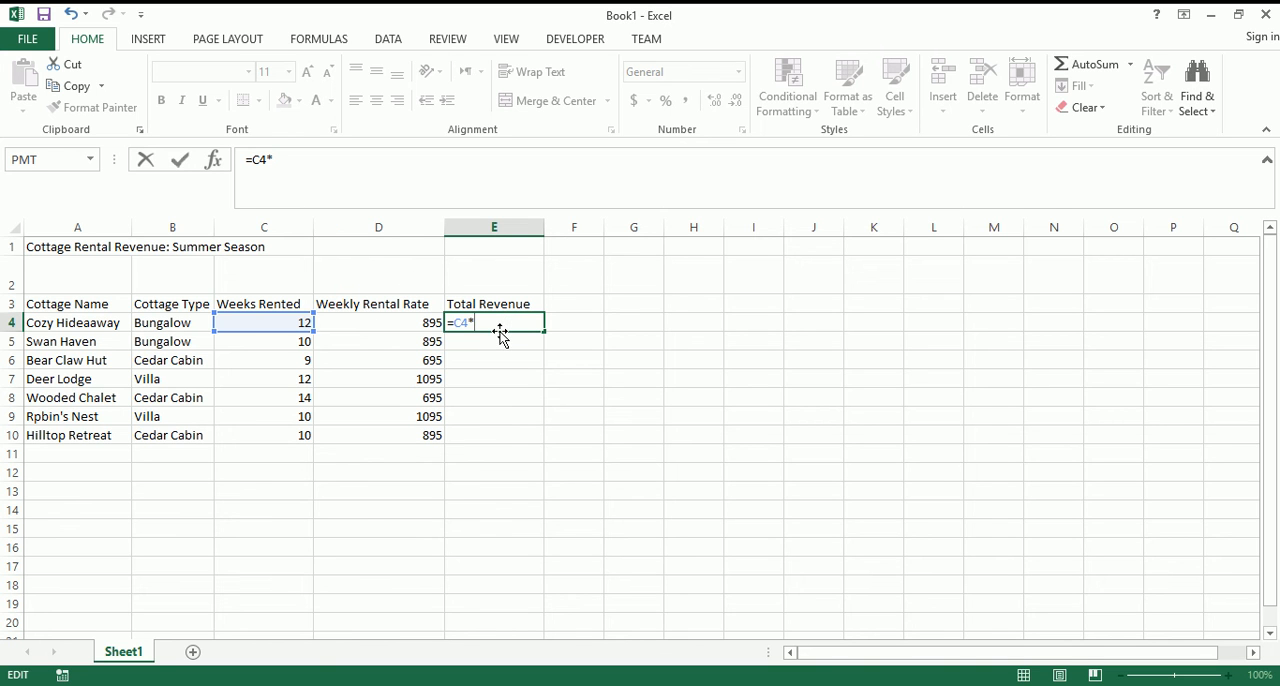
left_click(378, 322)
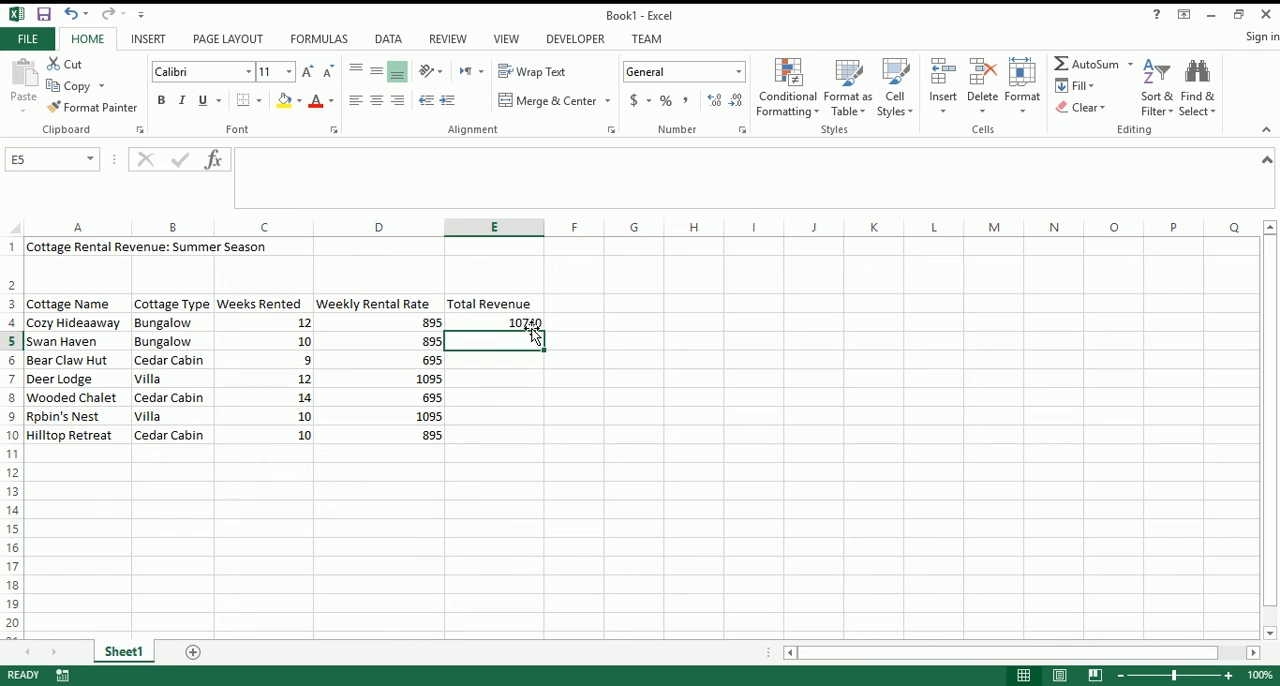
- Test the formula by trying 13 weeks and a 1000 rate for Cozy Hideaway
left_click(264, 322)
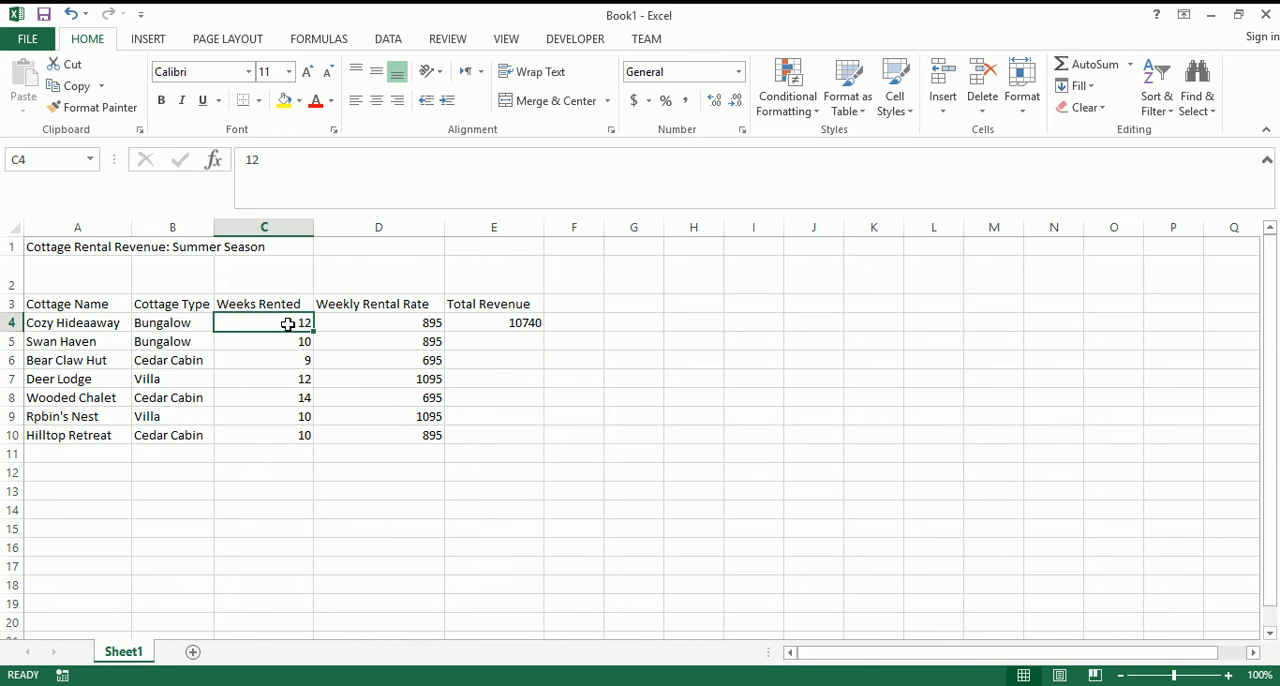
type("13")
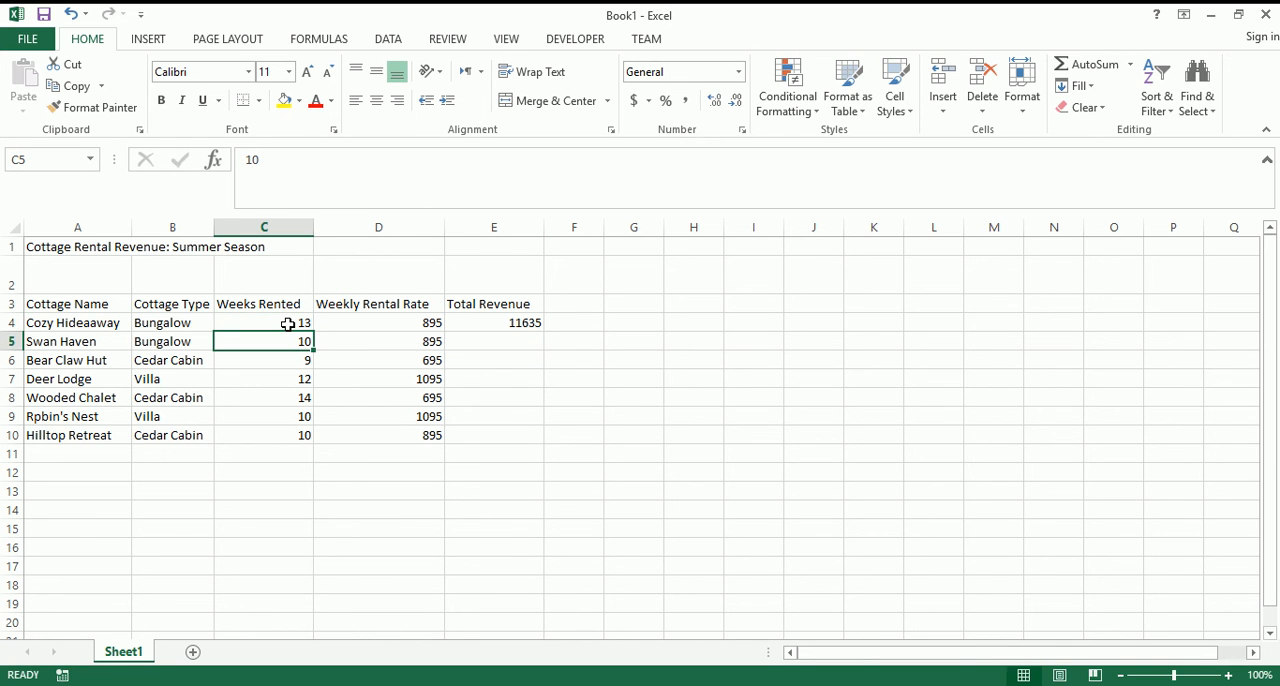
left_click(264, 322)
type("12")
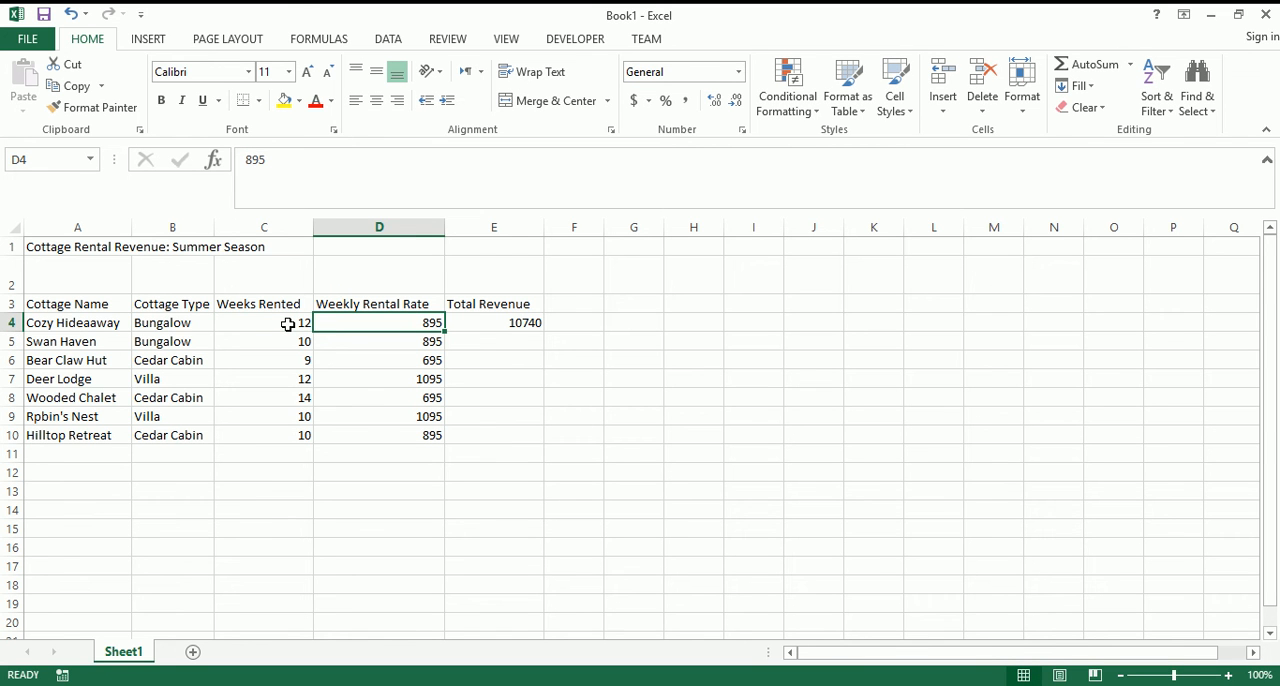
type("1000")
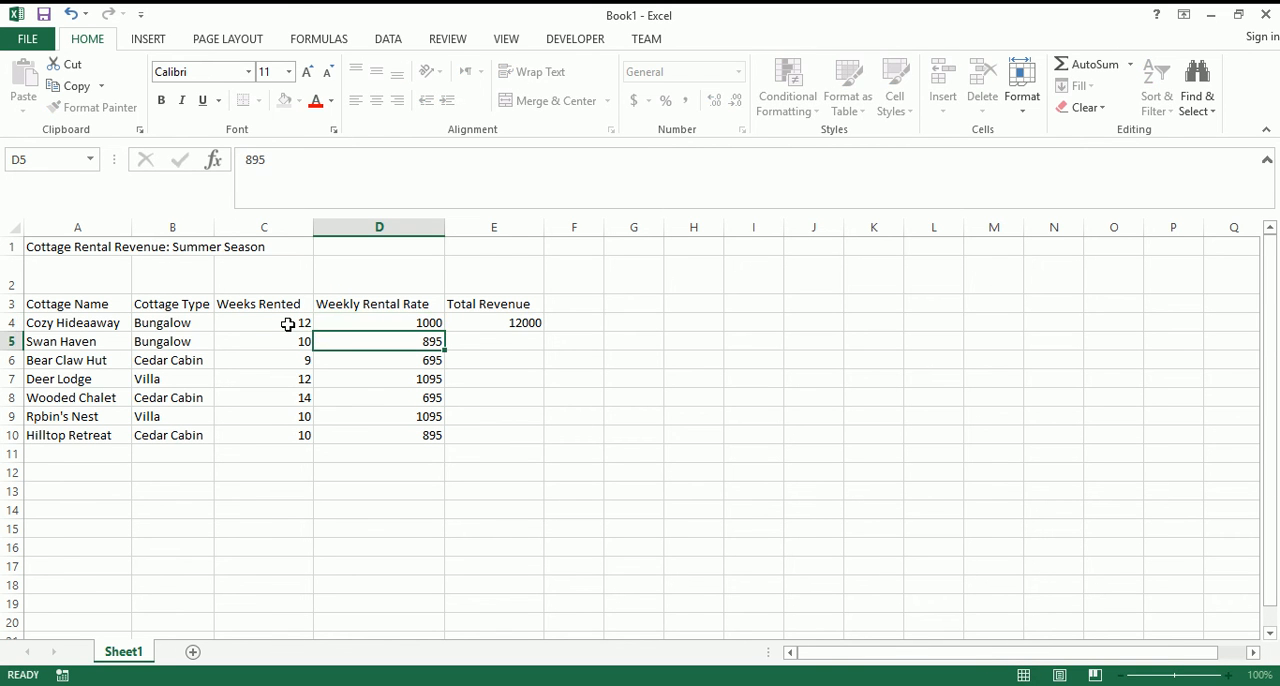
left_click(378, 322)
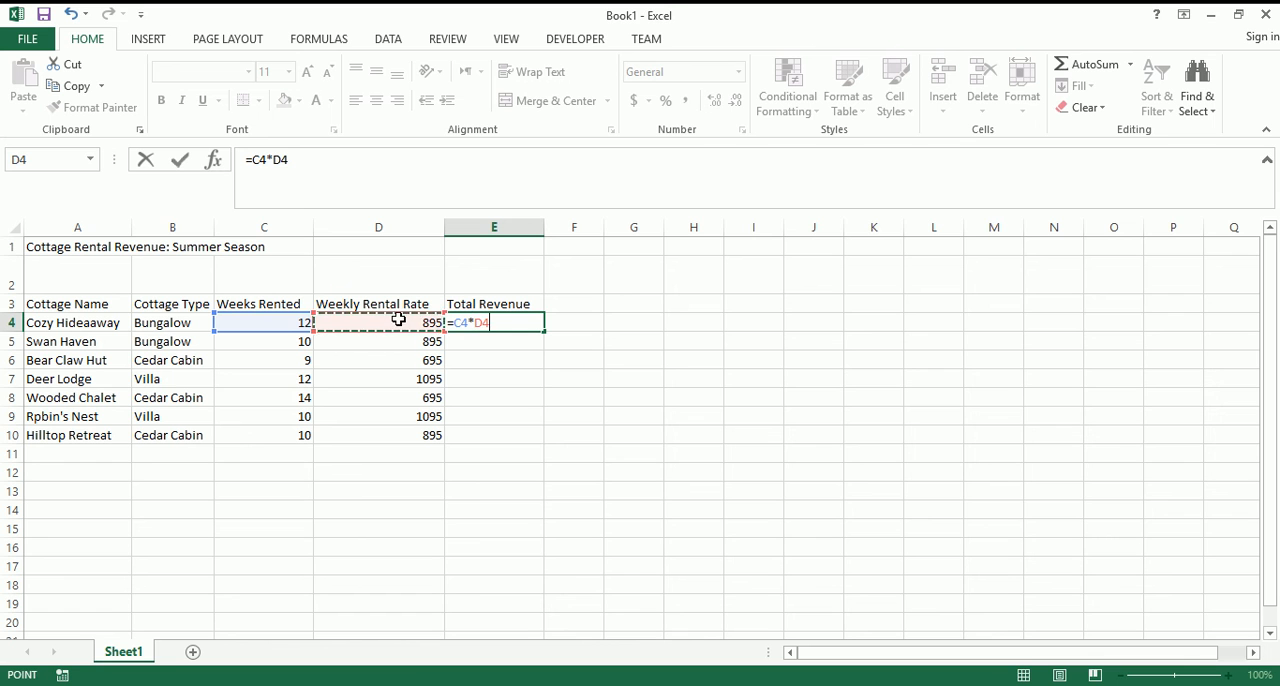
mouse_move(444, 522)
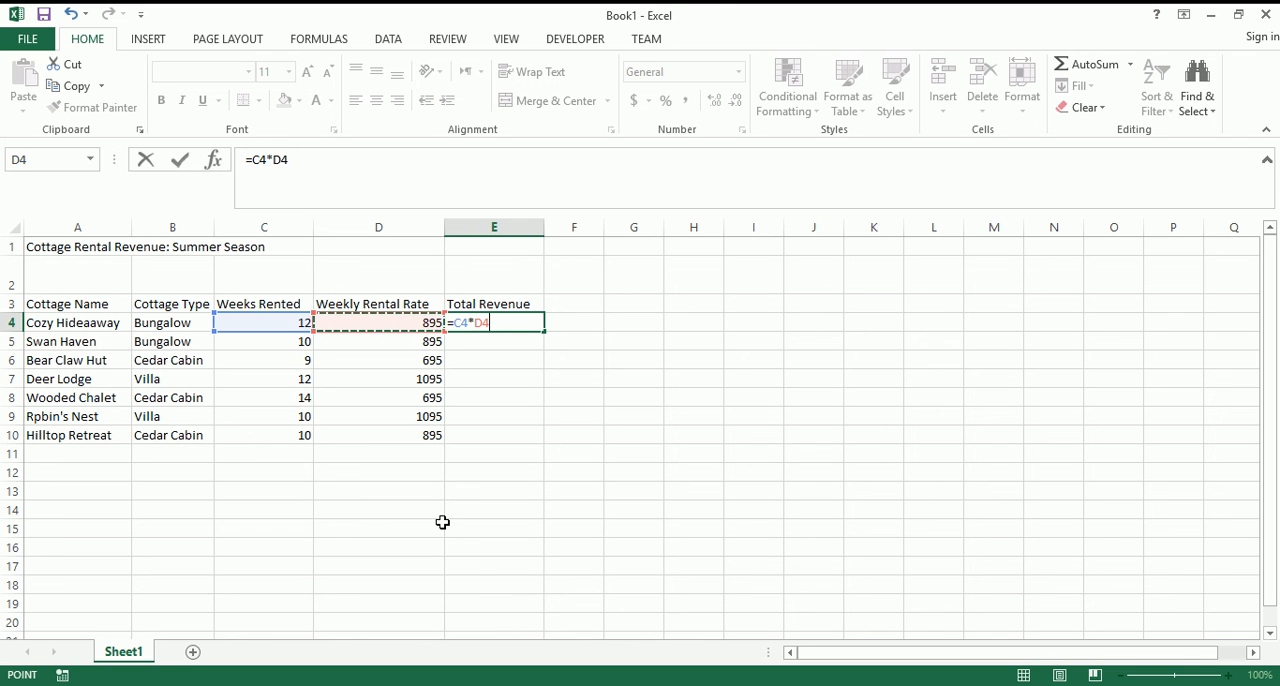
- Confirm =C4*D4, giving Cozy Hideaway a total revenue of 10740
key("Enter")
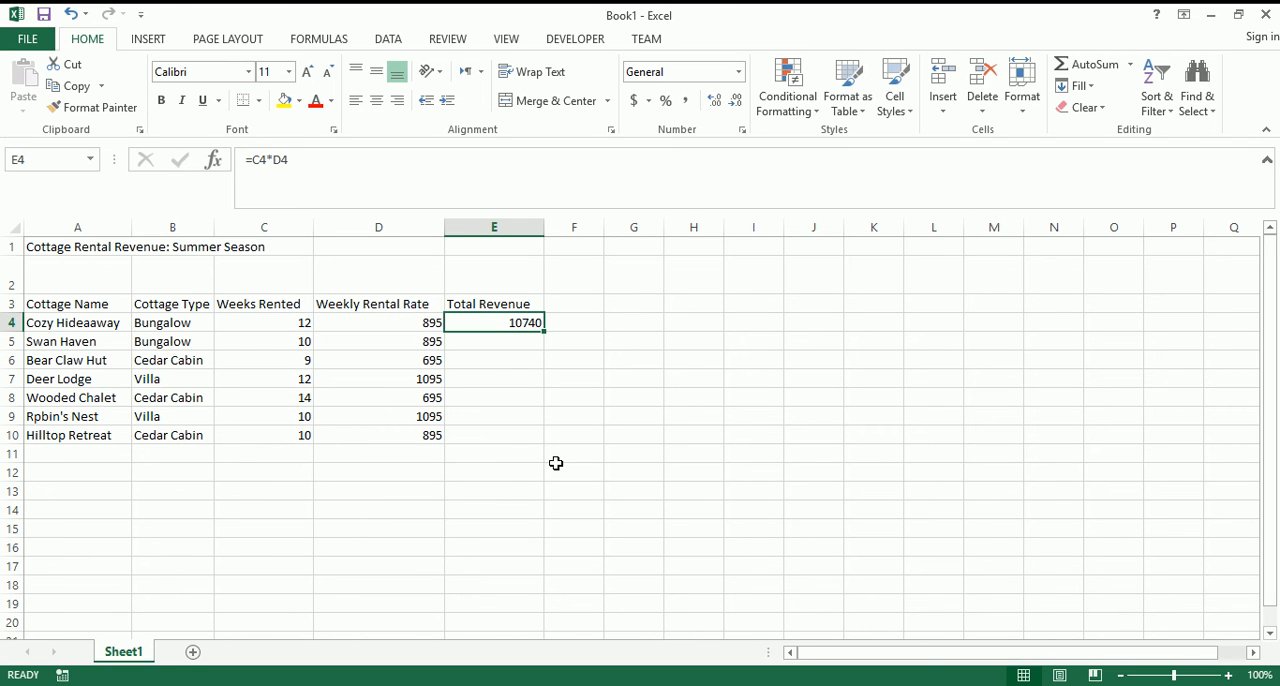
mouse_move(544, 340)
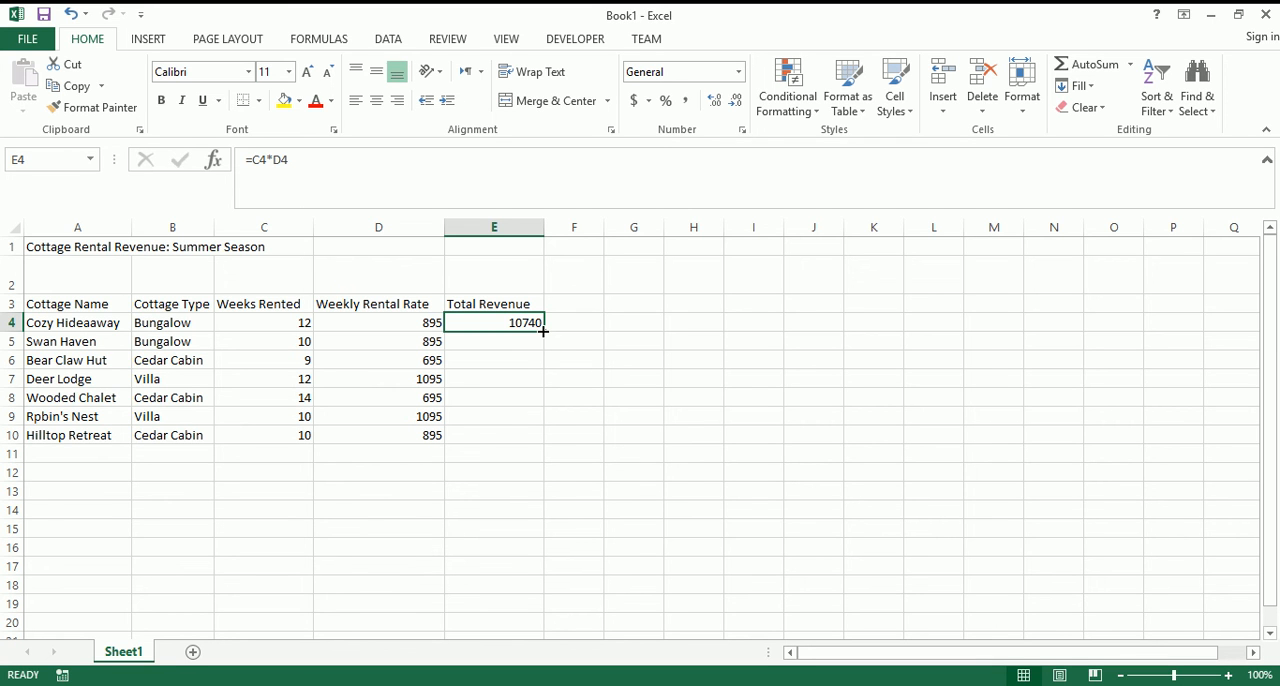
mouse_move(548, 344)
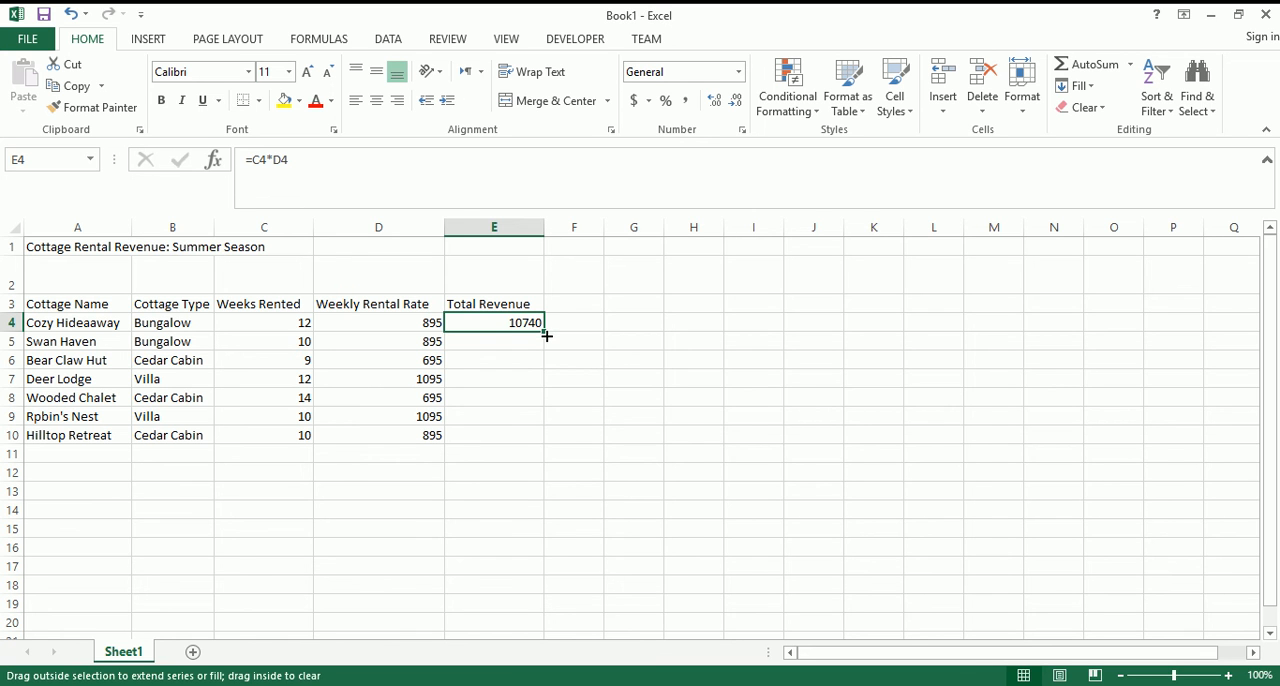
- Fill the revenue formula down to Hilltop Retreat (8950) and check each cottage's formula references its own row
left_click_drag(546, 336, 546, 442)
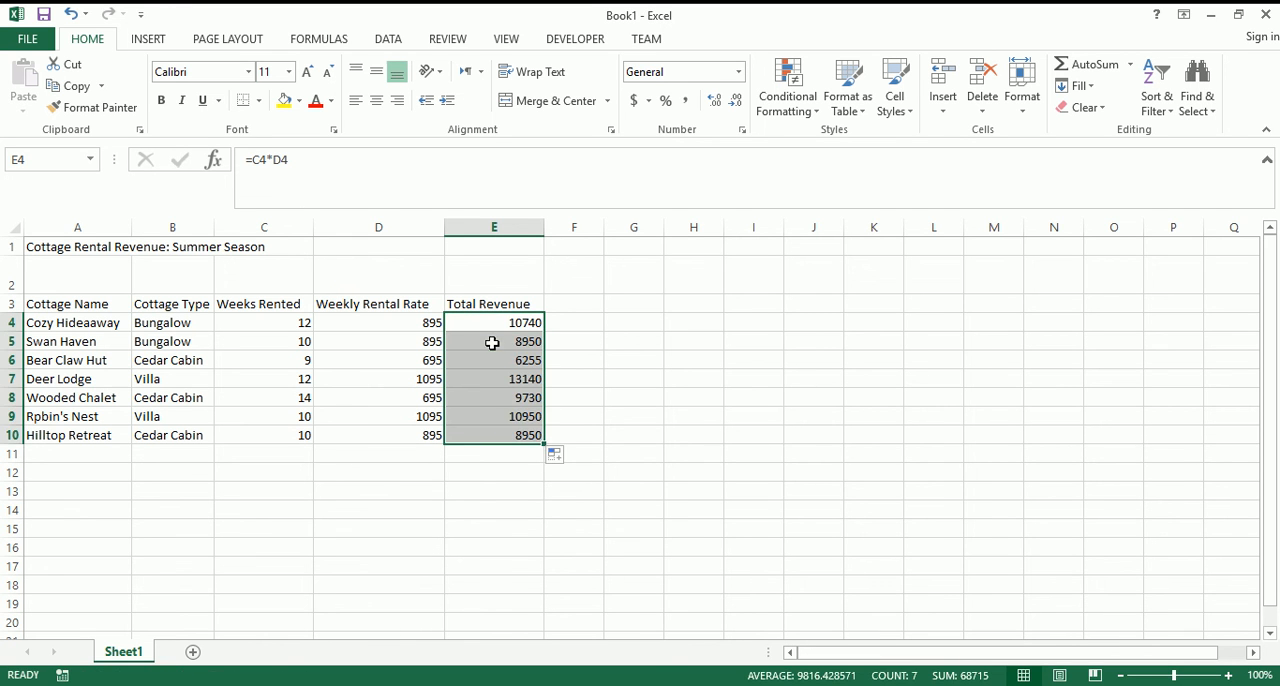
left_click(494, 396)
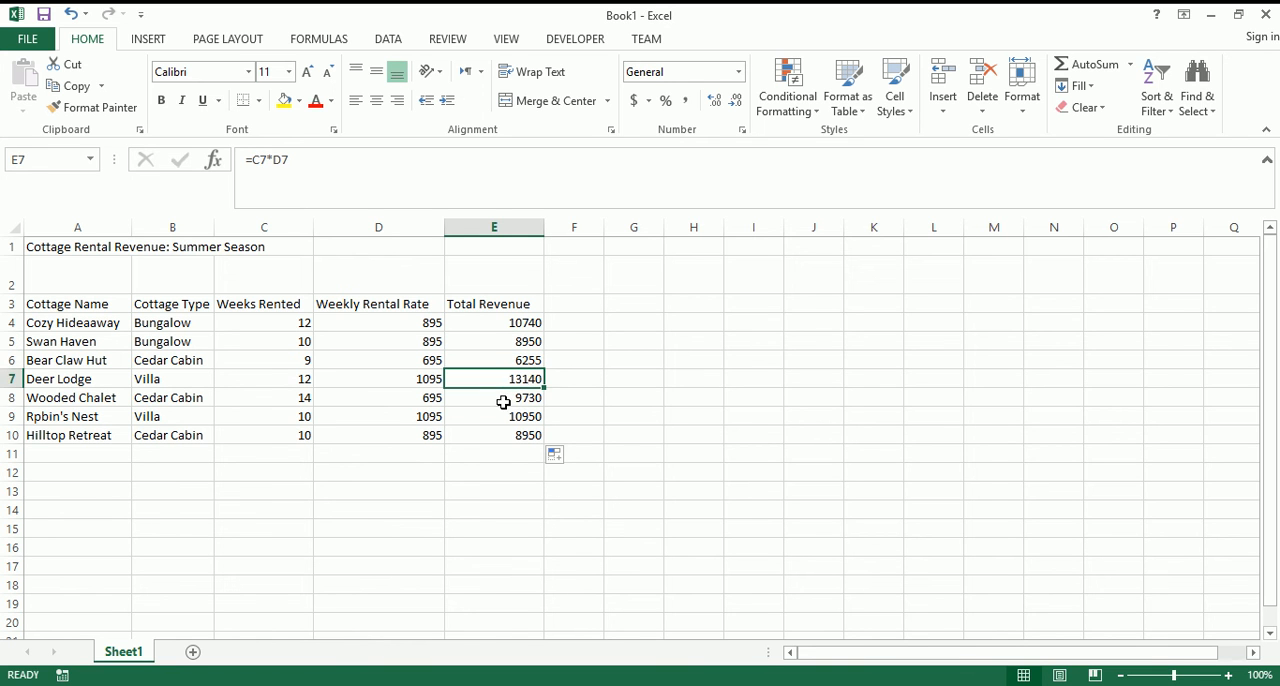
left_click(492, 416)
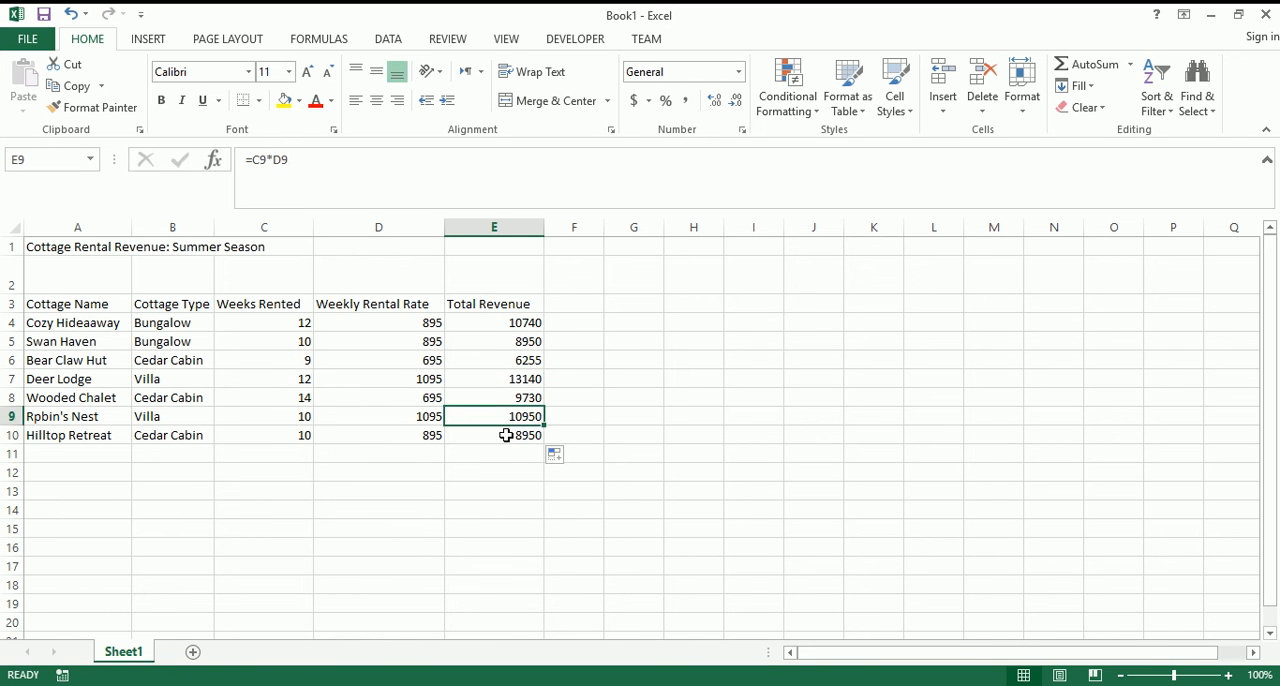
left_click(492, 340)
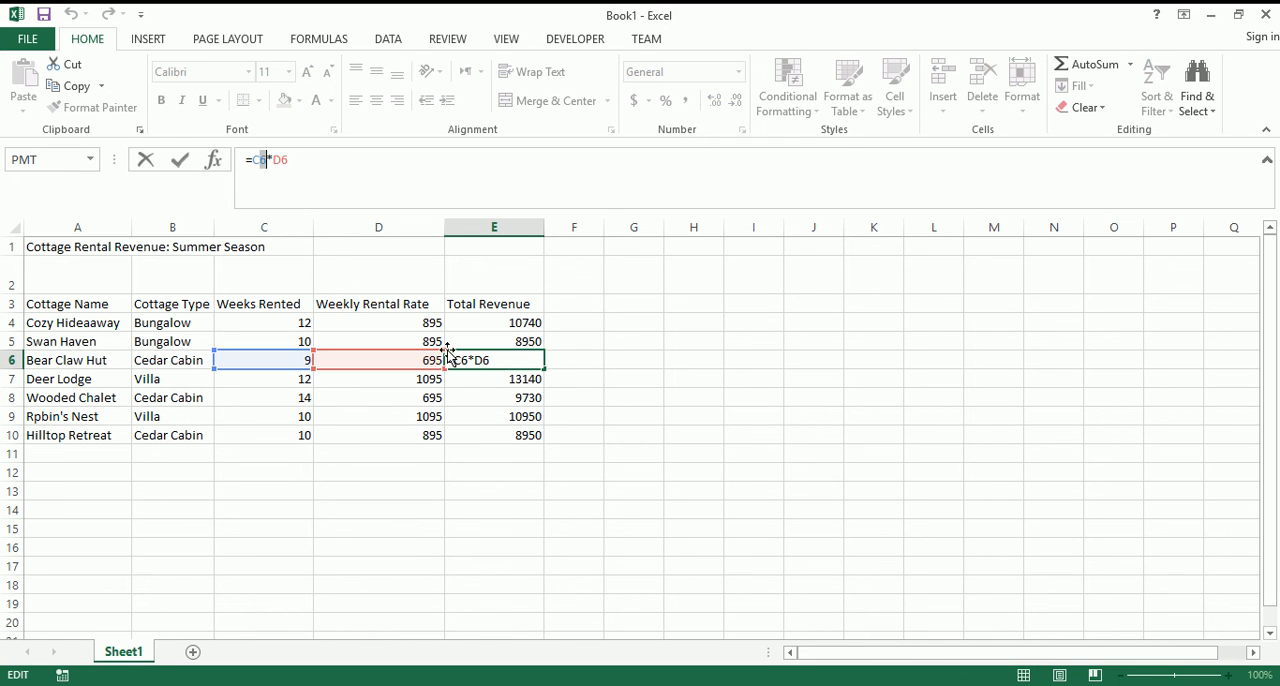
key("Enter")
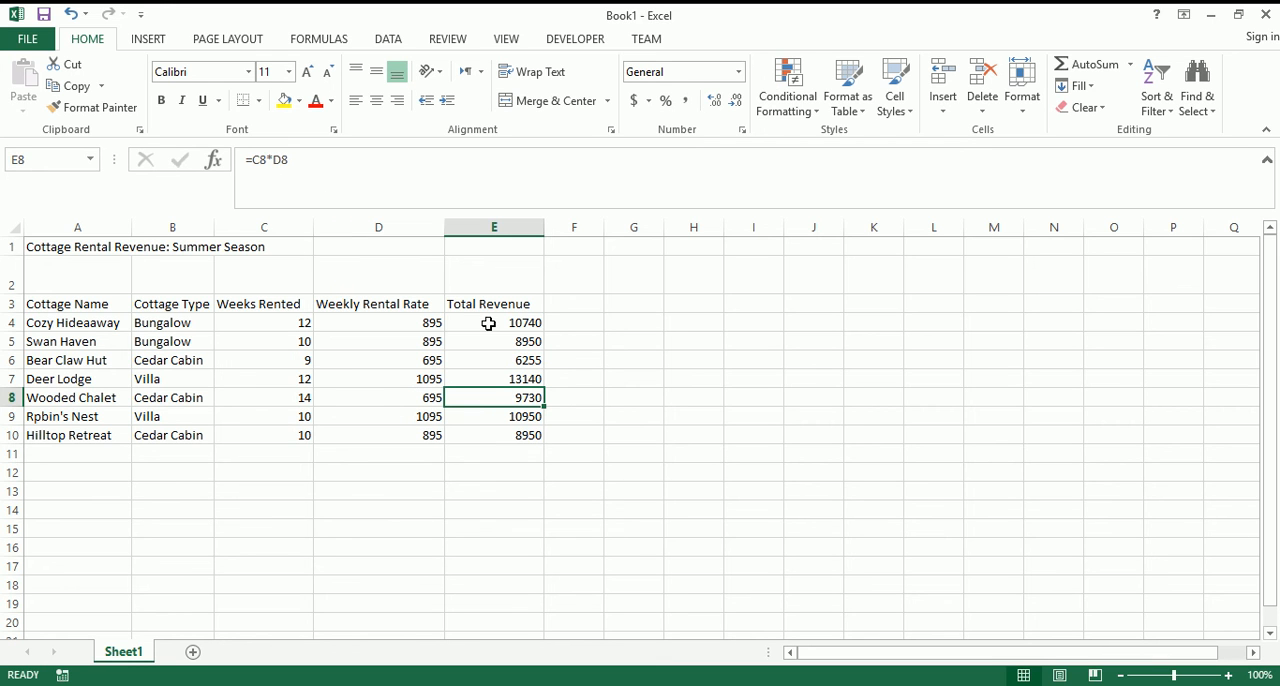
left_click(494, 434)
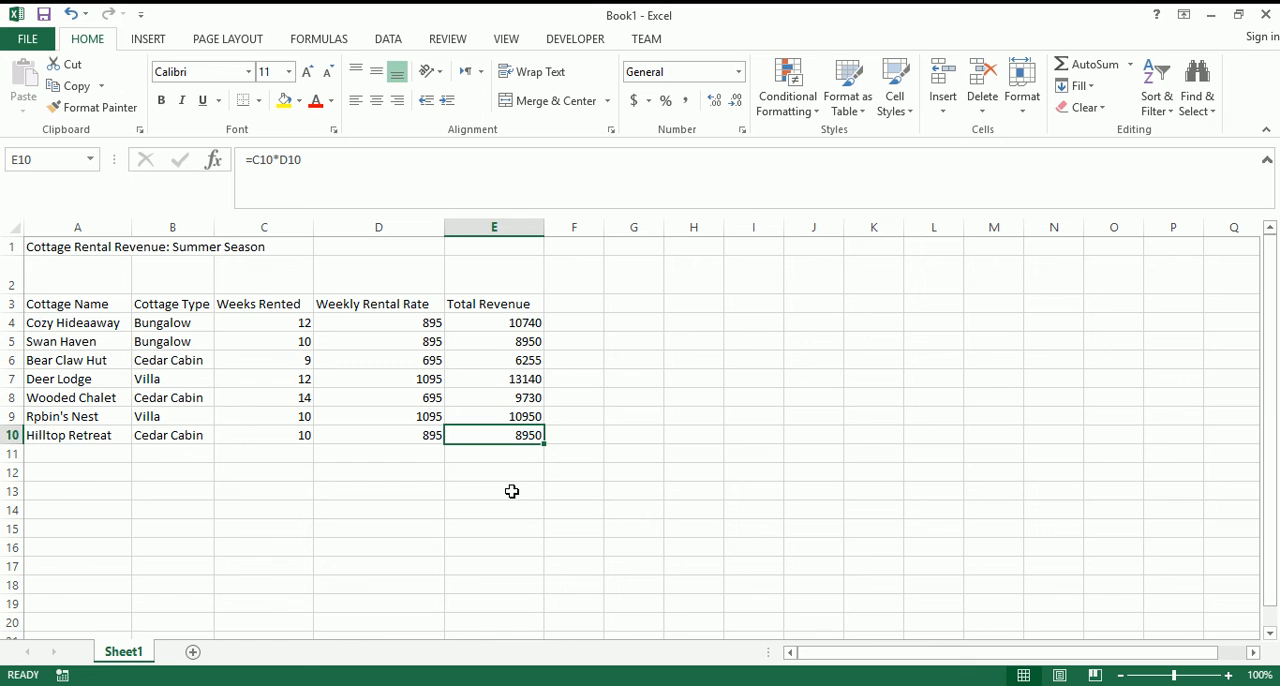
left_click(378, 452)
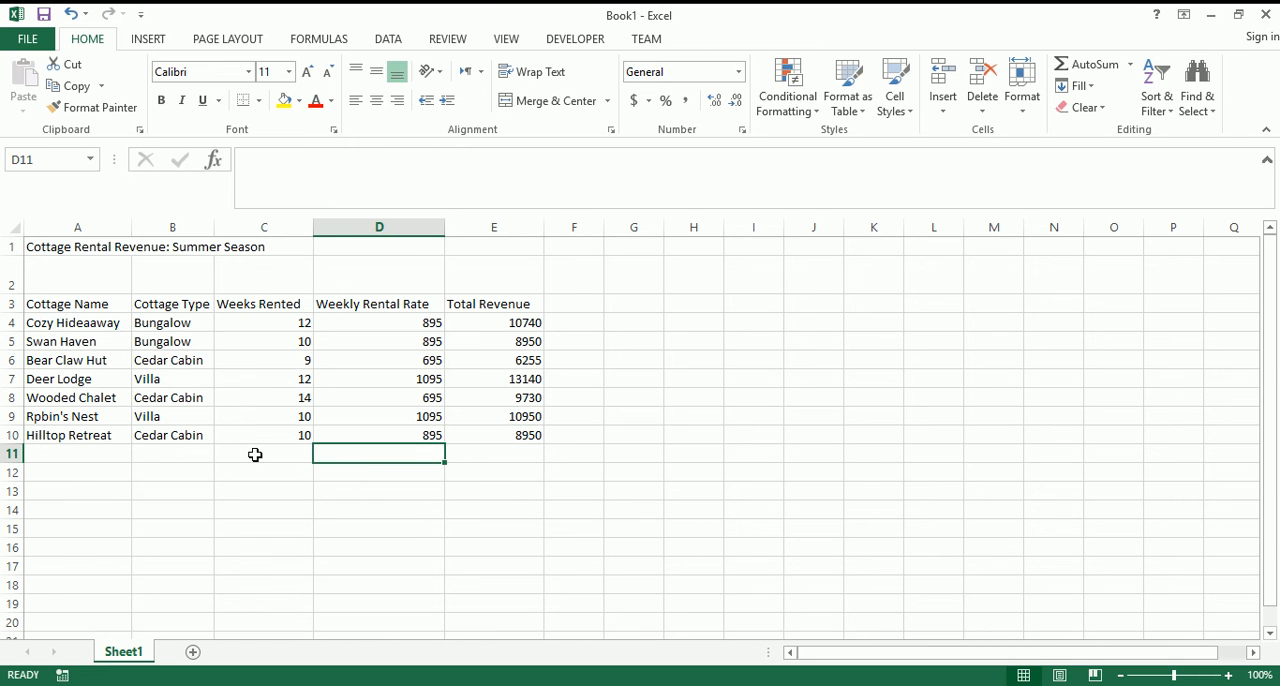
left_click(264, 454)
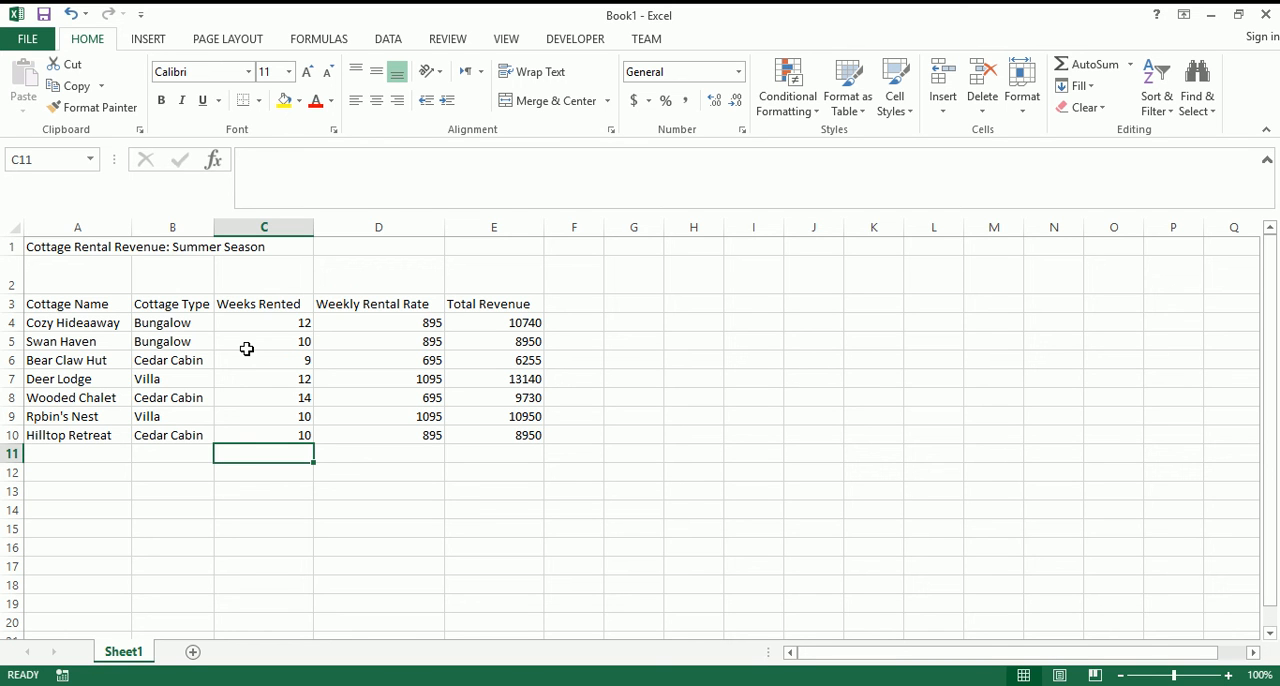
left_click(378, 360)
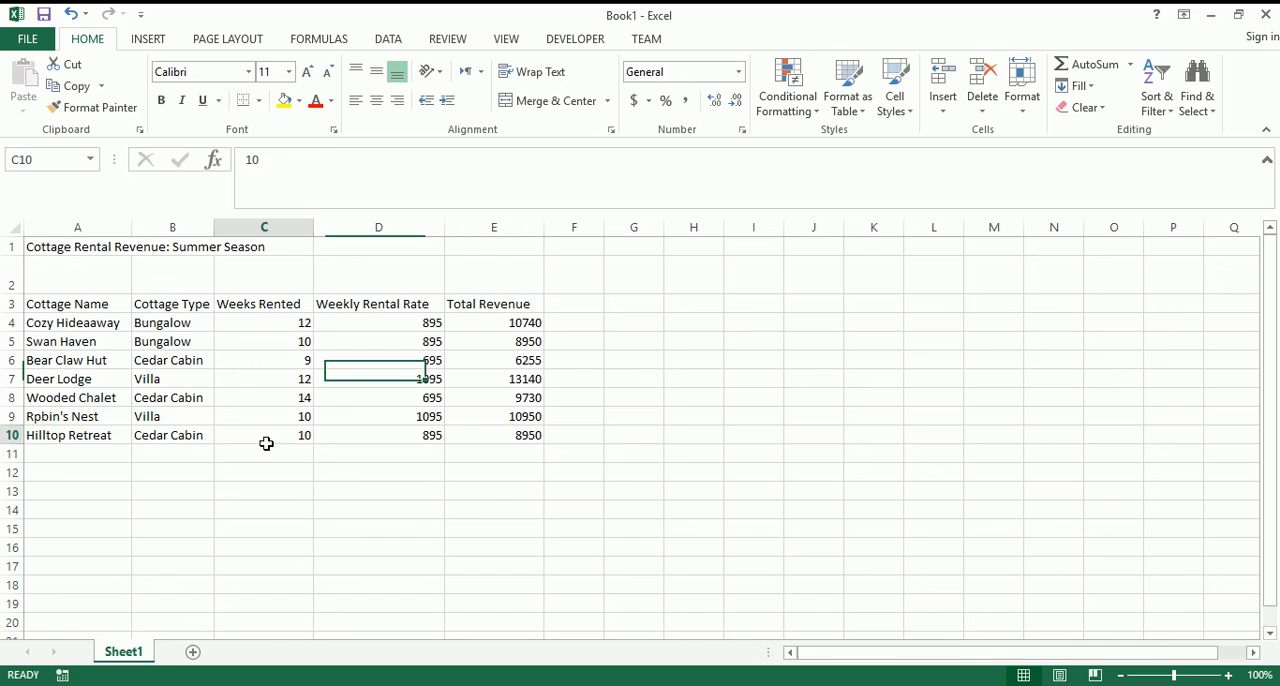
left_click(264, 452)
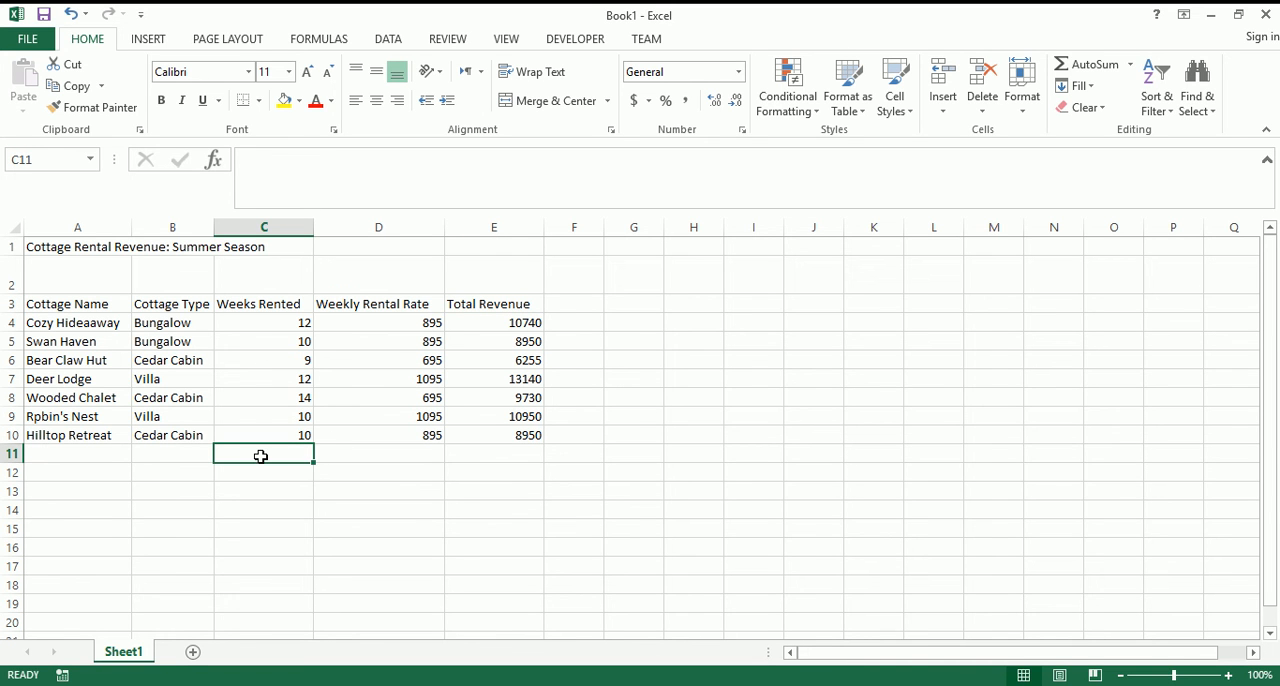
type("=")
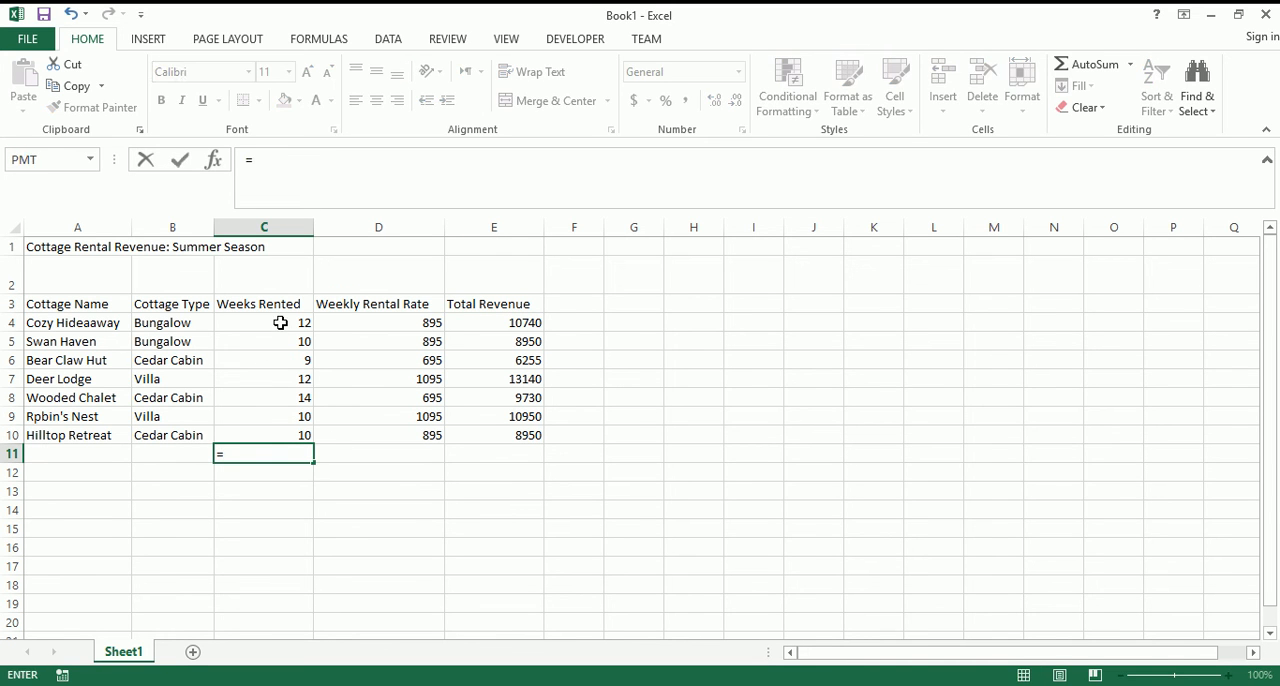
left_click(264, 322)
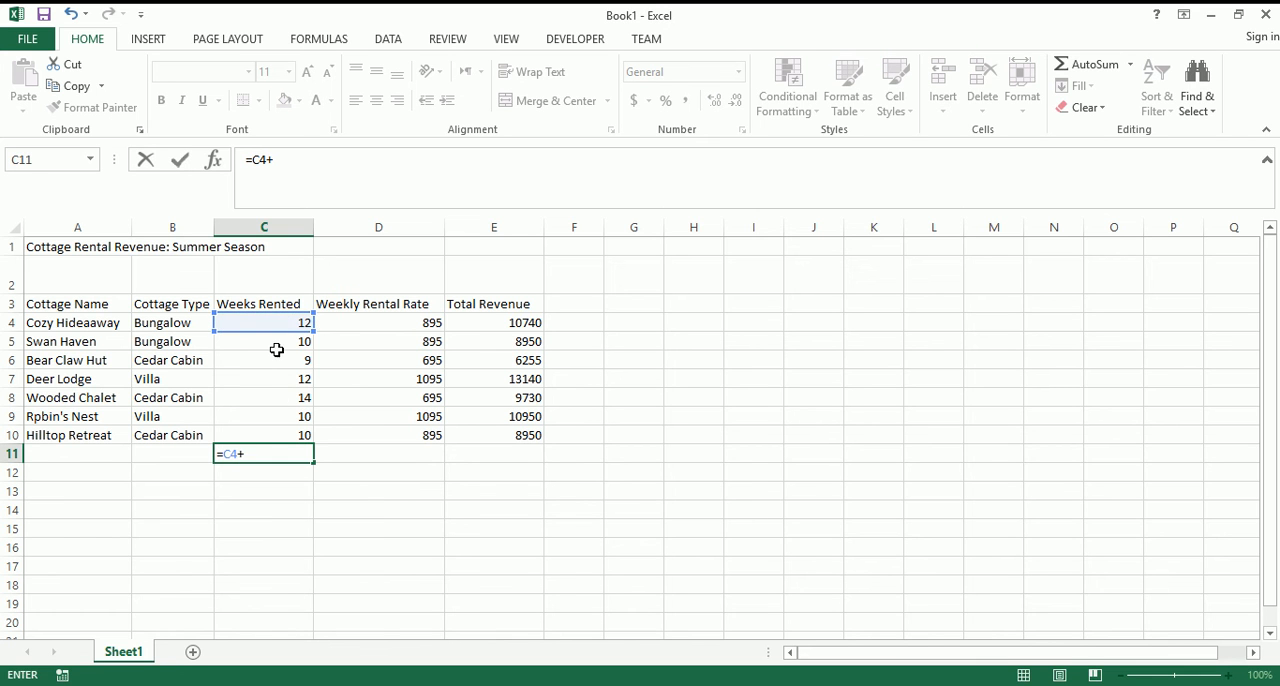
left_click(264, 378)
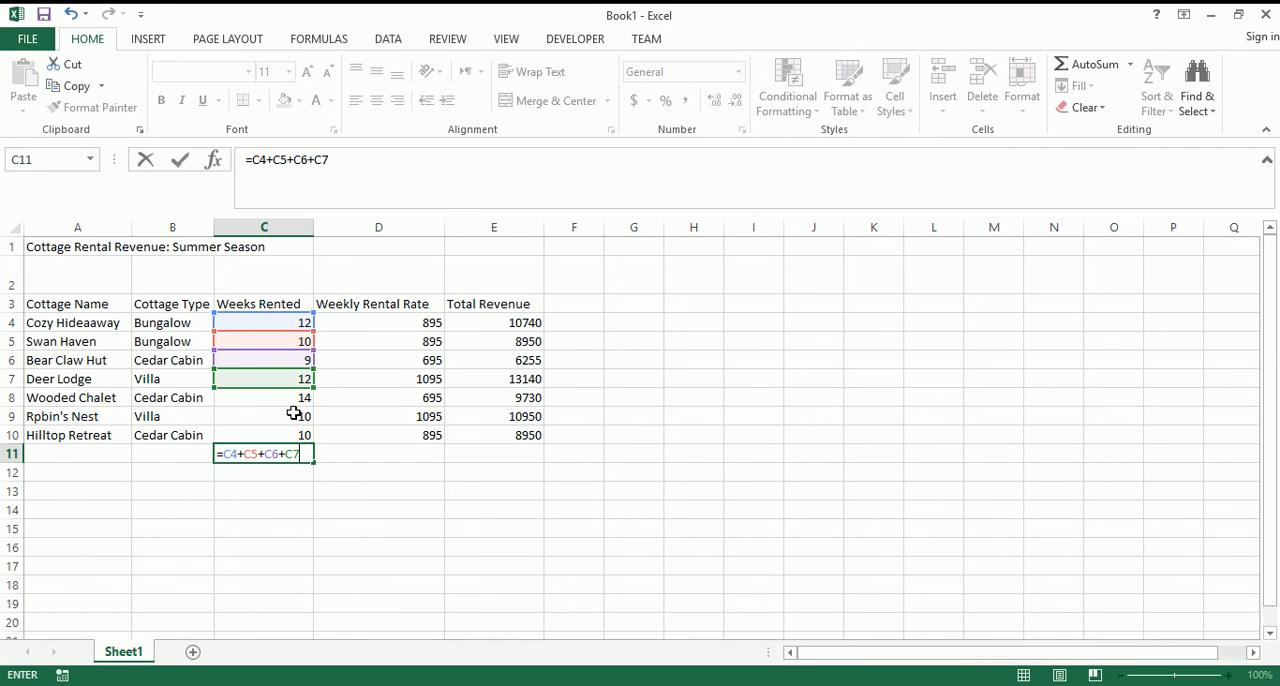
key("Escape")
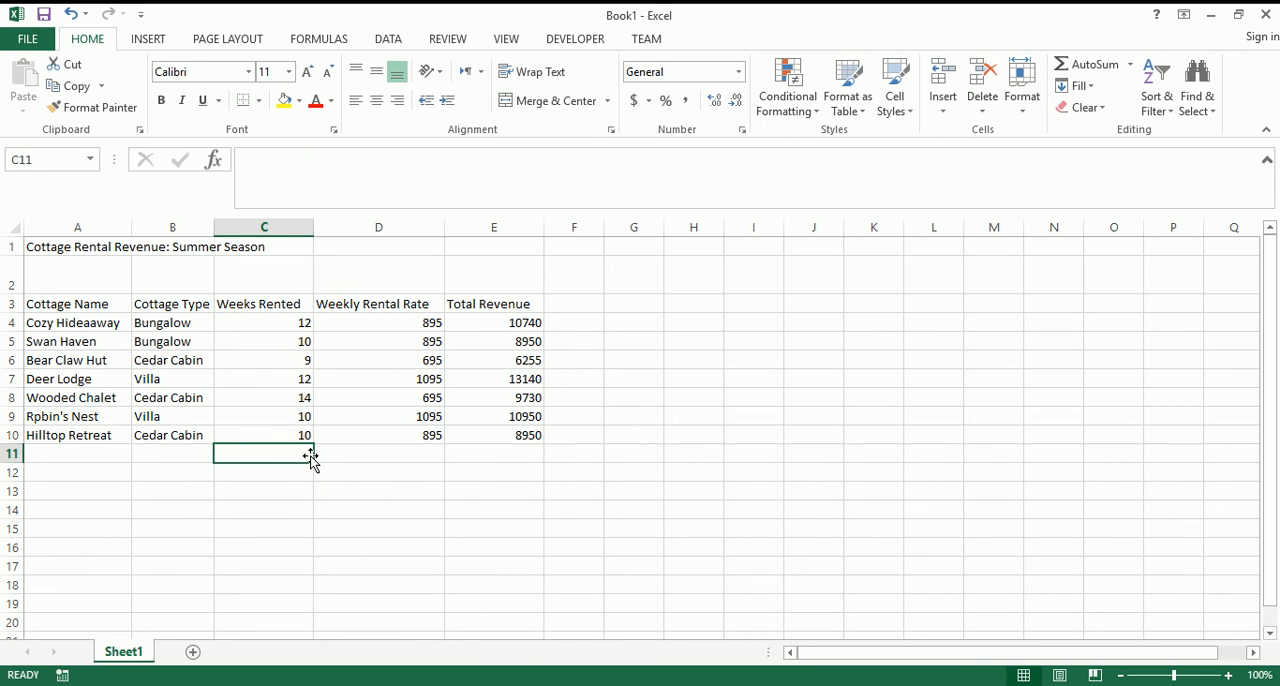
mouse_move(1088, 64)
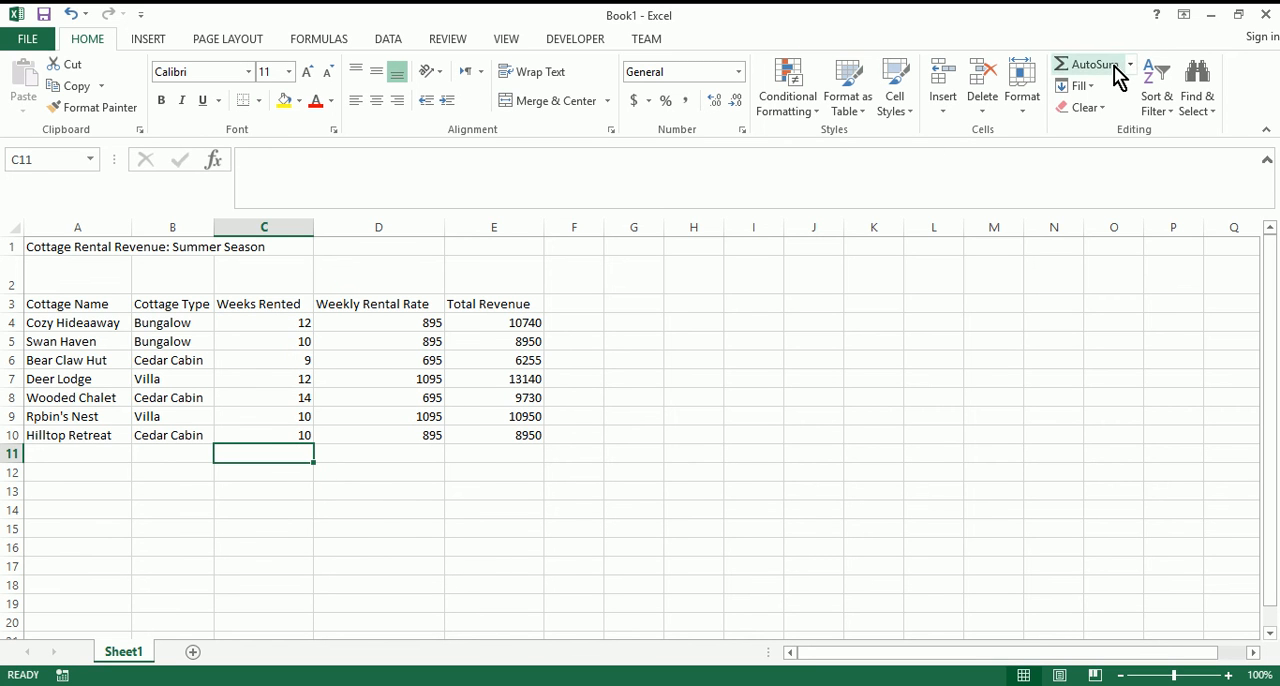
mouse_move(1088, 64)
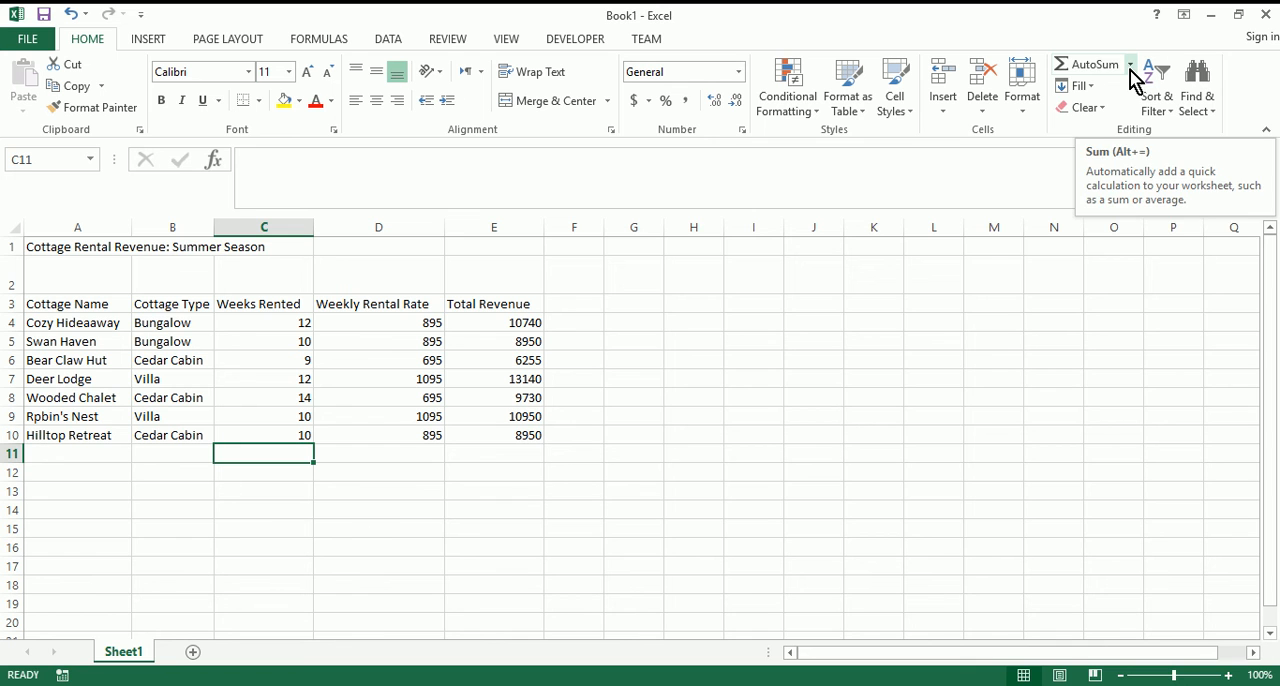
- Total the Weeks Rented column with AutoSum, giving 77 weeks
left_click(1088, 64)
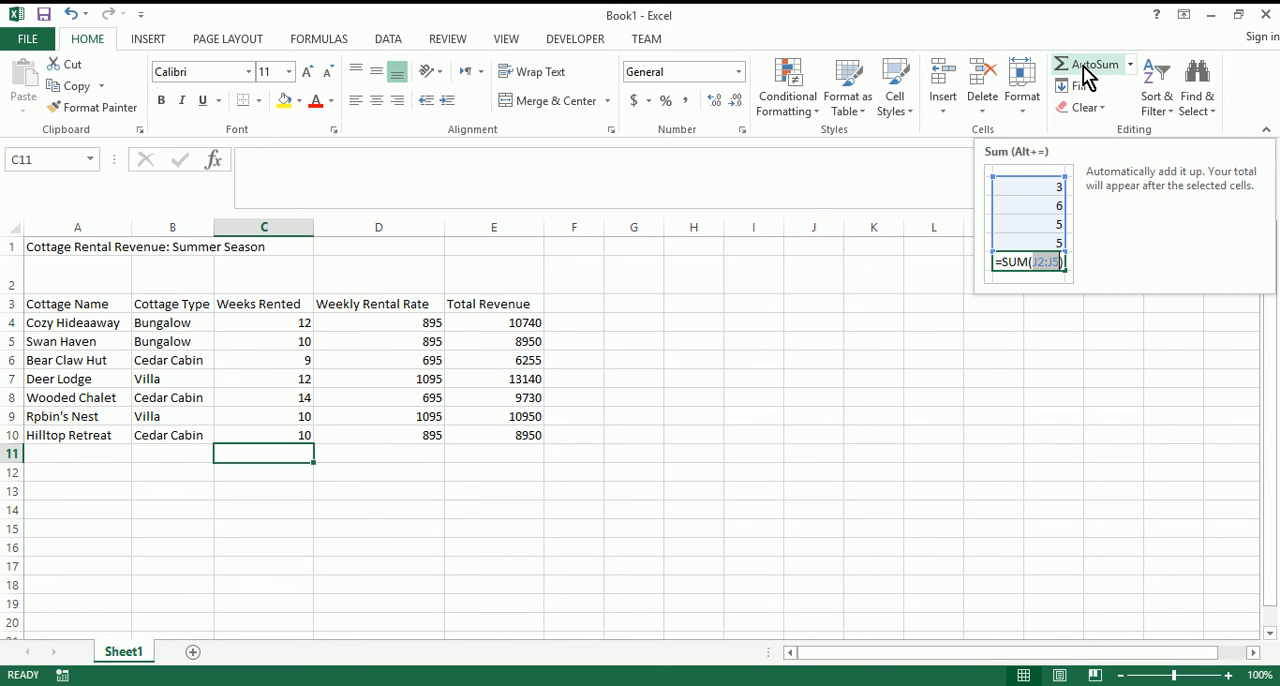
mouse_move(110, 50)
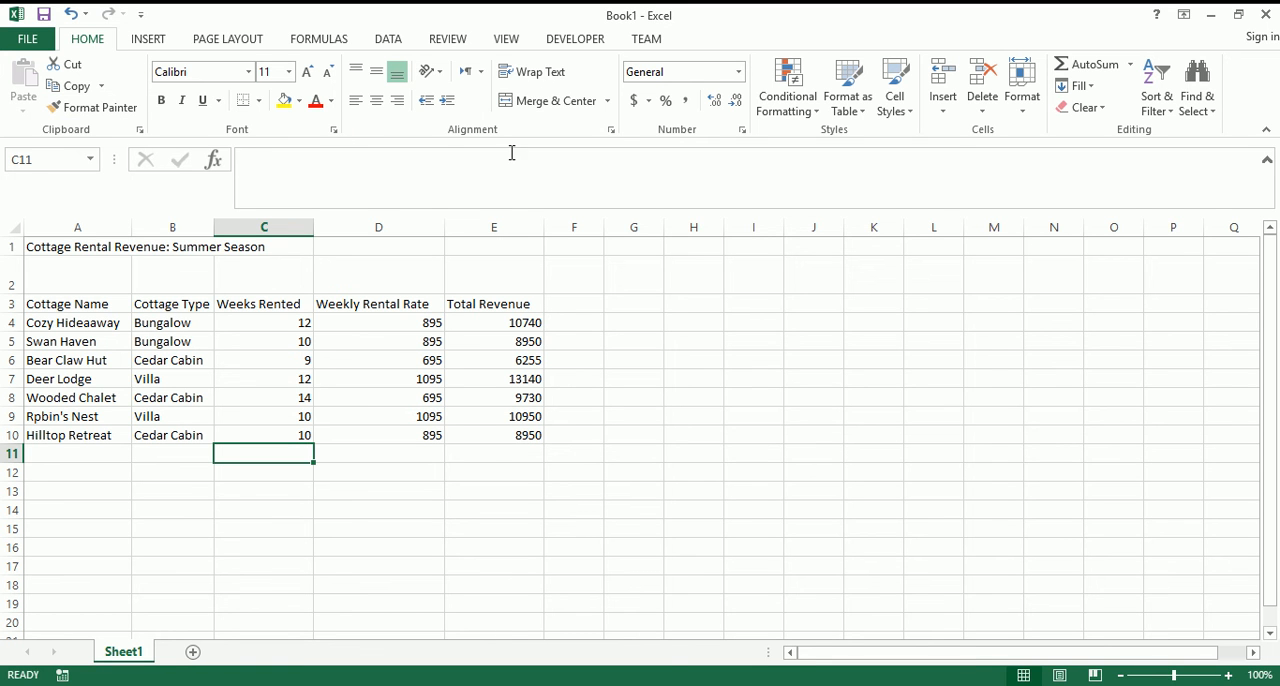
mouse_move(528, 140)
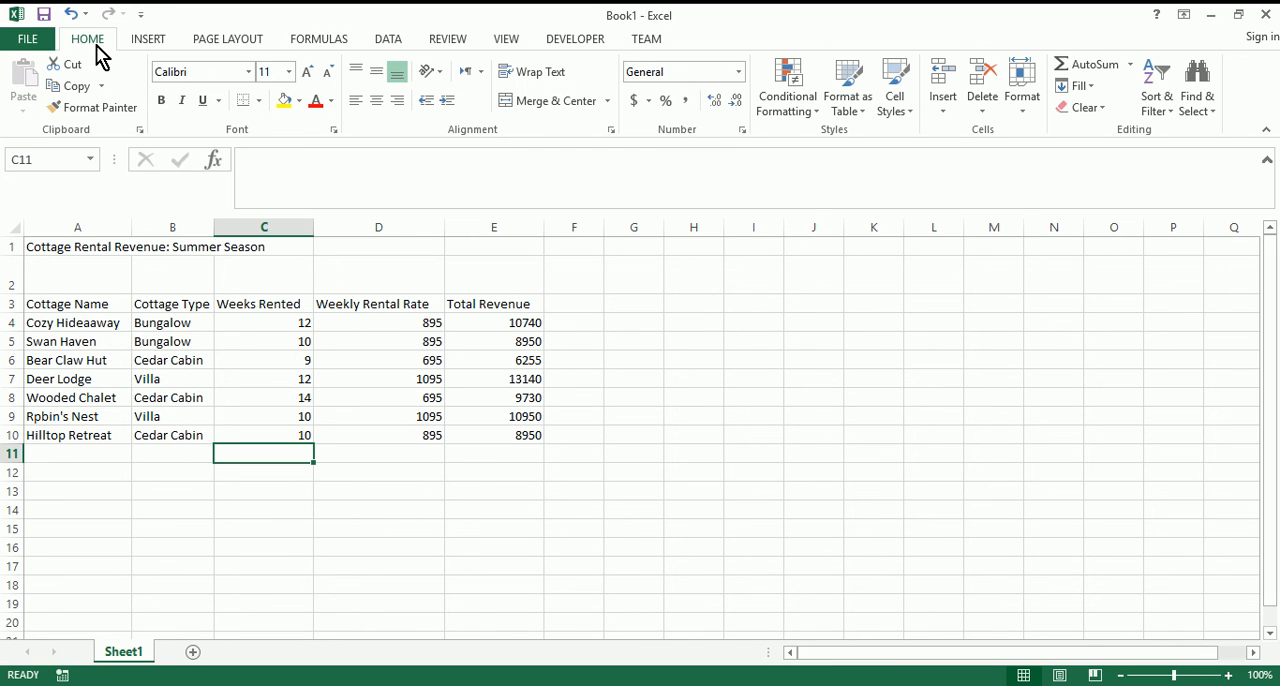
mouse_move(1052, 228)
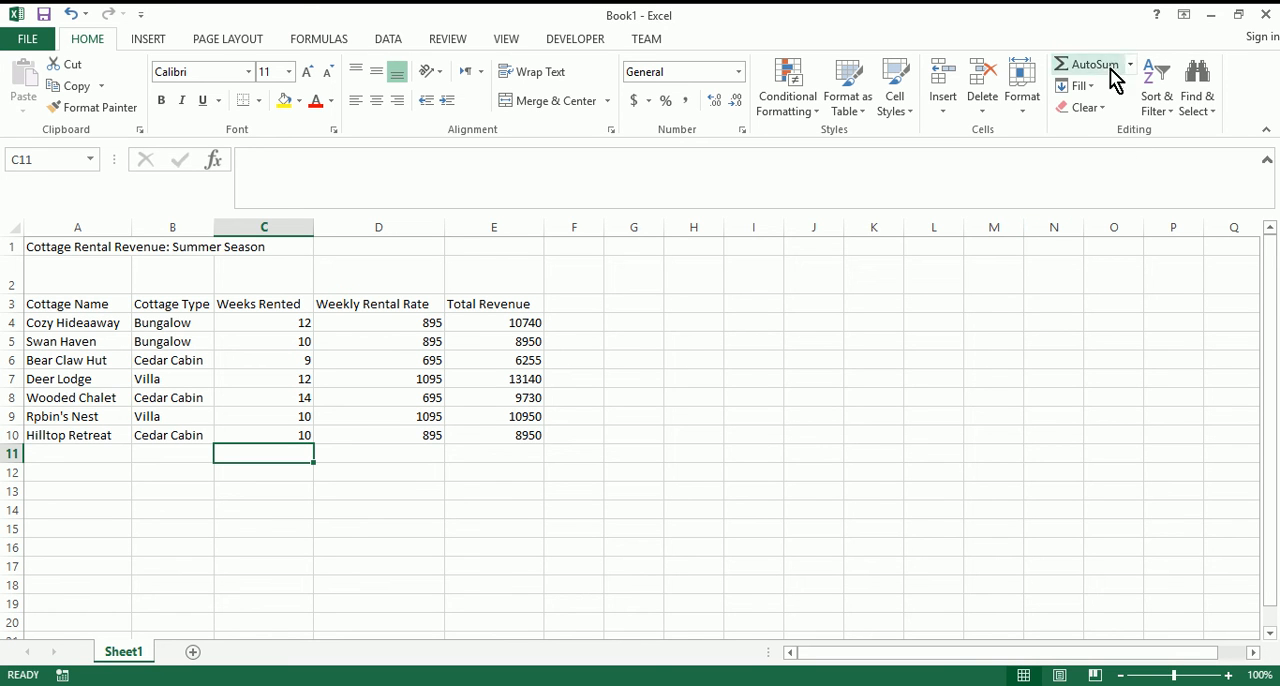
left_click(1130, 64)
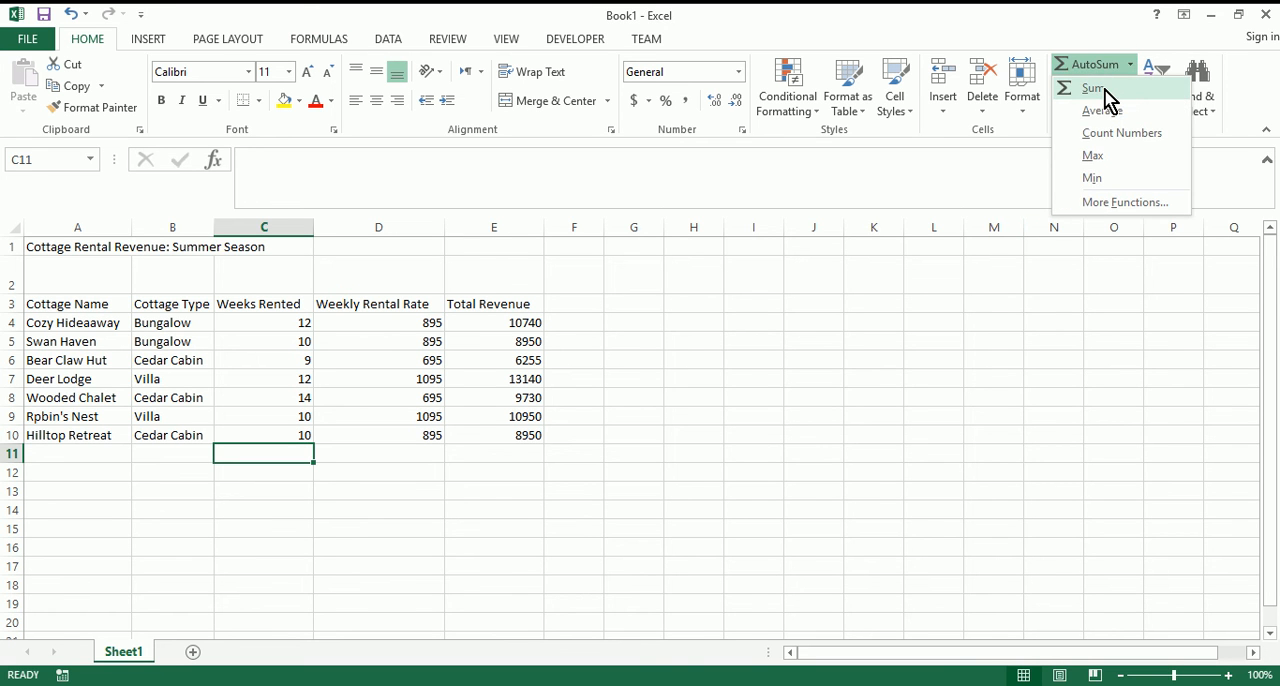
left_click(1092, 88)
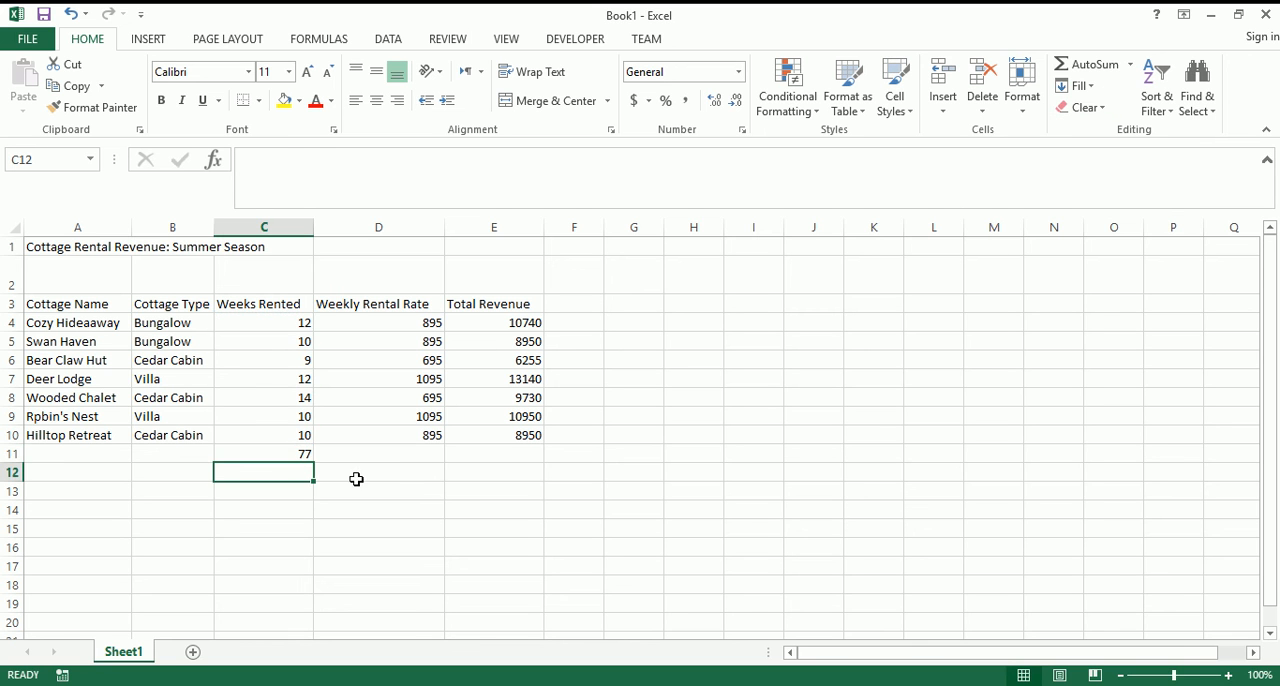
- Total the revenue column with AutoSum, =SUM(E4:E10) giving 68715
left_click(494, 452)
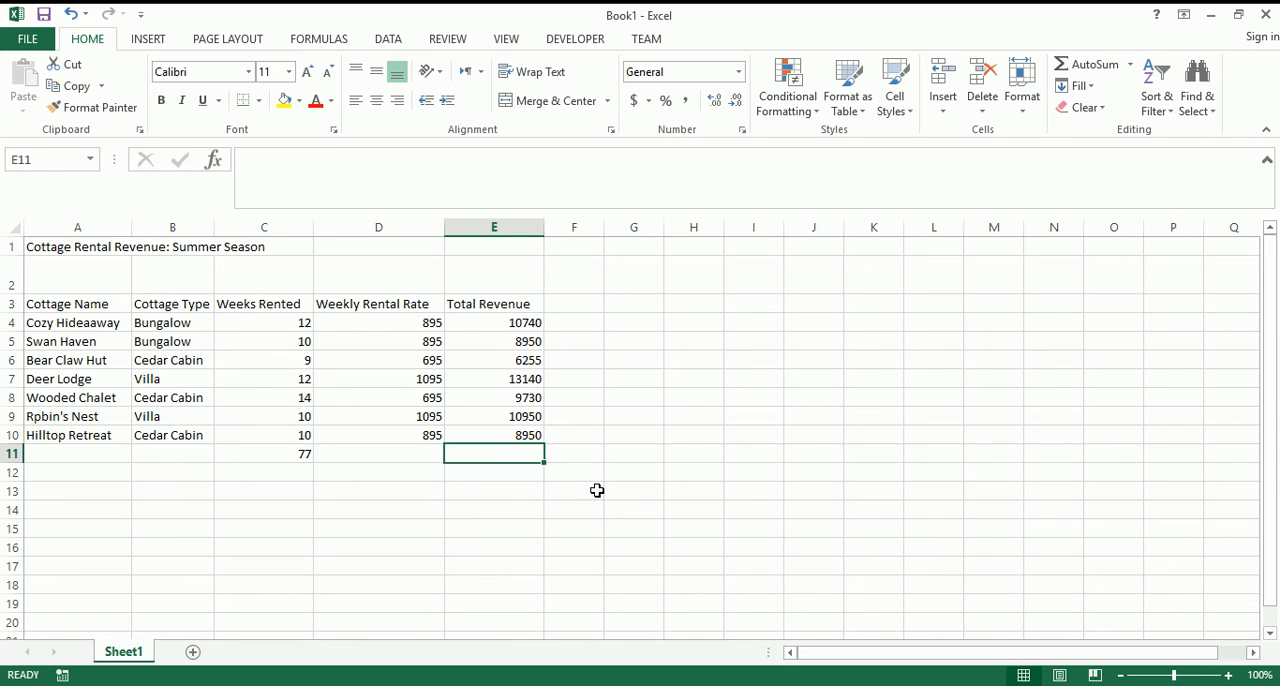
mouse_move(1088, 64)
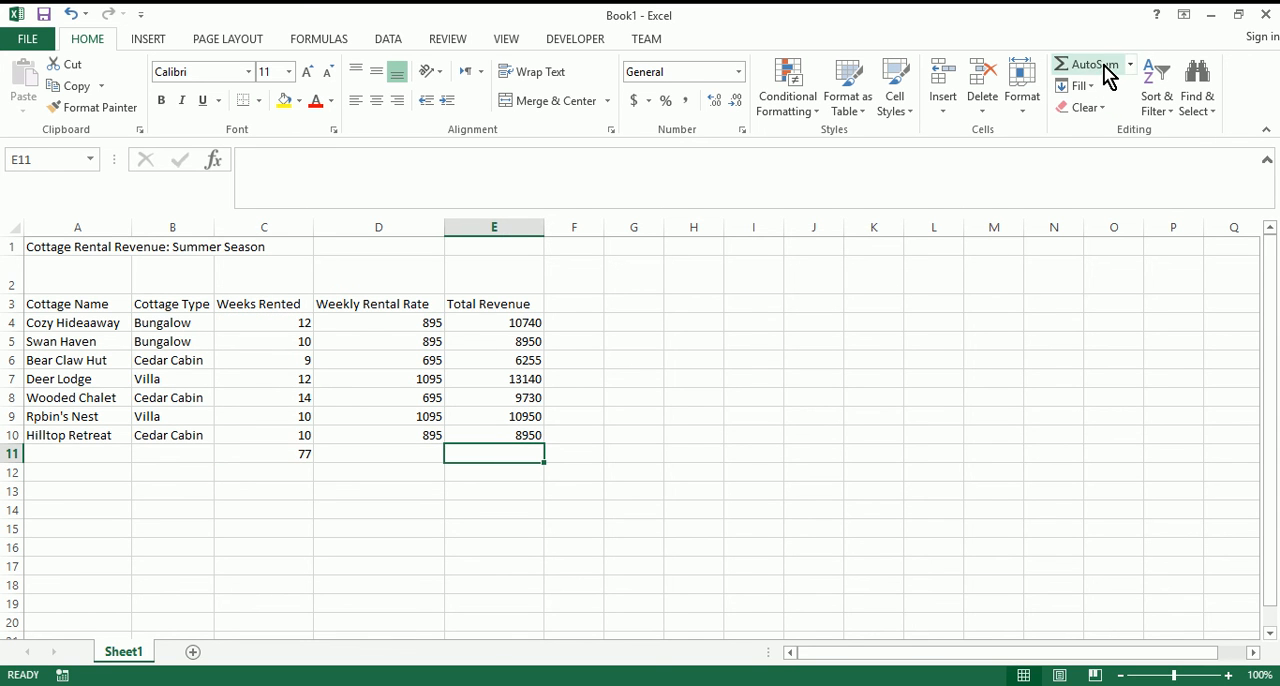
left_click(1084, 64)
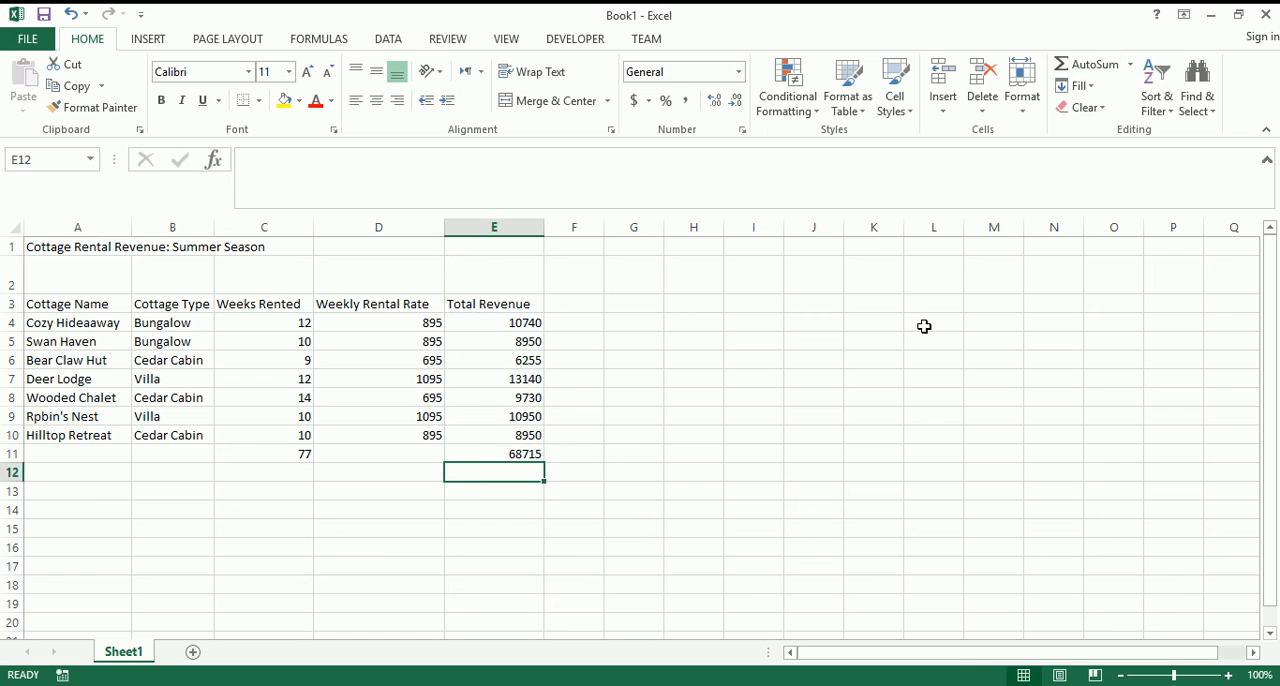
left_click(492, 452)
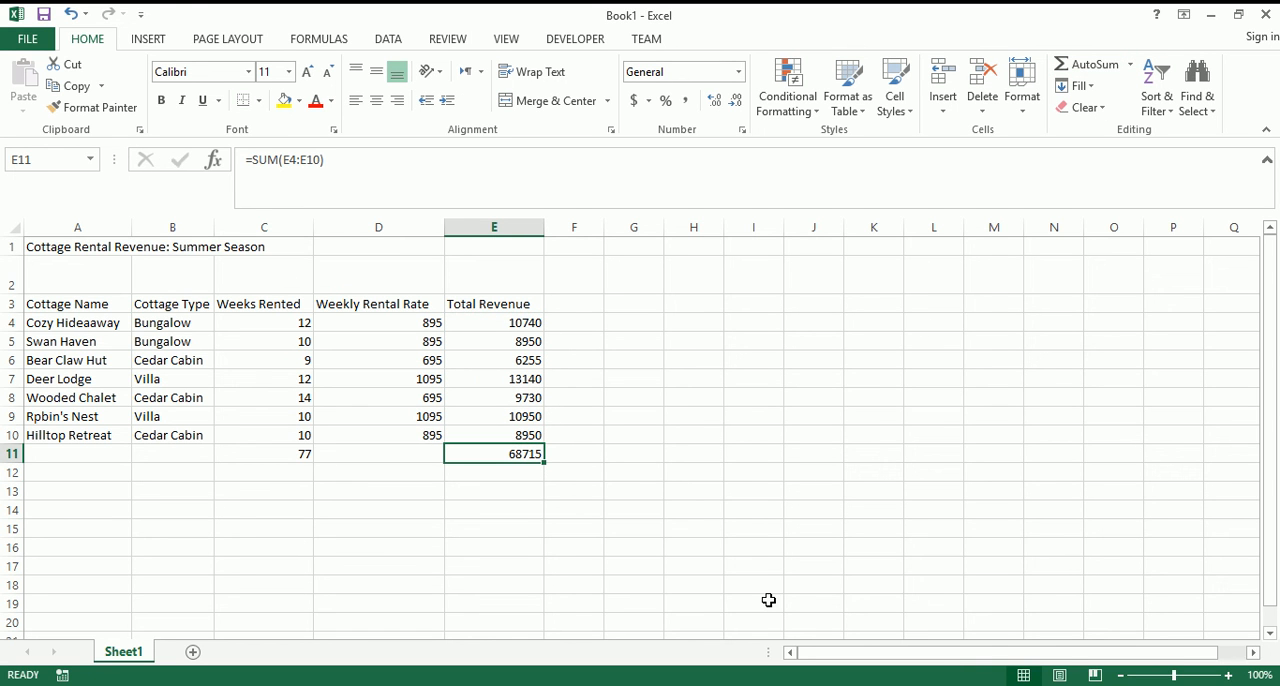
mouse_move(692, 464)
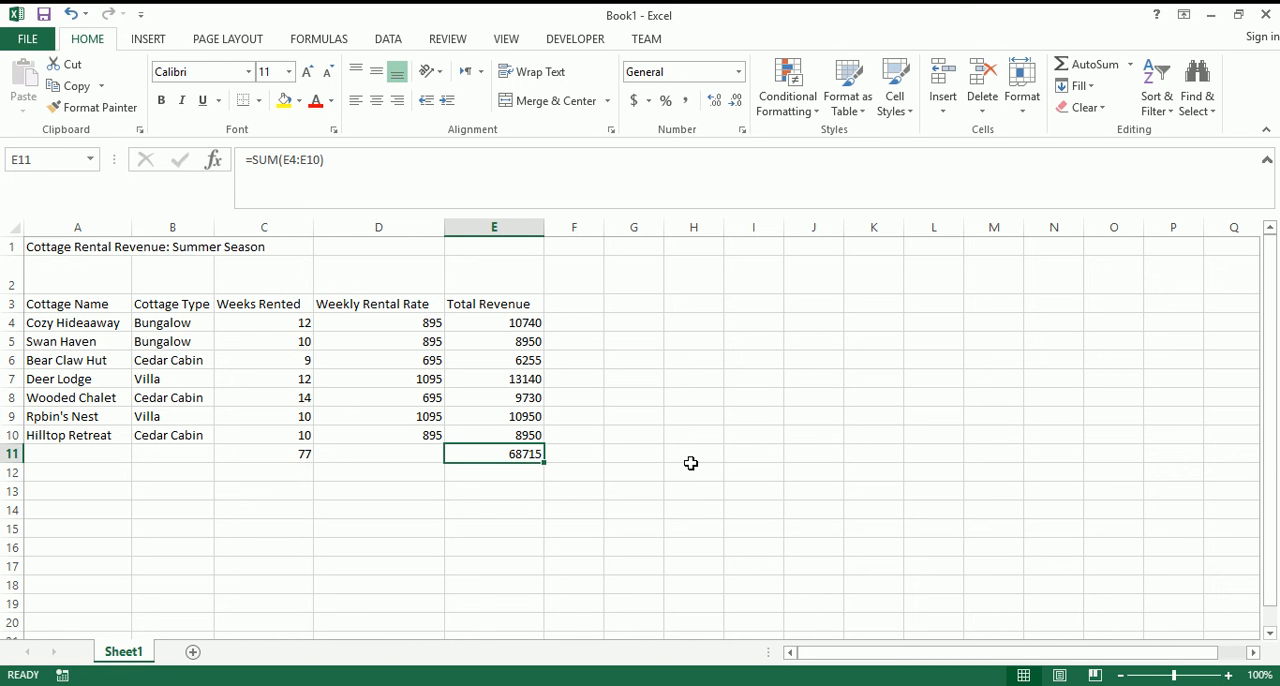
mouse_move(690, 468)
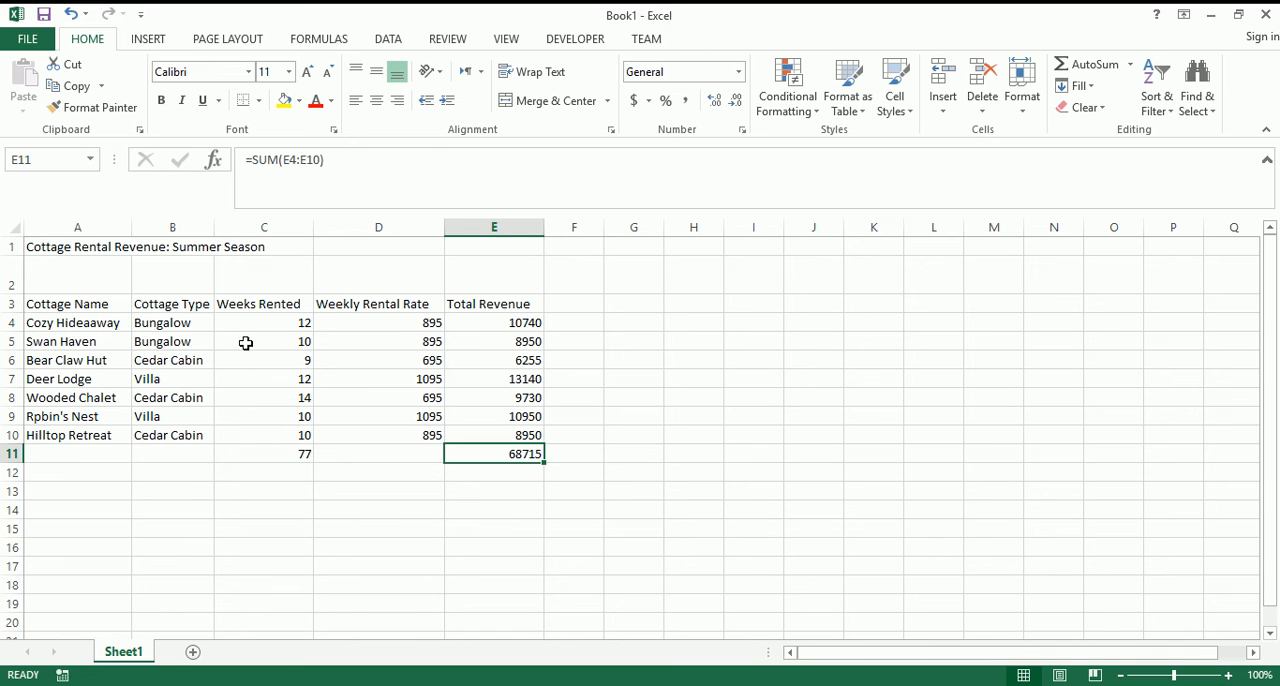
left_click(60, 416)
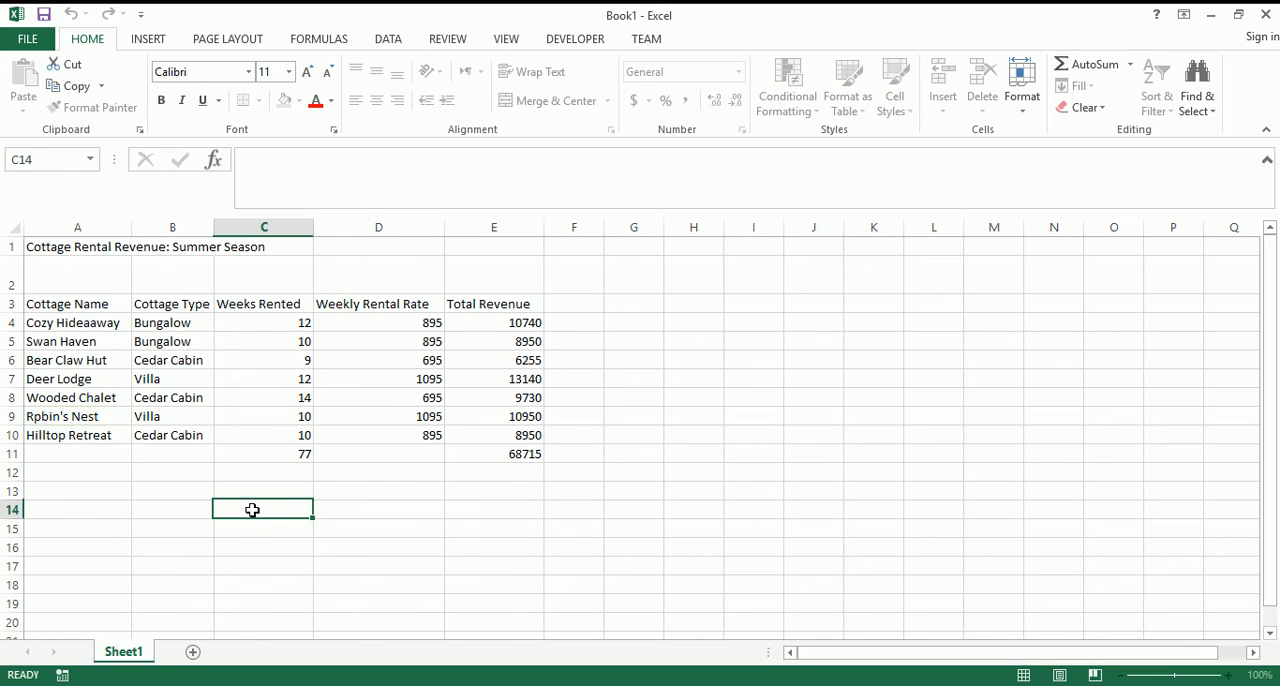
- Retype the misspelled cottage name Rpbin's Nest as Robin's Nest
left_click(76, 416)
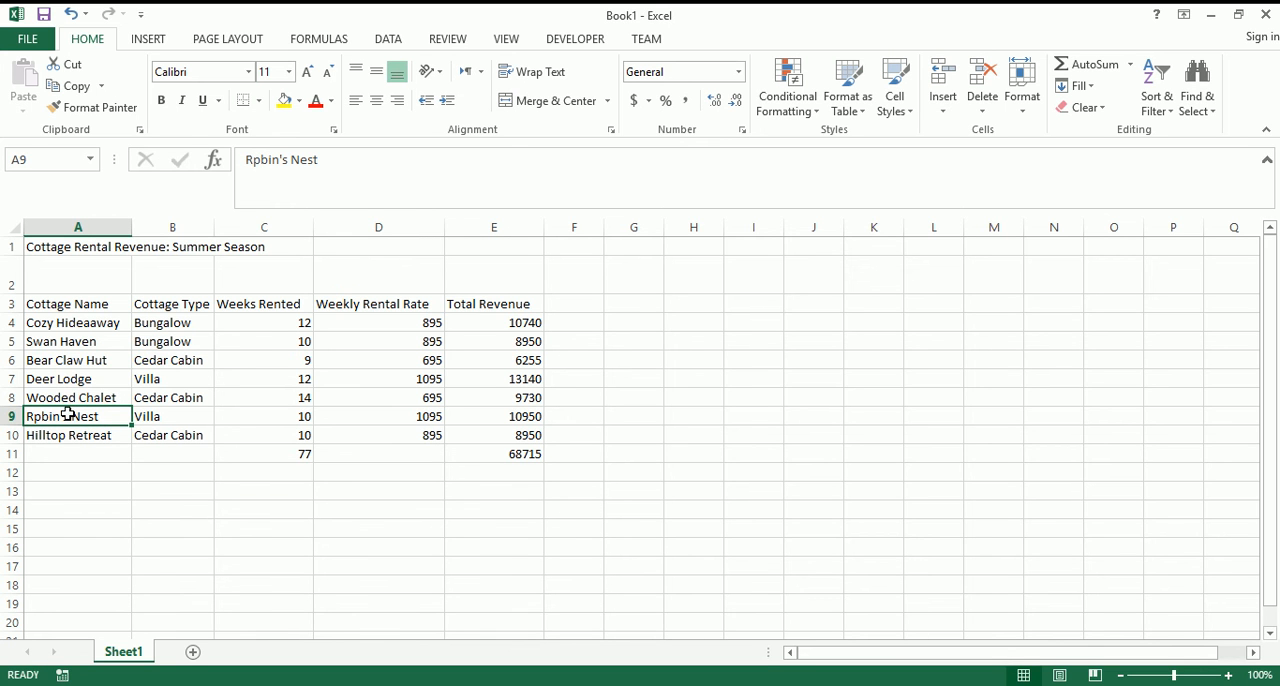
mouse_move(64, 416)
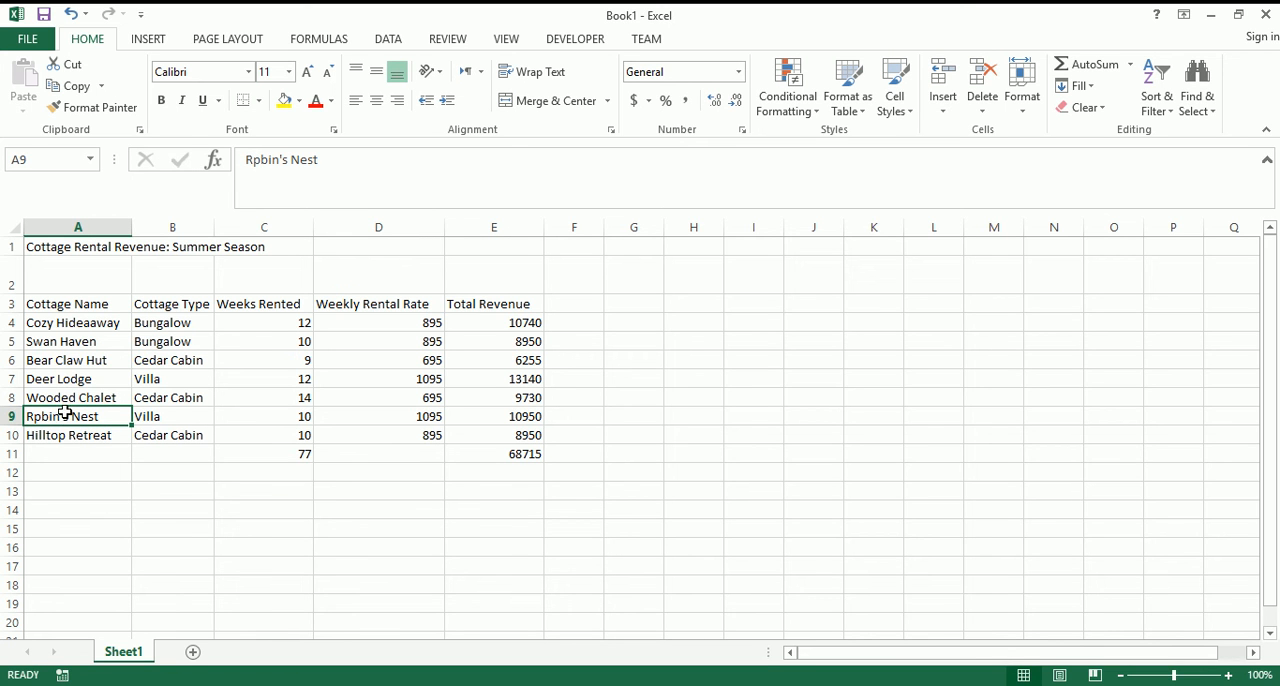
double_click(60, 416)
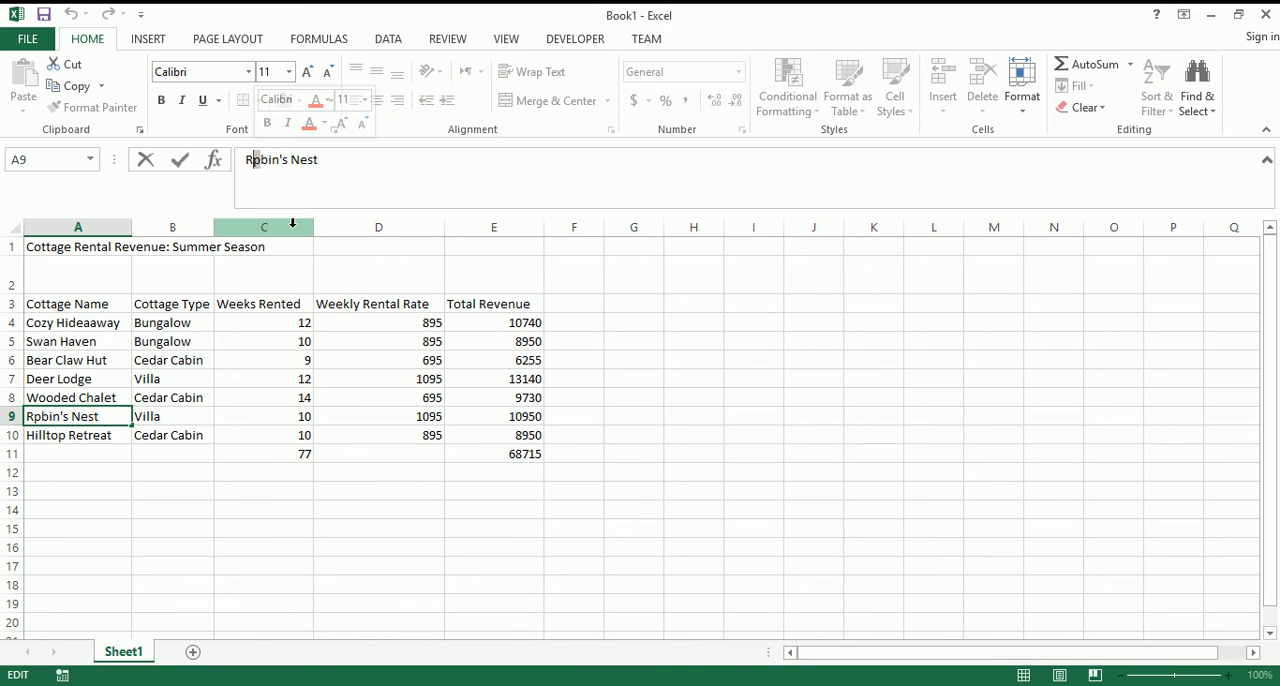
type("Robin's Nest")
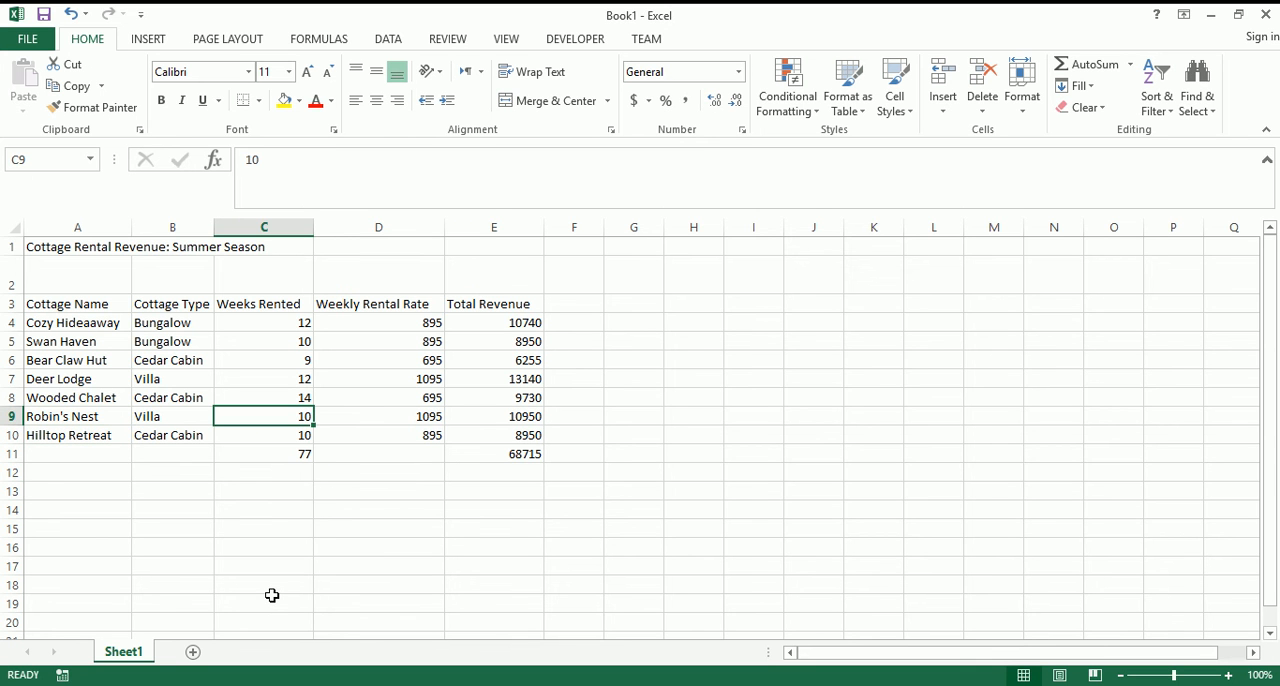
mouse_move(328, 432)
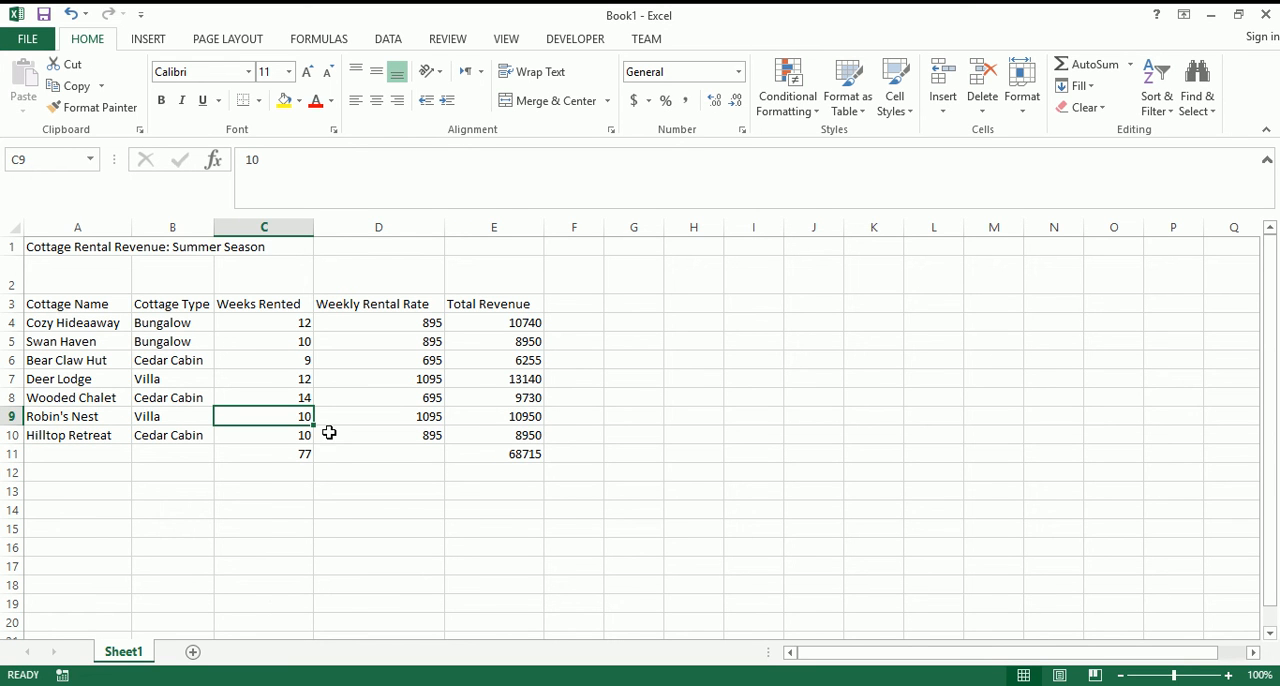
mouse_move(262, 424)
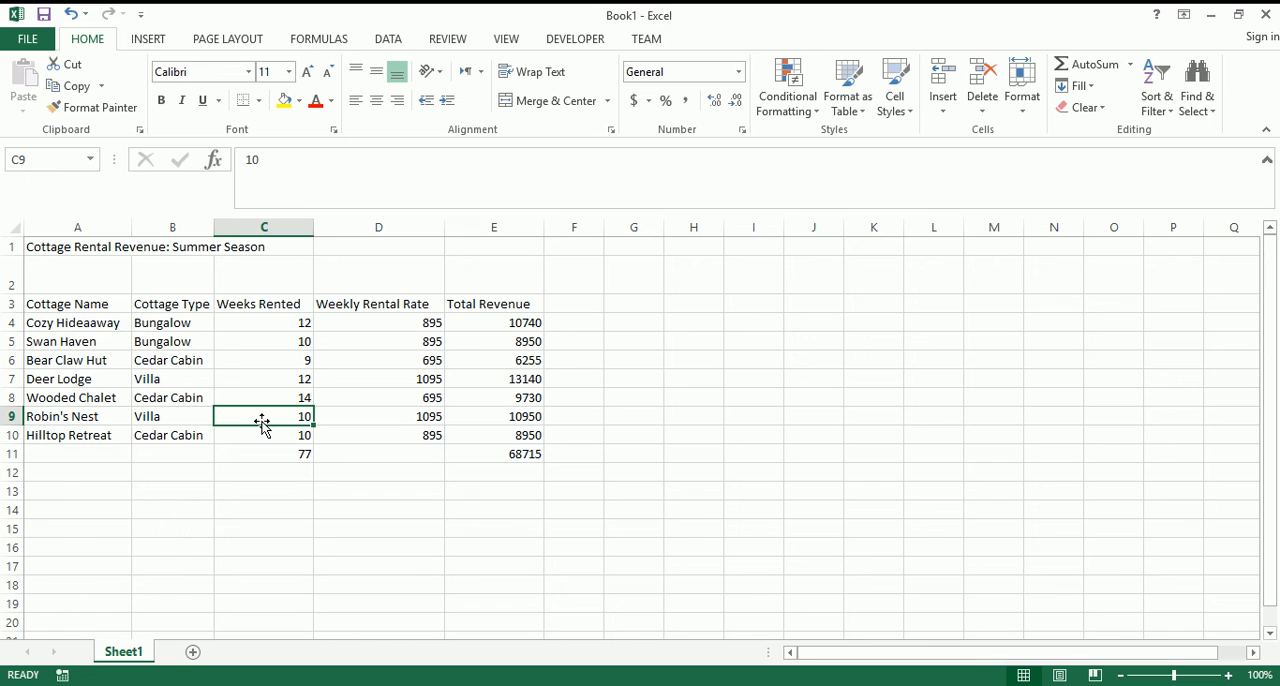
mouse_move(284, 416)
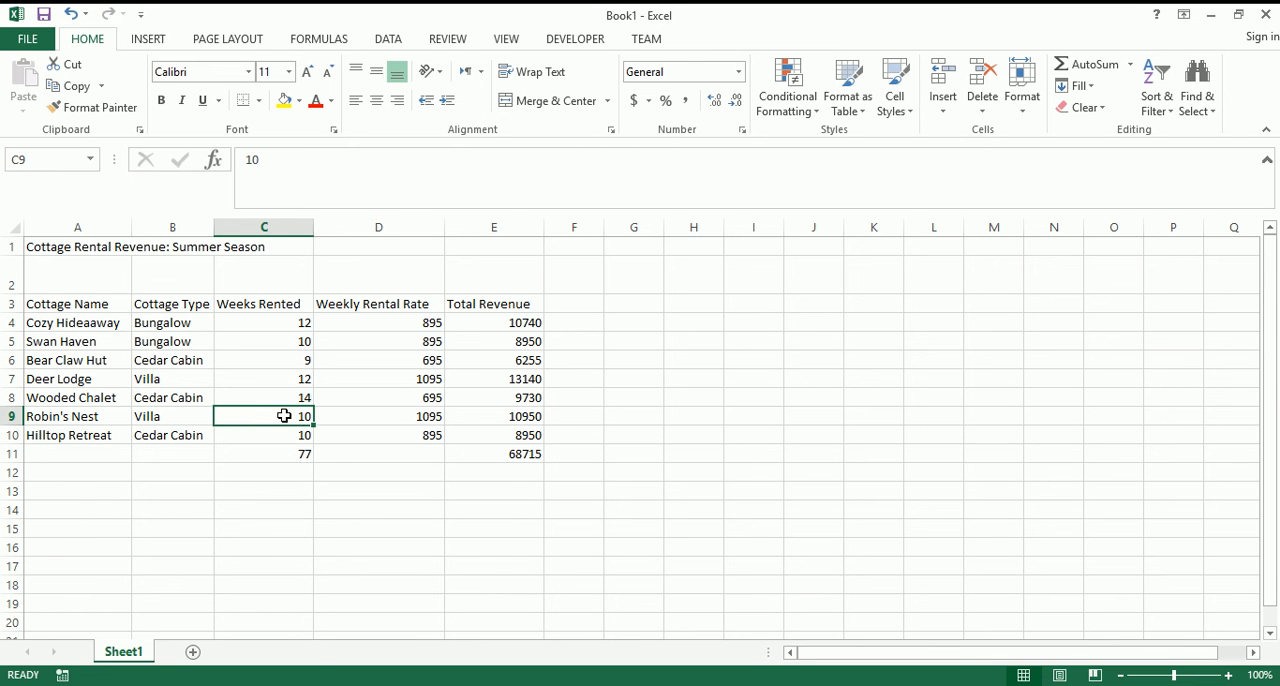
mouse_move(292, 454)
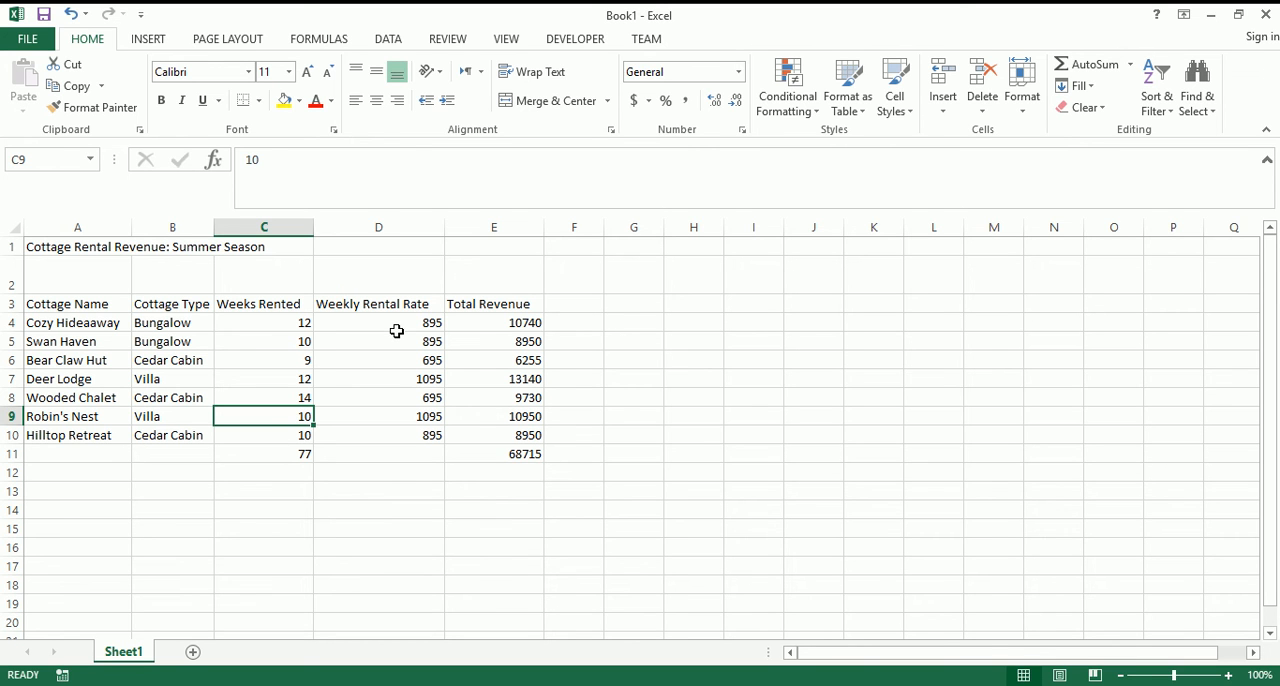
- Enter 14 as Robin's Nest's weeks rented so revenue and totals recalculate
type("14")
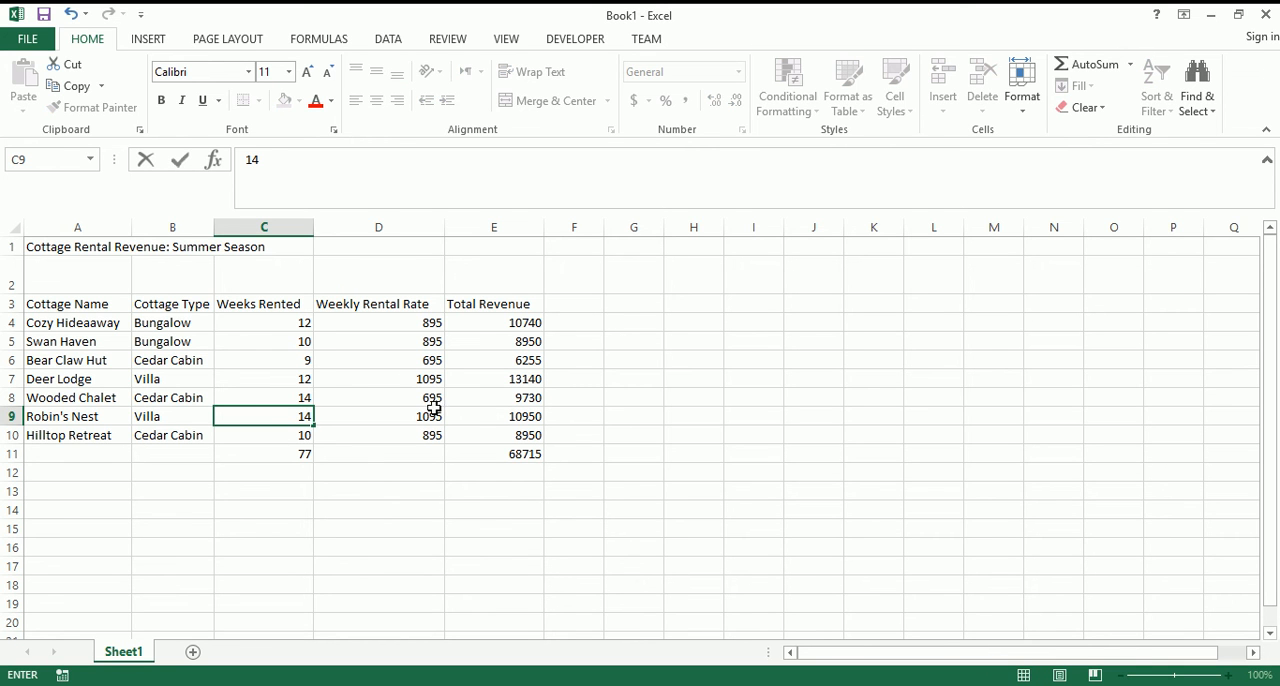
mouse_move(500, 456)
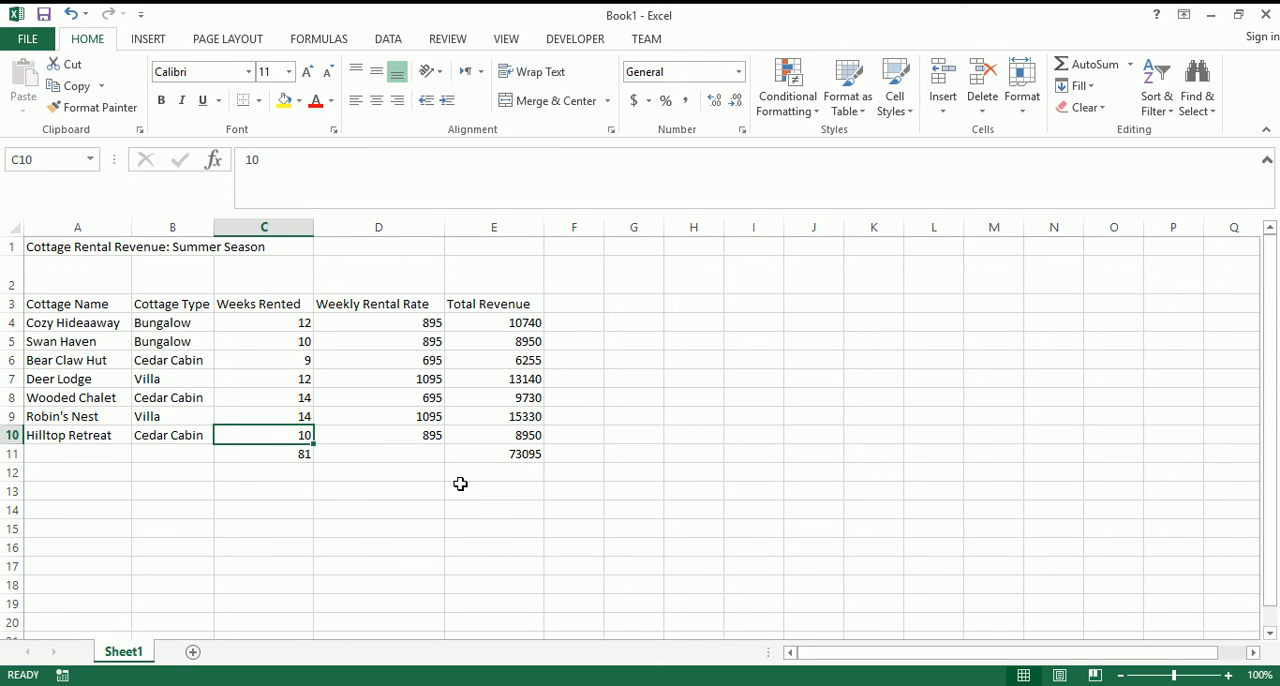
mouse_move(280, 456)
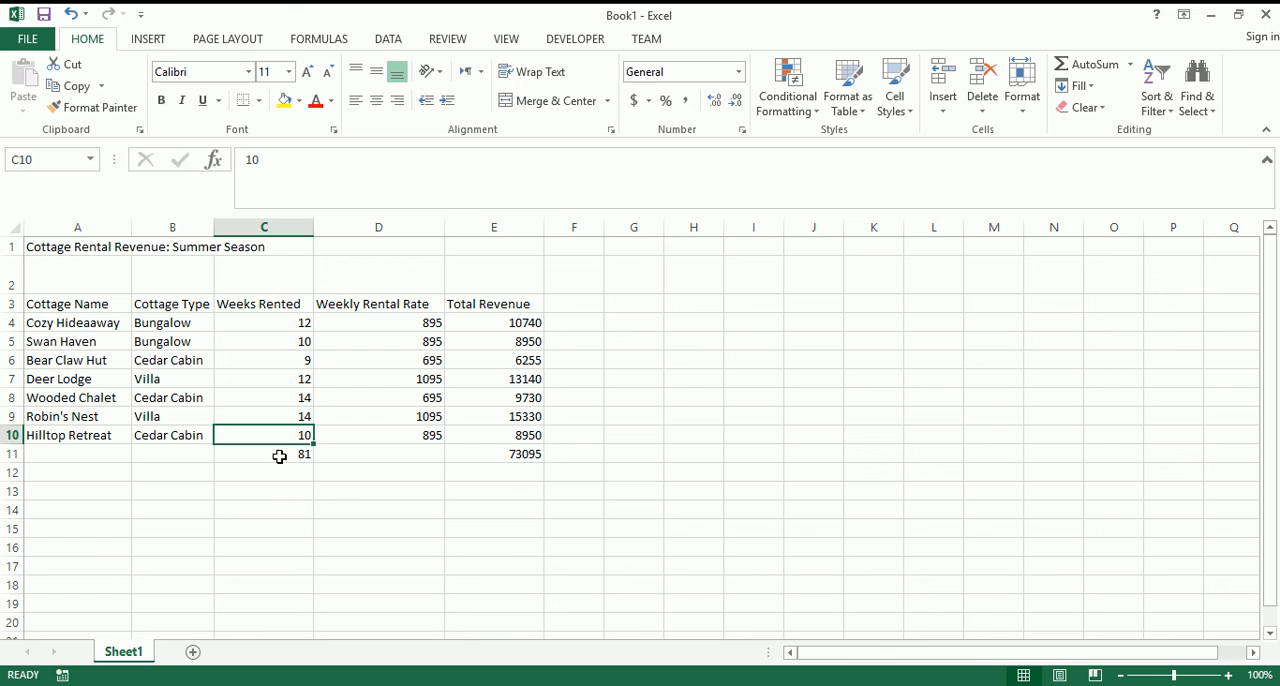
mouse_move(380, 328)
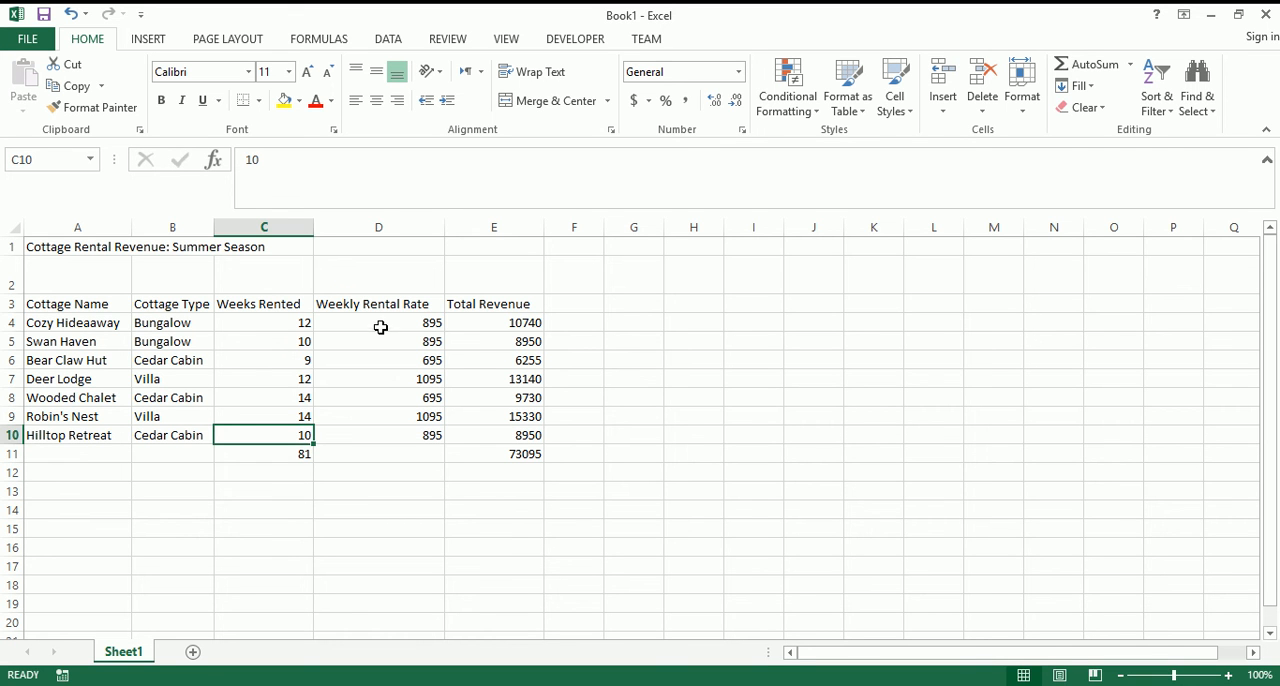
- Format D4:E11 rates, revenues and totals as $ English (United States) accounting amounts
left_click_drag(378, 322, 378, 396)
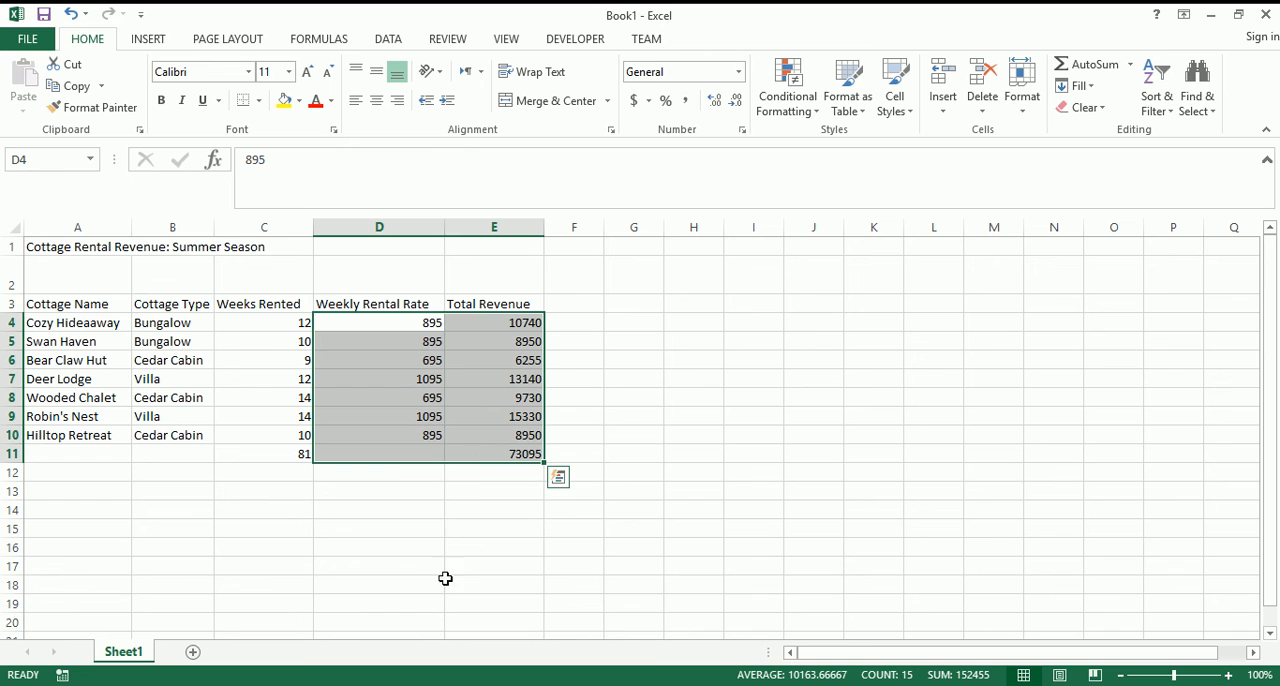
mouse_move(504, 380)
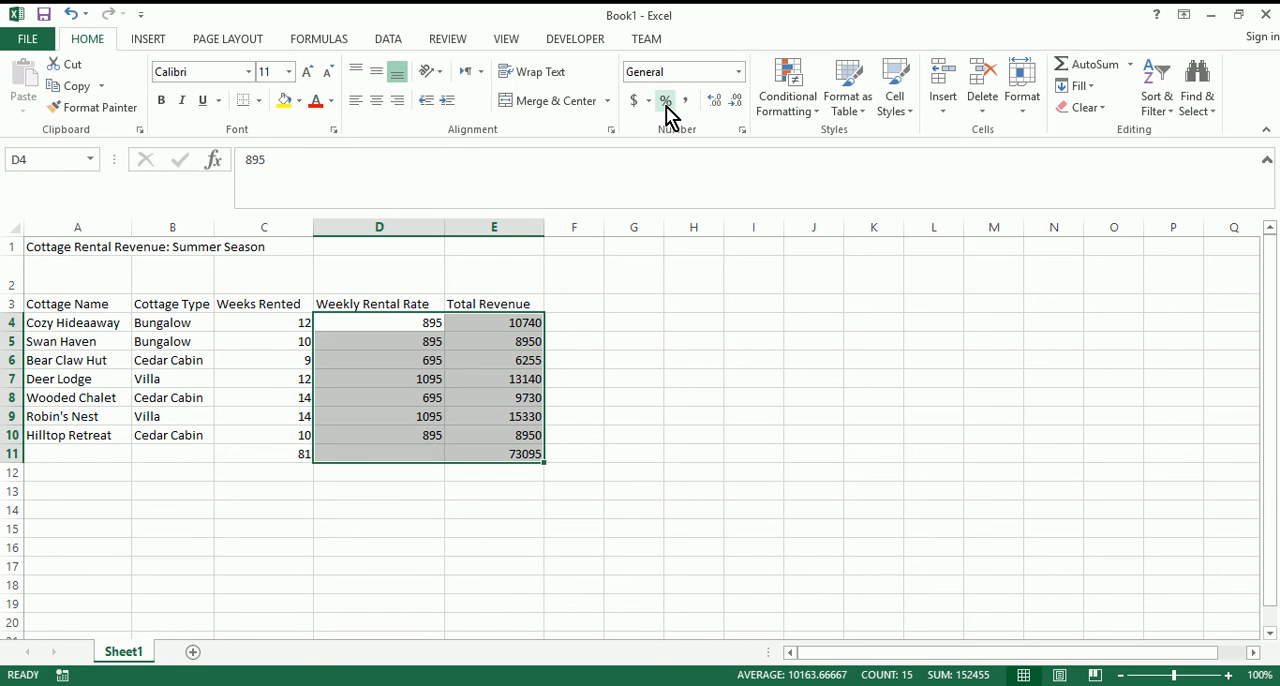
left_click(648, 100)
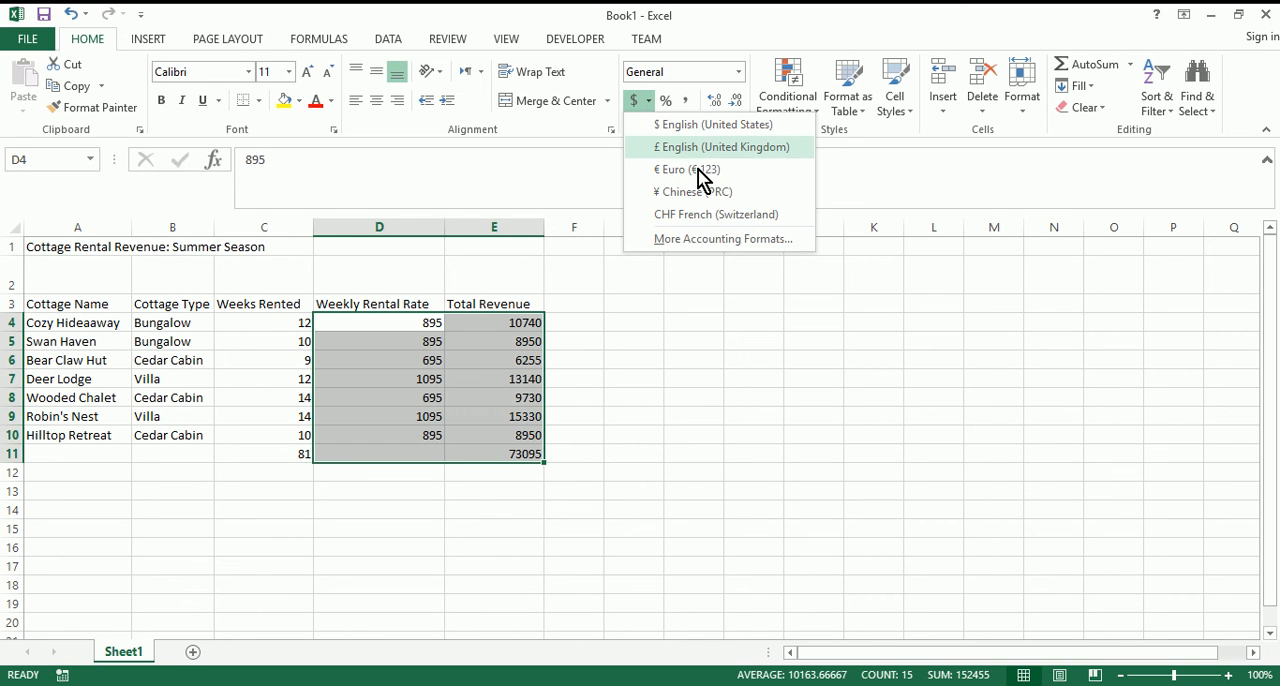
mouse_move(696, 124)
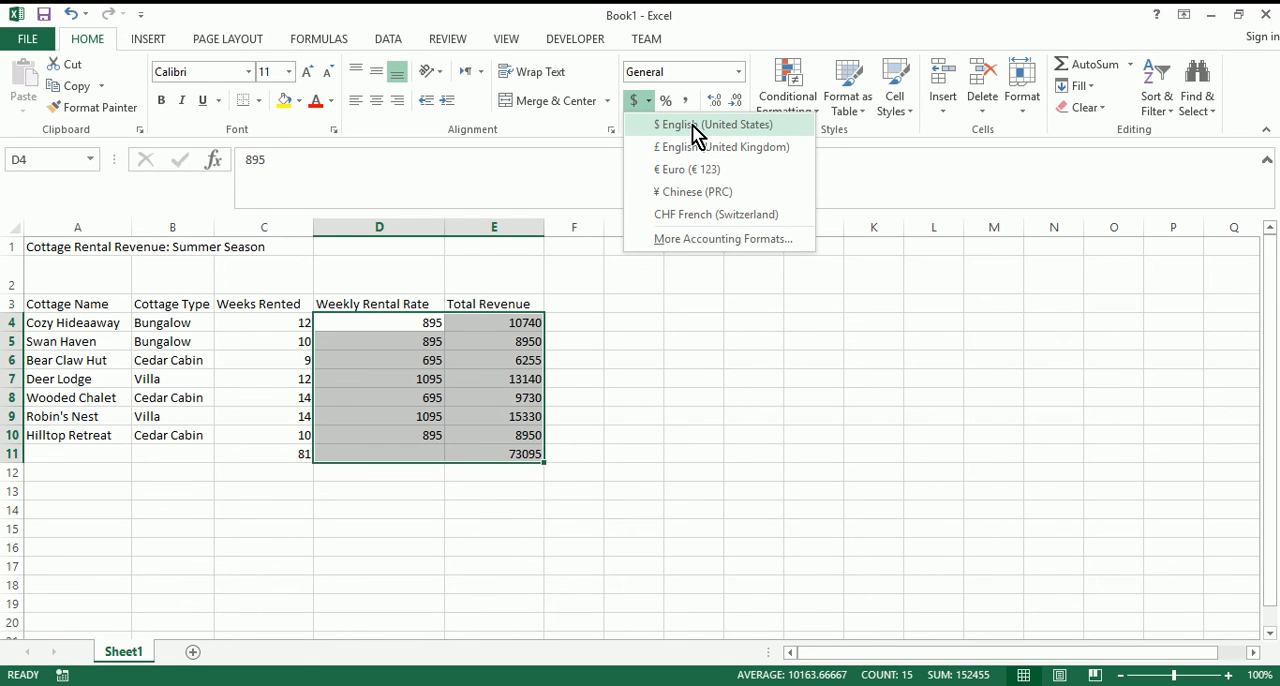
left_click(712, 124)
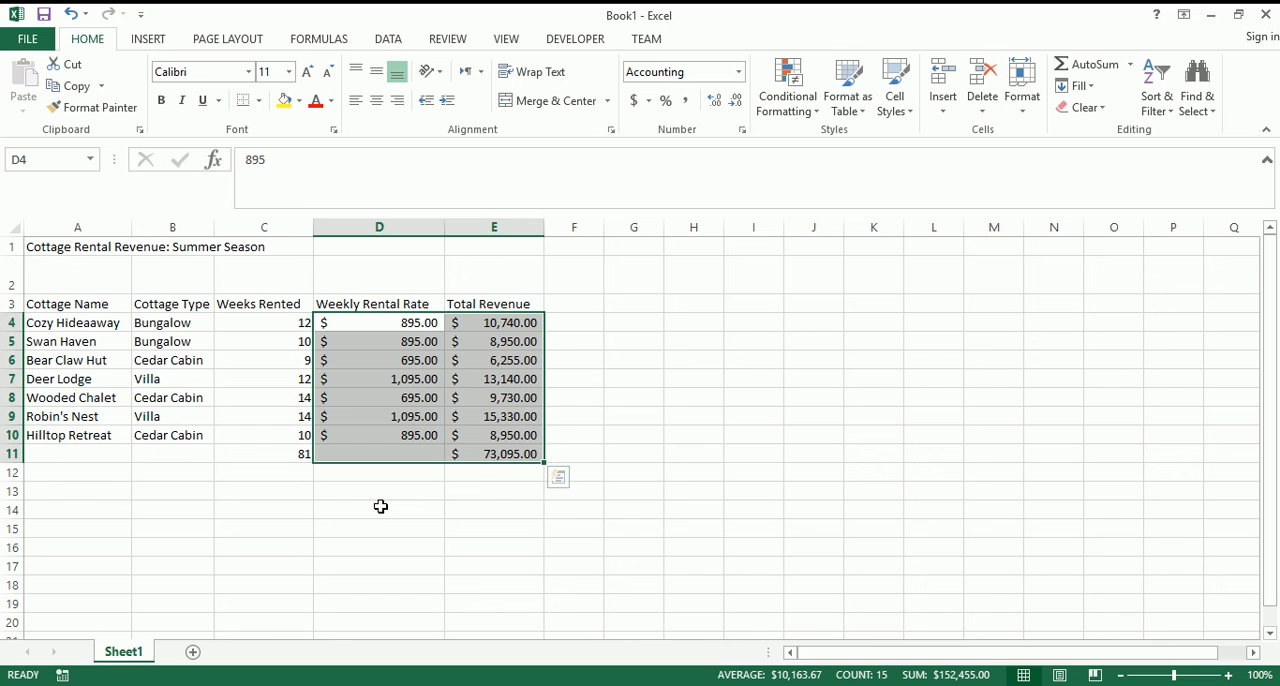
mouse_move(408, 504)
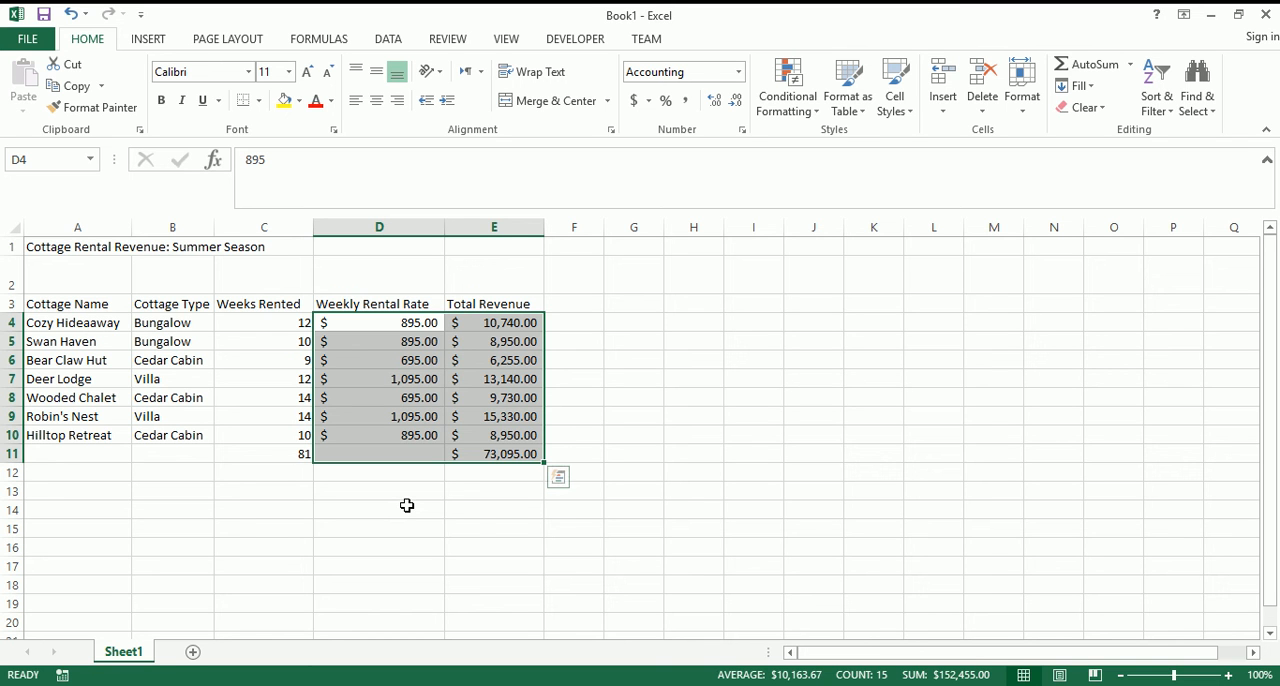
mouse_move(408, 508)
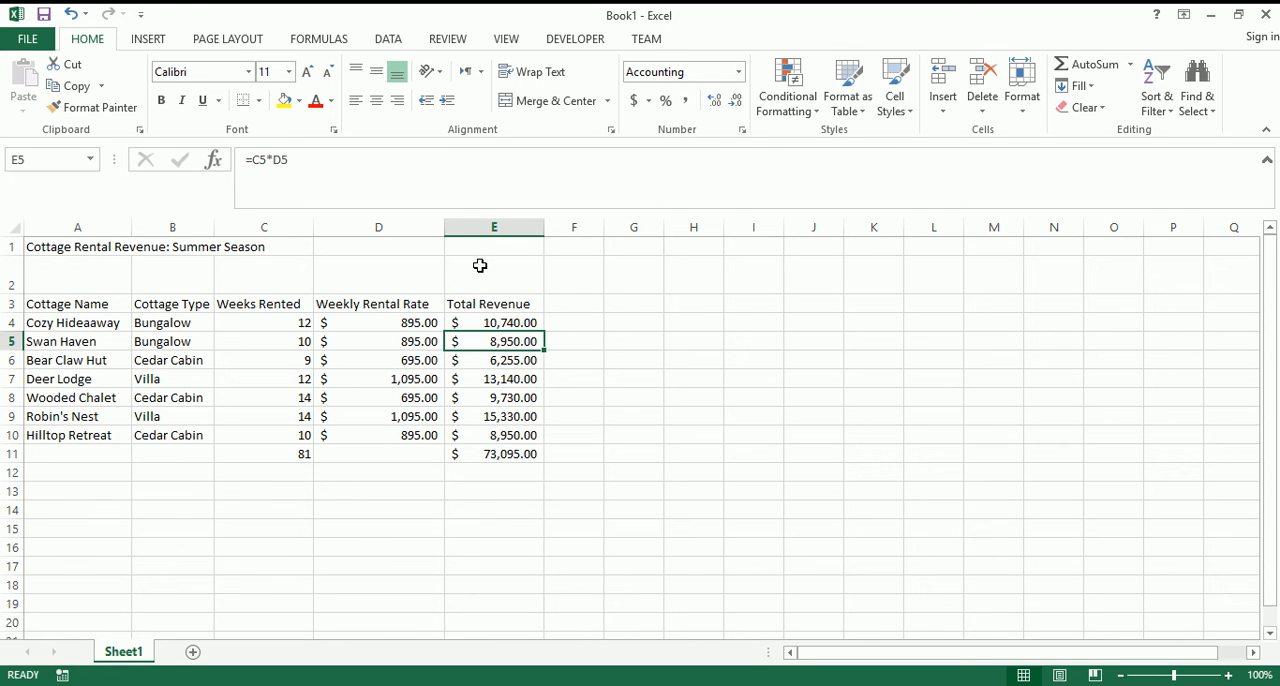
mouse_move(488, 280)
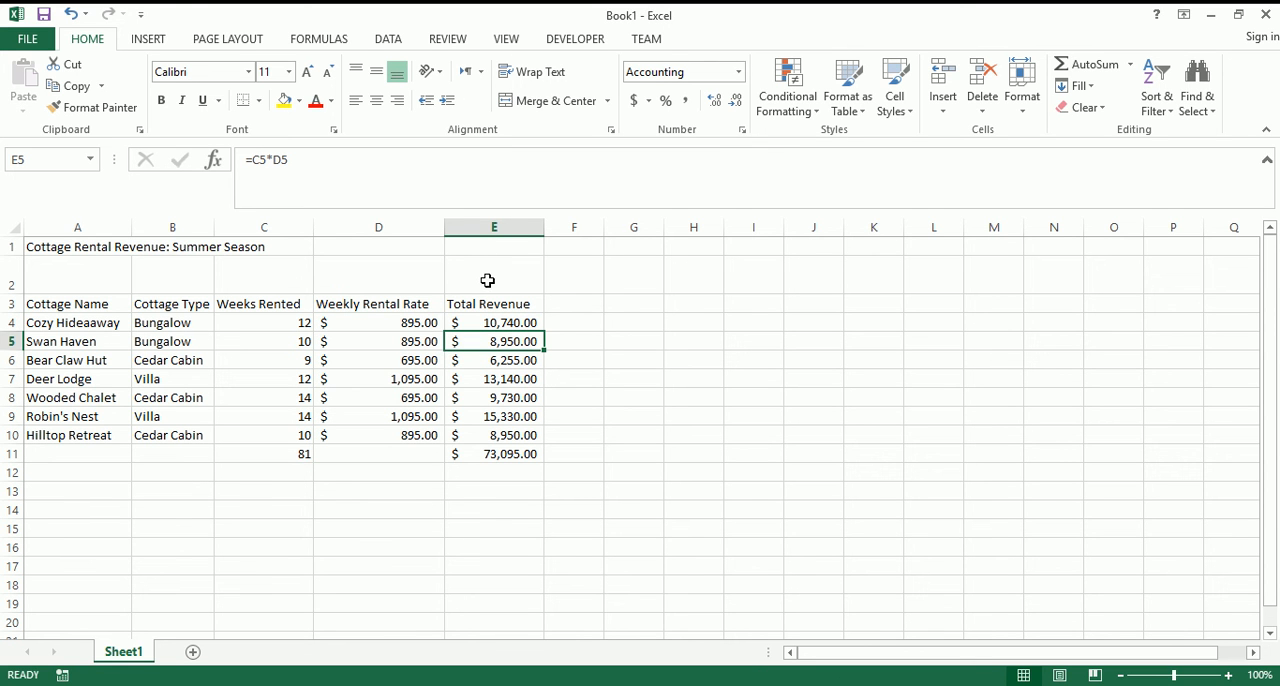
left_click(492, 228)
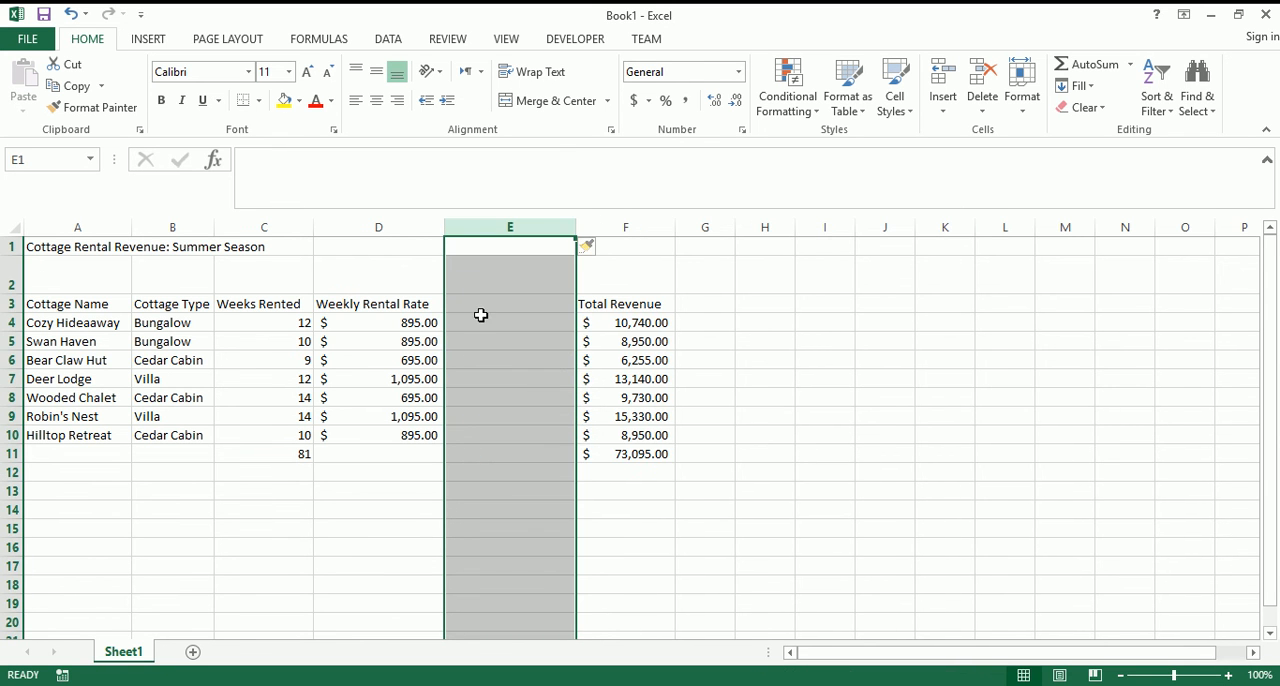
left_click(510, 304)
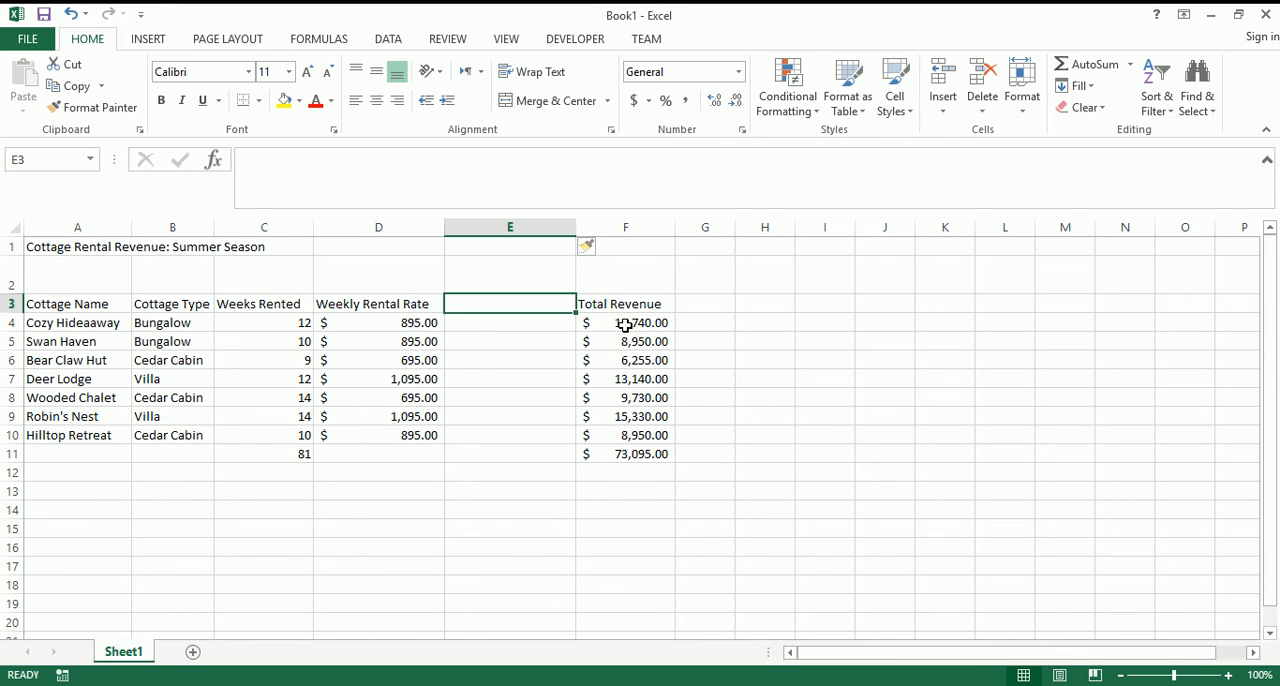
left_click(624, 322)
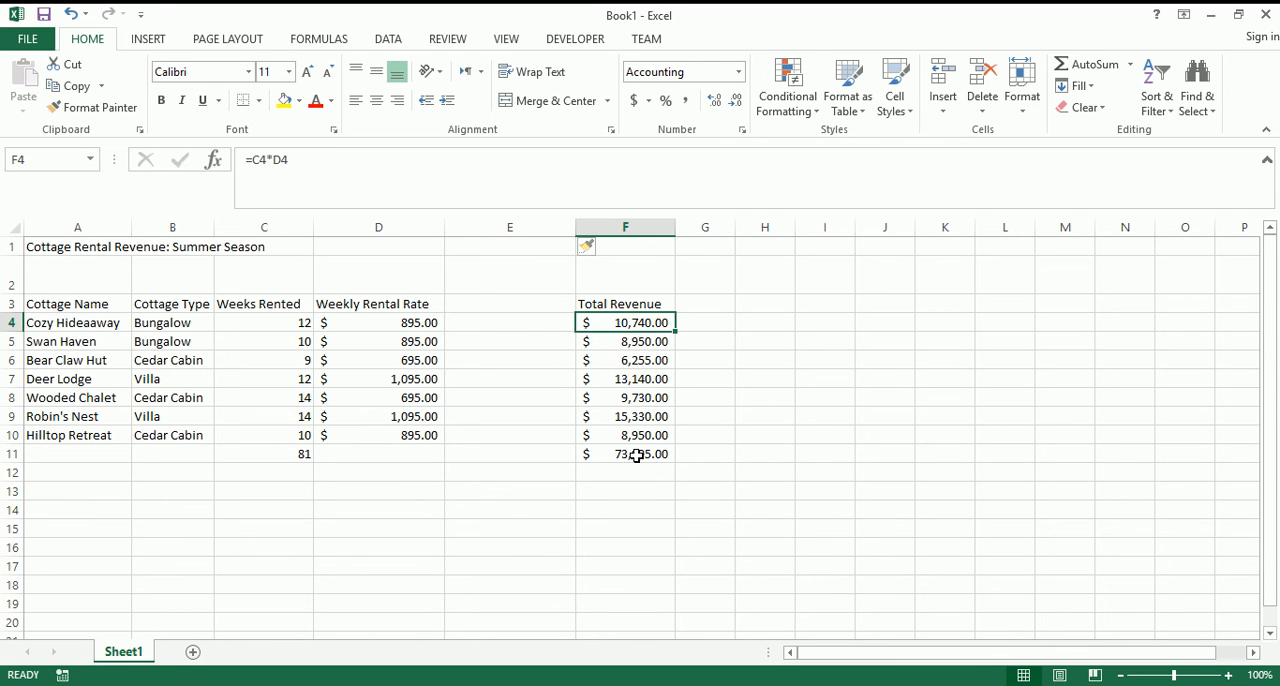
left_click(508, 304)
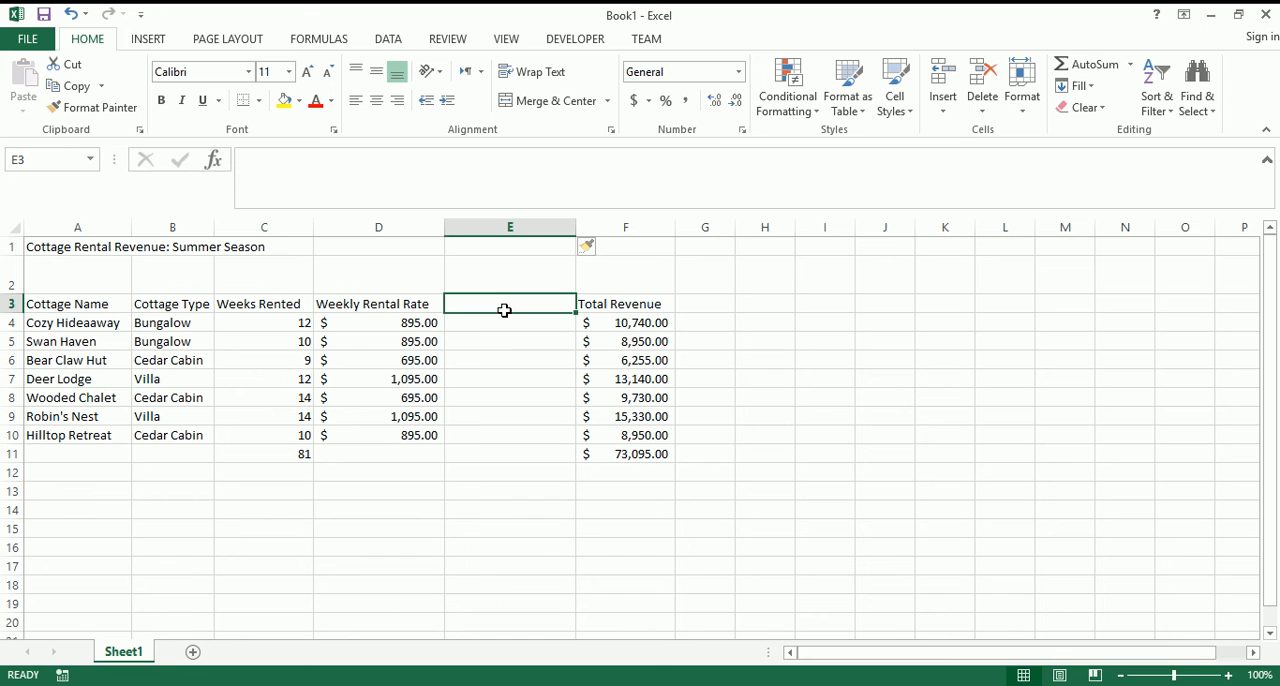
- Enter 'Season End Date' in E3 and 'September 17, 2017' in E4 for Cozy Hideaway
type("Season End Date")
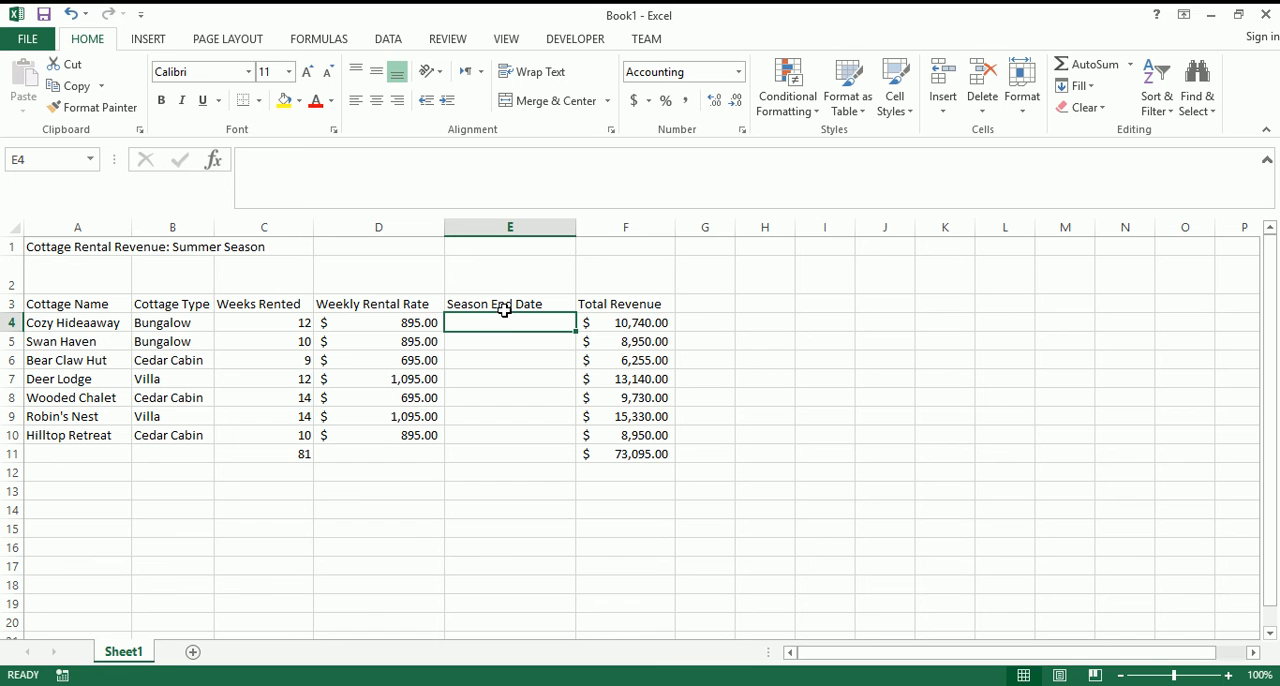
mouse_move(532, 342)
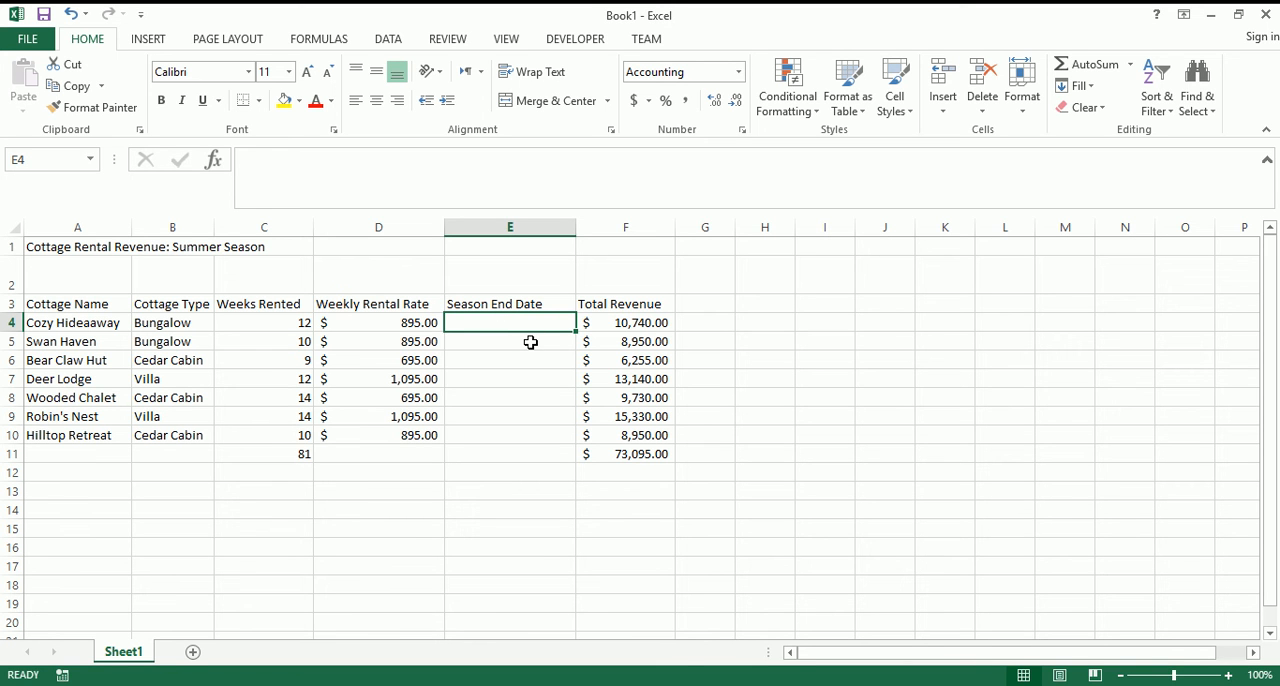
type("Sep")
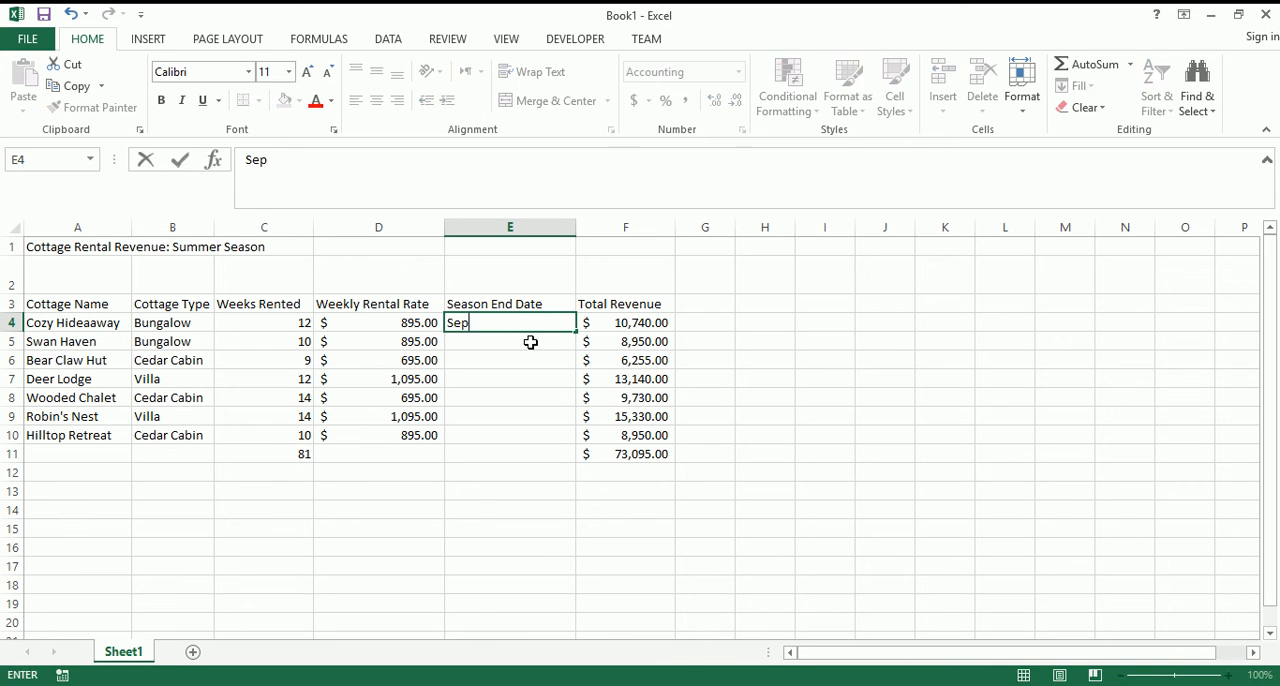
type("t")
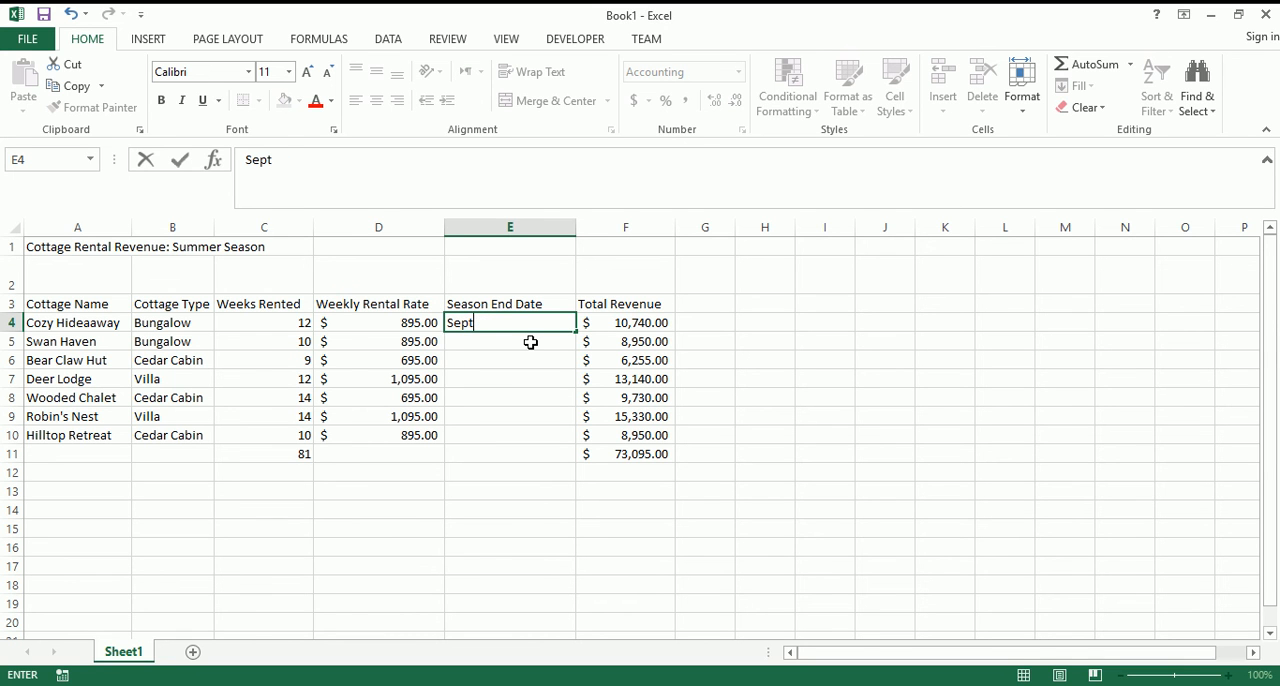
type("ember")
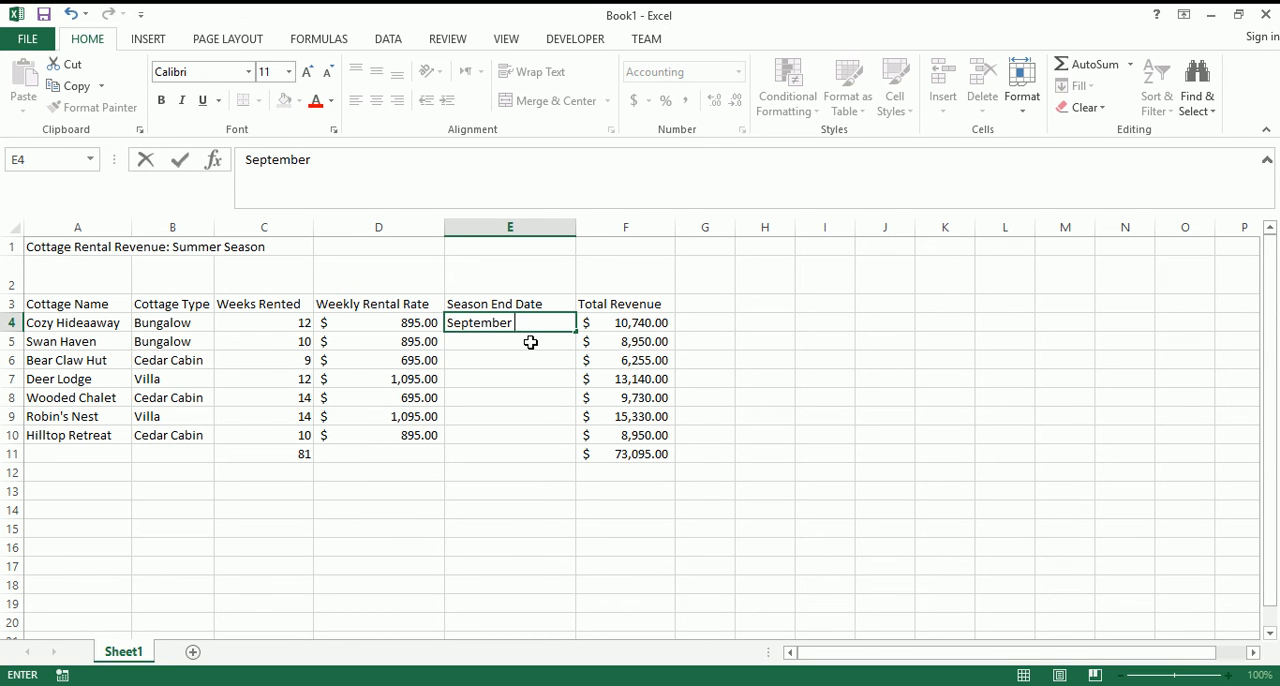
type("17,")
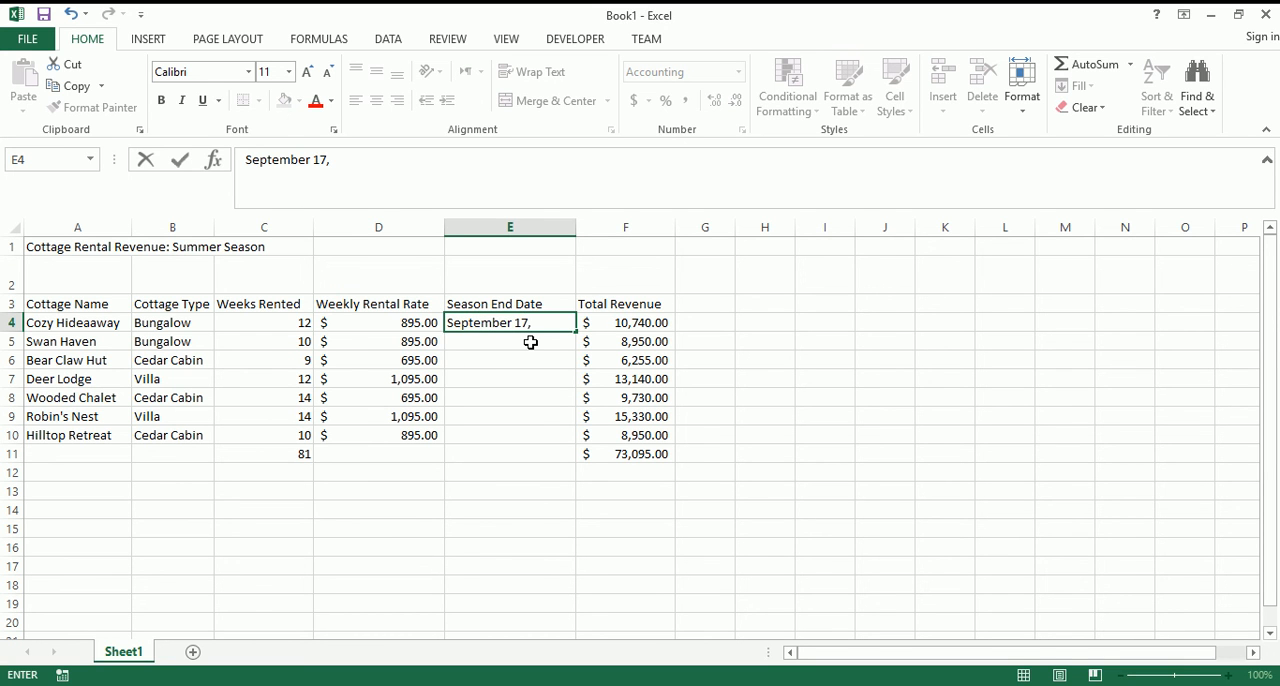
type("201")
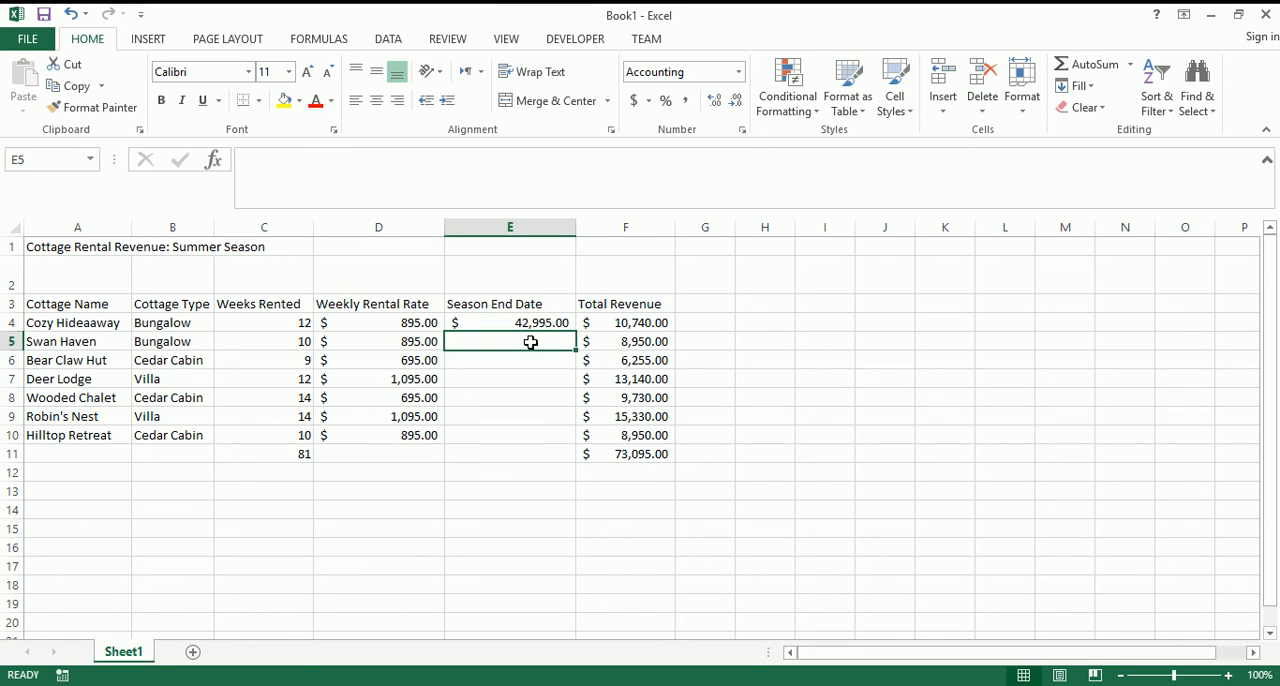
left_click(510, 322)
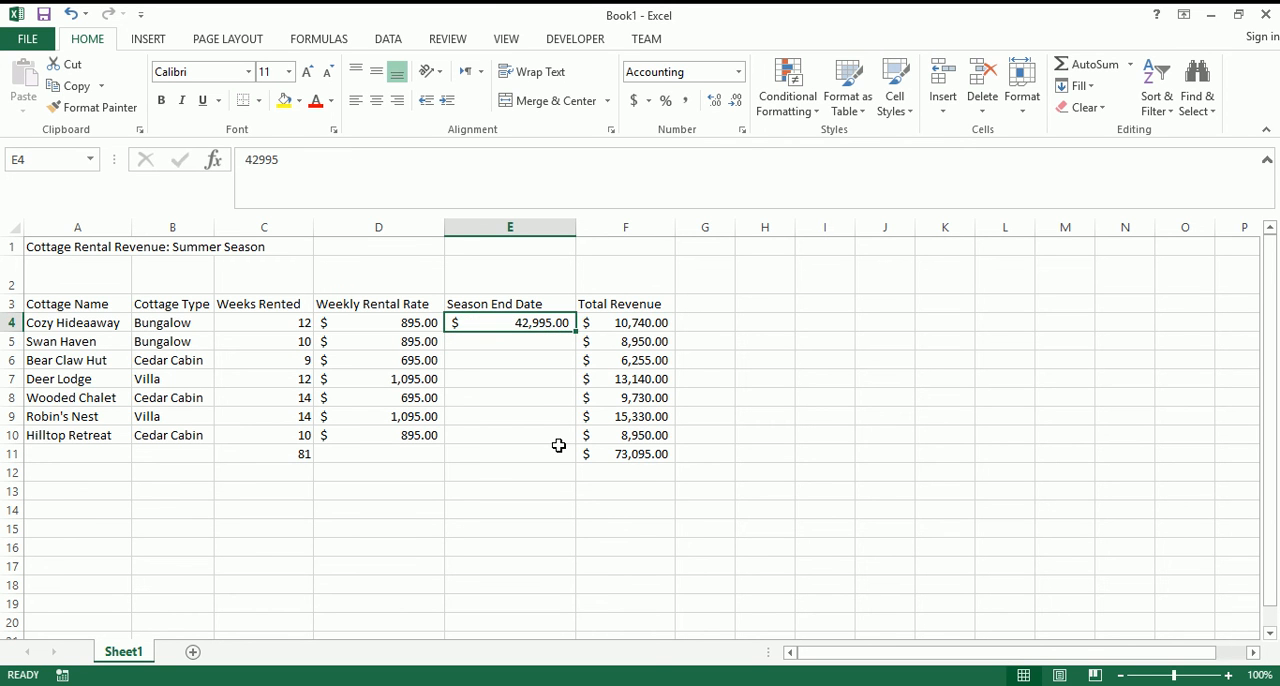
mouse_move(504, 336)
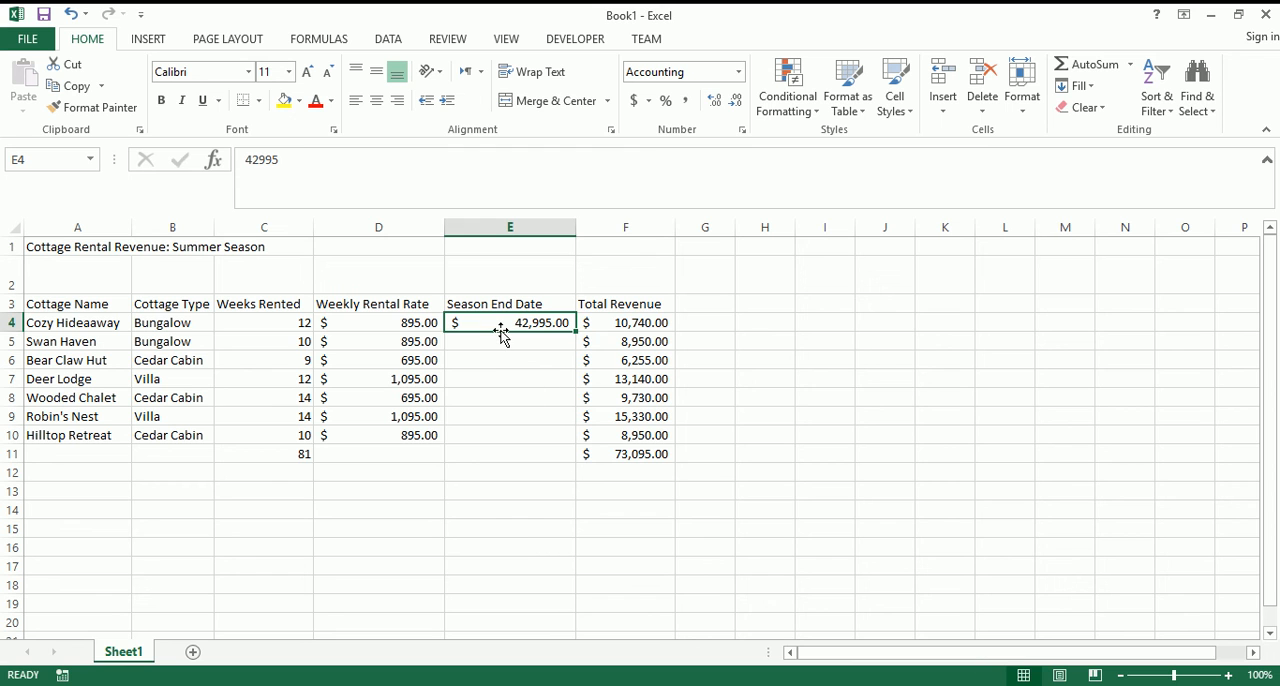
mouse_move(504, 324)
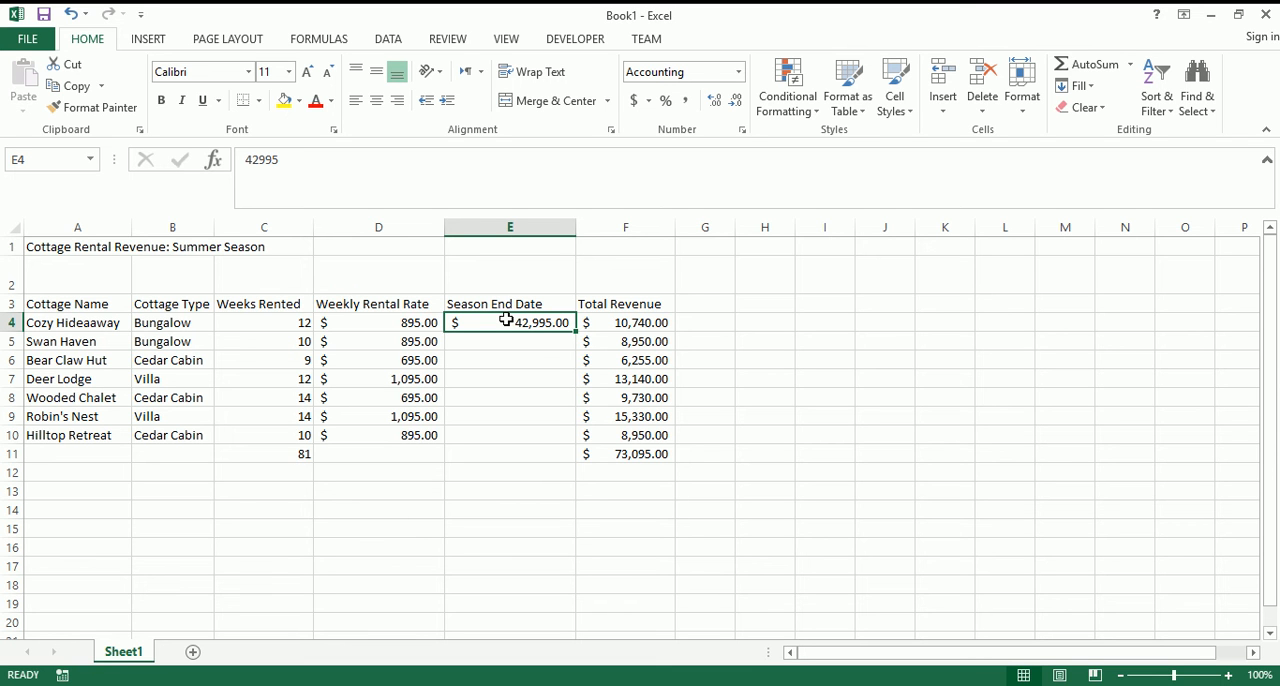
mouse_move(532, 346)
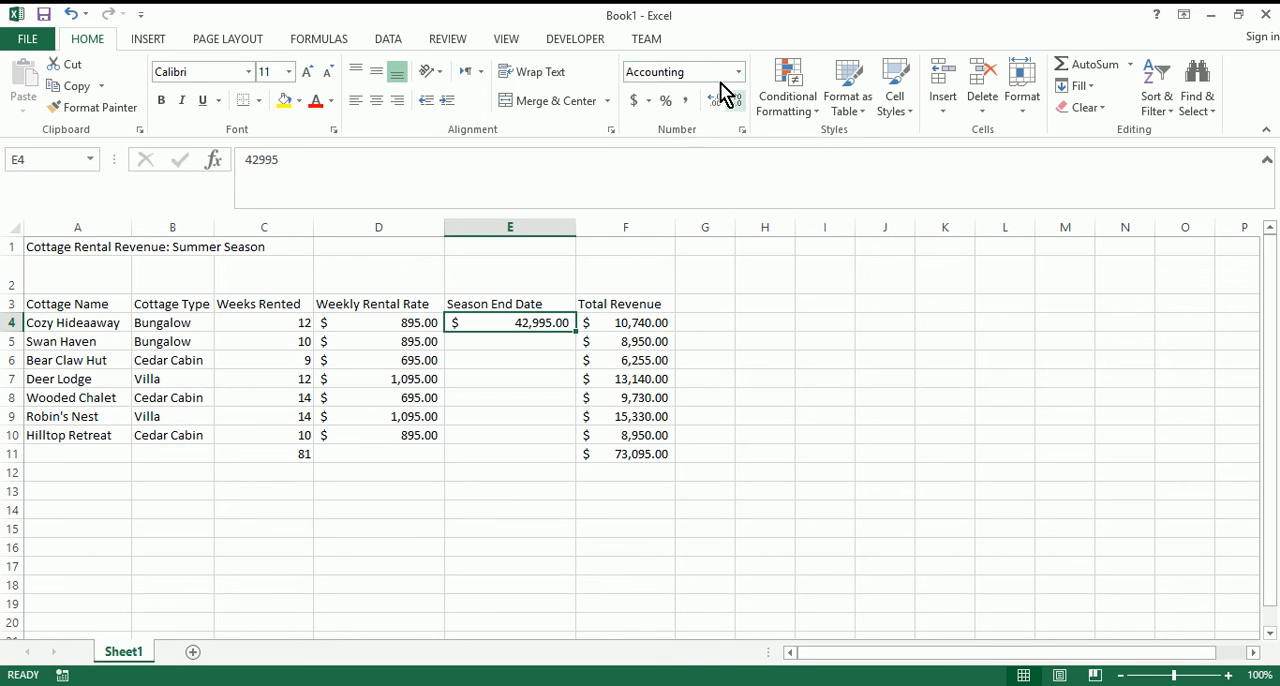
- Apply Short Date format so E4 shows 9/17/2017
left_click(736, 72)
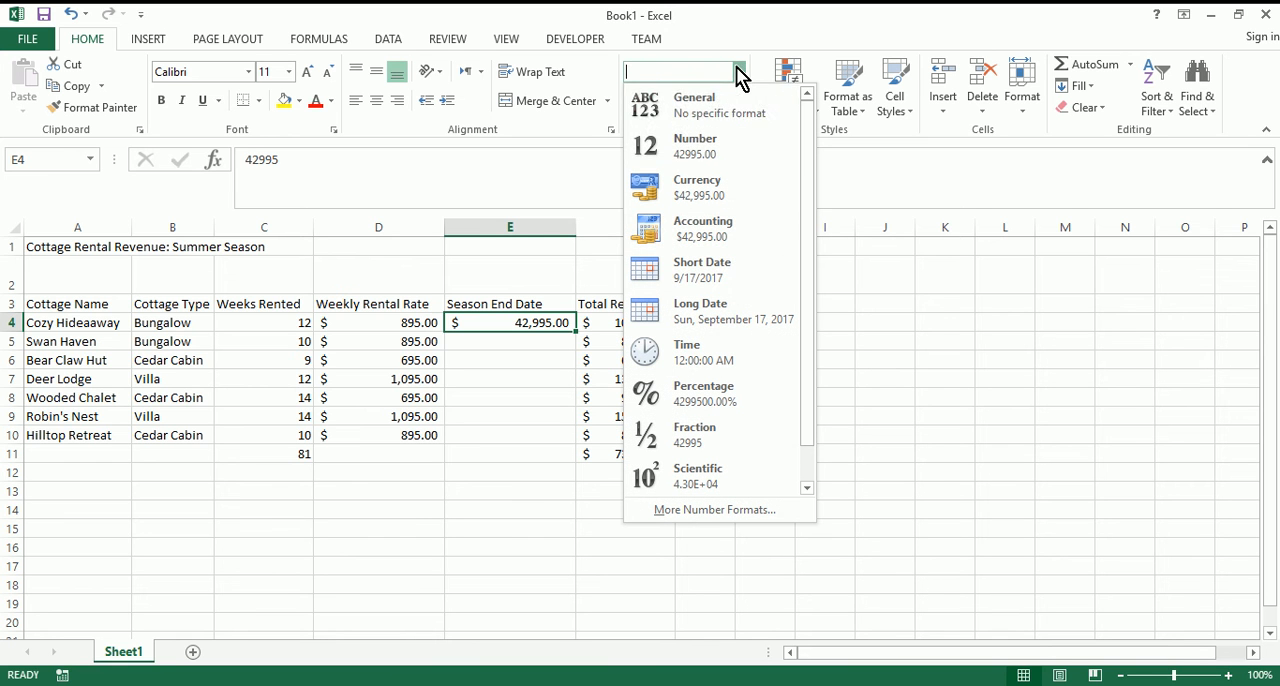
mouse_move(710, 270)
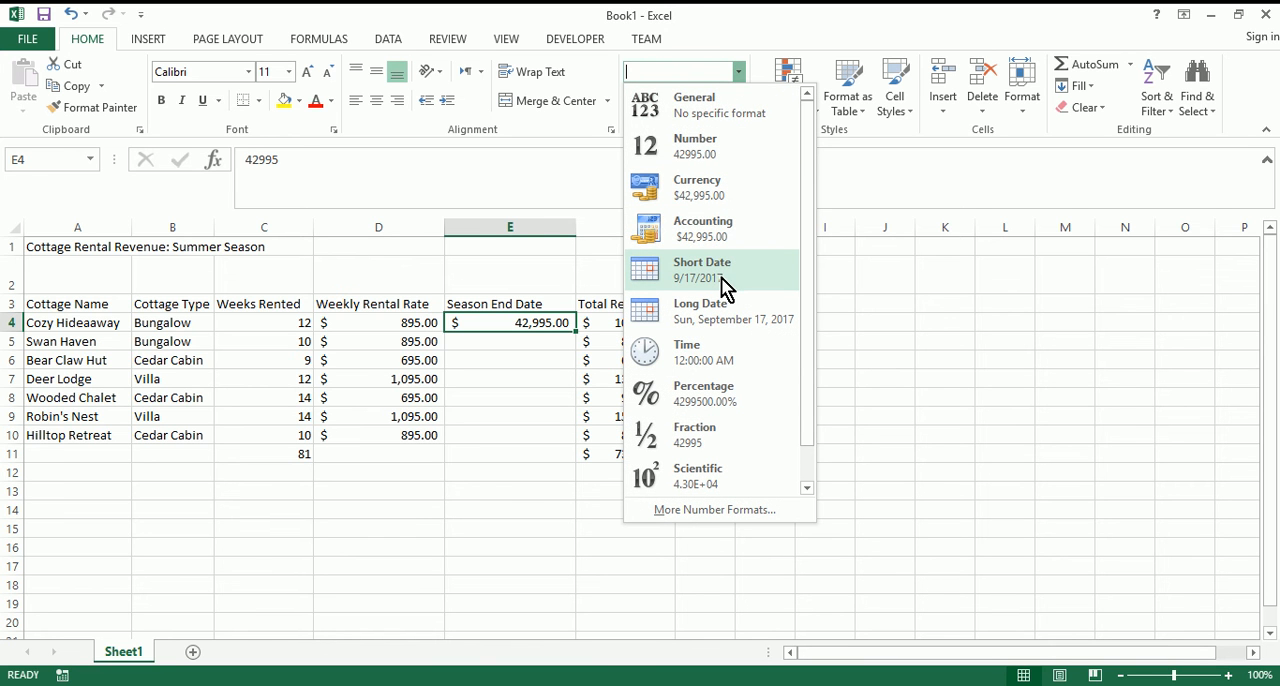
left_click(702, 270)
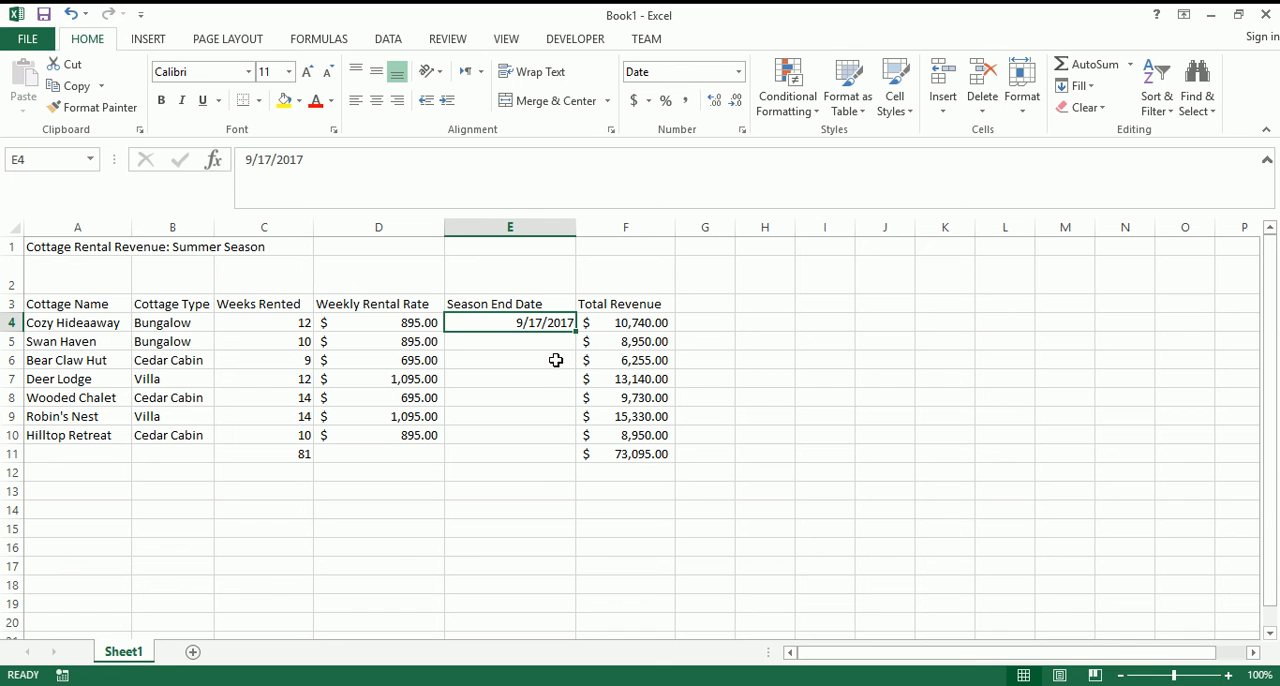
mouse_move(580, 356)
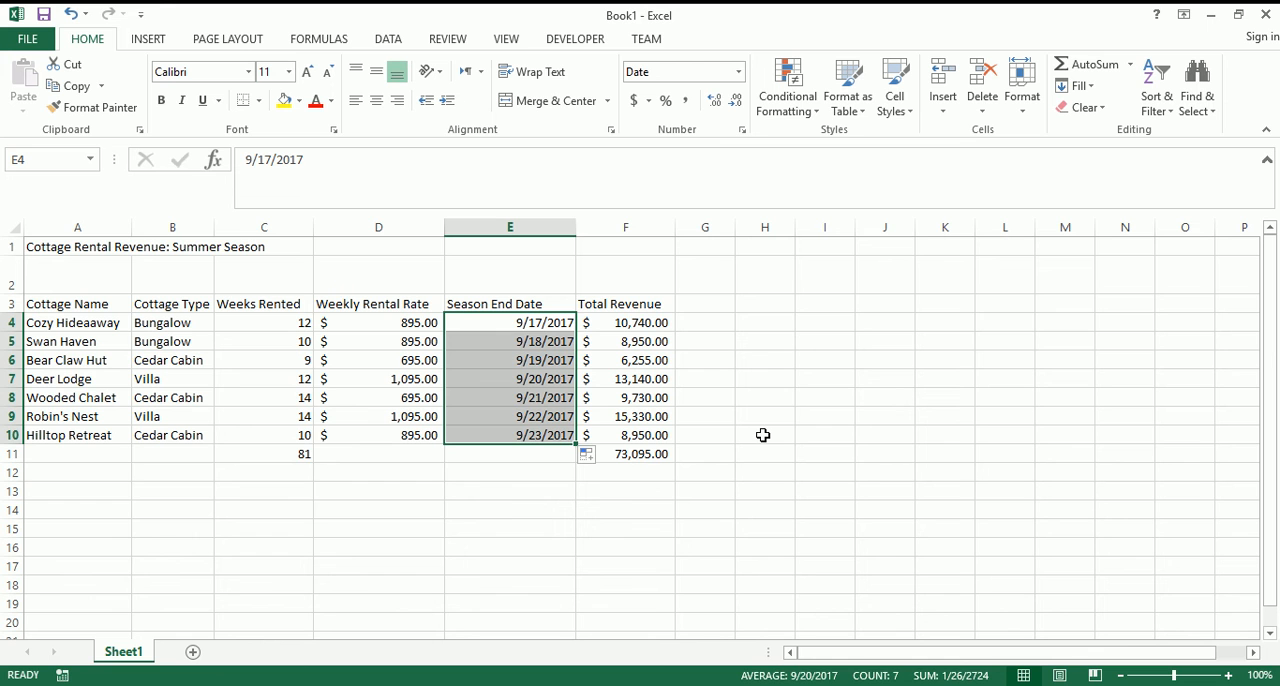
mouse_move(656, 372)
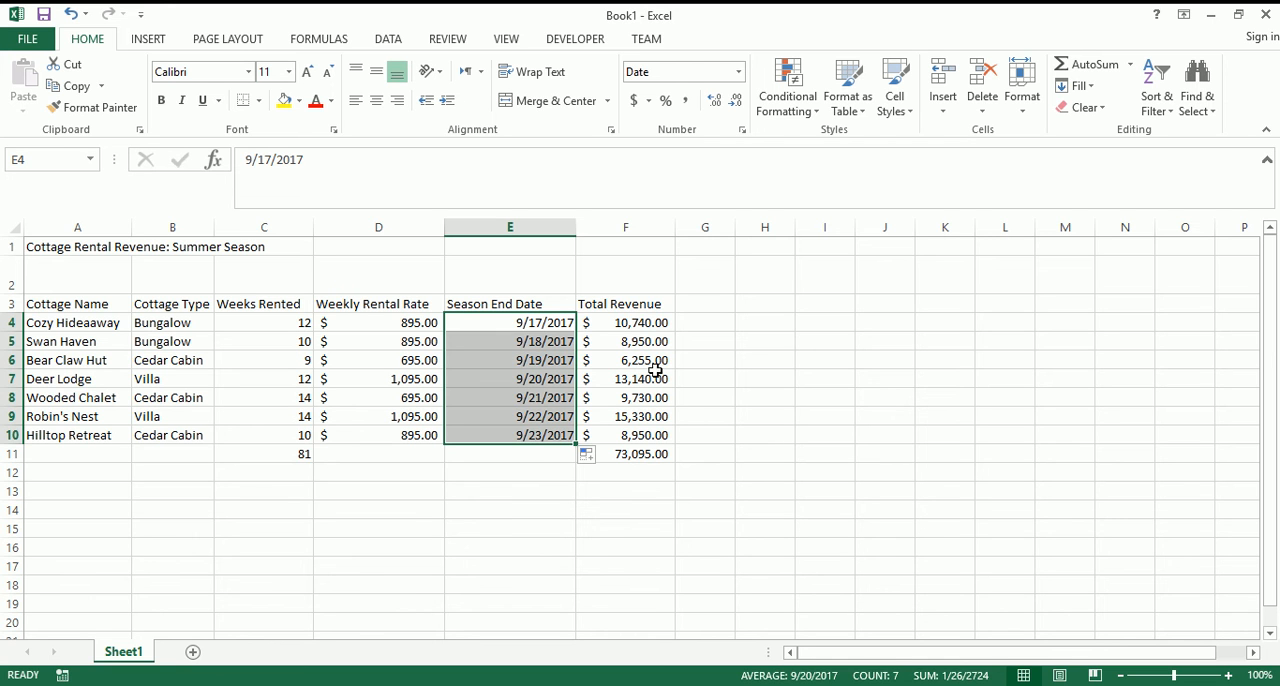
- Resize column E by its header border until the dates just fit
left_click(510, 378)
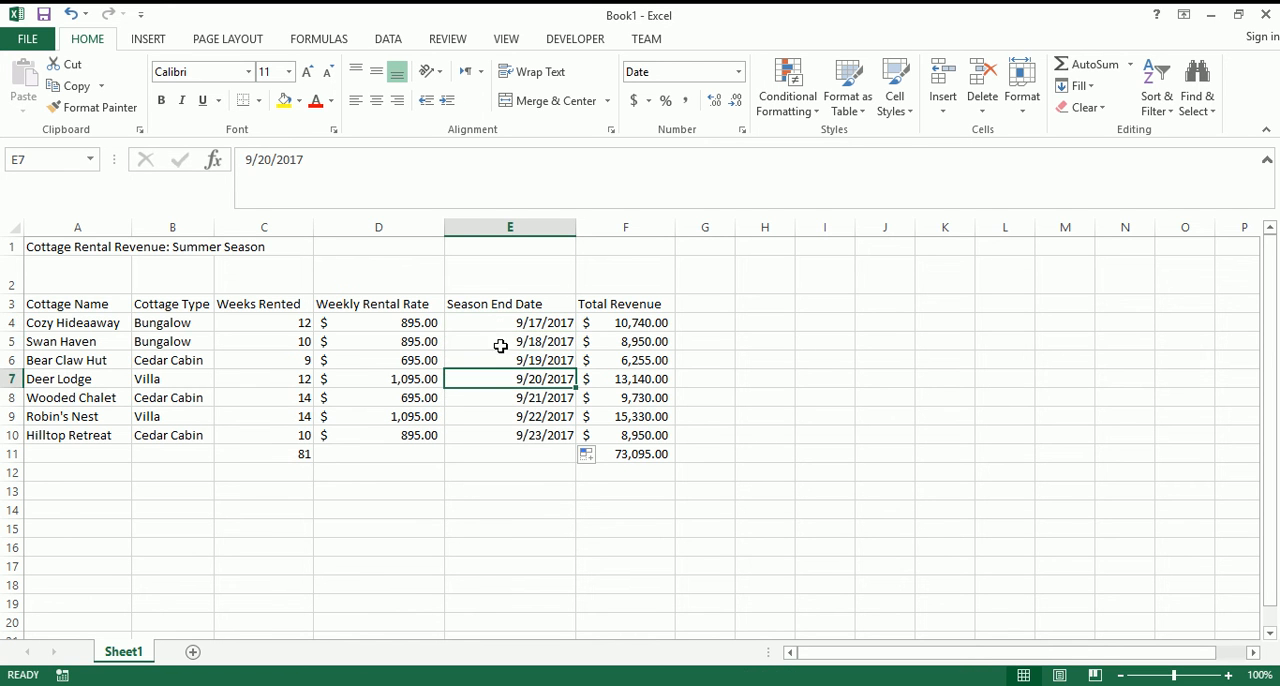
left_click(510, 340)
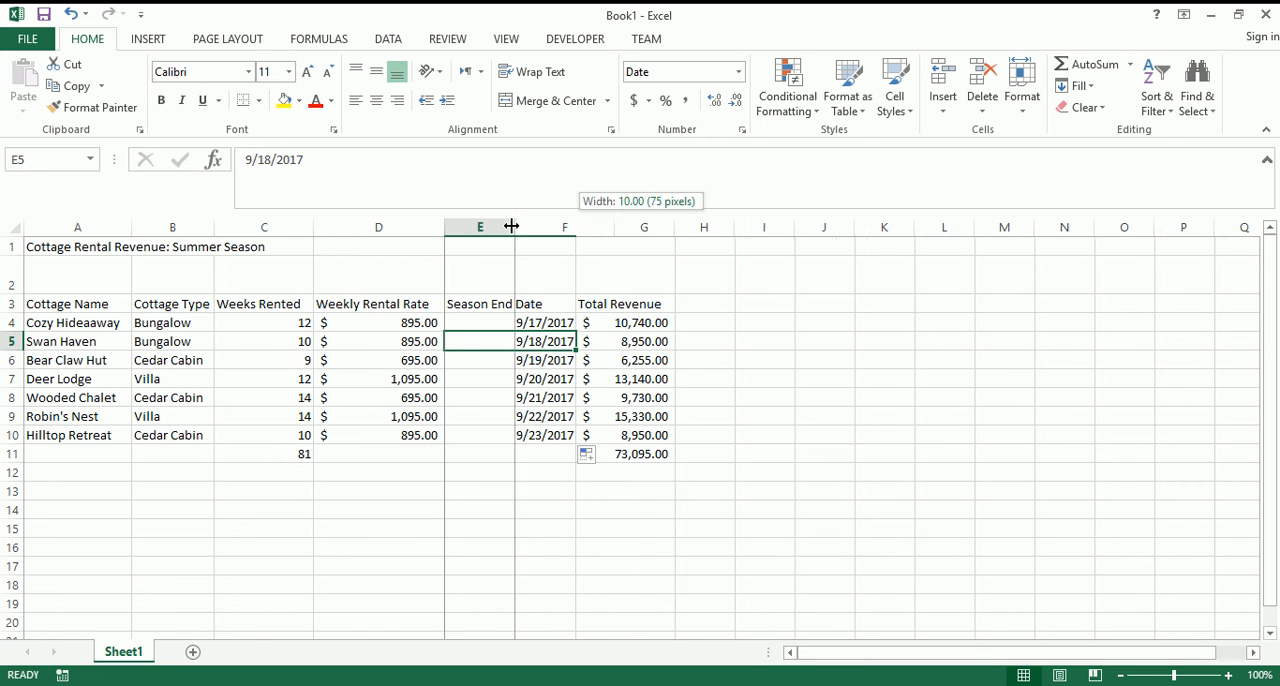
left_click_drag(512, 226, 482, 226)
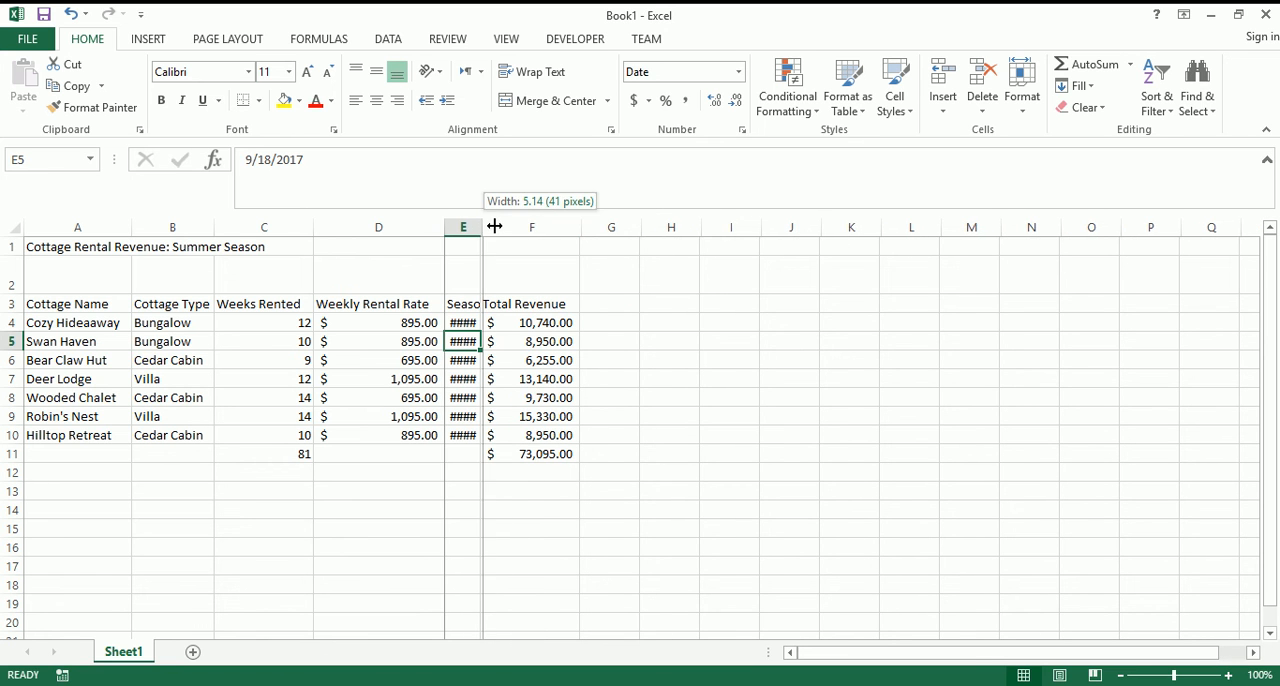
left_click_drag(480, 226, 500, 226)
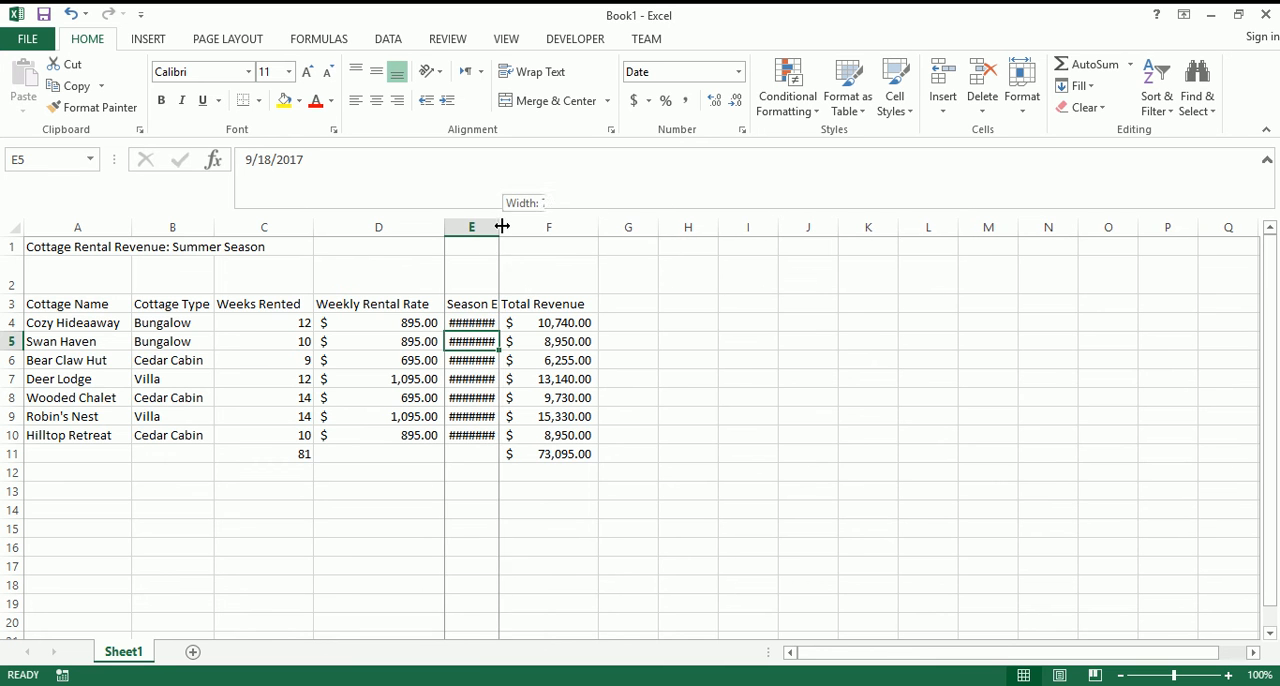
left_click_drag(502, 226, 520, 226)
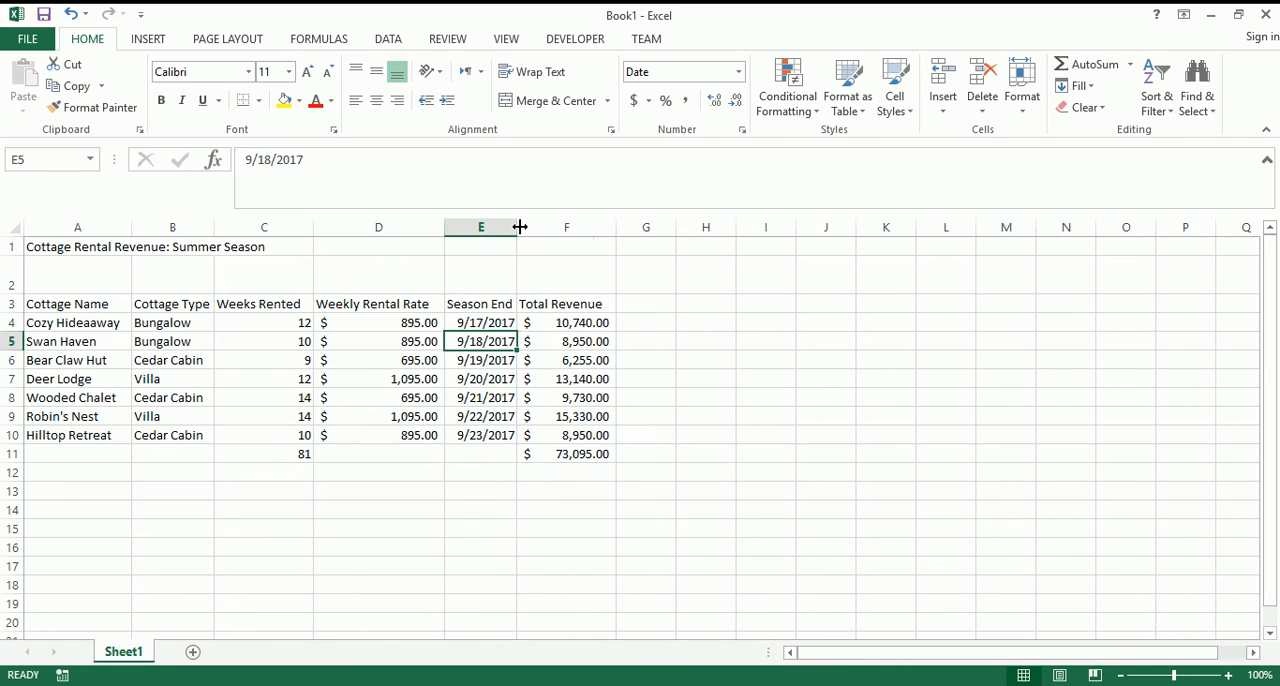
left_click_drag(520, 228, 512, 228)
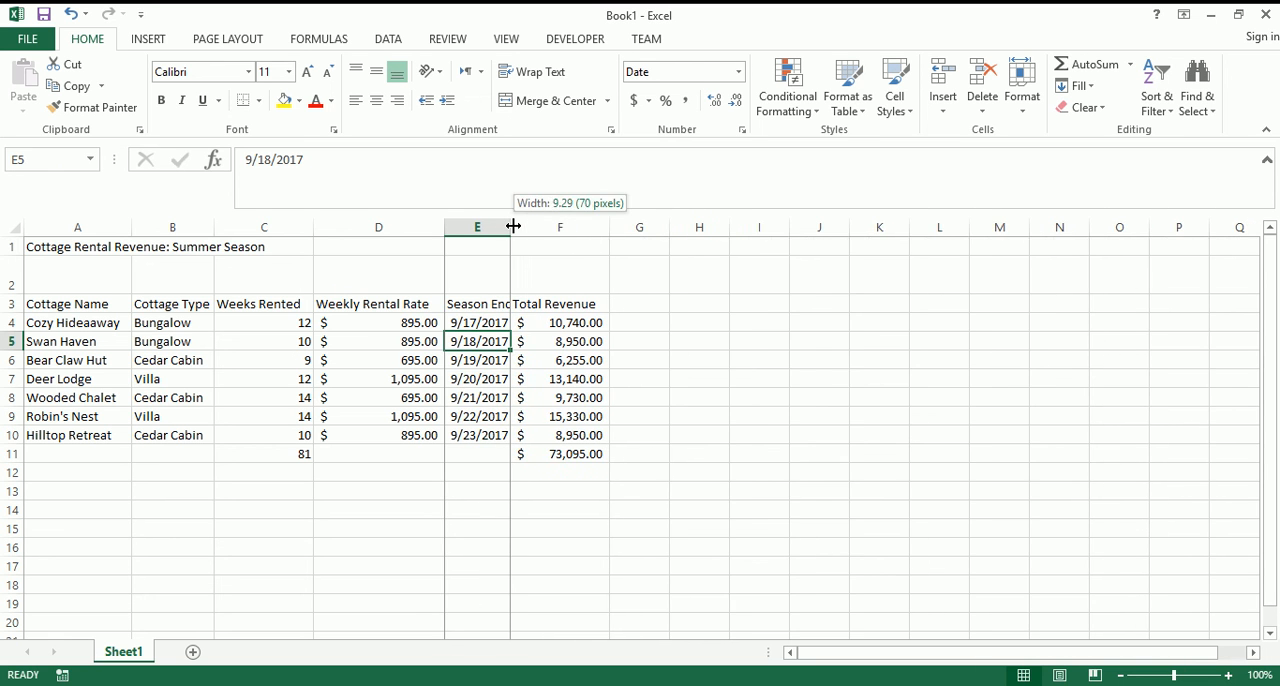
left_click_drag(512, 226, 528, 226)
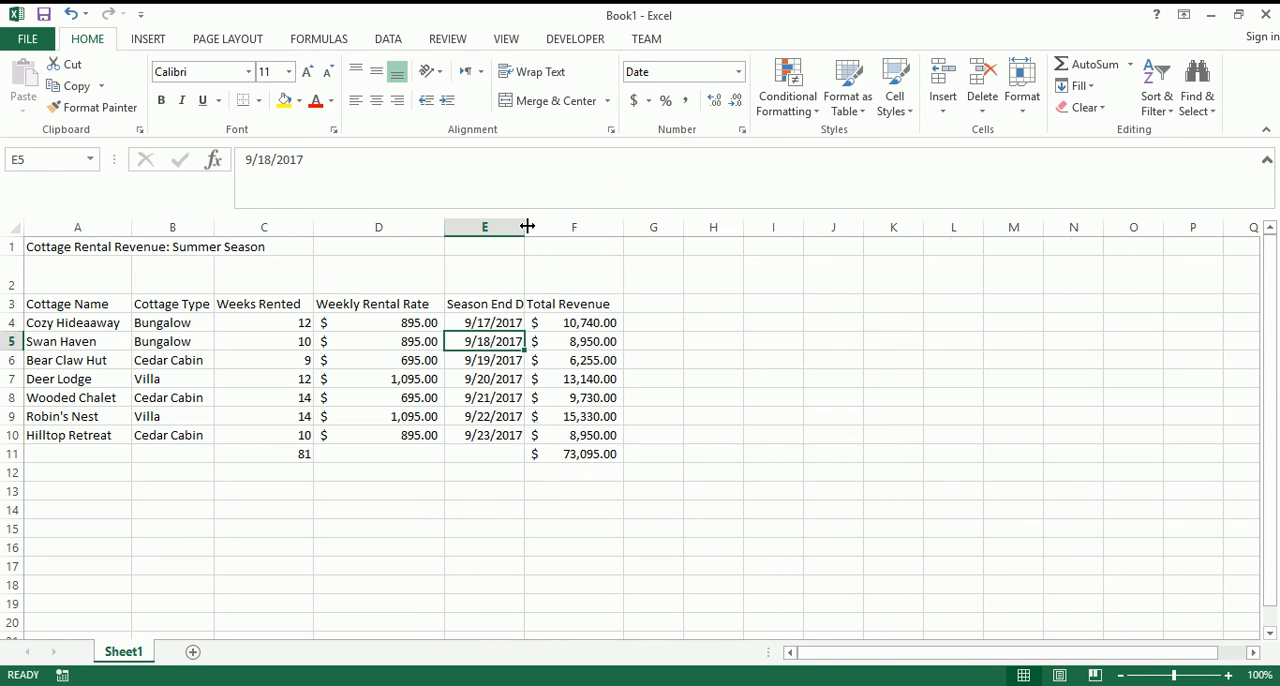
left_click(484, 436)
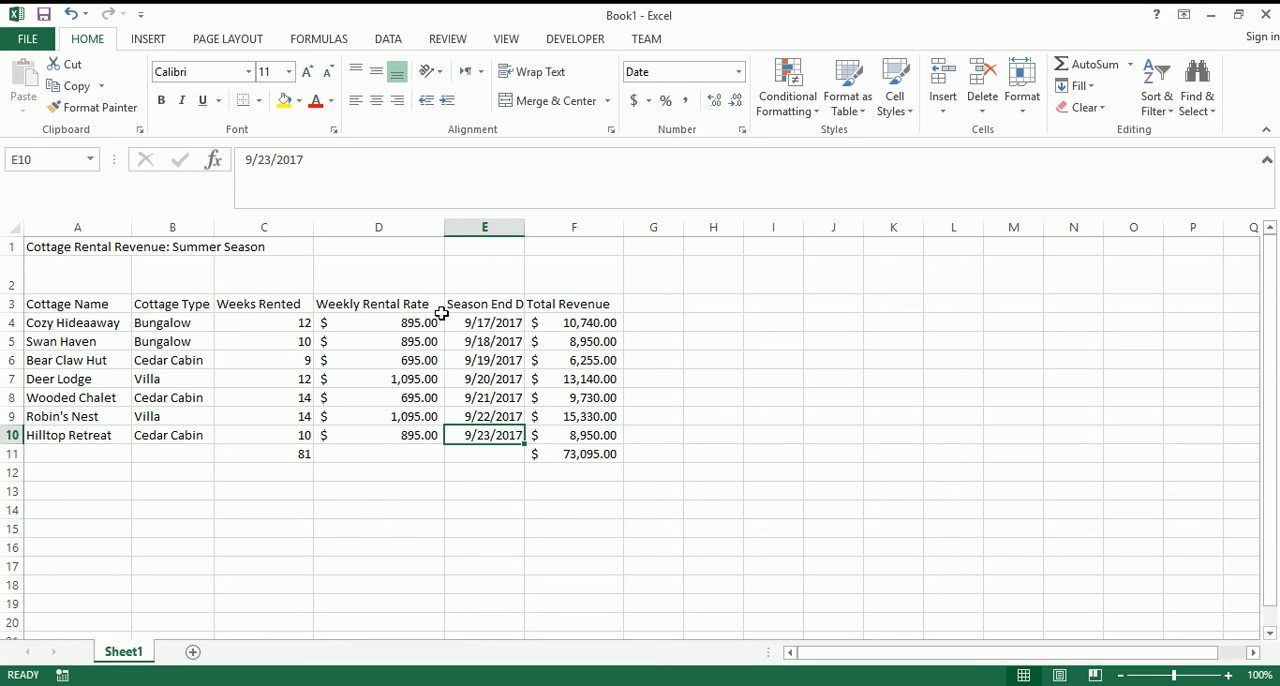
- Center-align the column headings in A3:F3
left_click(68, 304)
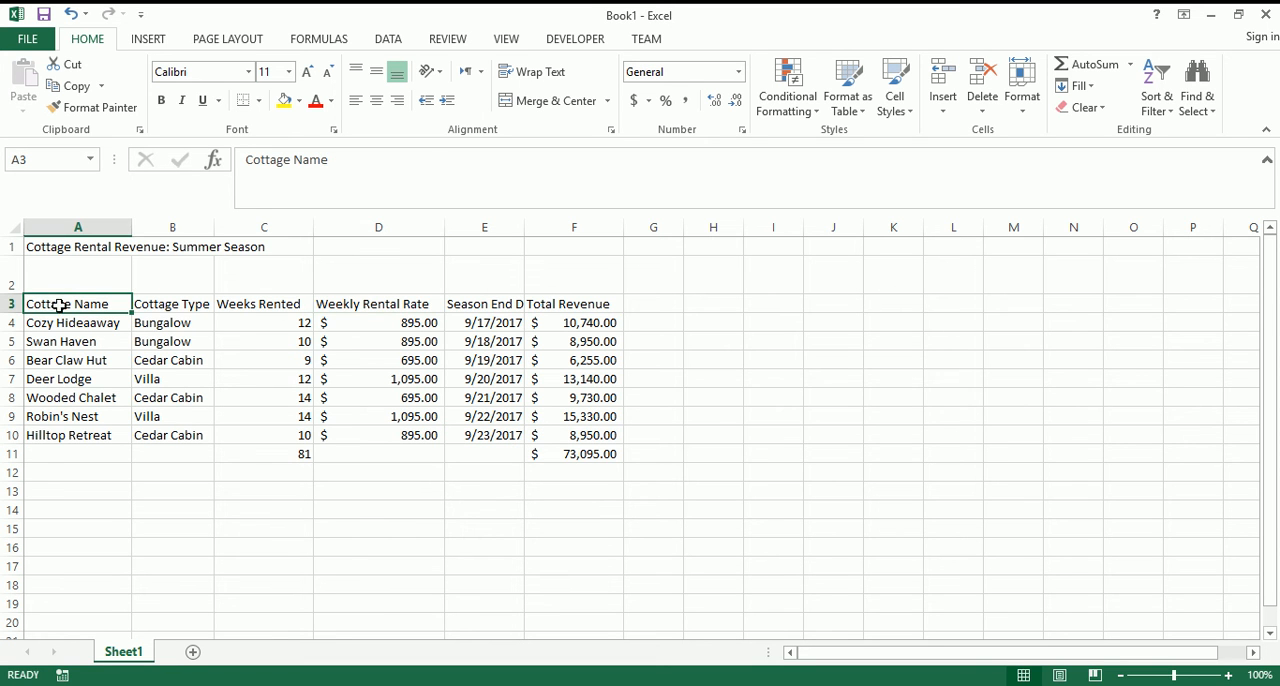
left_click_drag(68, 304, 378, 322)
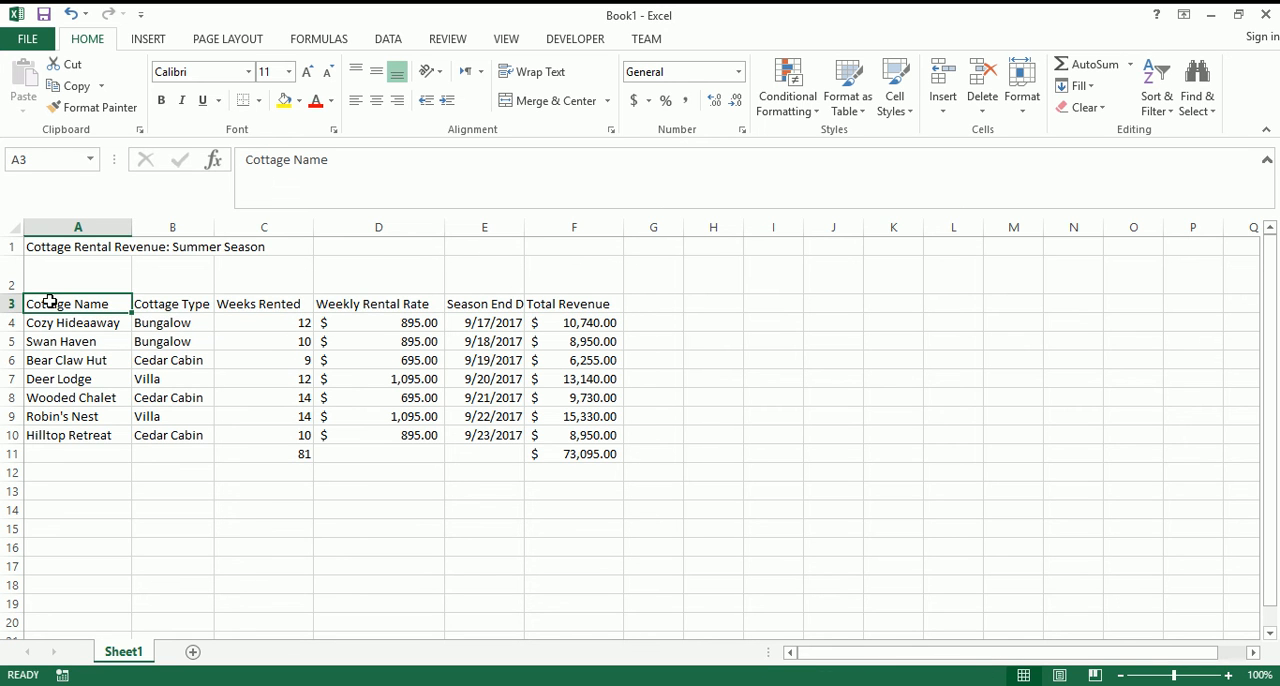
left_click_drag(76, 304, 572, 304)
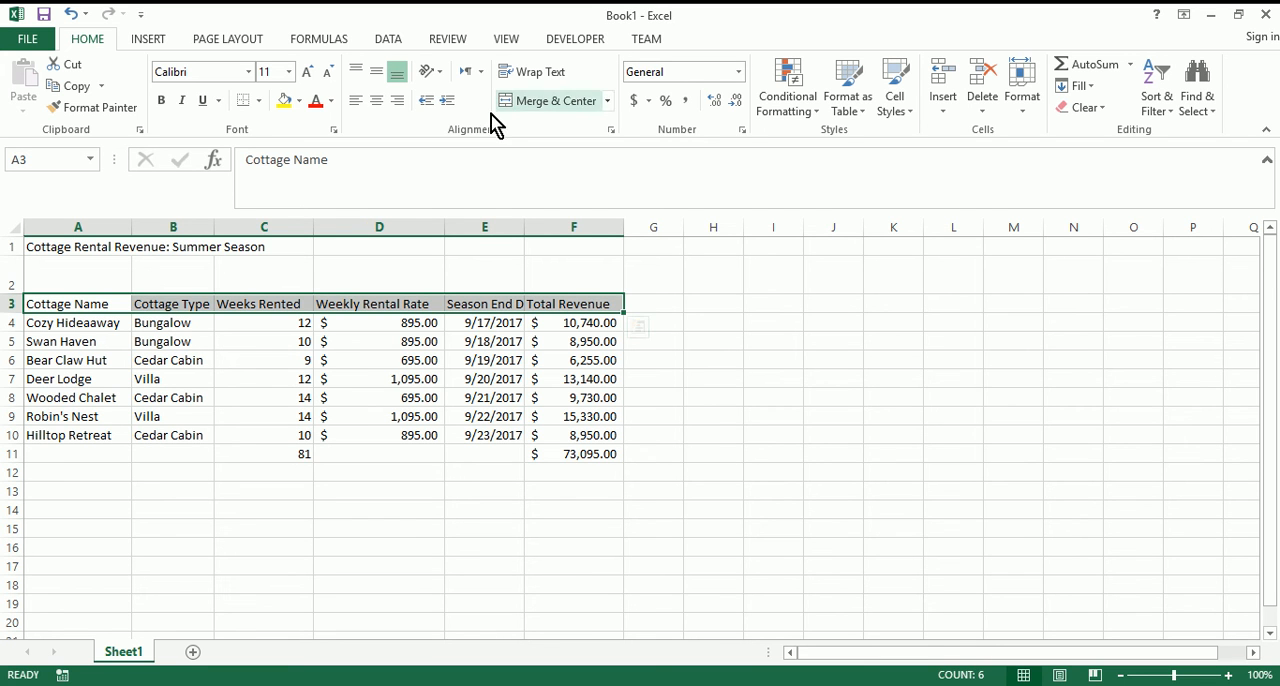
mouse_move(618, 128)
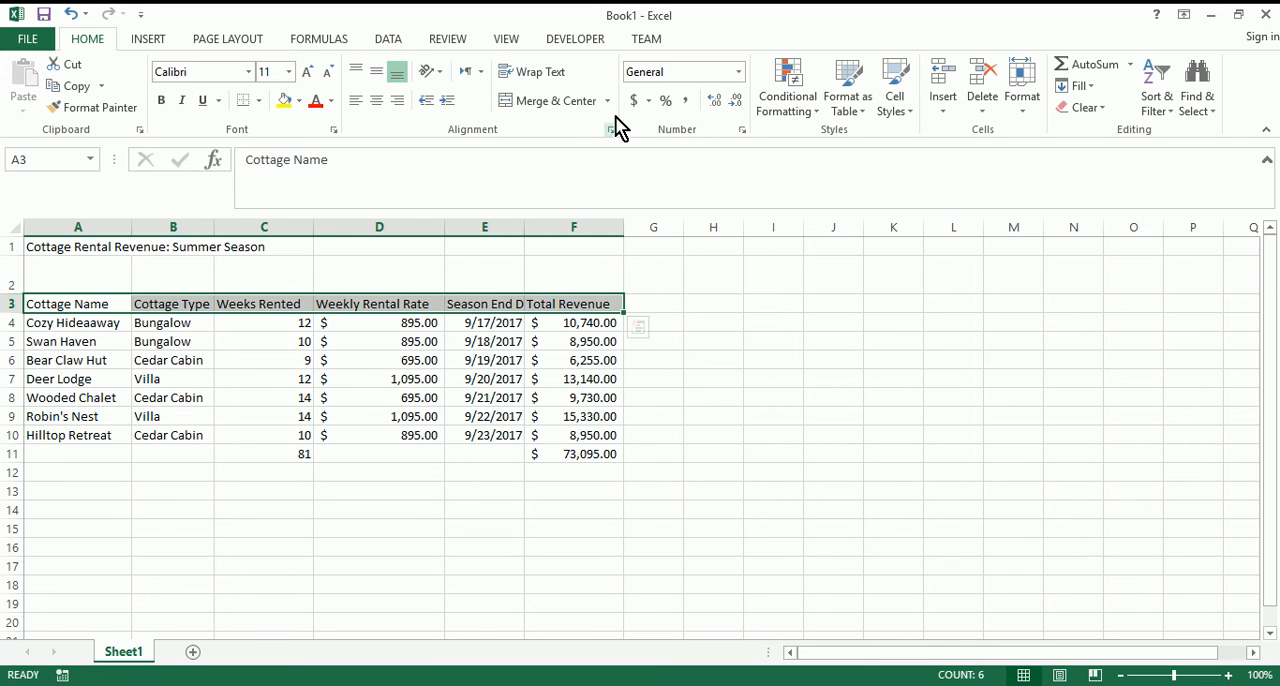
mouse_move(460, 110)
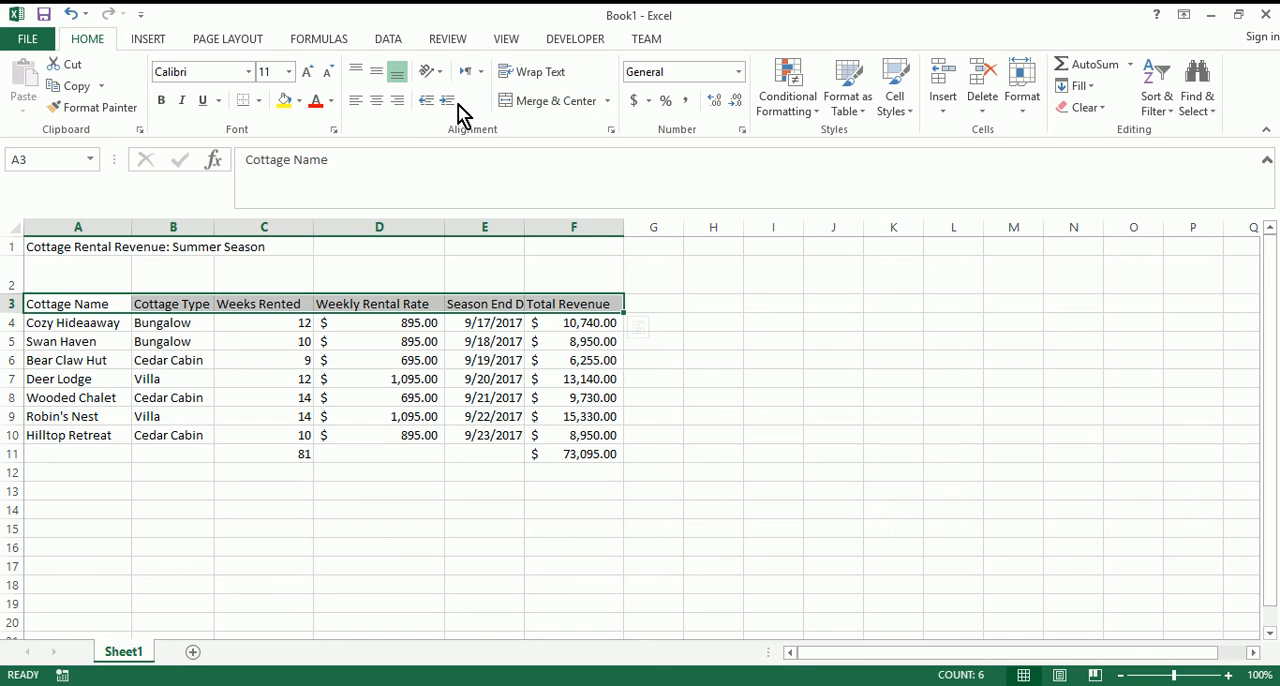
mouse_move(376, 100)
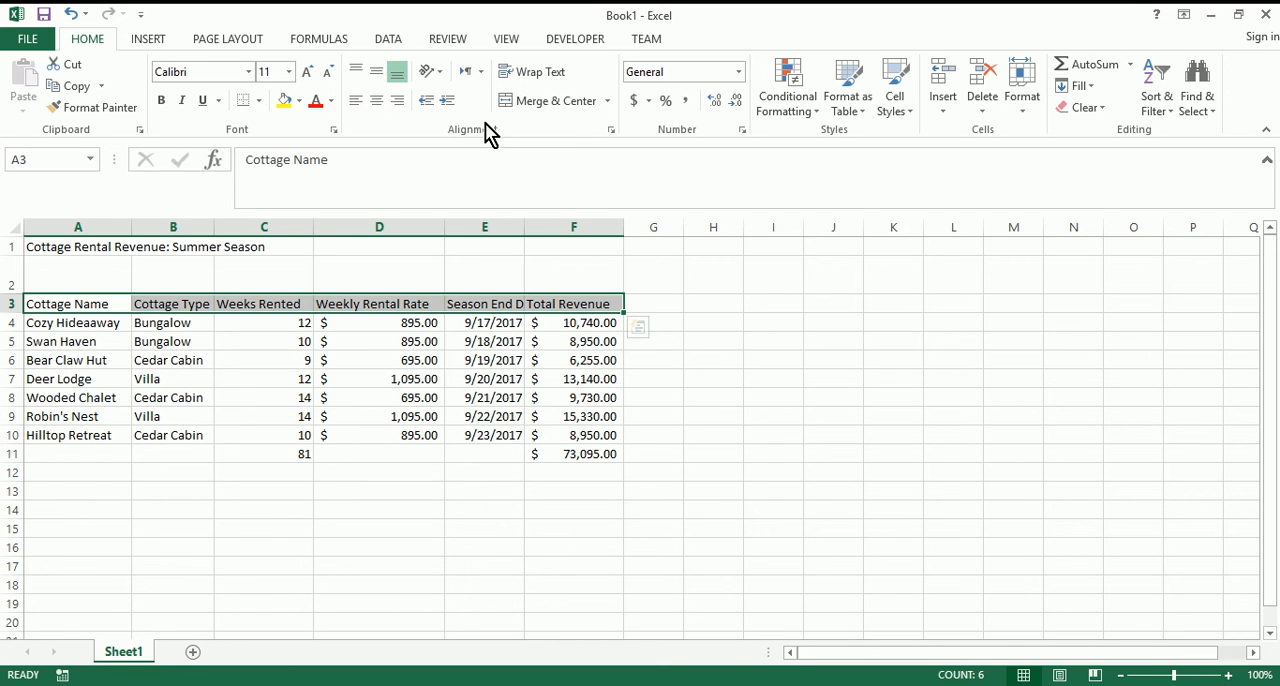
mouse_move(376, 100)
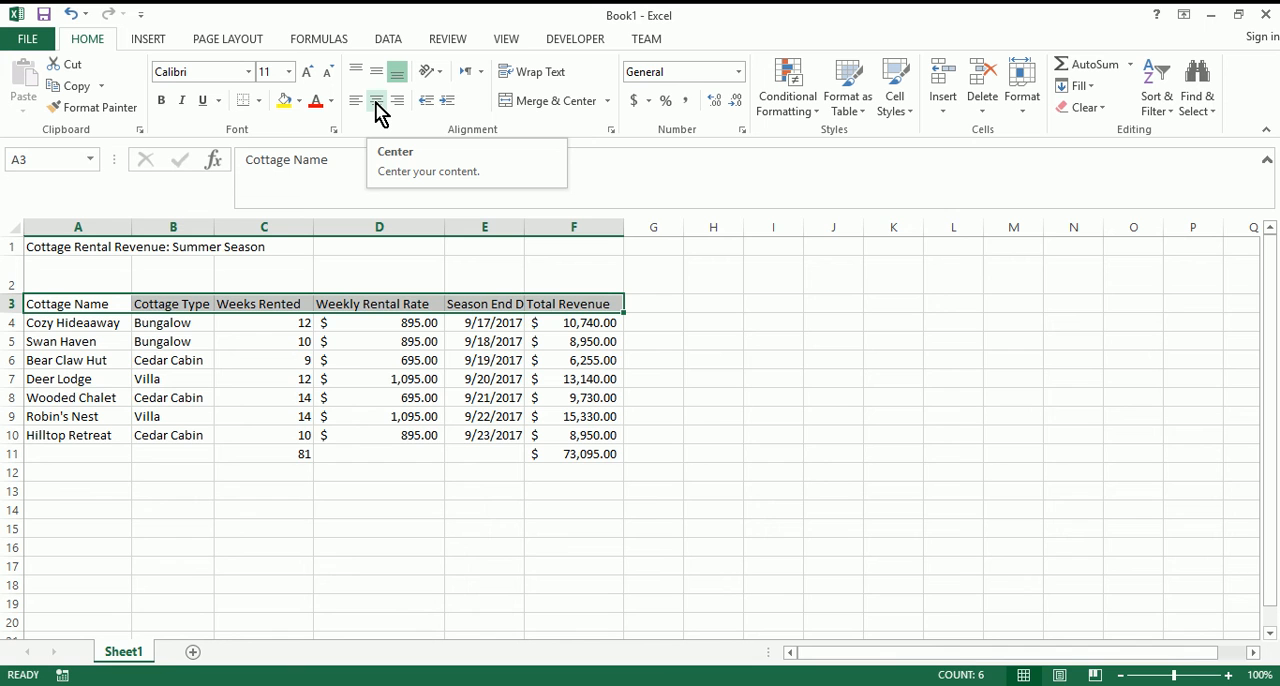
left_click(376, 100)
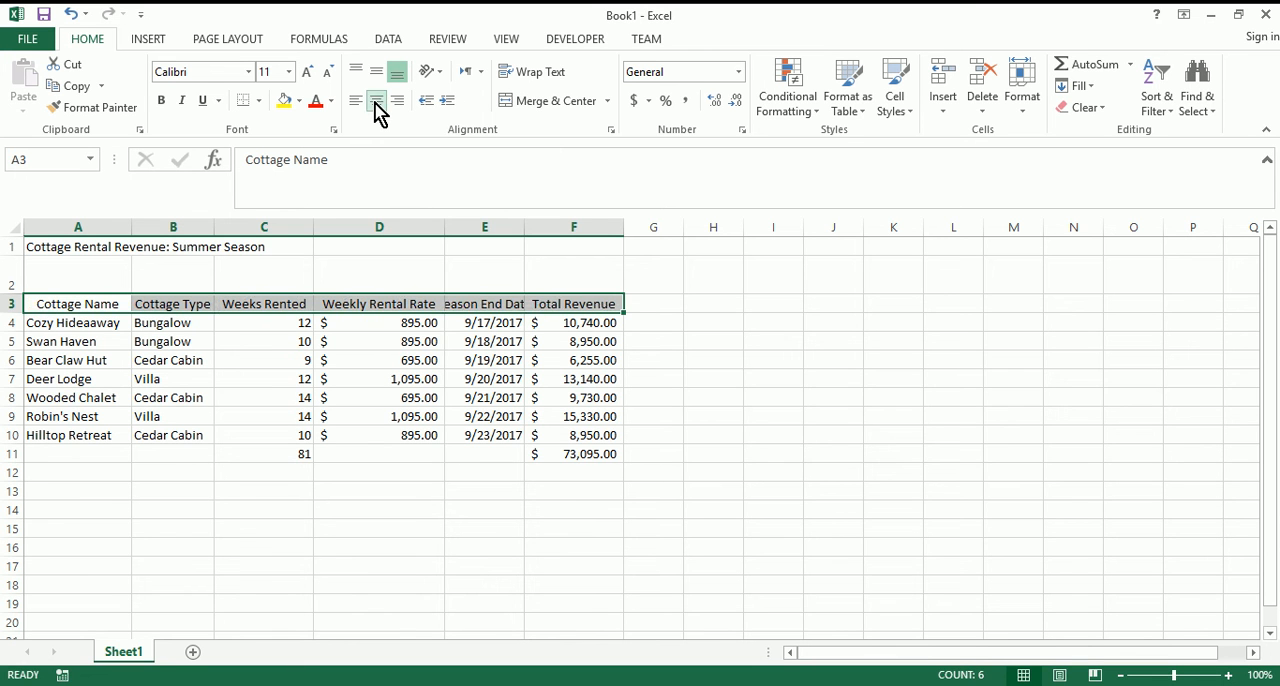
left_click(376, 100)
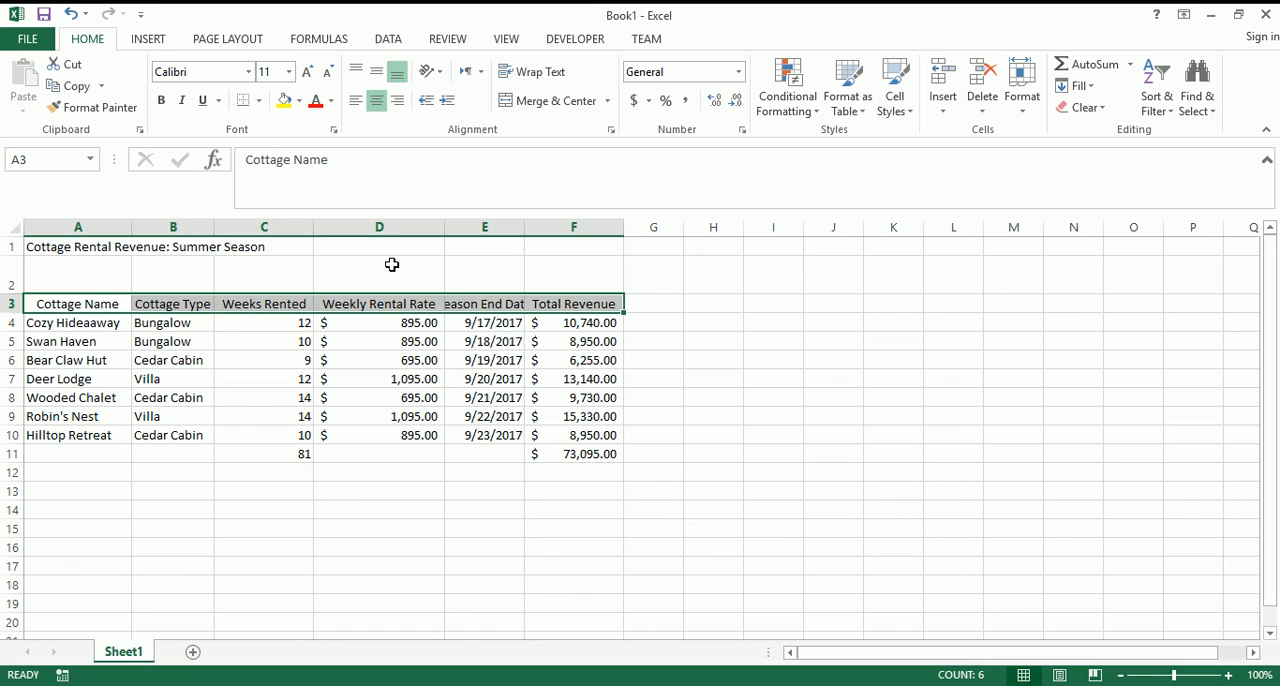
mouse_move(384, 262)
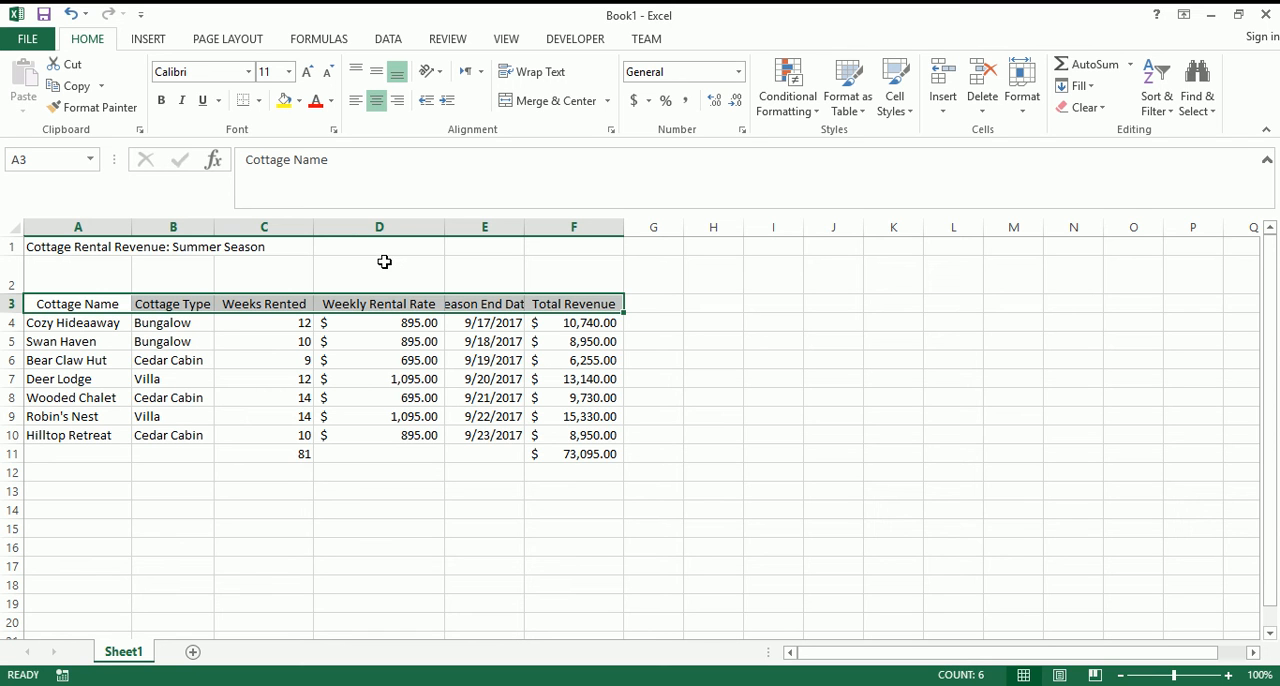
- Merge & Center the title in A1 across A1:F1
left_click(76, 270)
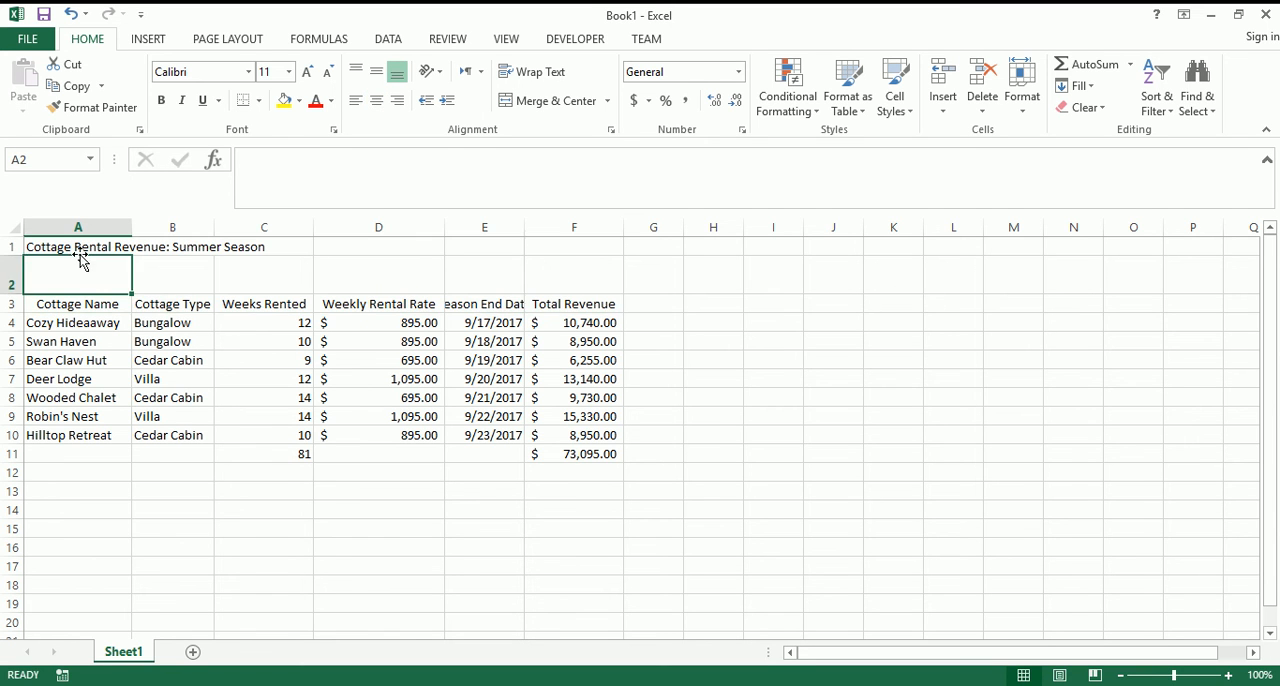
left_click(76, 246)
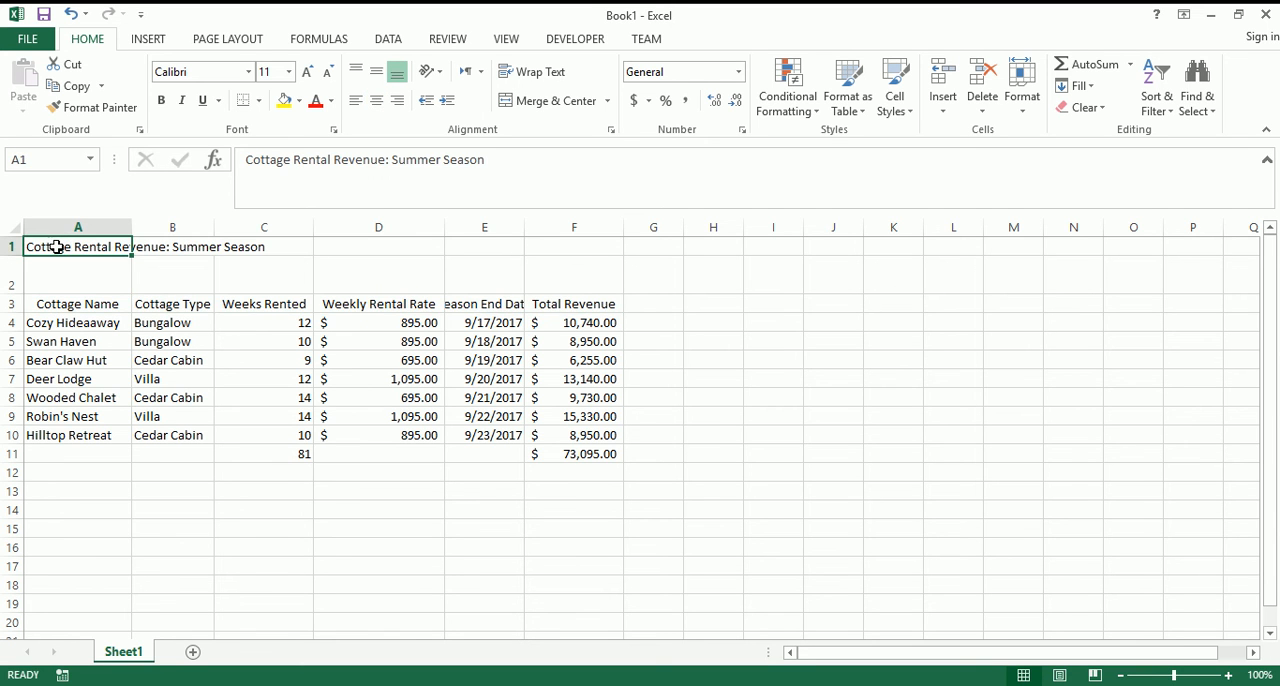
left_click_drag(76, 248, 572, 248)
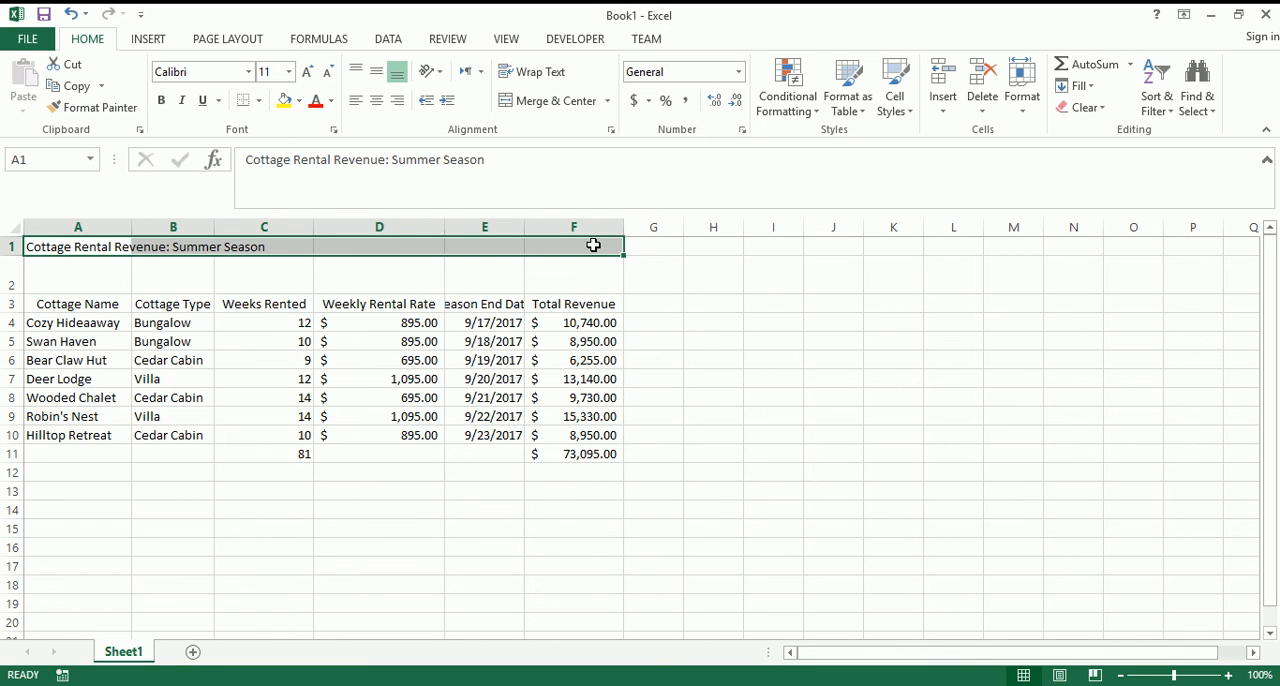
left_click(548, 100)
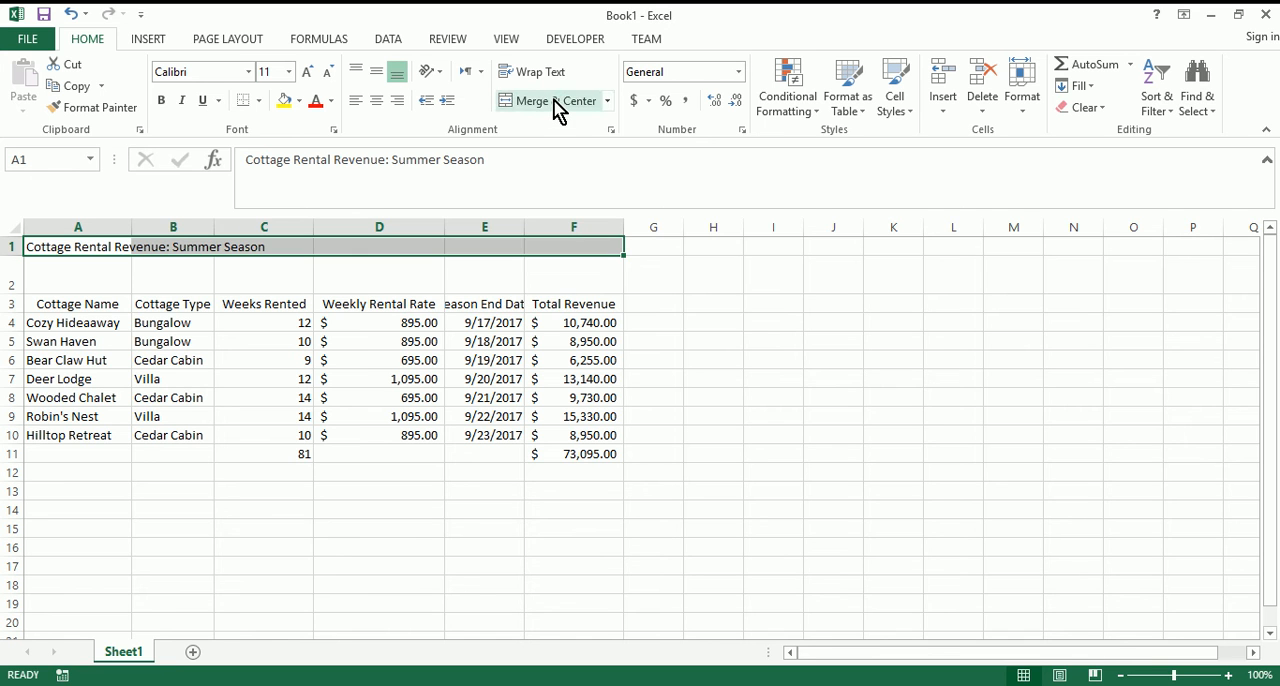
left_click(530, 100)
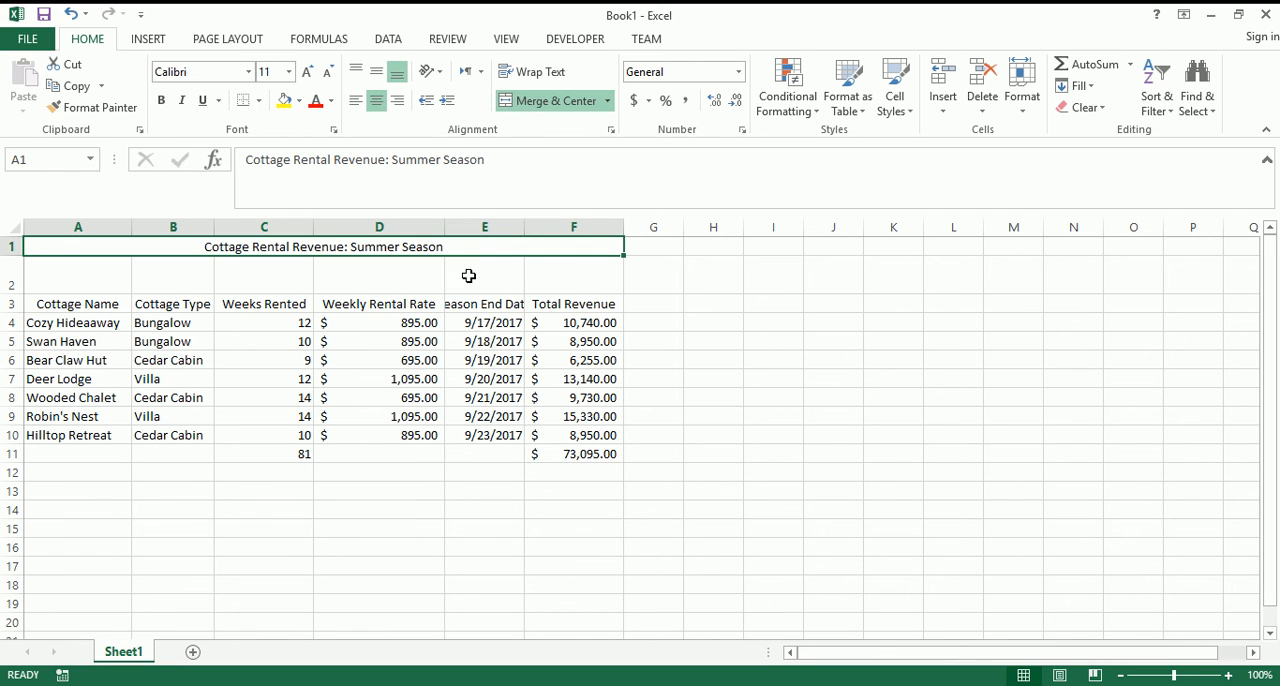
mouse_move(416, 246)
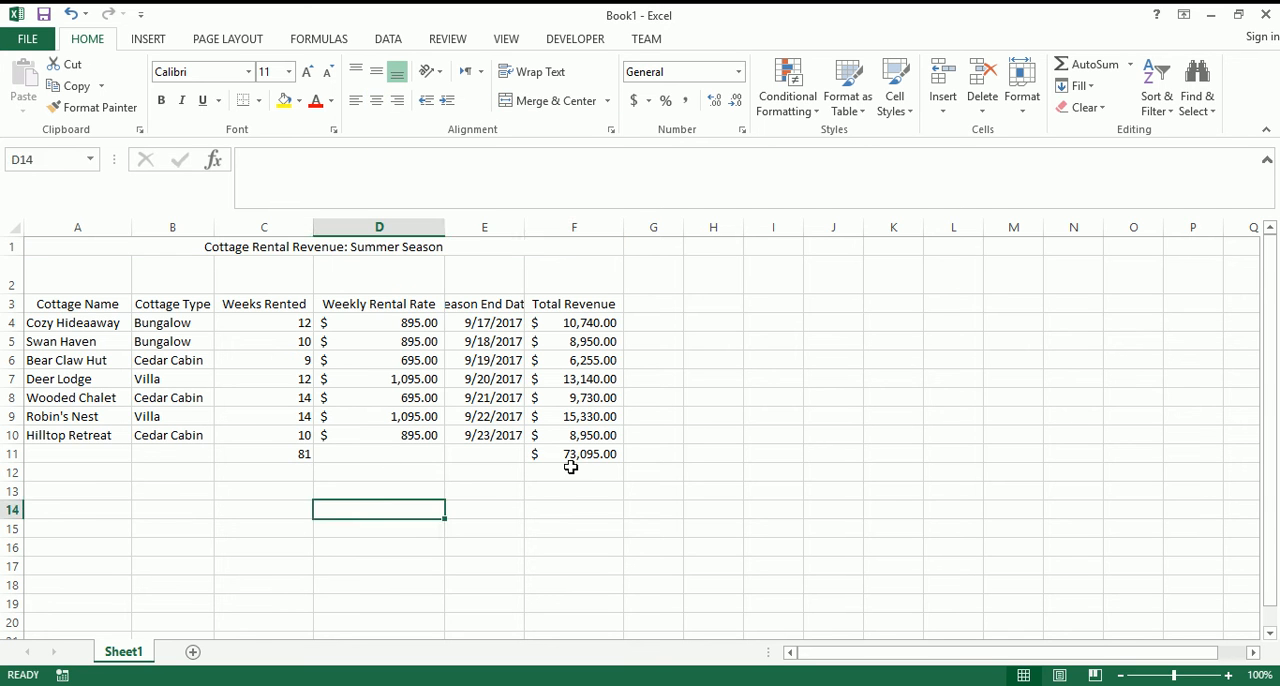
- Make the merged title text blue and a larger font size
left_click(572, 472)
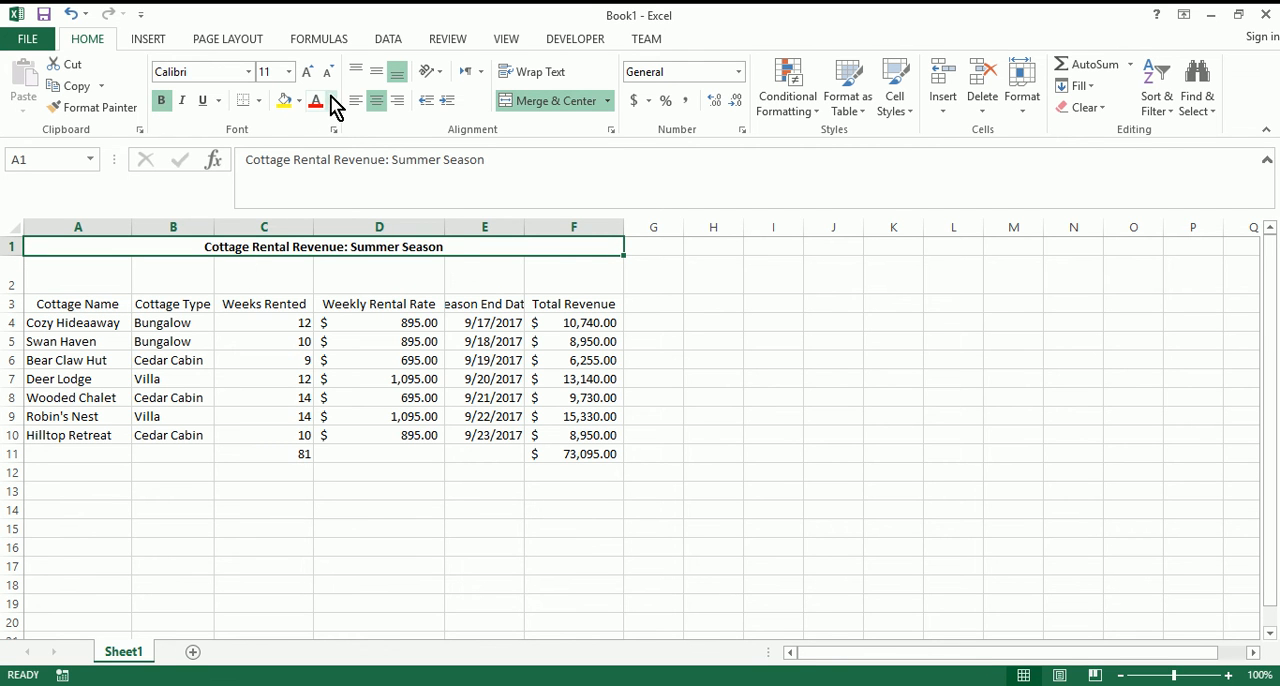
left_click(316, 100)
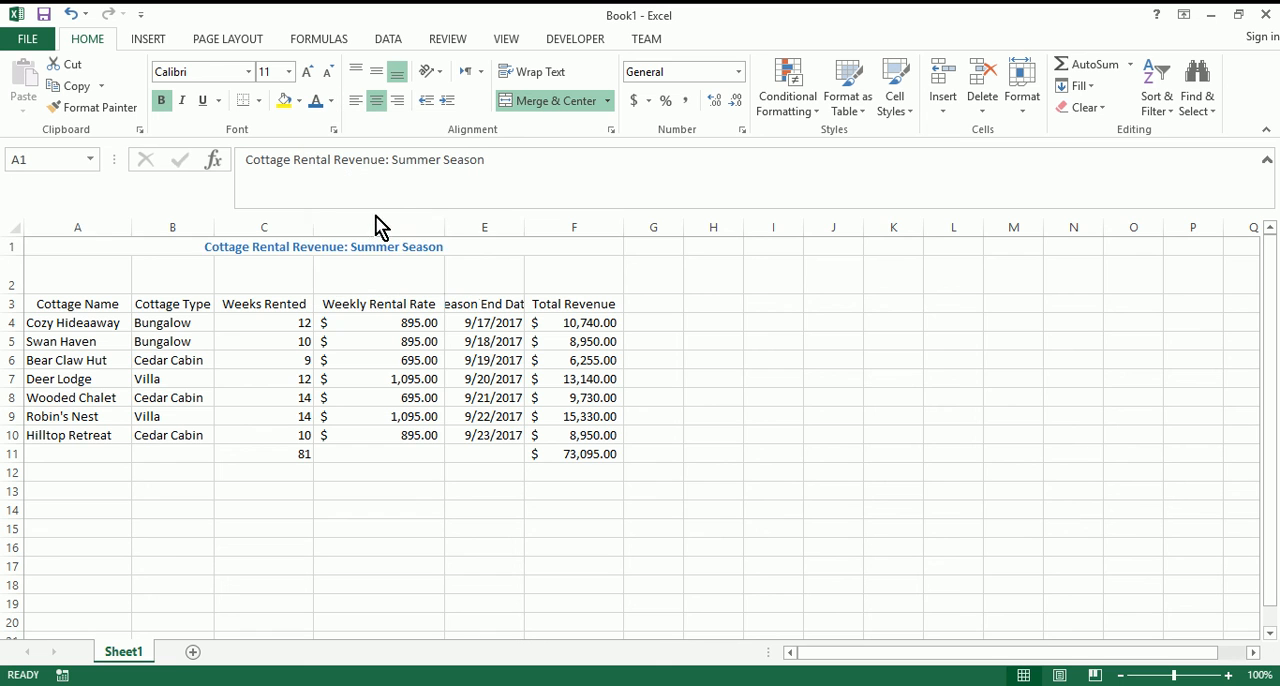
left_click(288, 72)
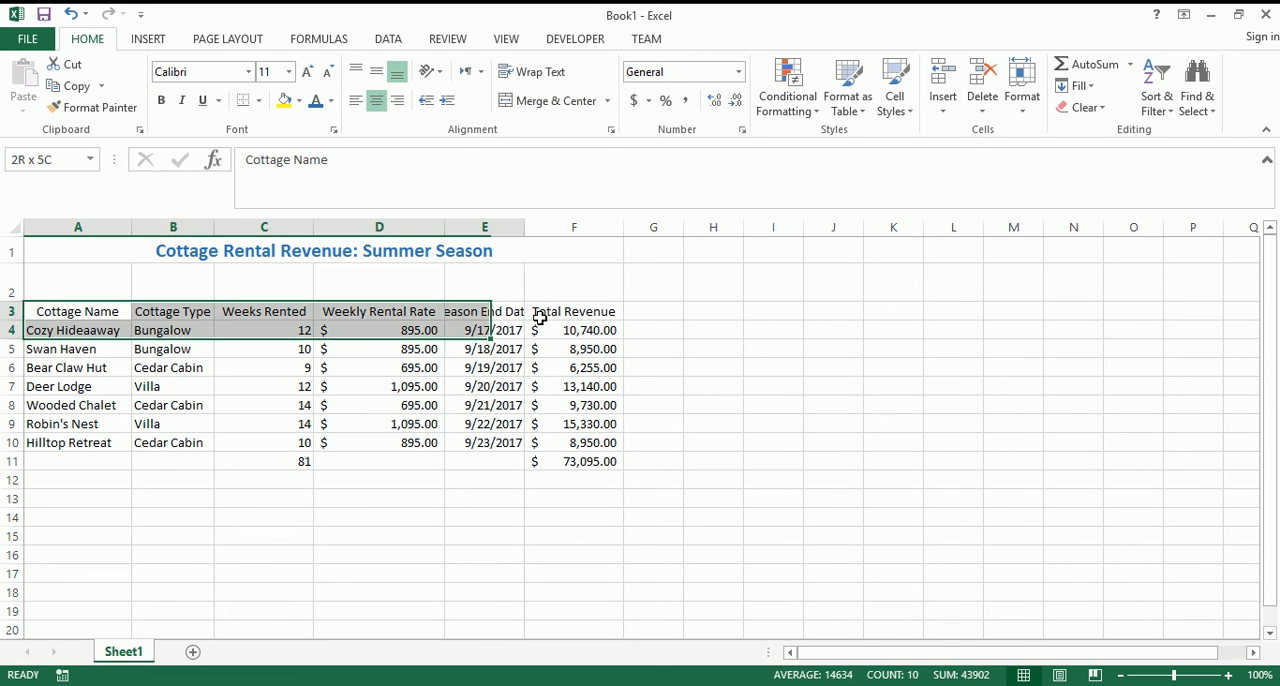
- Select the row 3 headings and check the Total Revenue sum formula
left_click(76, 312)
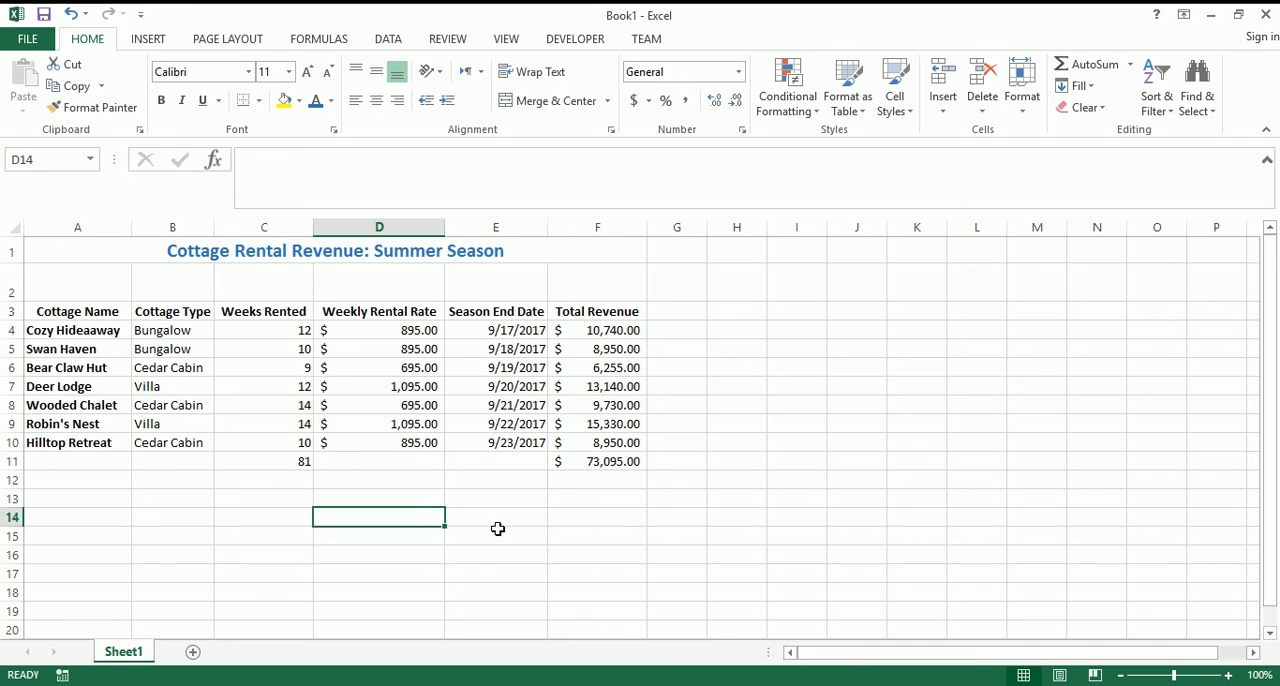
left_click(264, 480)
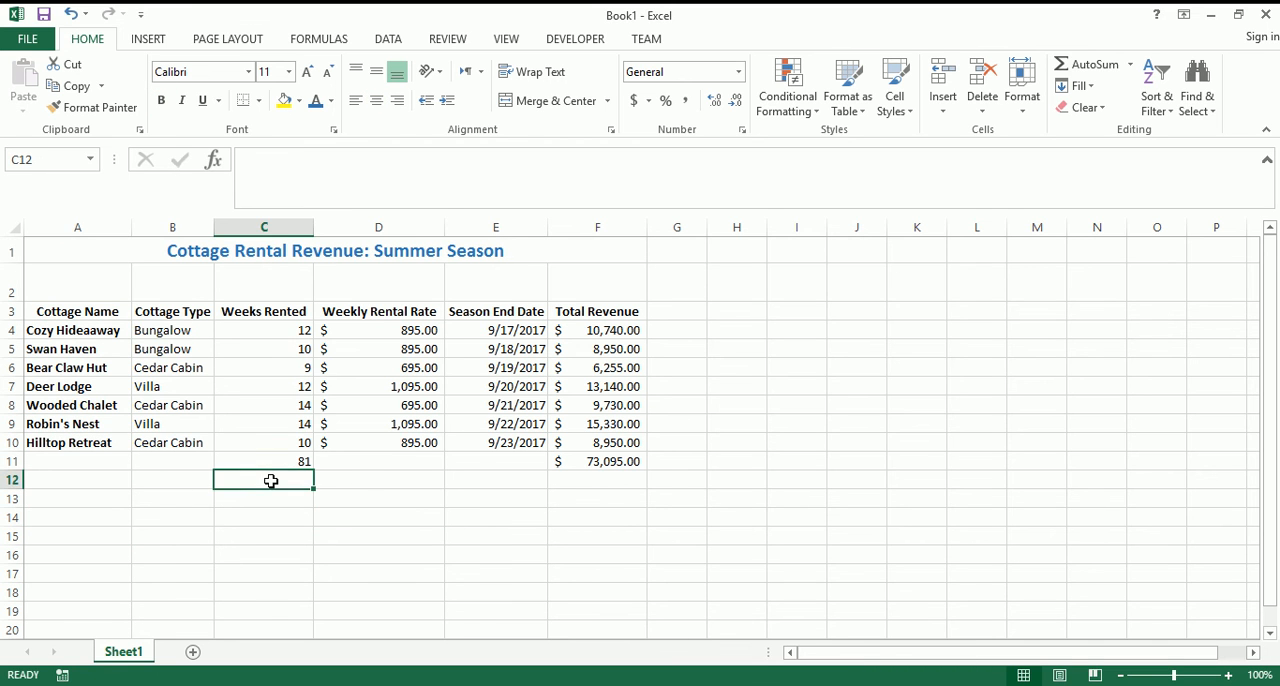
left_click(596, 460)
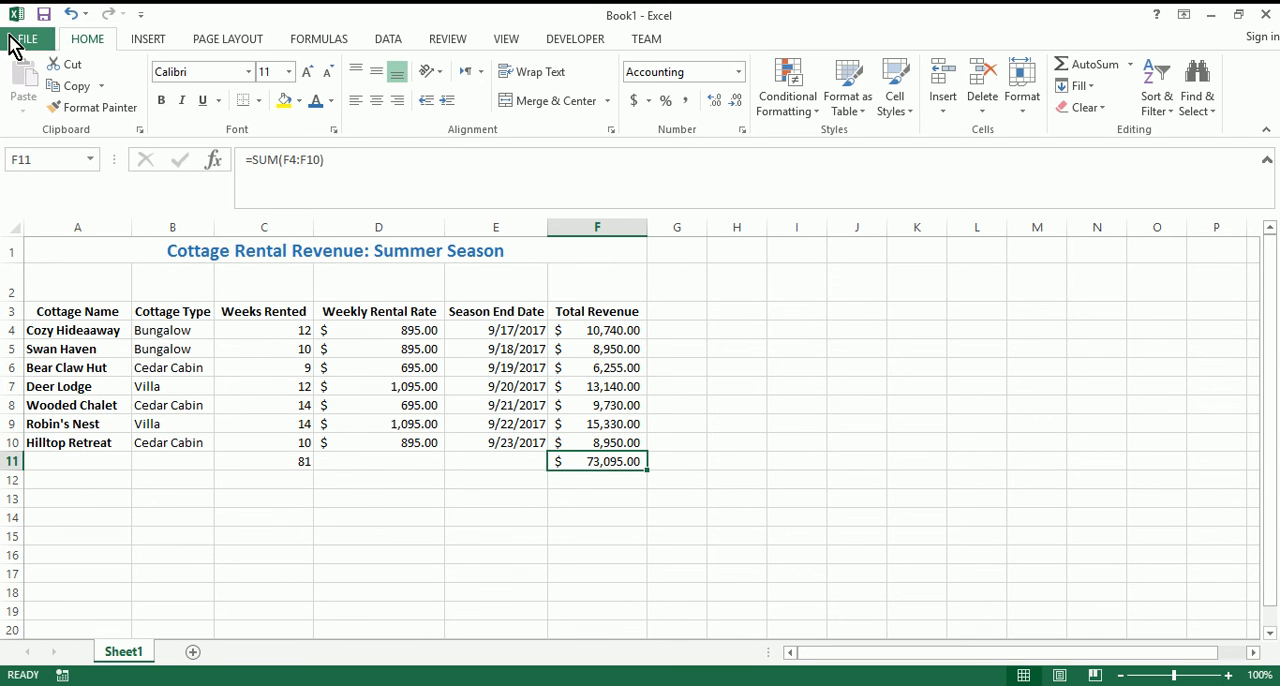
- Save the workbook as Excel 1.xlsx on this computer
left_click(24, 38)
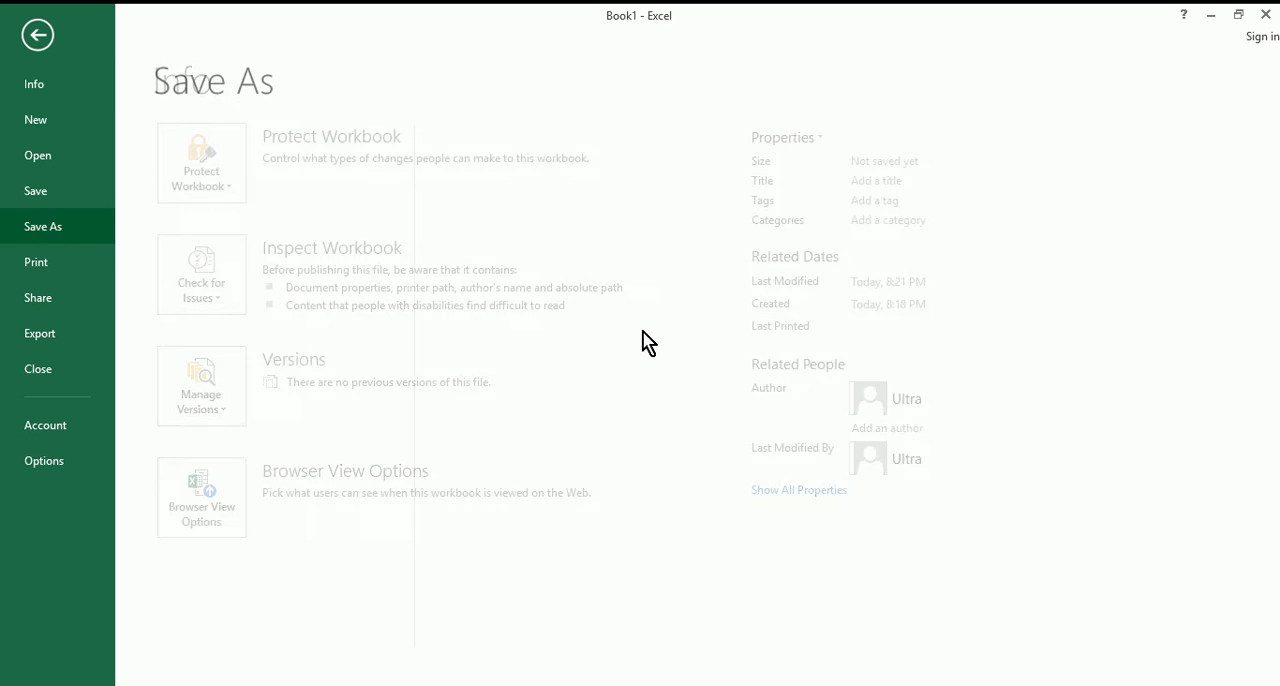
left_click(44, 226)
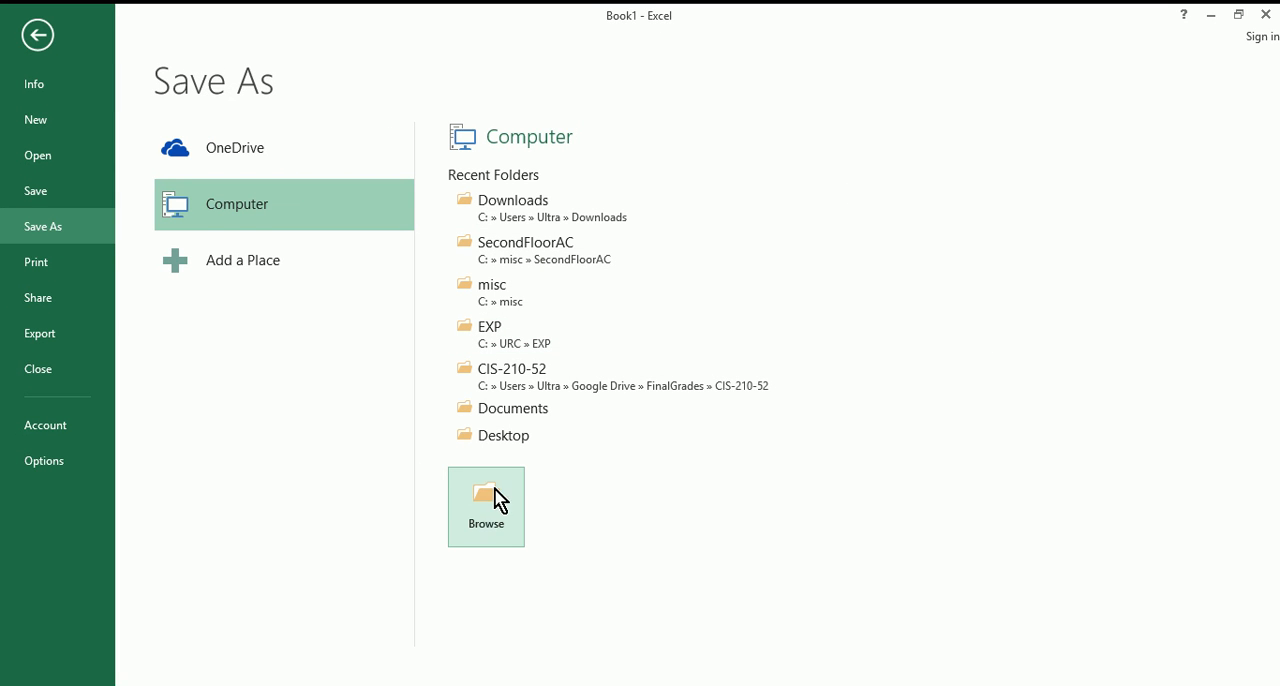
mouse_move(664, 492)
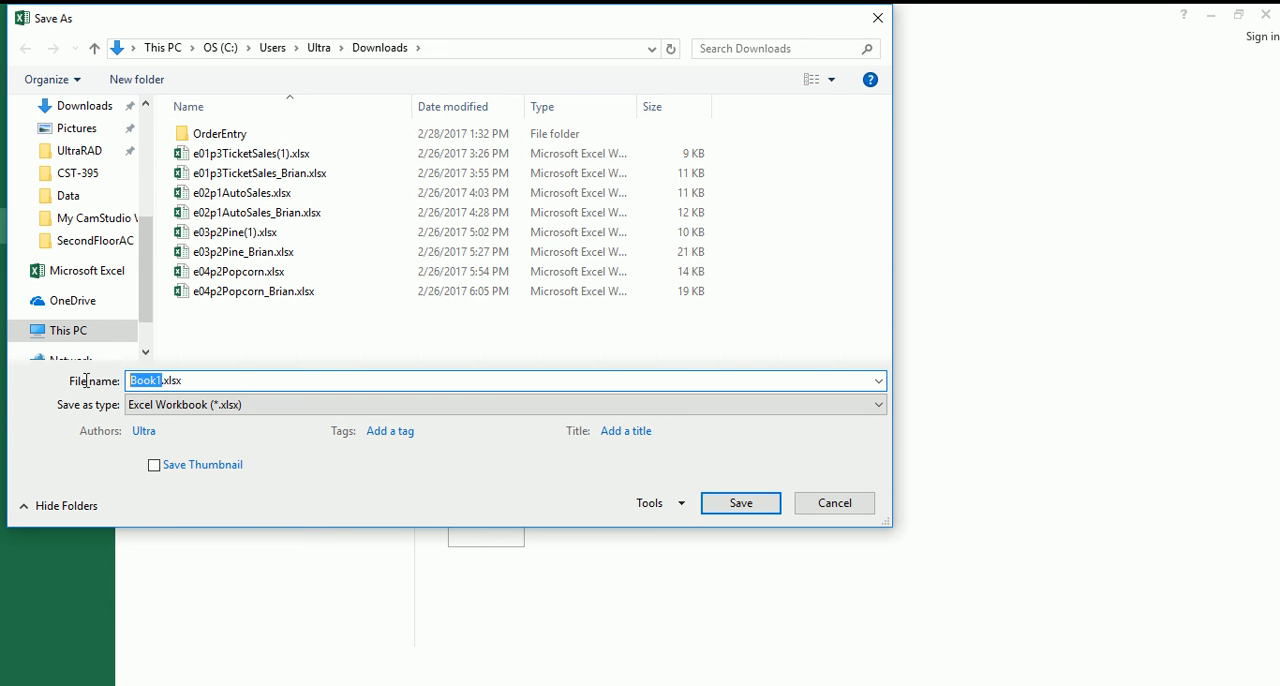
type("Excel")
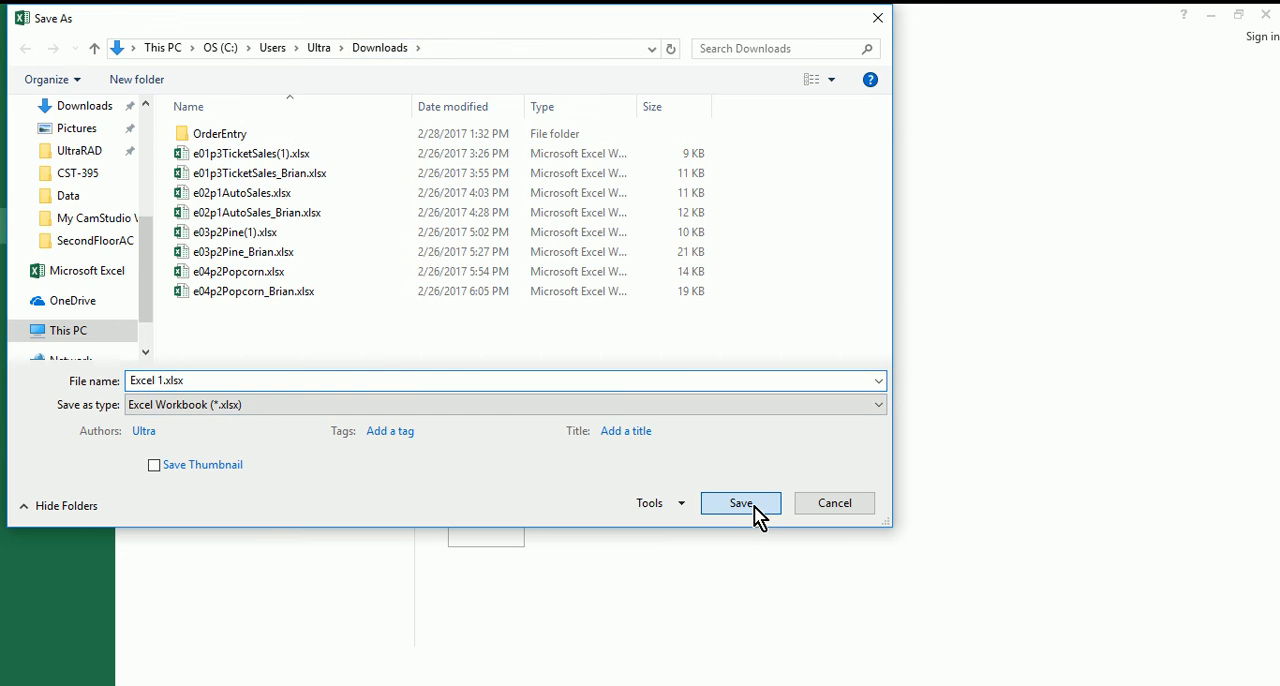
left_click(740, 504)
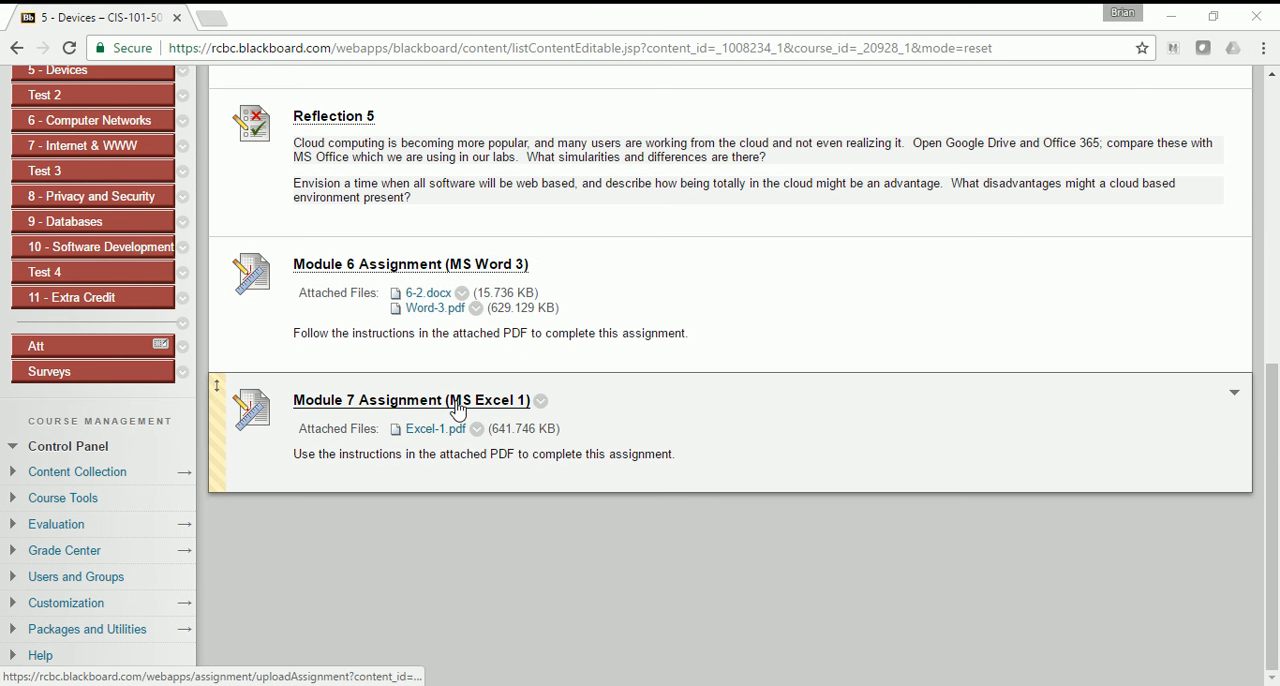
mouse_move(378, 400)
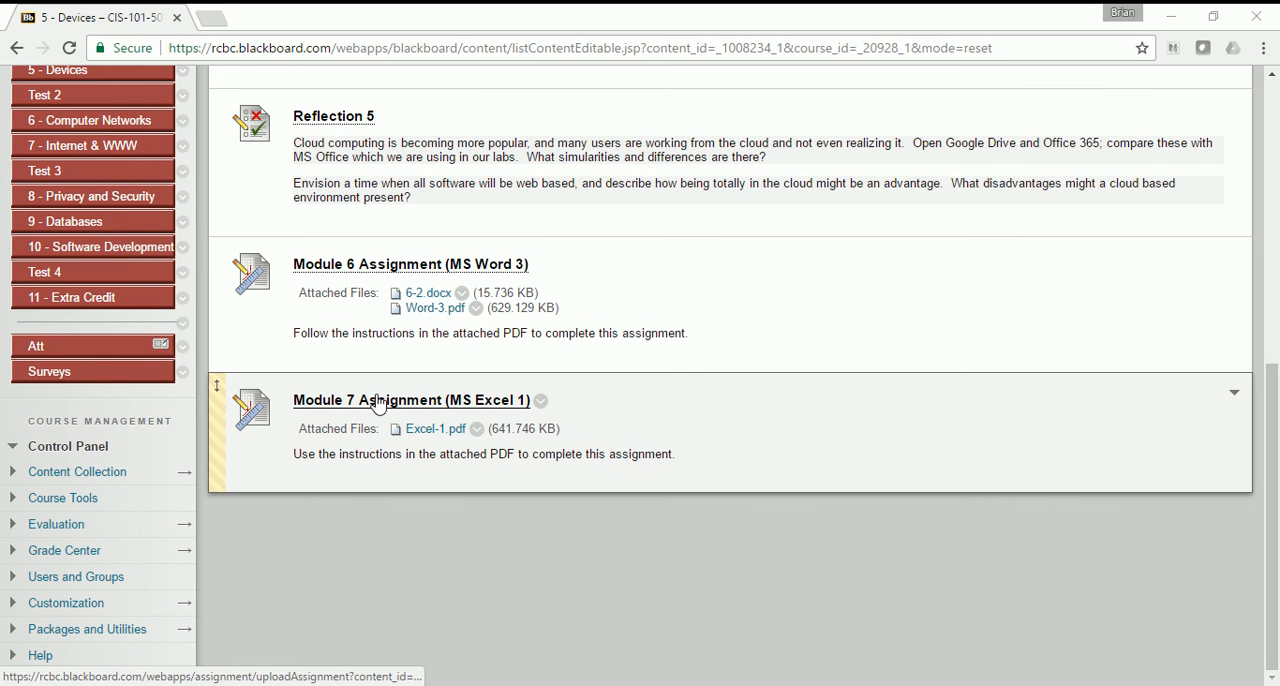
- Attach Excel 1.xlsx from the computer to the Module 7 Assignment (MS Excel 1) submission
left_click(410, 400)
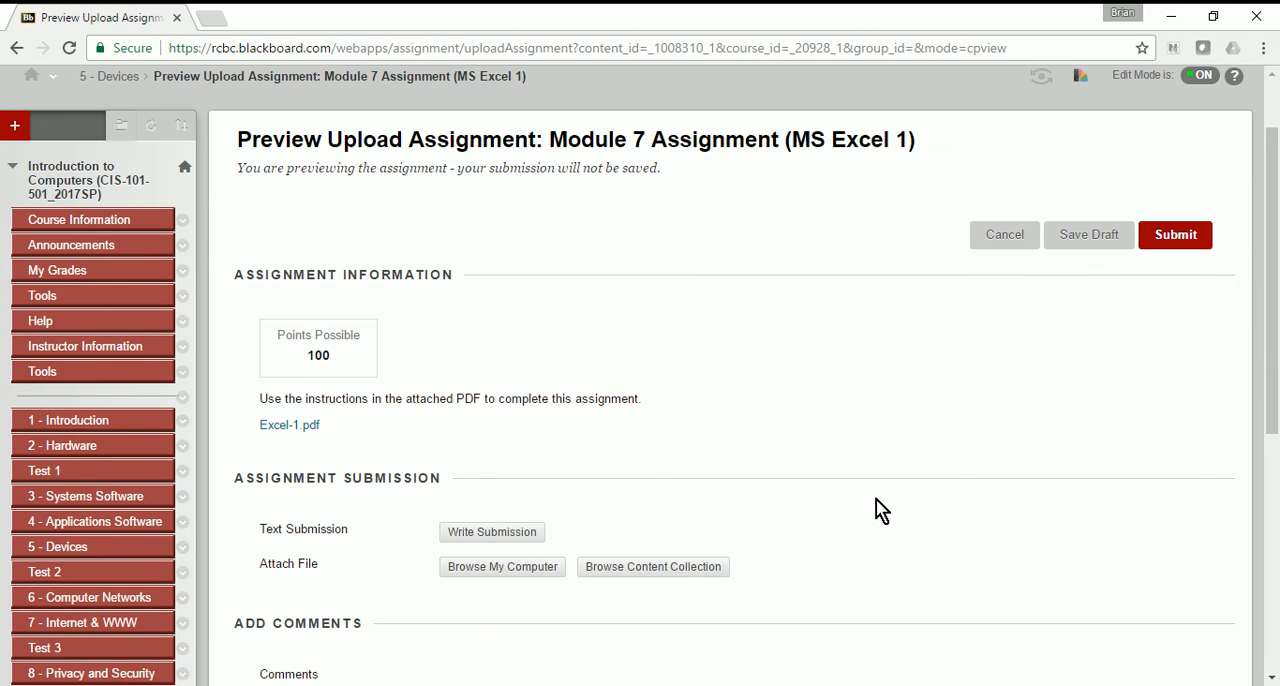
scroll("down", 3)
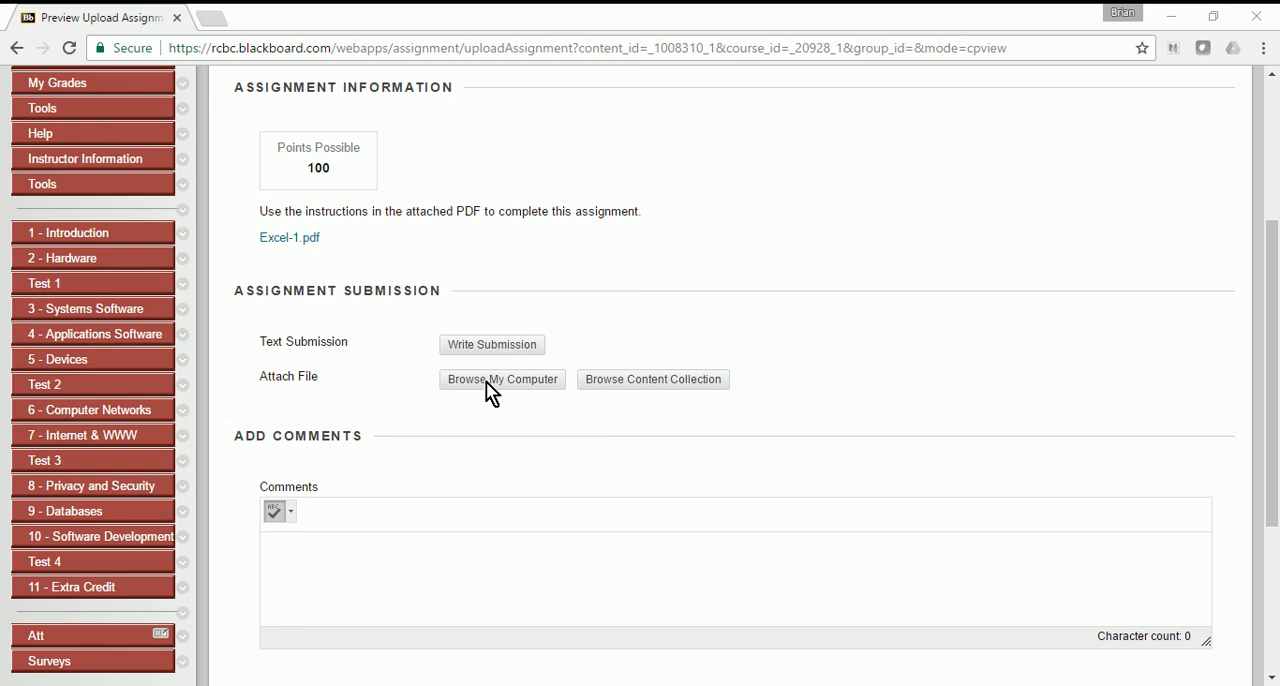
left_click(502, 380)
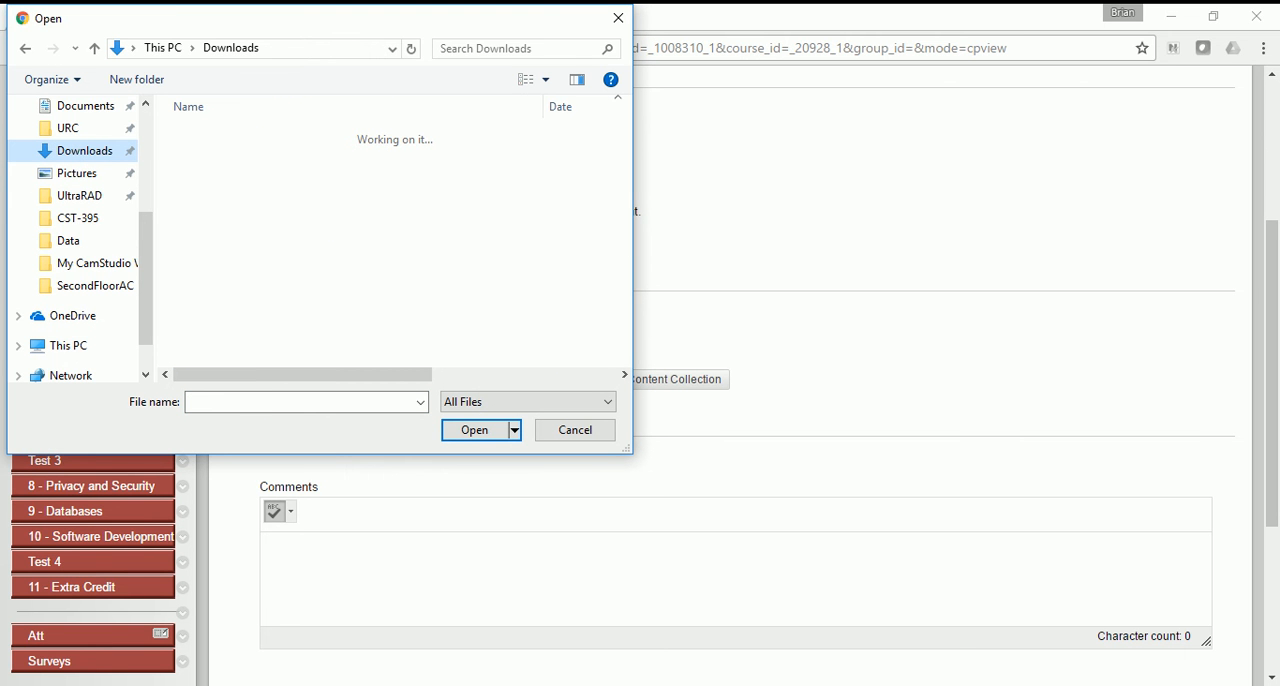
left_click(668, 486)
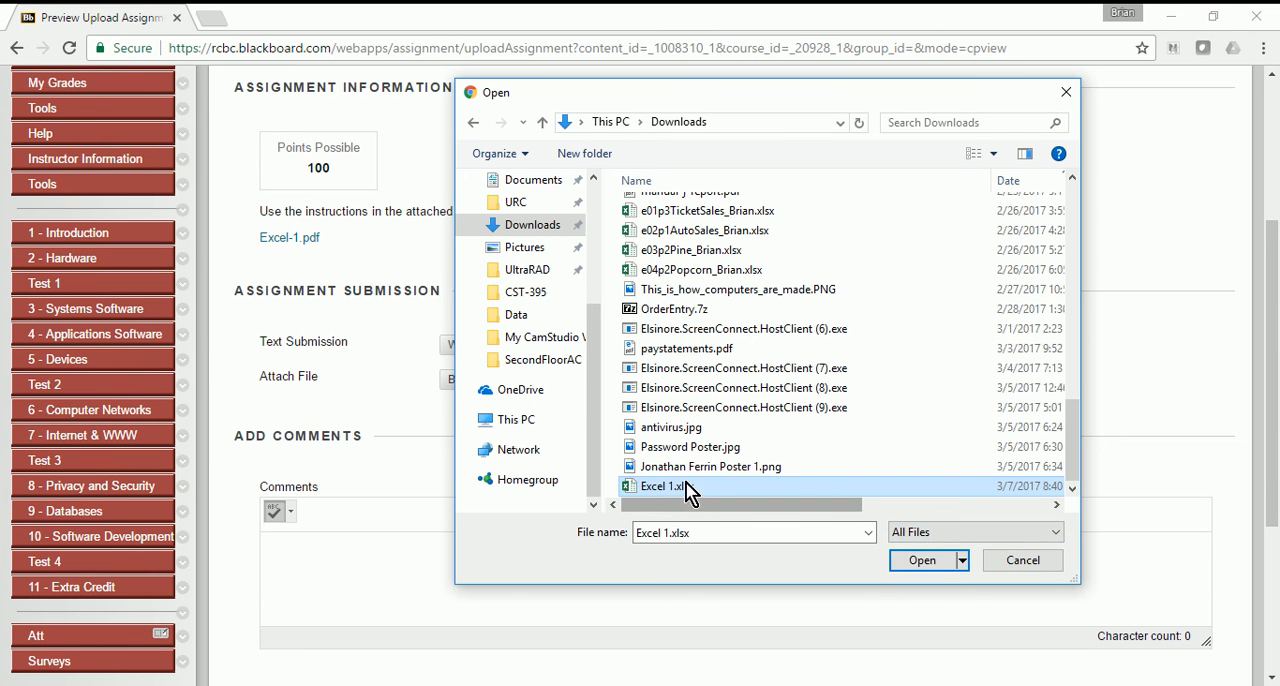
left_click(922, 560)
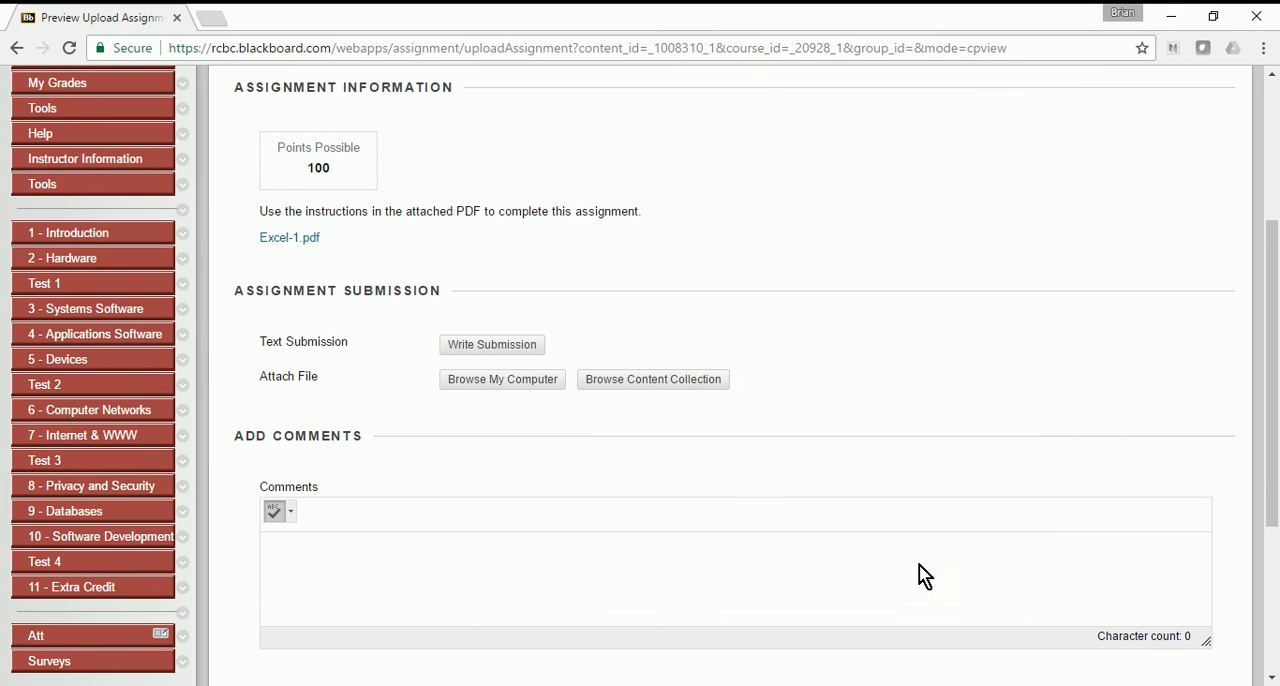
left_click(502, 380)
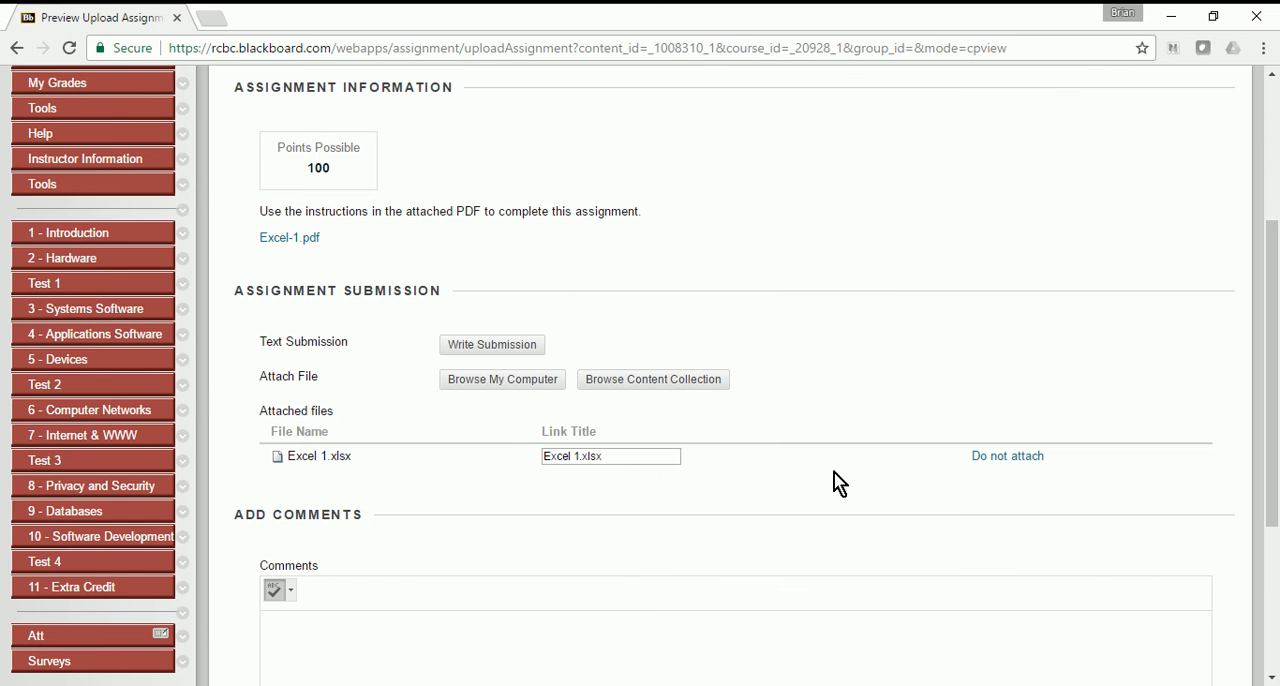